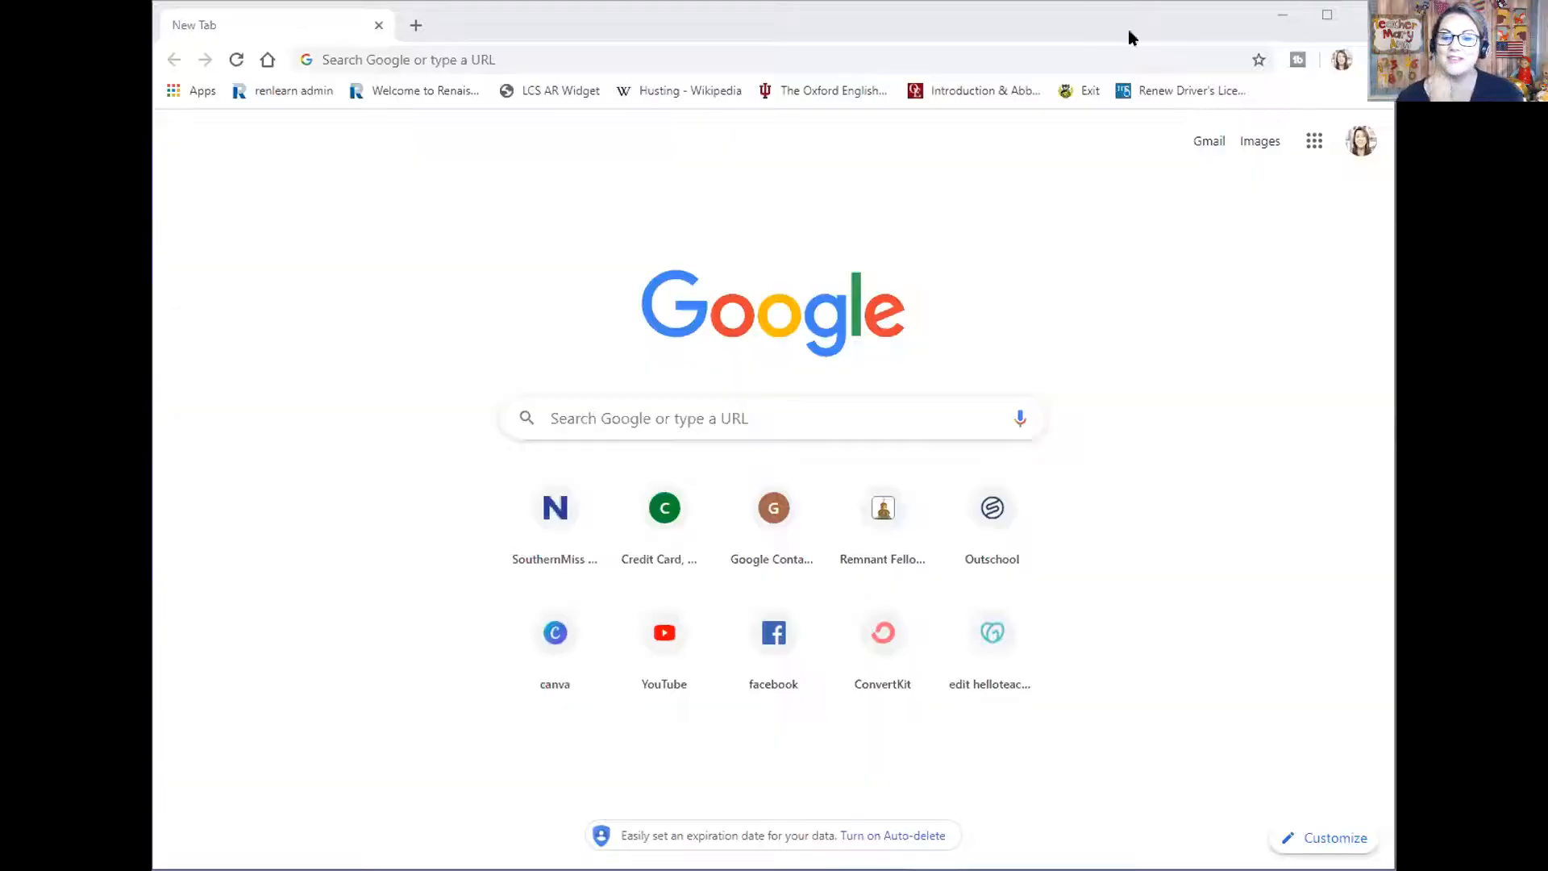
{"action": "mouse_move", "coordinate": [1032, 168]}
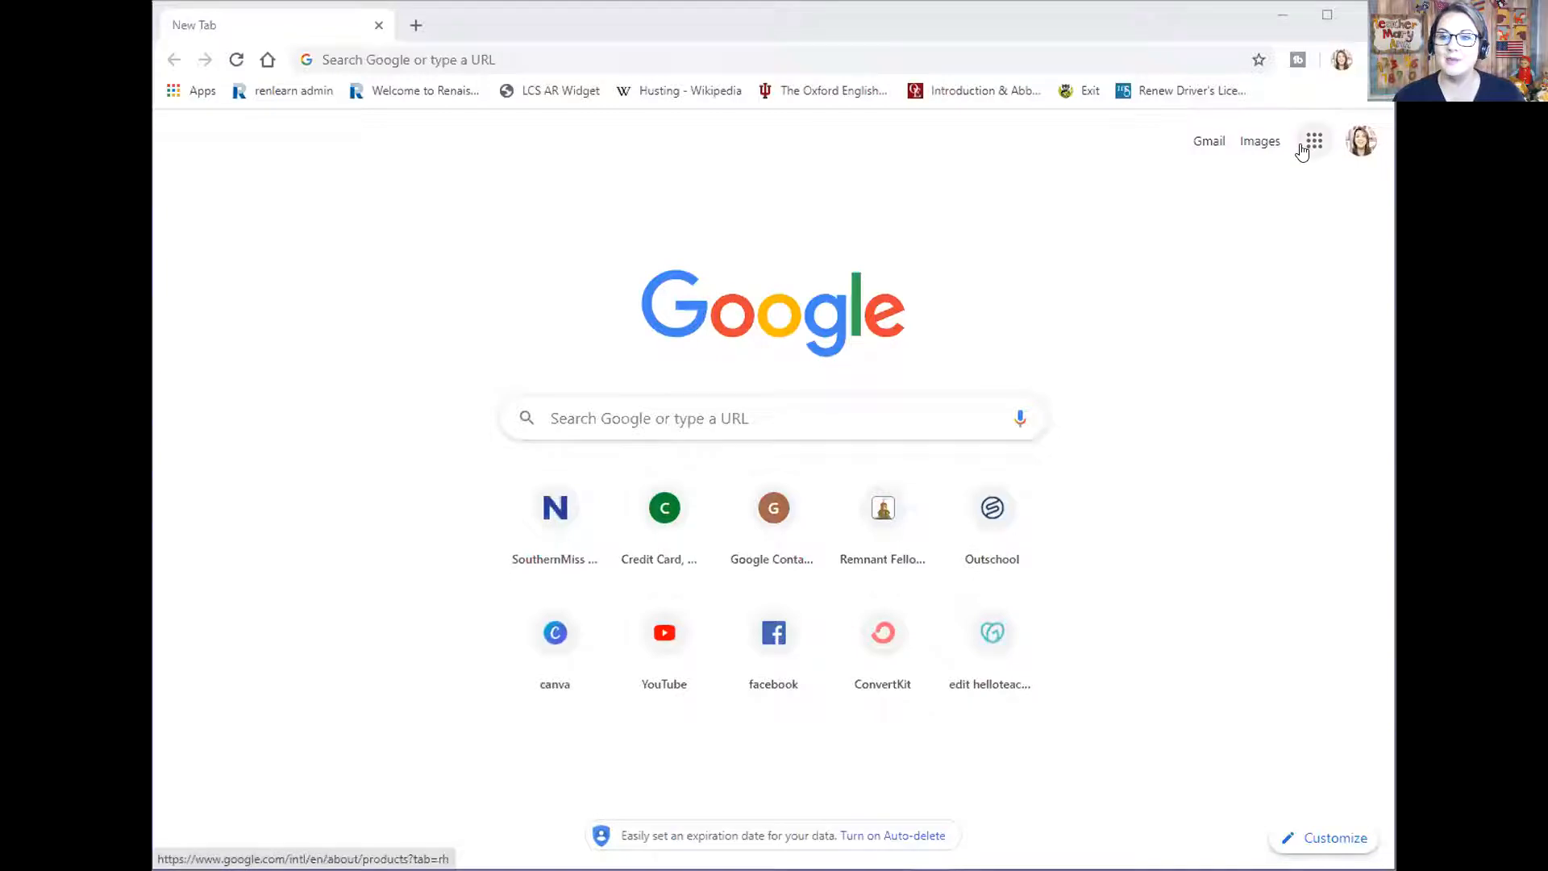
From the Google apps grid go to Drive and start a New item for Google Slides
{"action": "left_click", "coordinate": [1313, 141]}
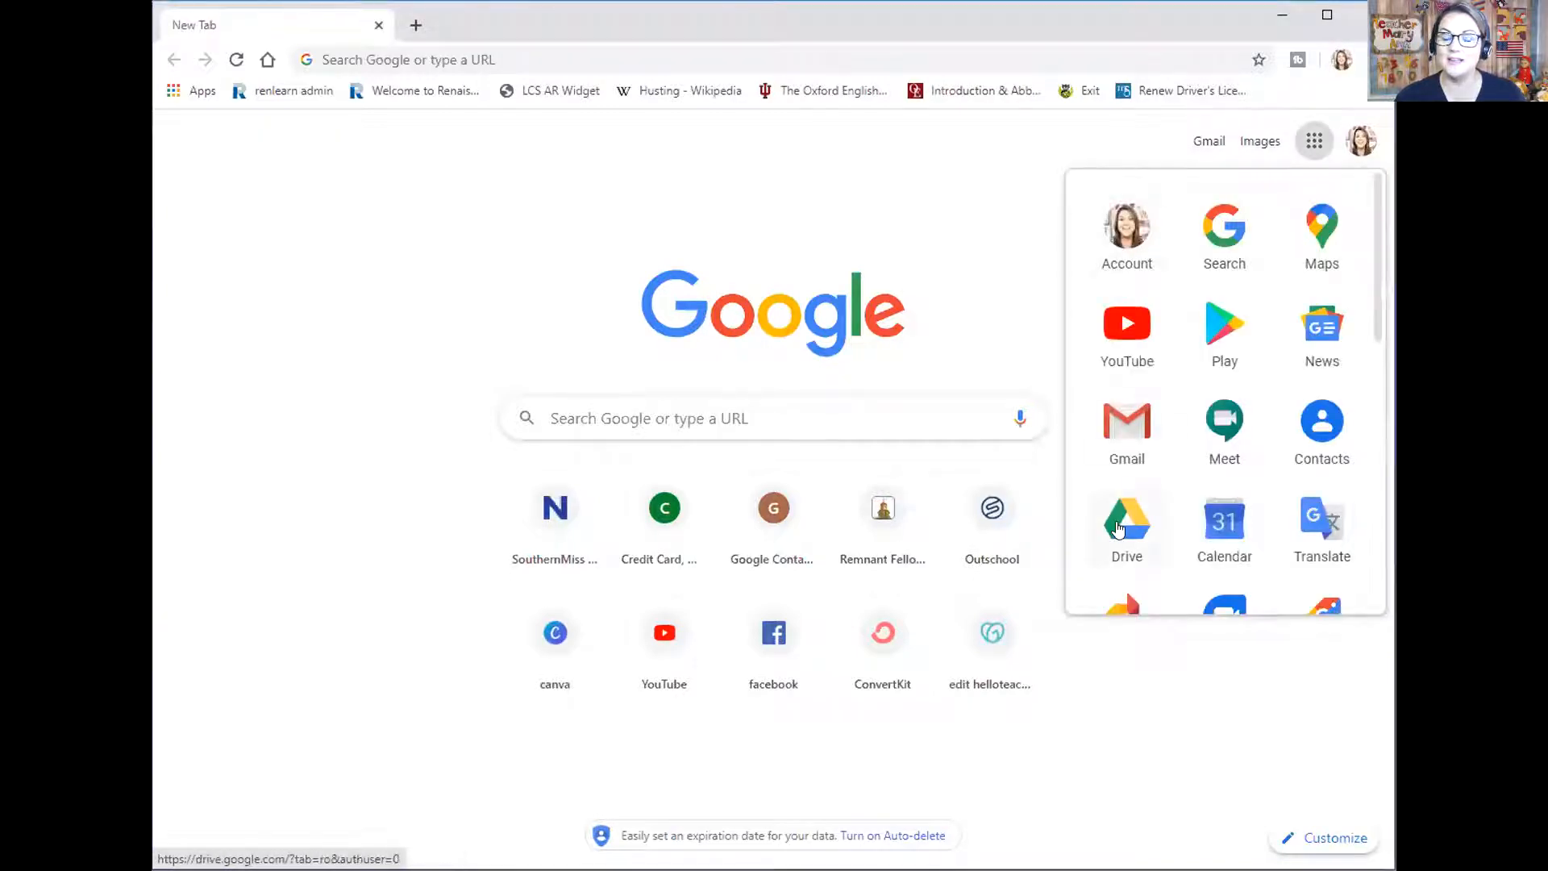
{"action": "left_click", "coordinate": [1125, 523]}
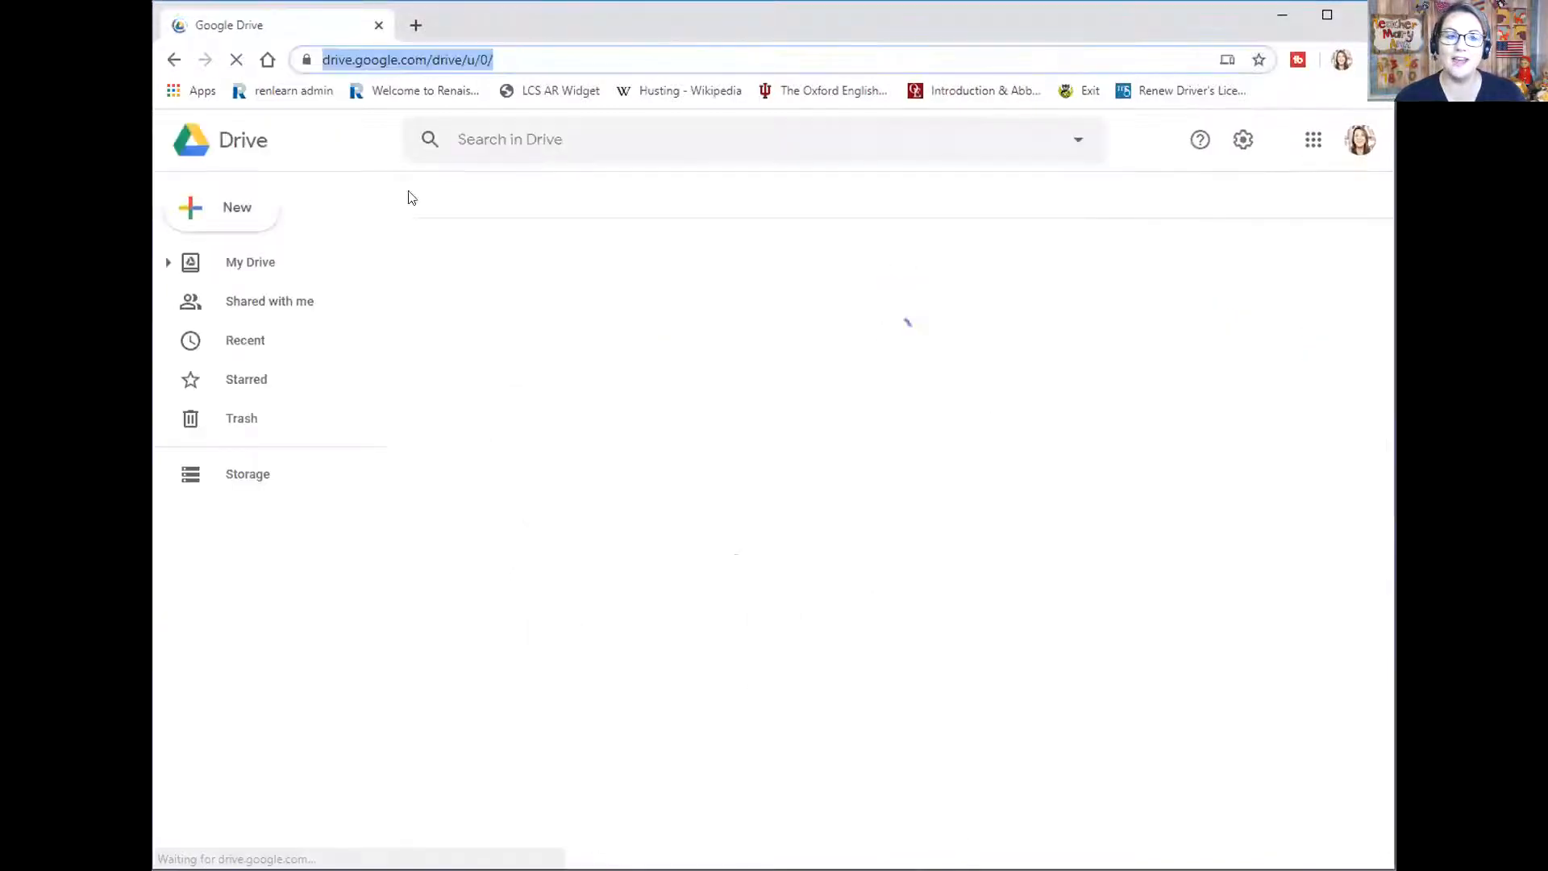
{"action": "left_click", "coordinate": [221, 208]}
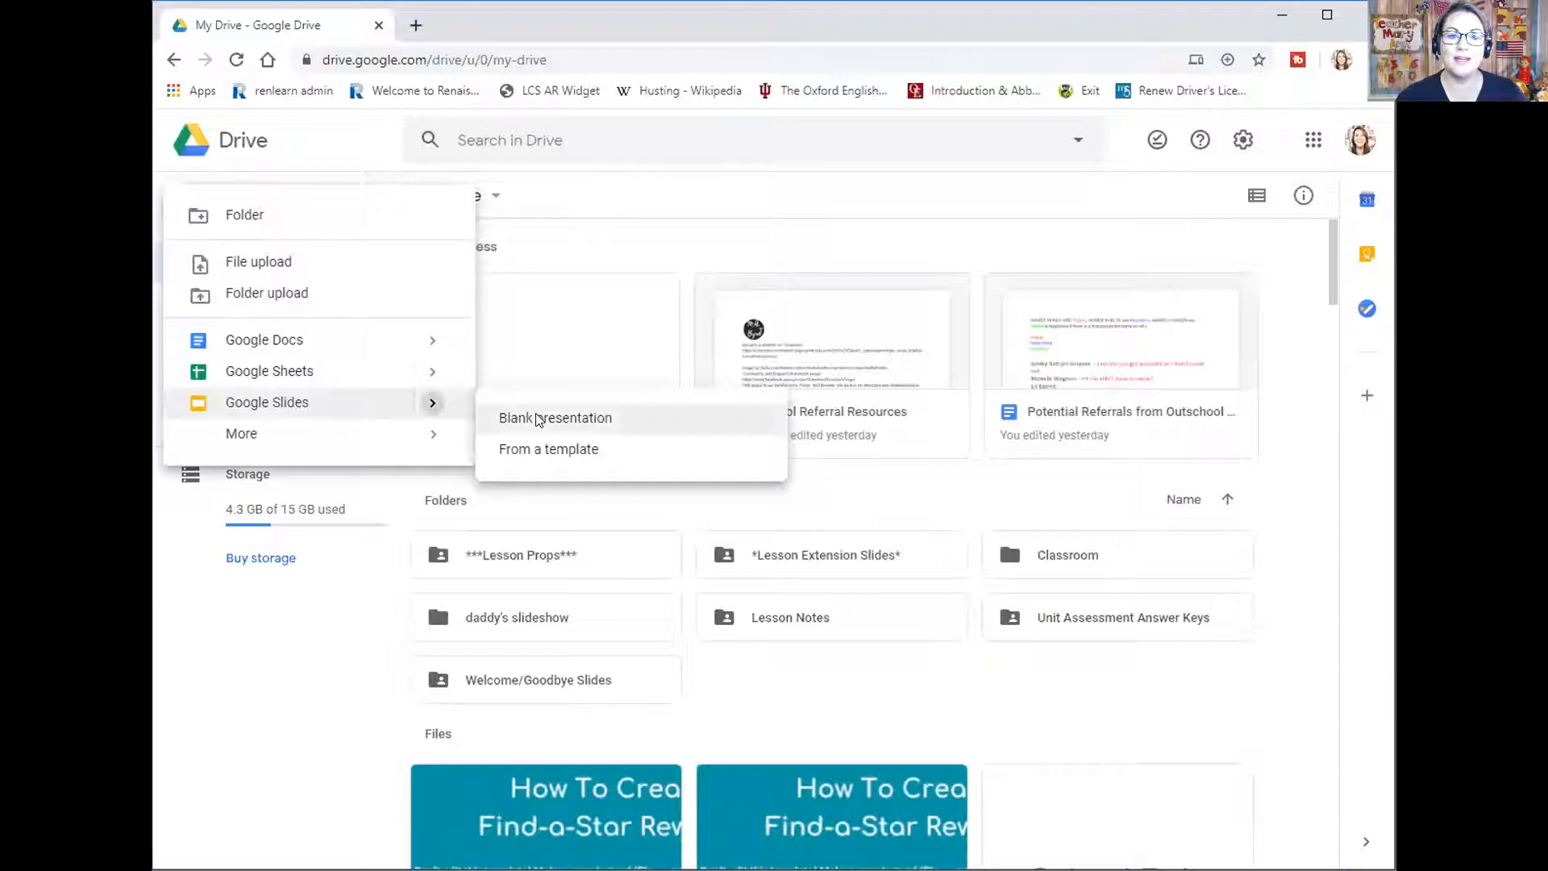
Create a blank presentation and apply the Beach Day theme
{"action": "left_click", "coordinate": [554, 418]}
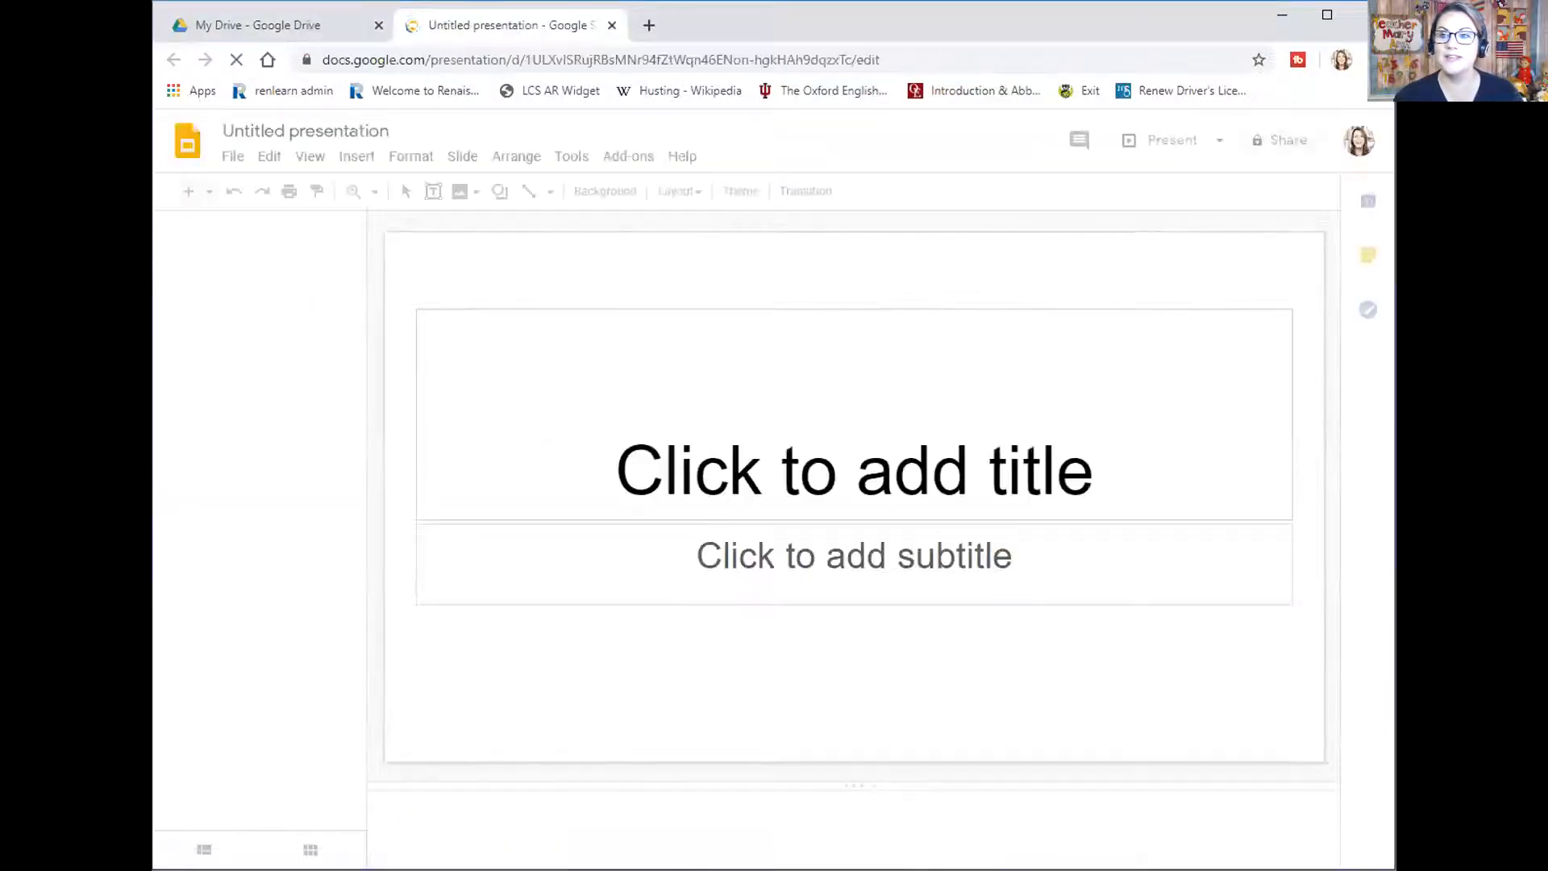
{"action": "left_click", "coordinate": [776, 190]}
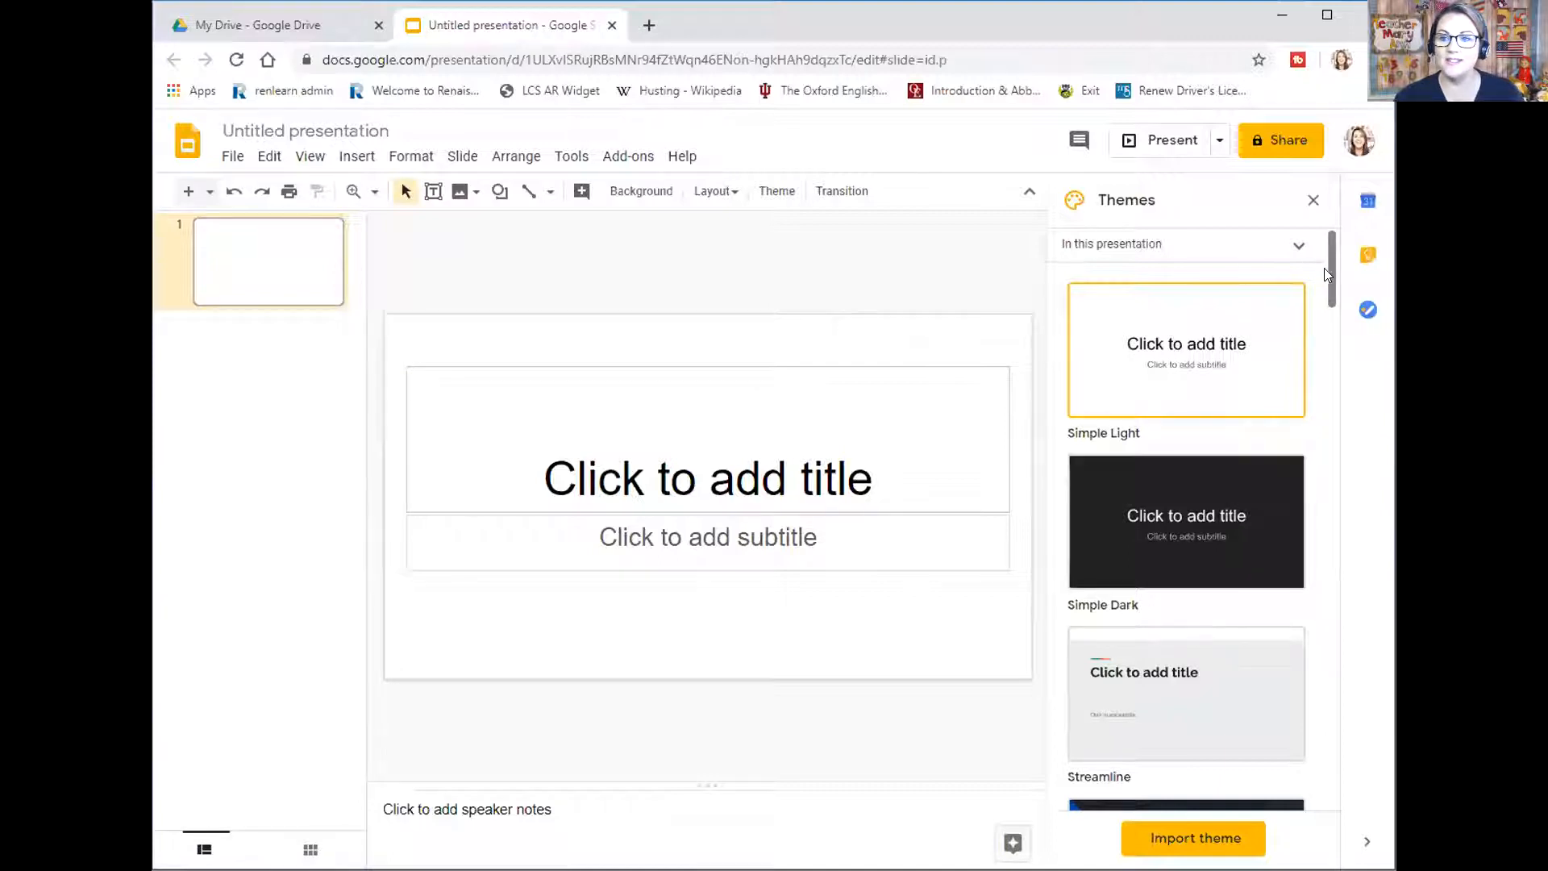
{"action": "scroll", "scroll_direction": "down", "scroll_amount": 3}
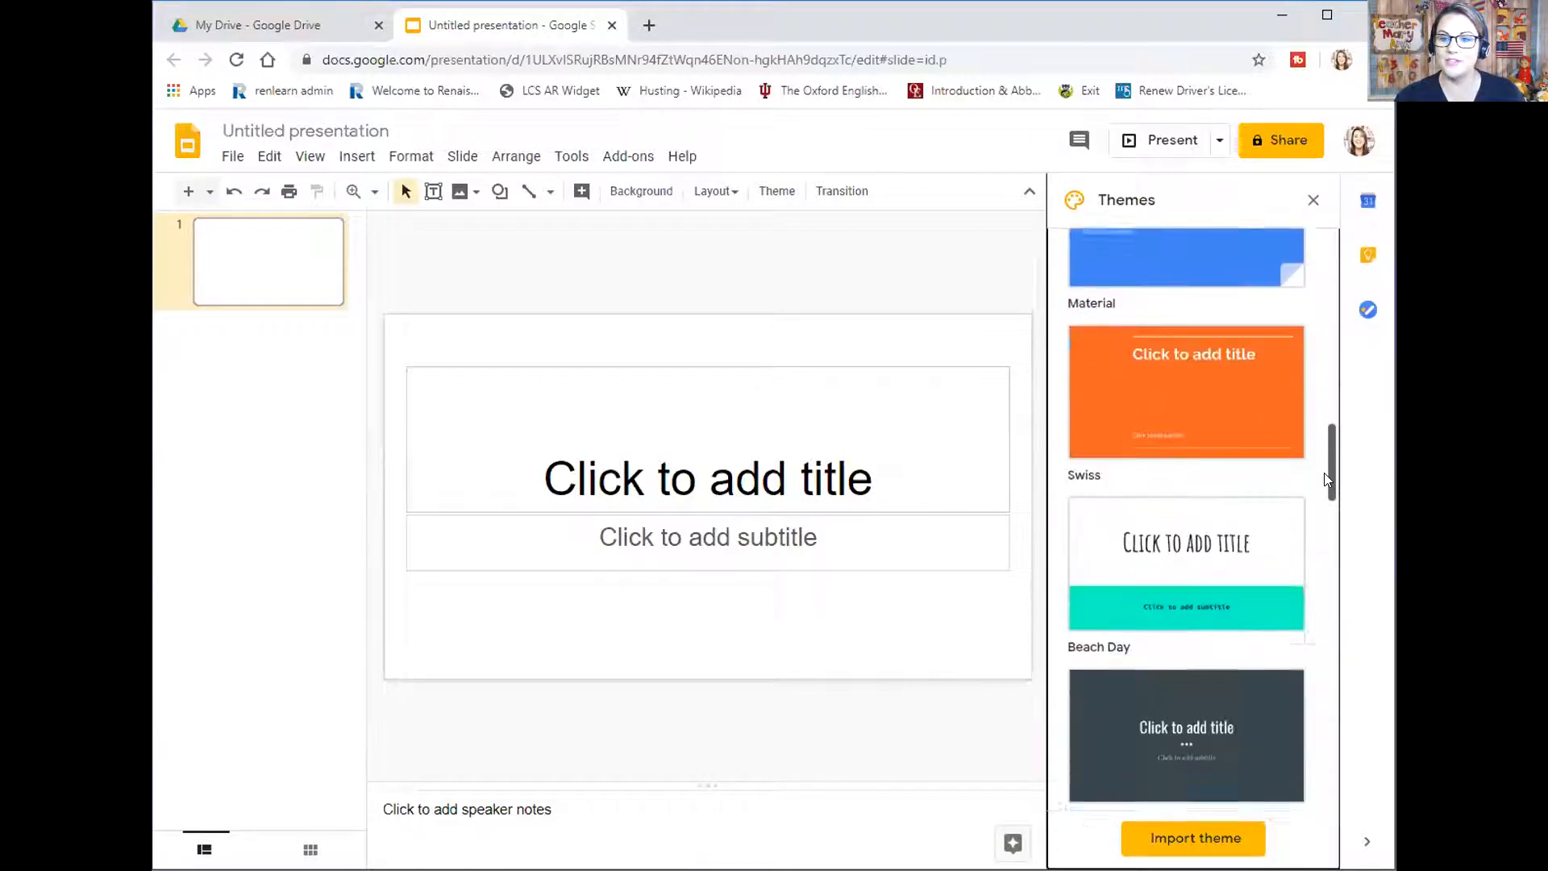
{"action": "left_click", "coordinate": [1185, 563]}
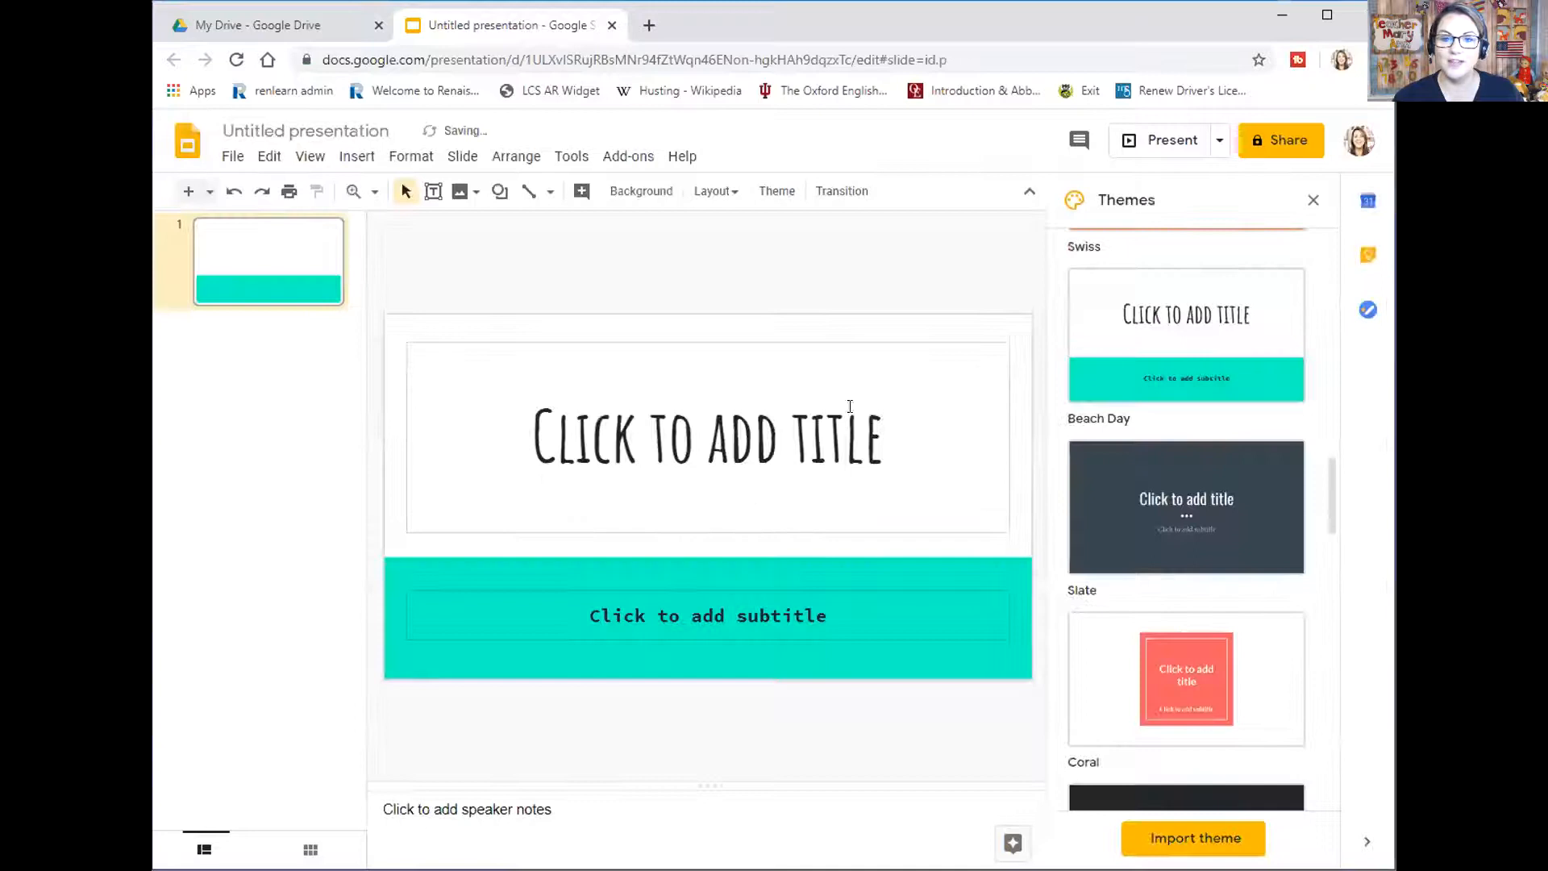
Enter the title 'Make am words' and begin the subtitle with 'Teacher'
{"action": "left_click", "coordinate": [706, 437]}
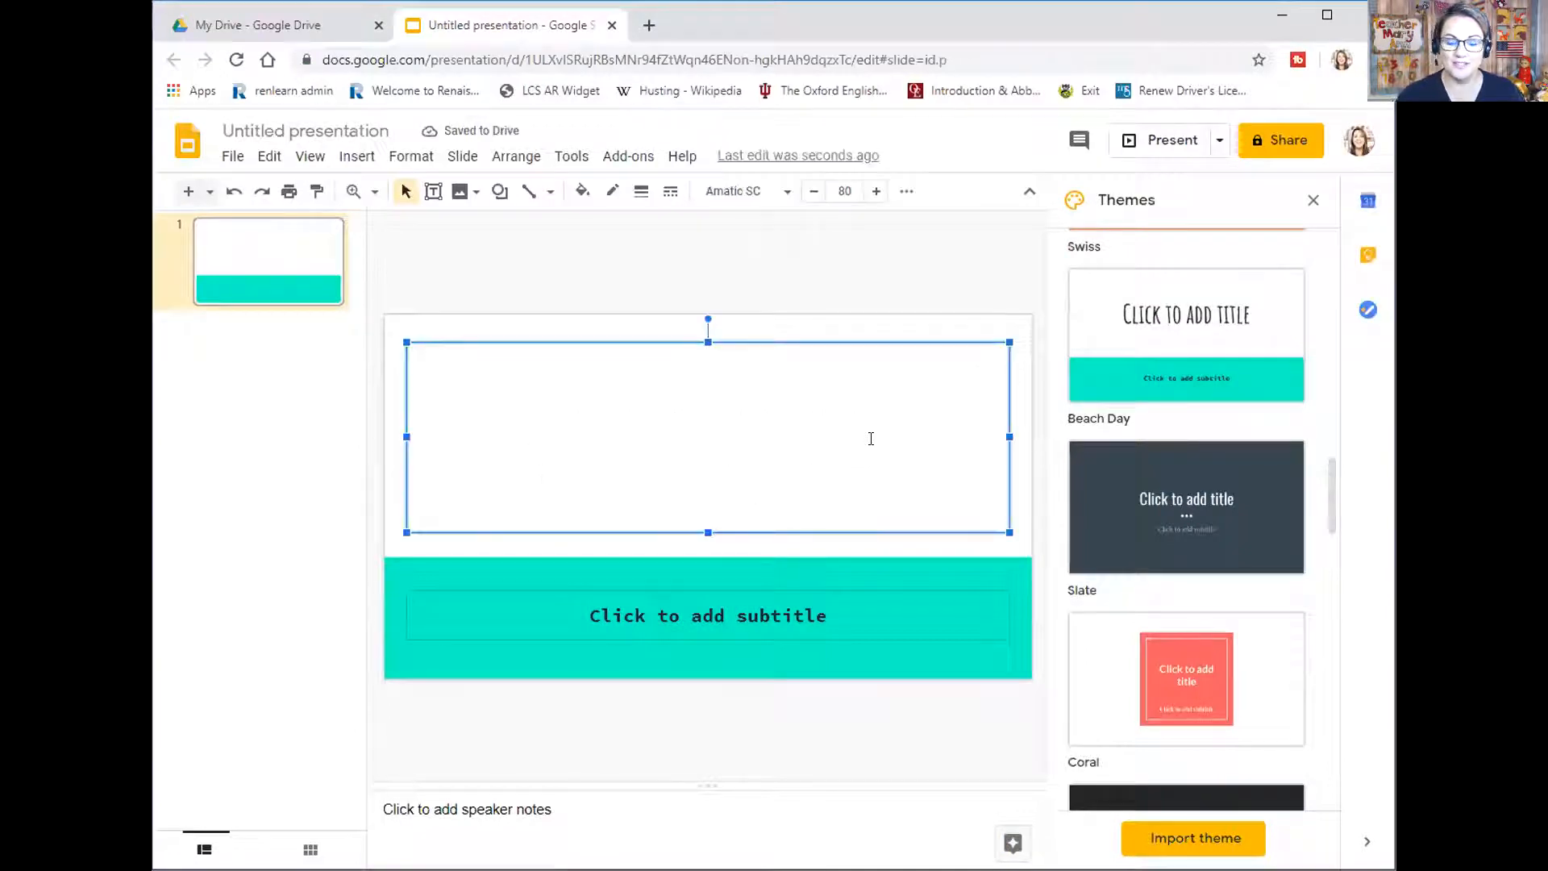
{"action": "type", "text": "MAKE"}
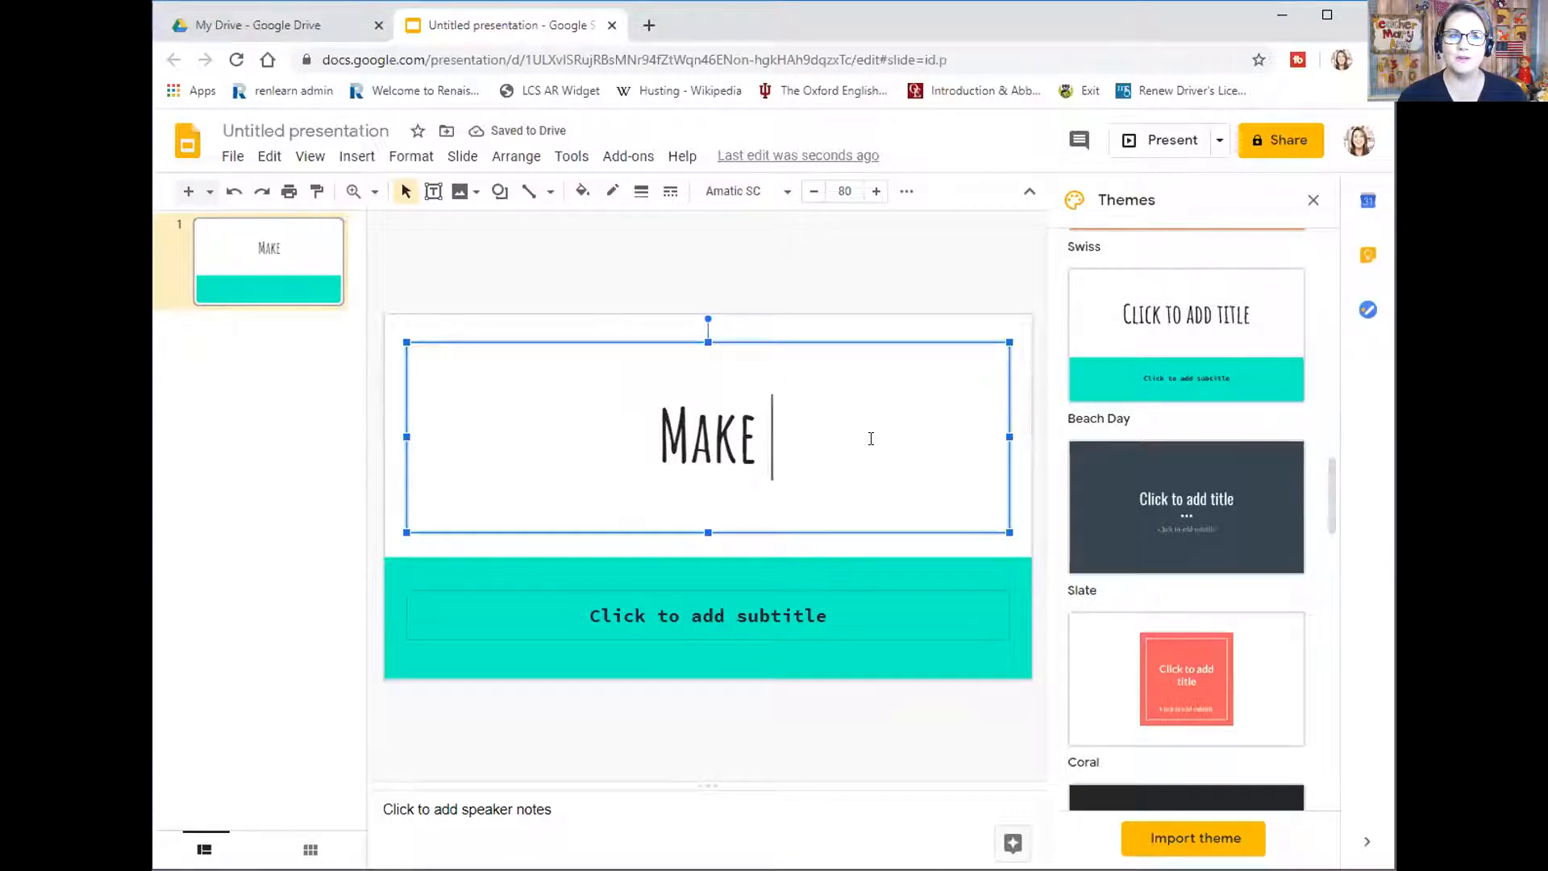
{"action": "type", "text": "AN"}
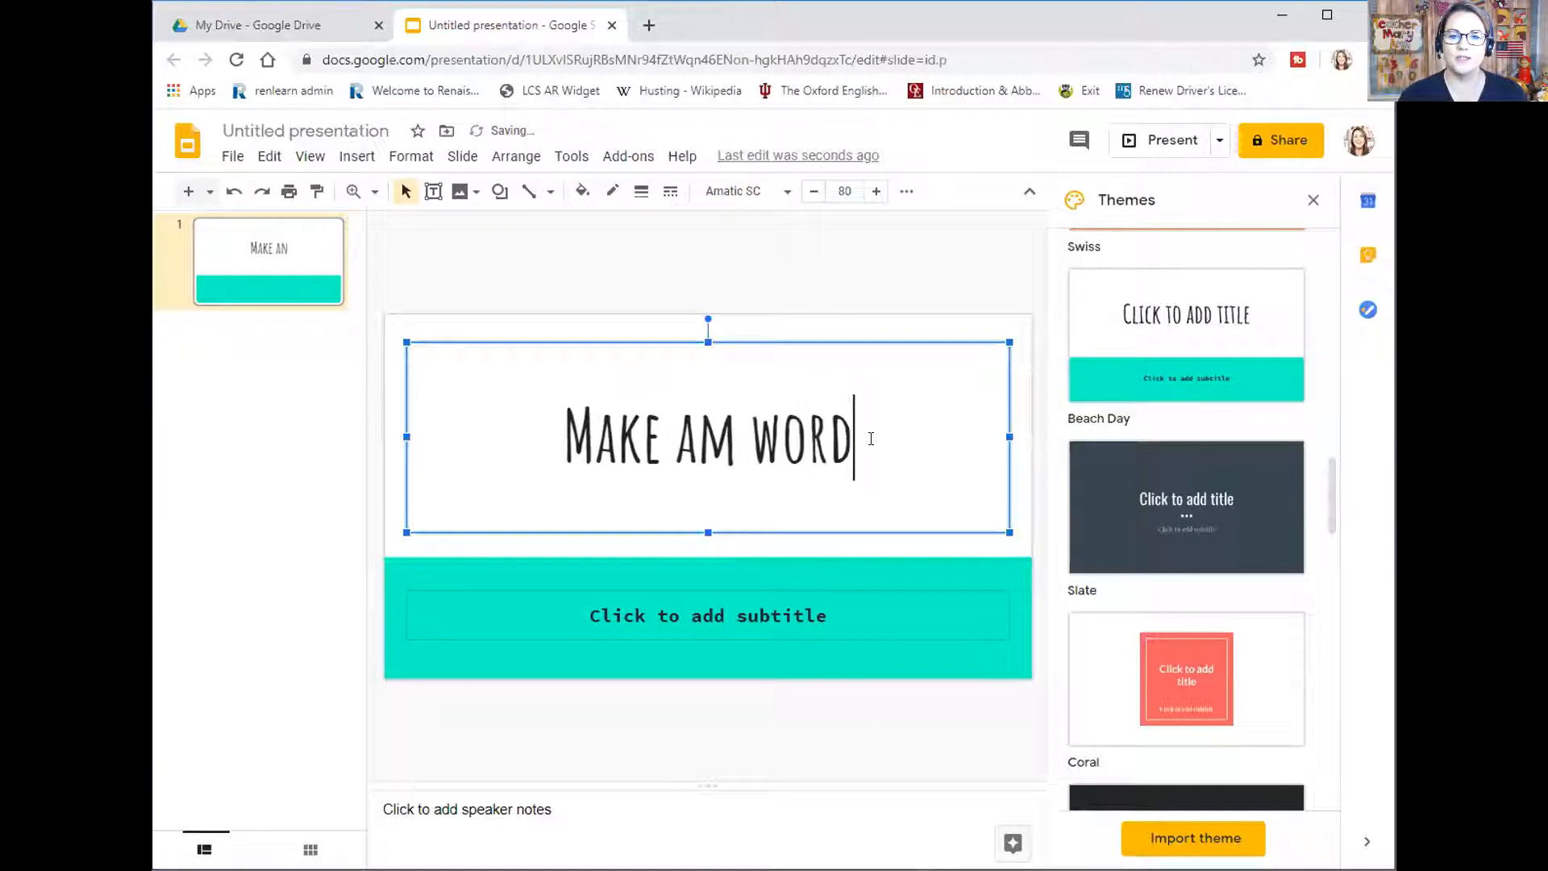
{"action": "type", "text": "s"}
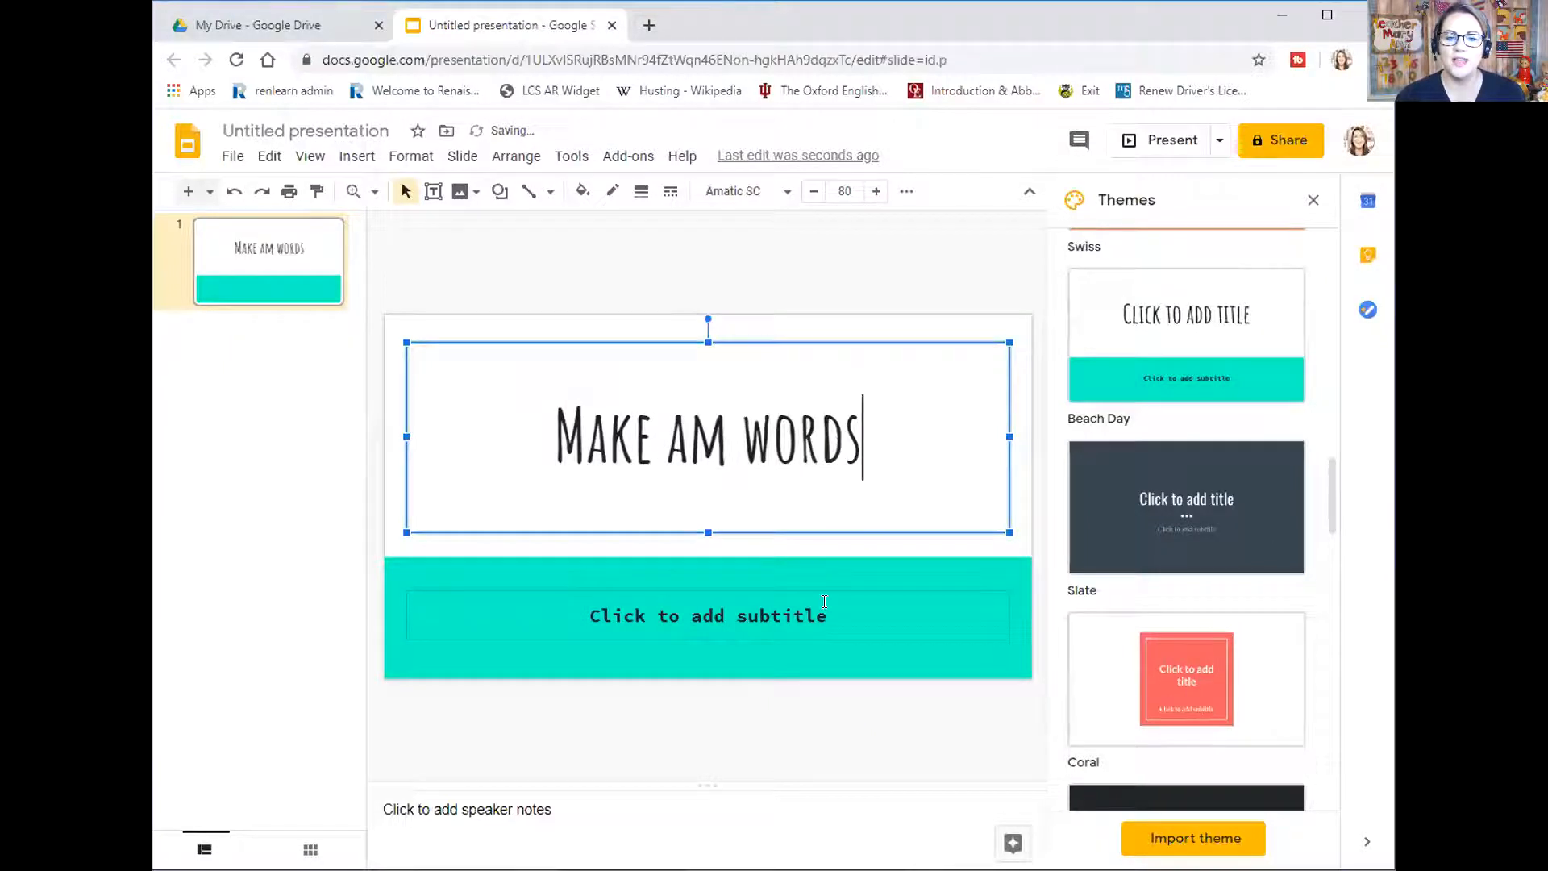
{"action": "type", "text": "Teacher"}
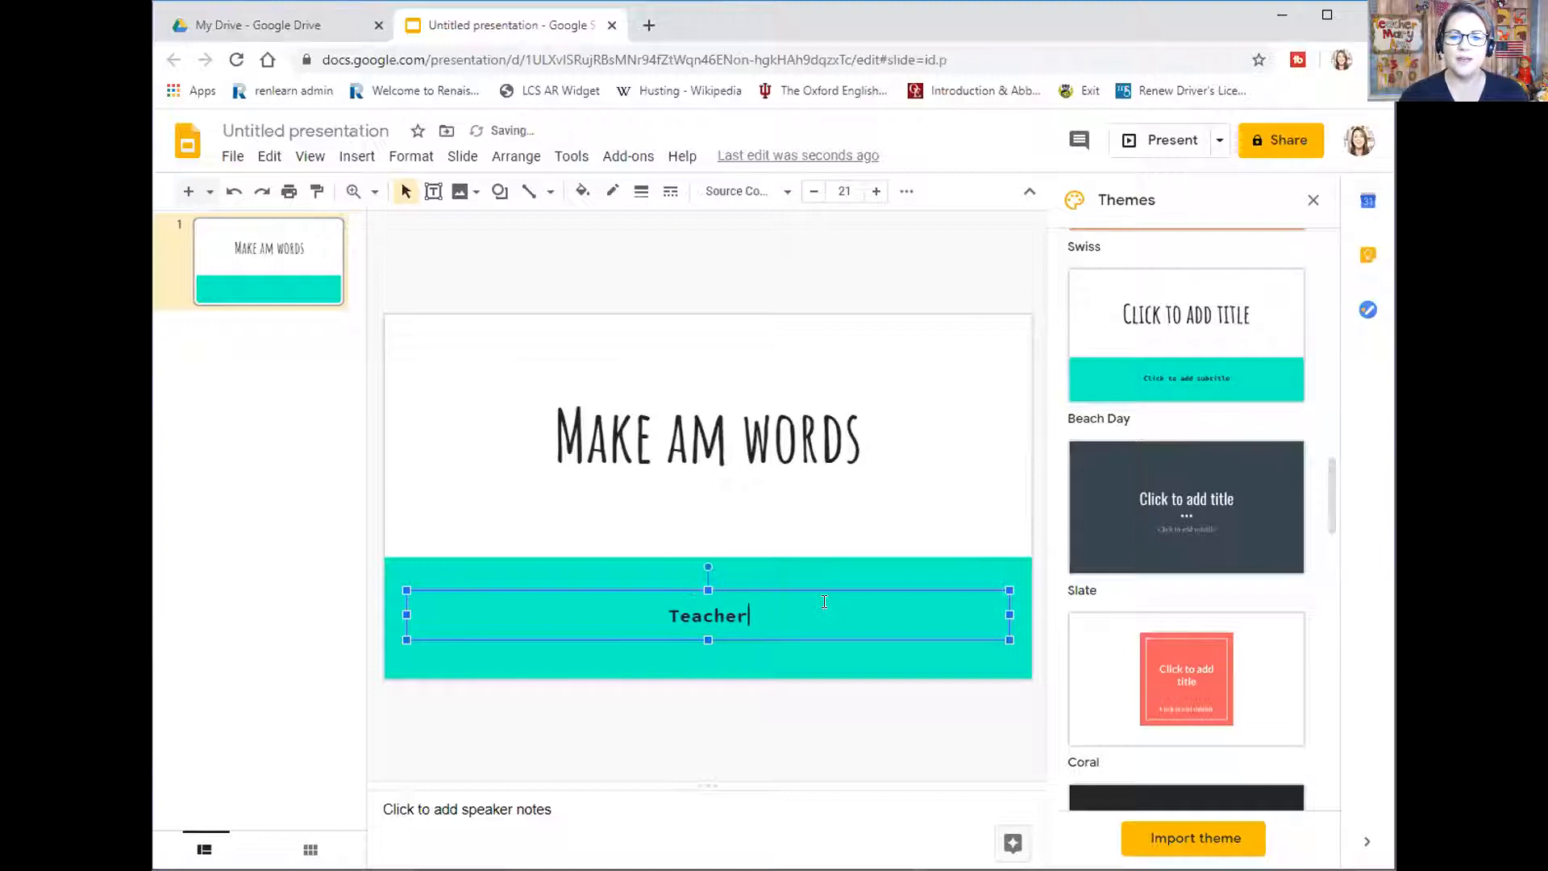
Finish the subtitle with 'MaryAnn' so it reads 'Teacher MaryAnn'
{"action": "type", "text": "MaryAnn"}
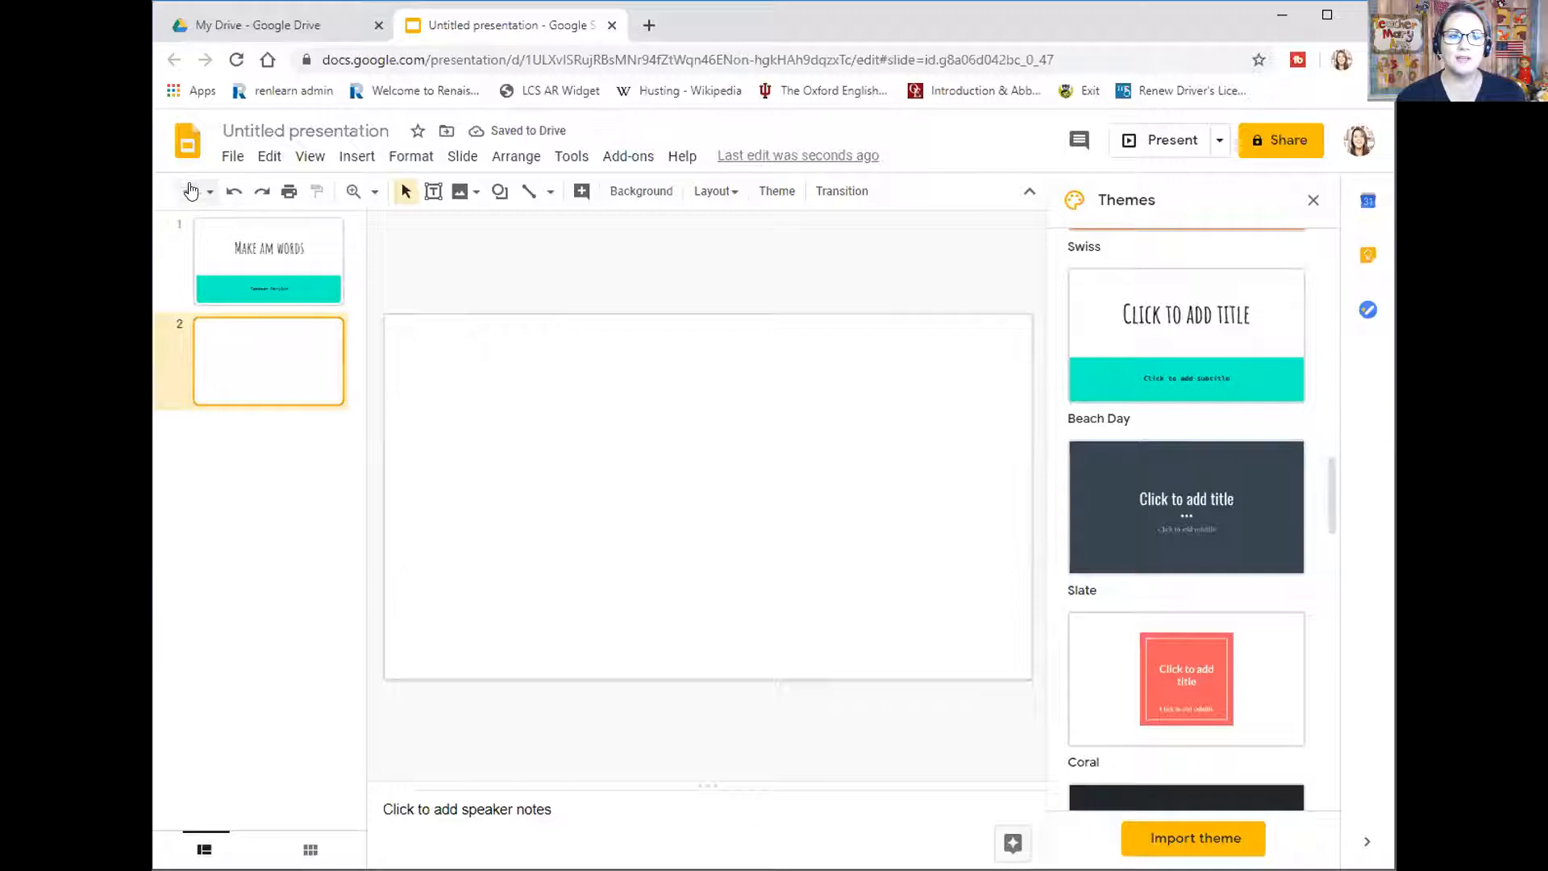
Close the Themes sidebar so the blank second slide fills the editing area
{"action": "left_click", "coordinate": [208, 192]}
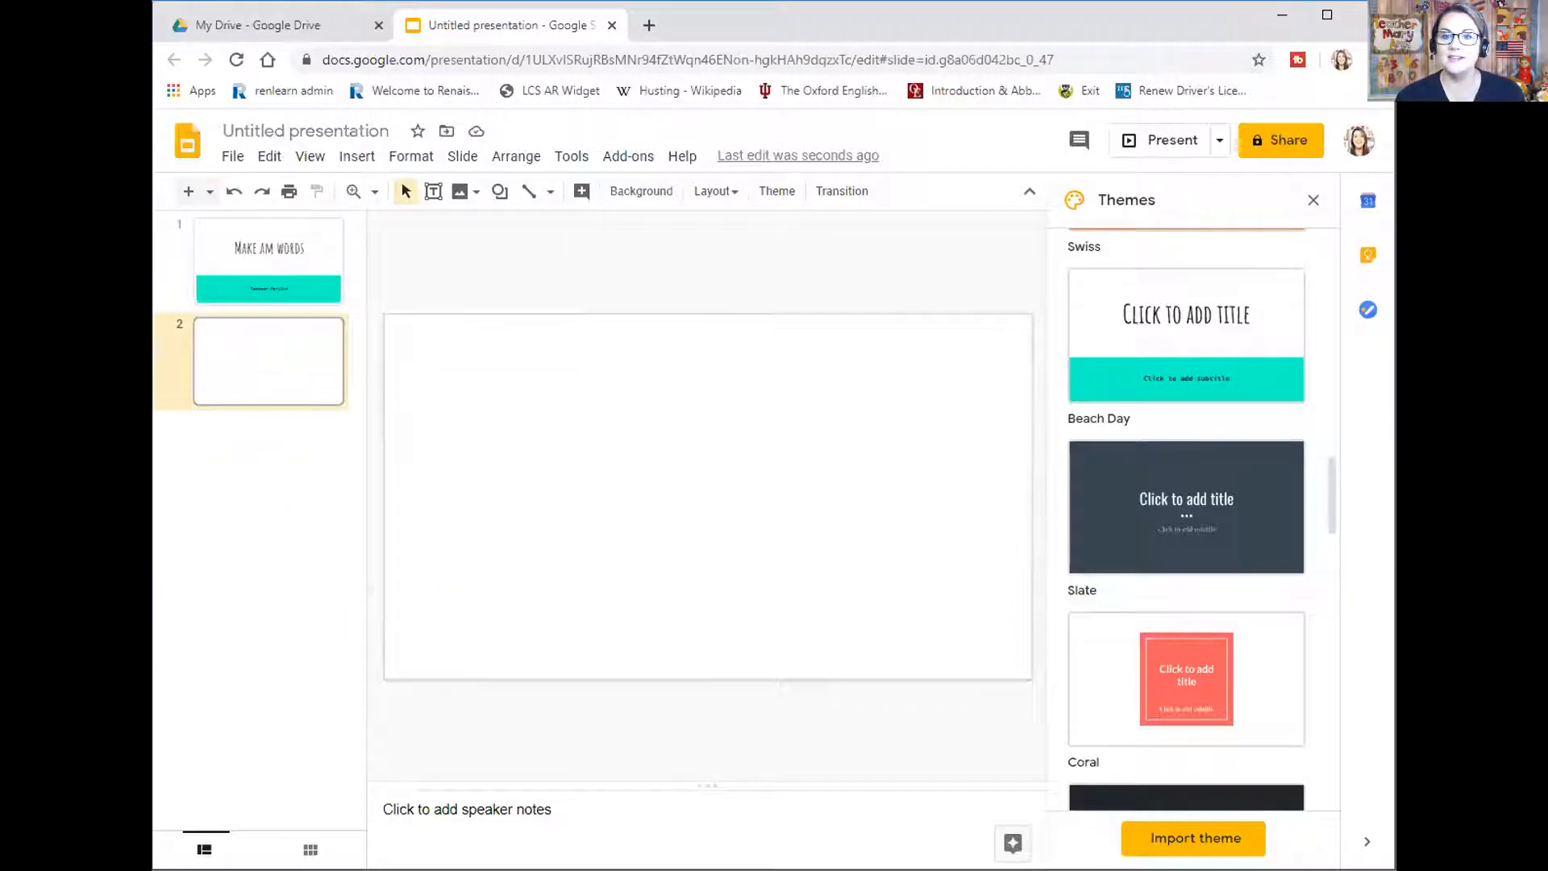
{"action": "left_click", "coordinate": [1314, 200]}
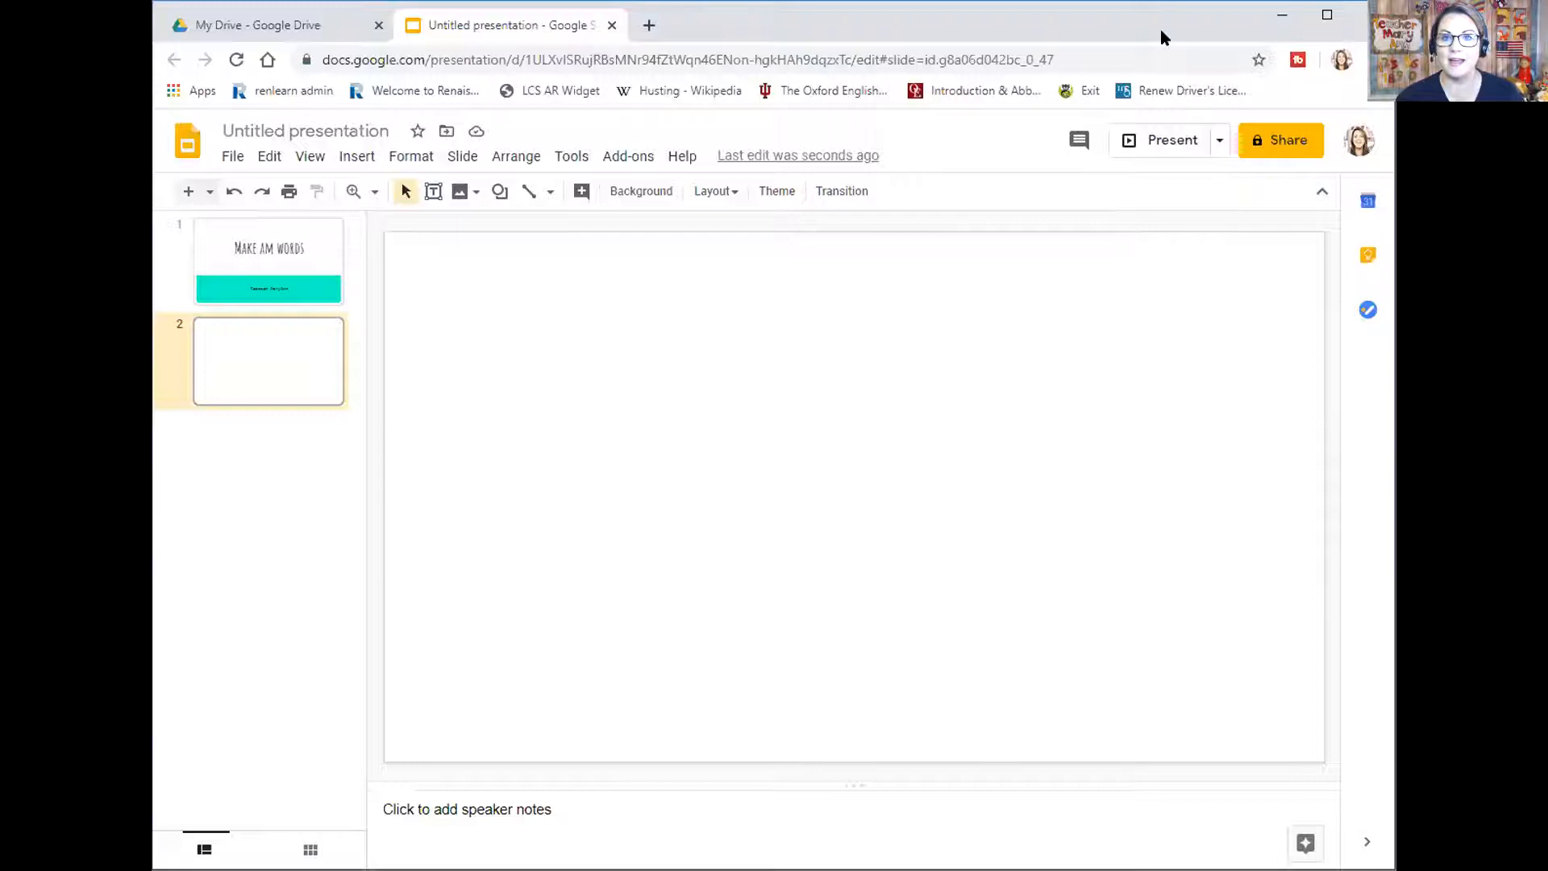
{"action": "mouse_move", "coordinate": [1221, 145]}
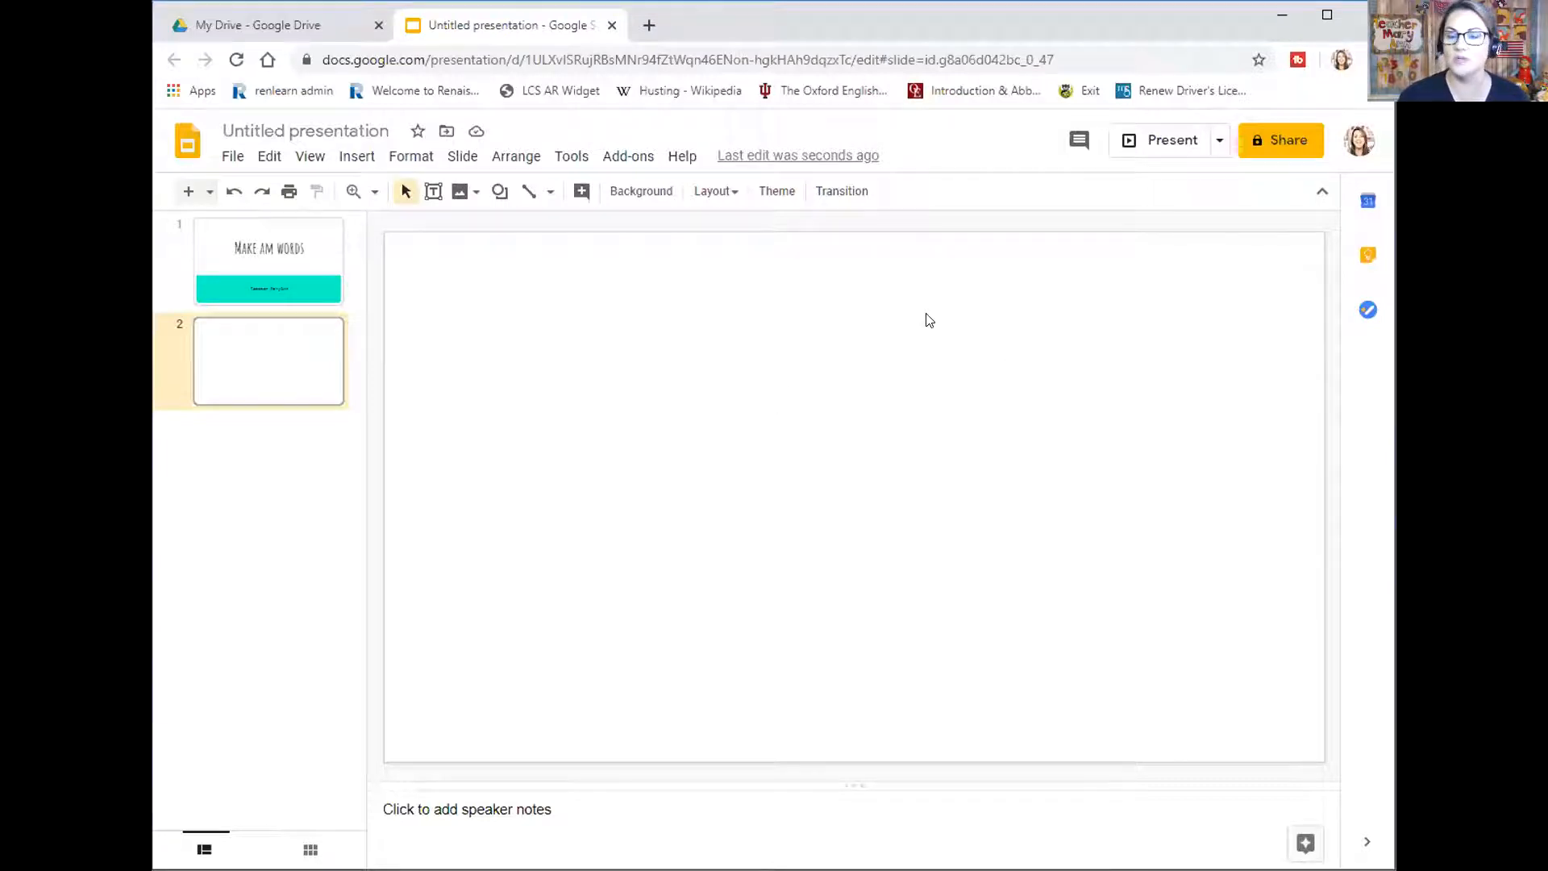
{"action": "mouse_move", "coordinate": [888, 299]}
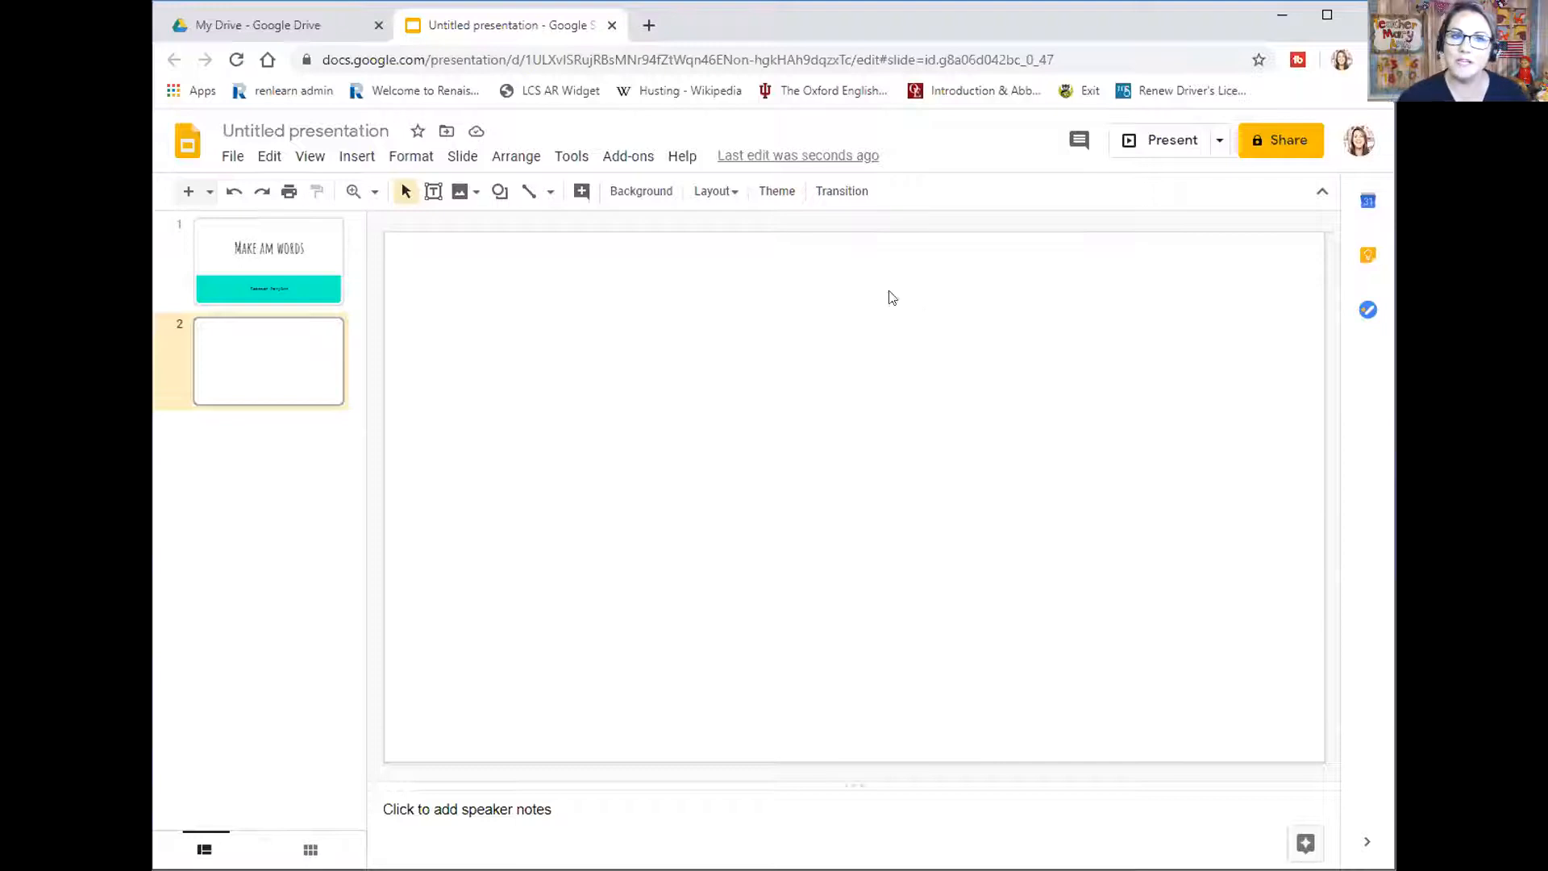
{"action": "mouse_move", "coordinate": [691, 90]}
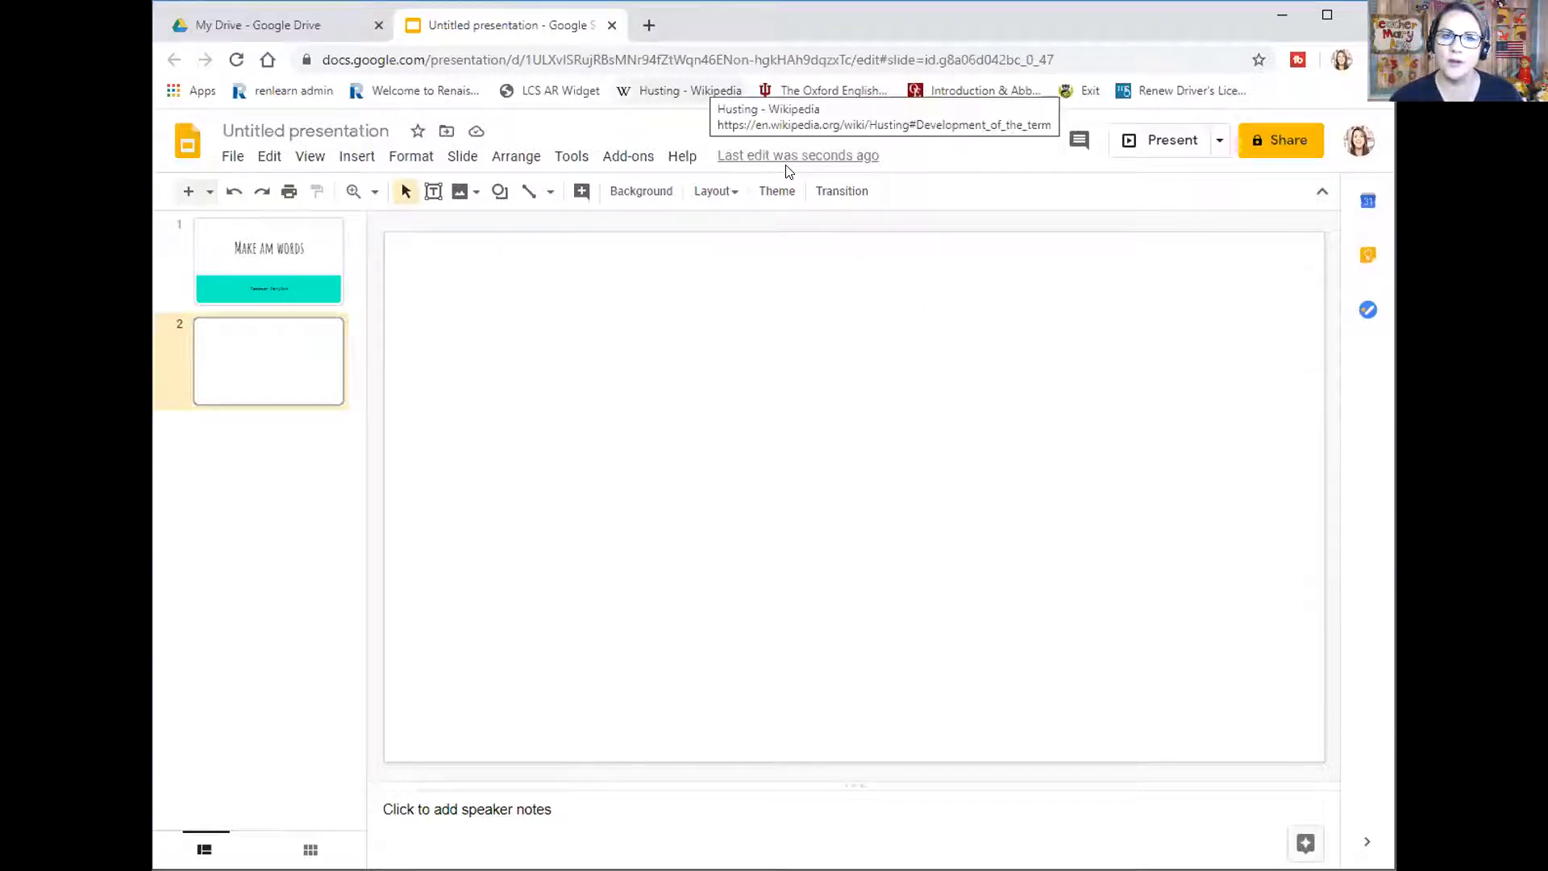
{"action": "mouse_move", "coordinate": [459, 192]}
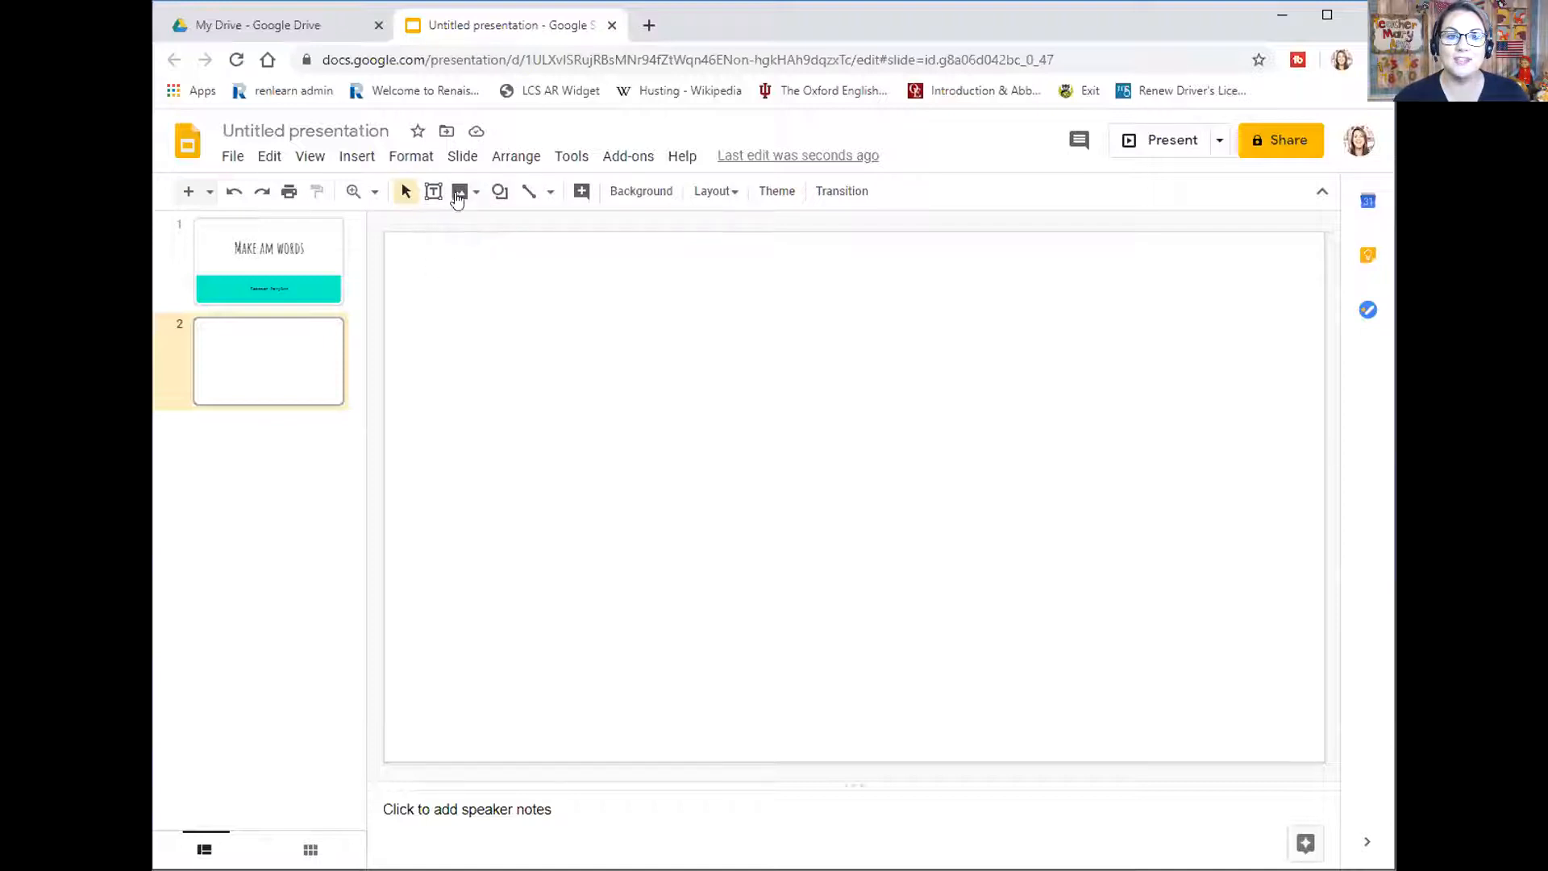
Upload the six letter card images (am, b, h, j, r, y) from the letter cards folder onto slide 2
{"action": "left_click", "coordinate": [459, 190]}
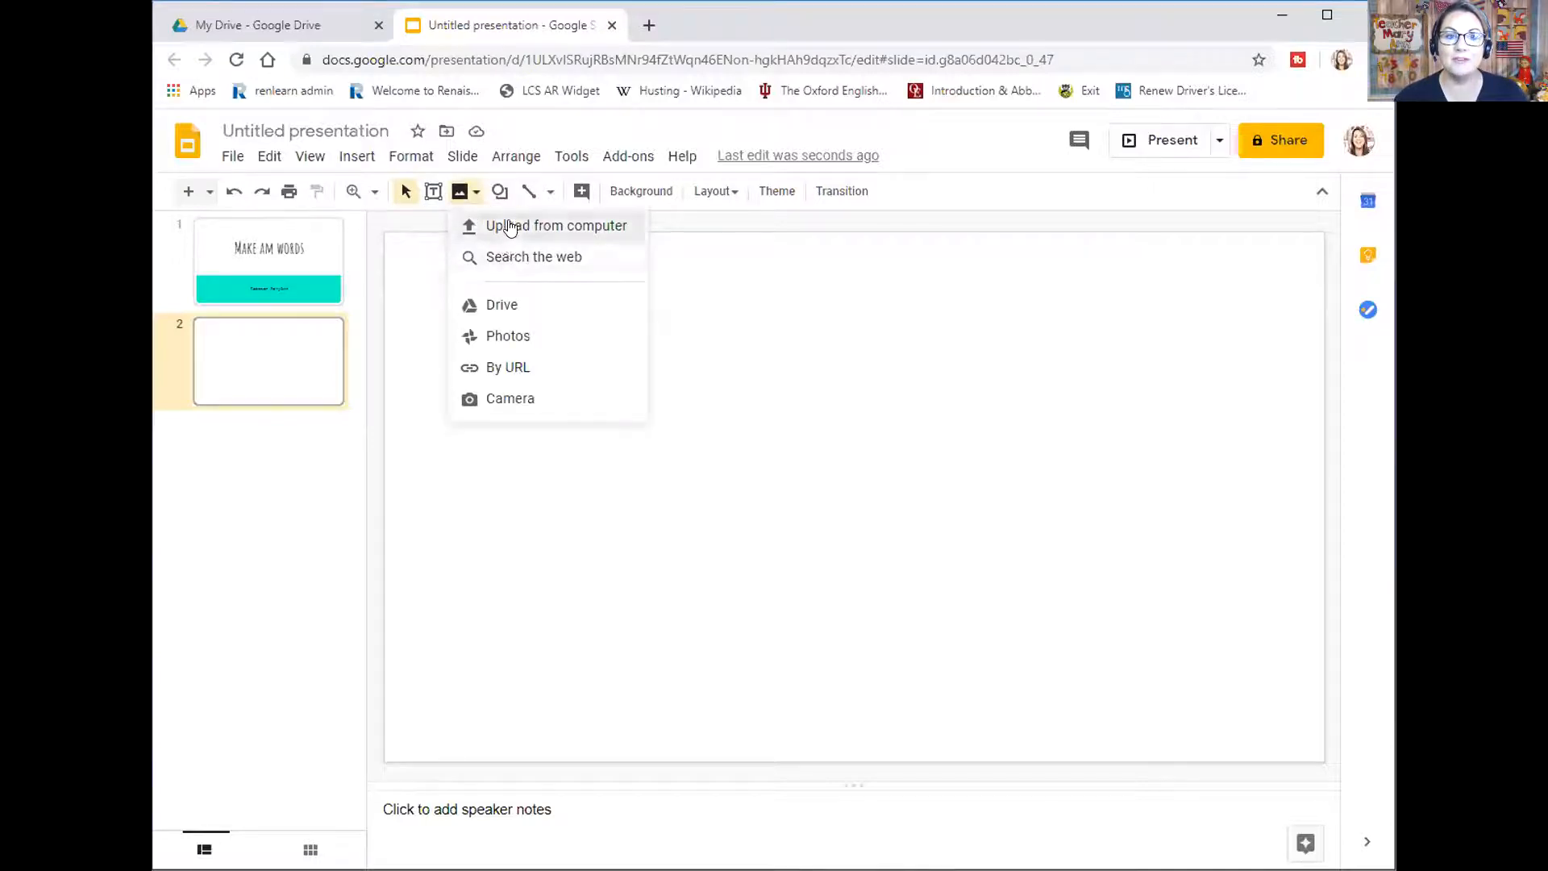
{"action": "left_click", "coordinate": [556, 226]}
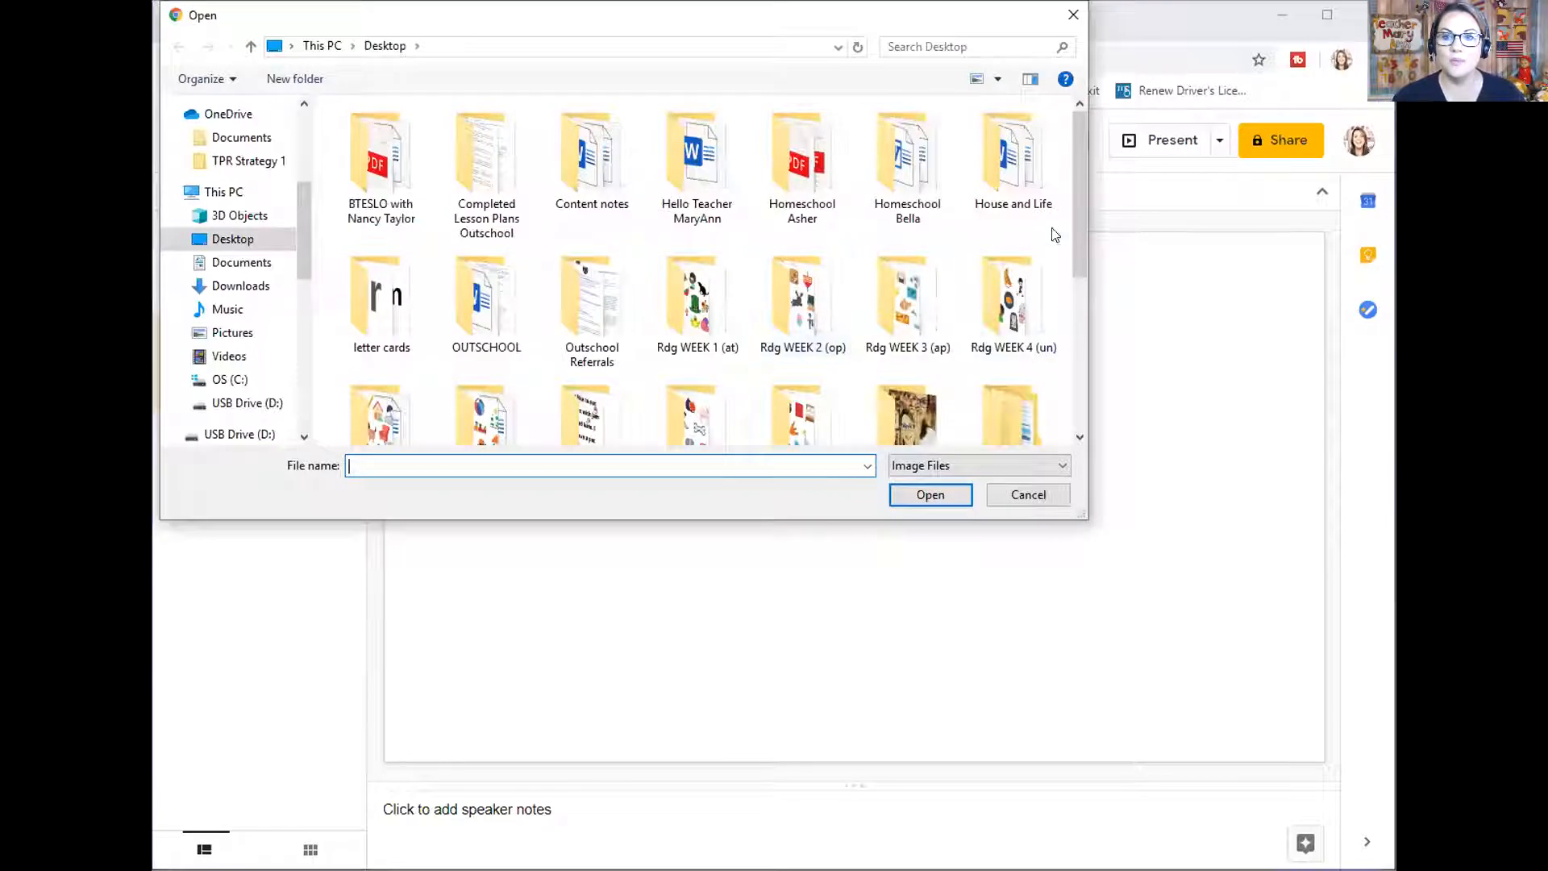
{"action": "scroll", "scroll_direction": "down", "scroll_amount": 3}
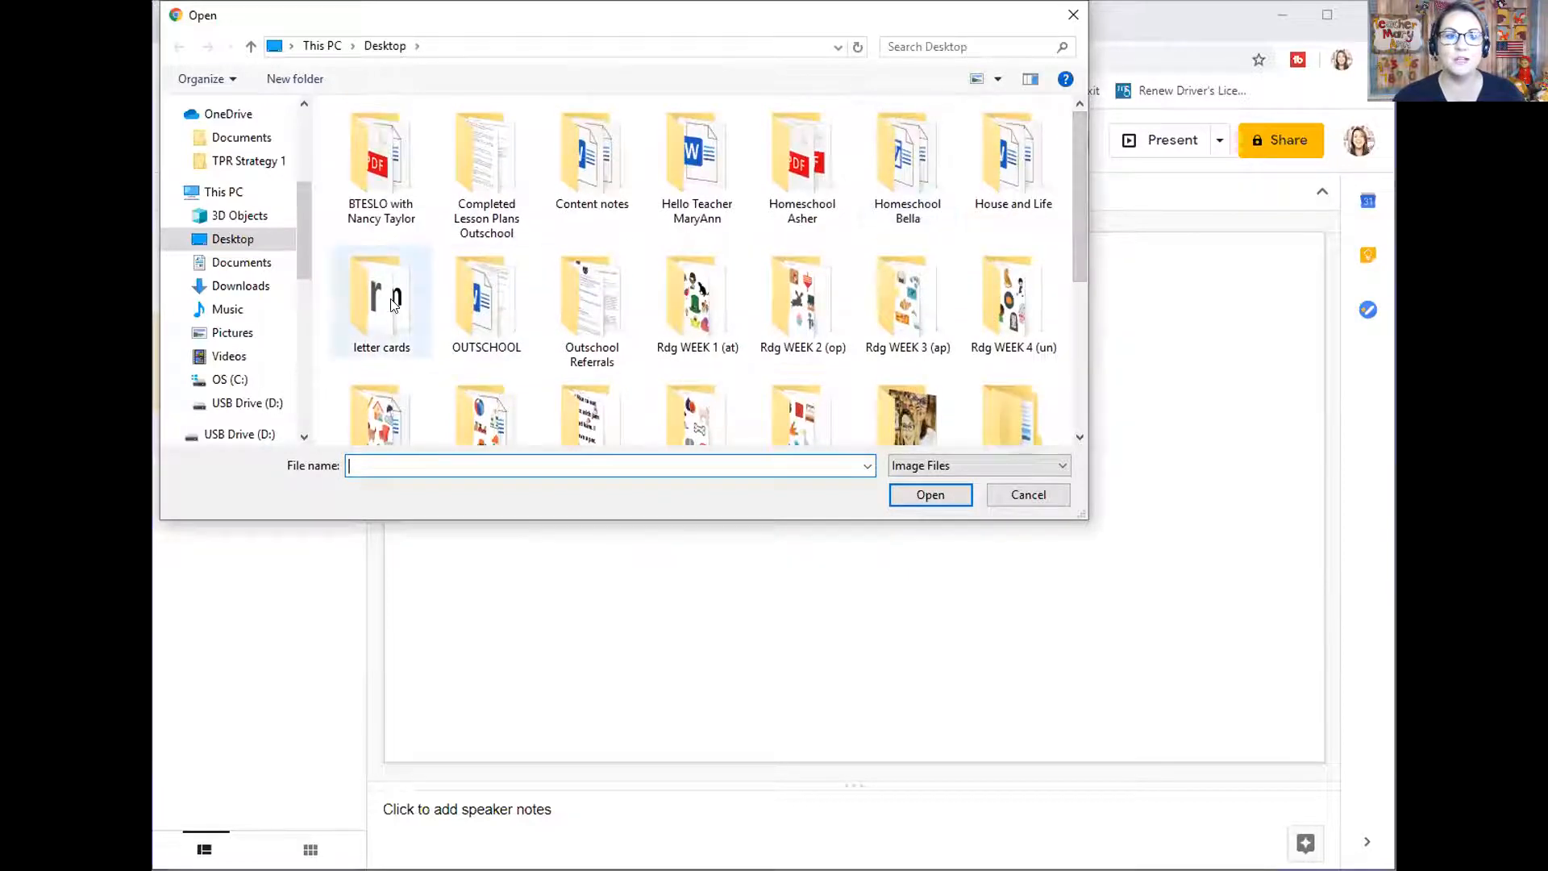
{"action": "double_click", "coordinate": [381, 302]}
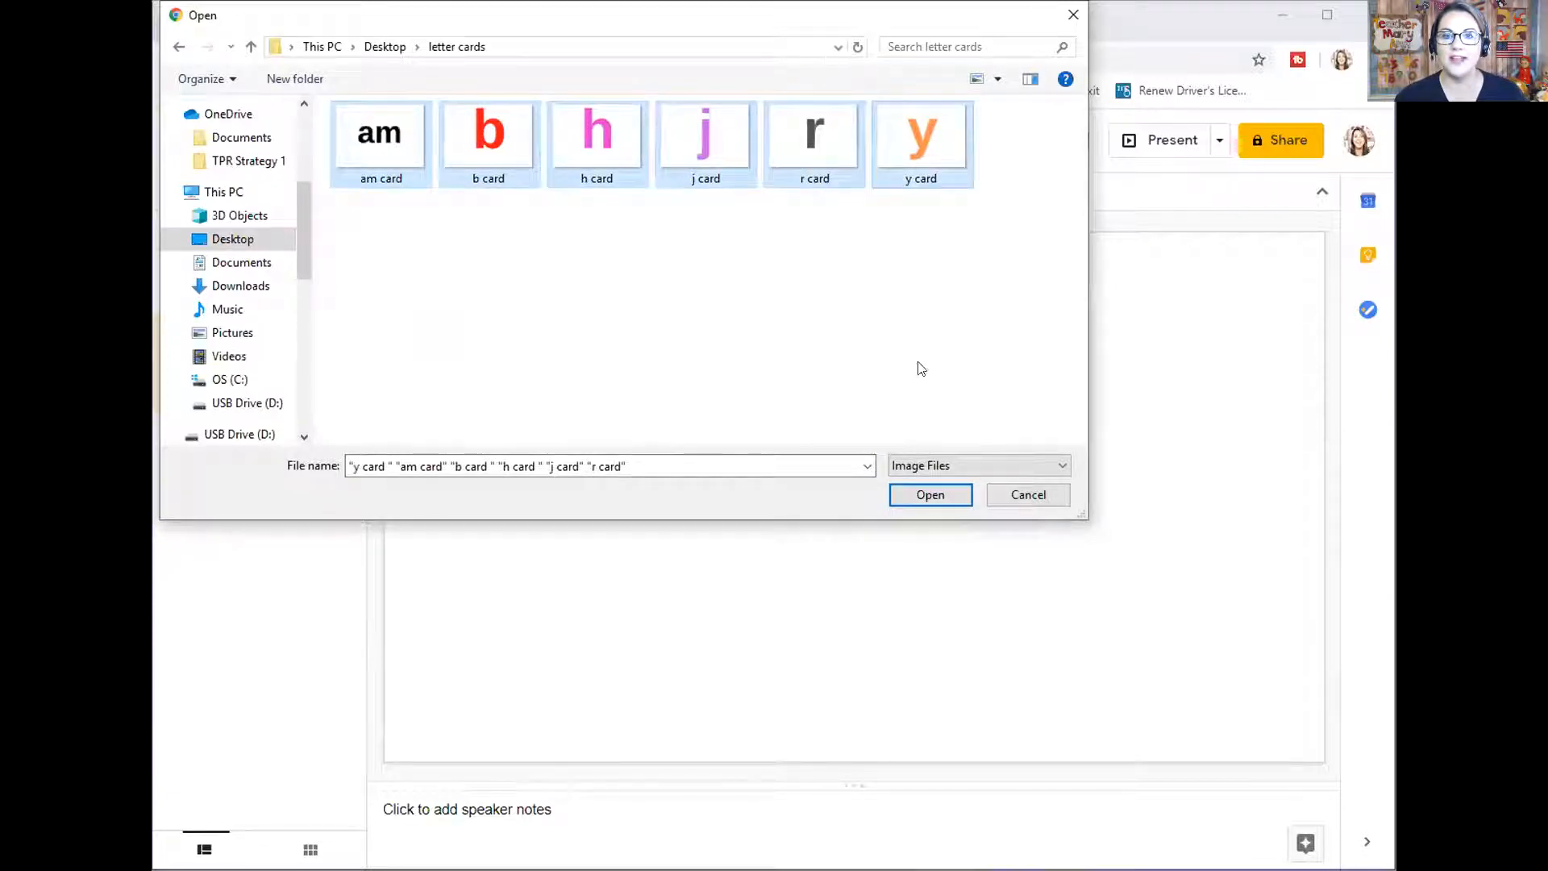
{"action": "left_click", "coordinate": [929, 495]}
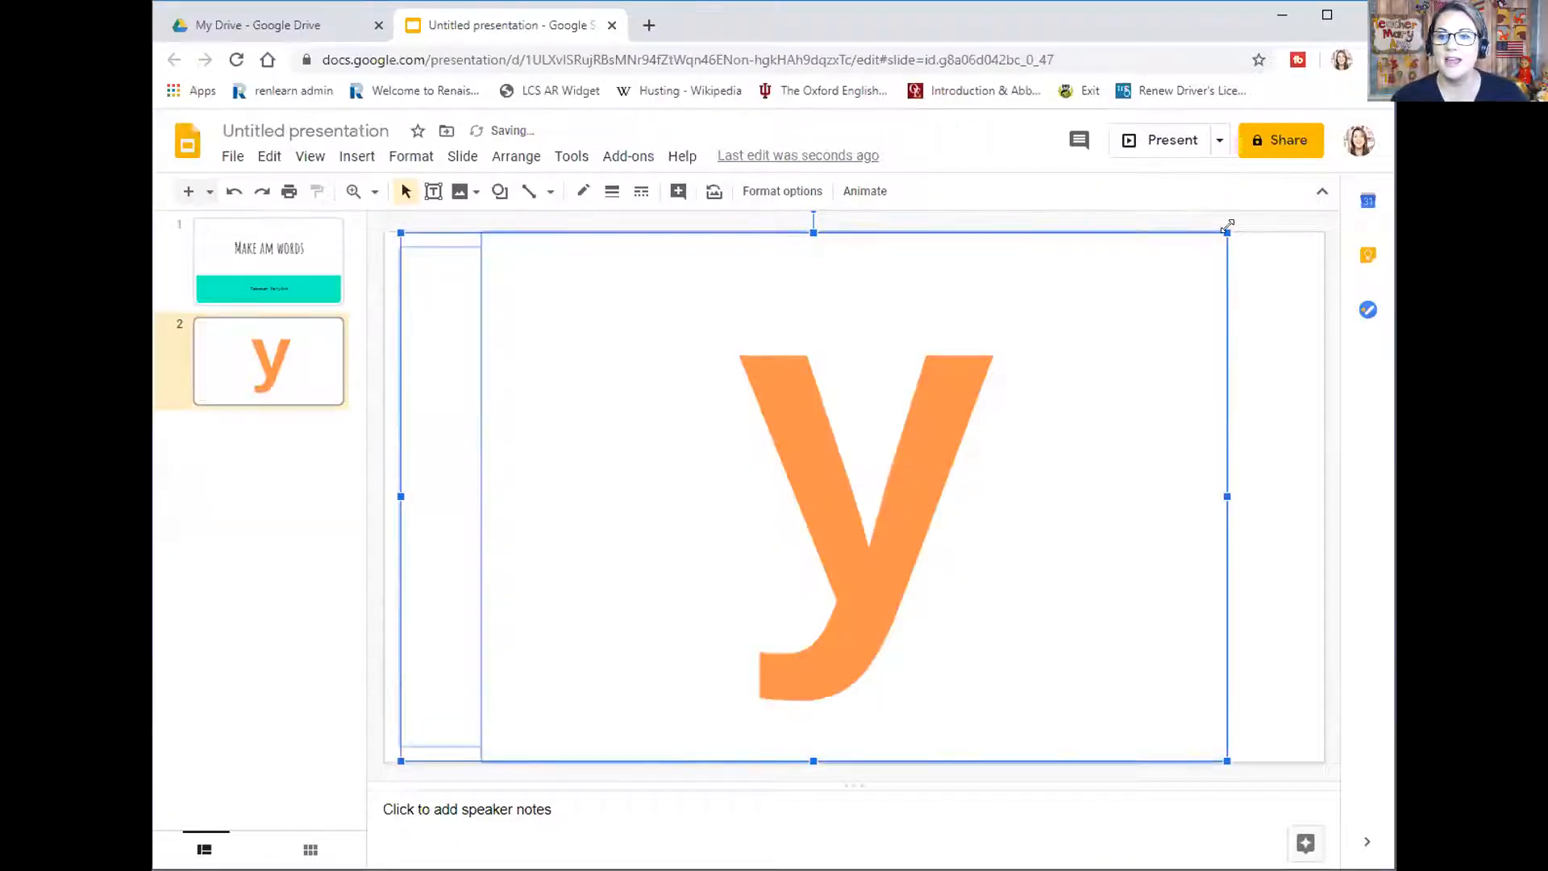
{"action": "mouse_move", "coordinate": [1161, 182]}
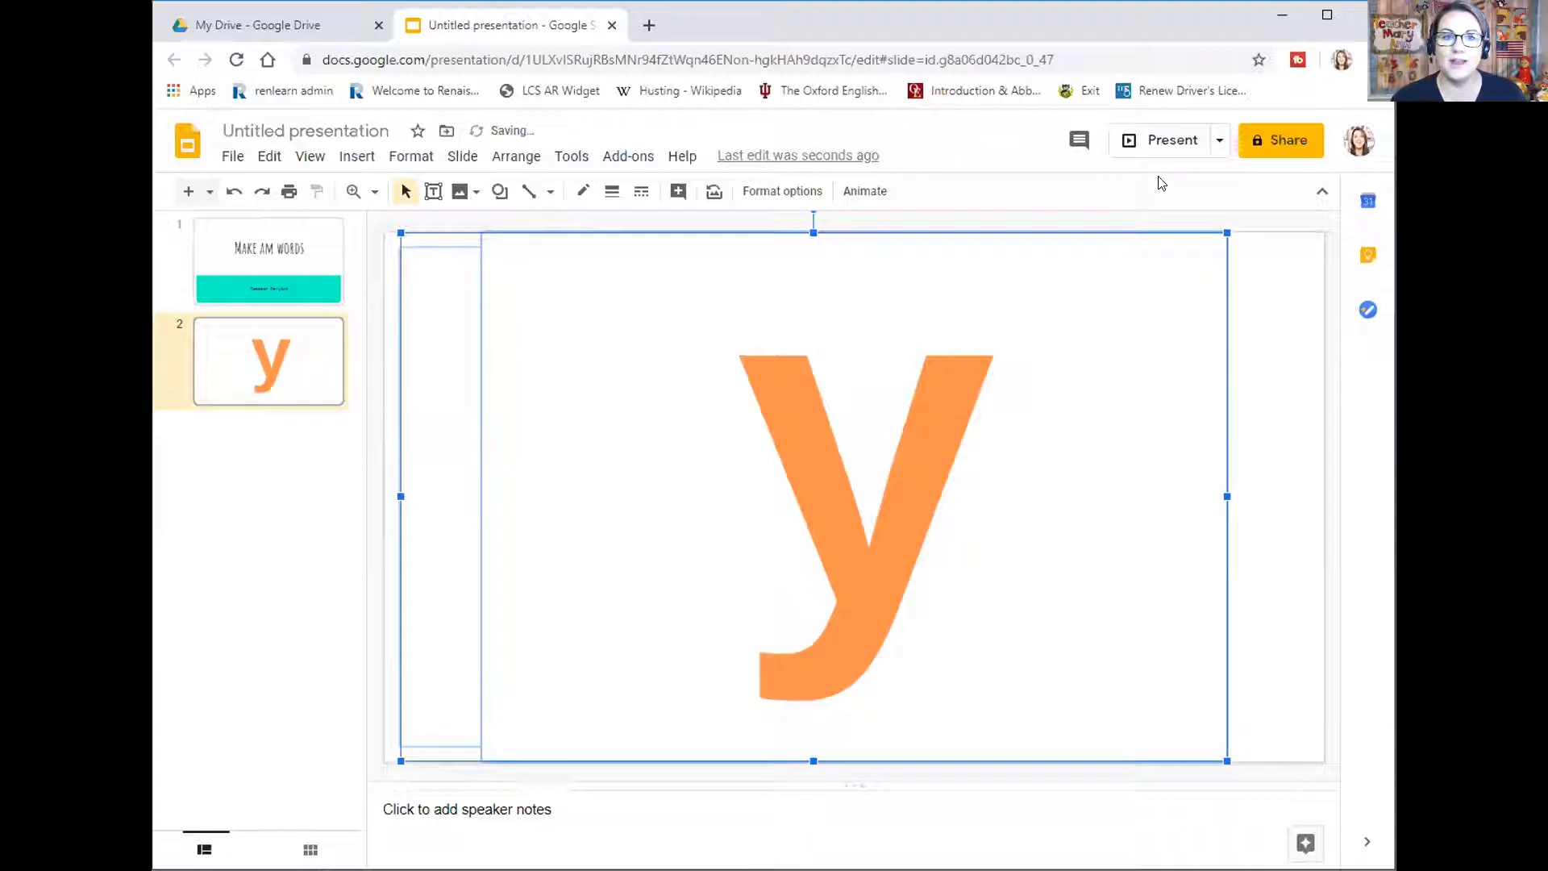
{"action": "mouse_move", "coordinate": [1074, 274]}
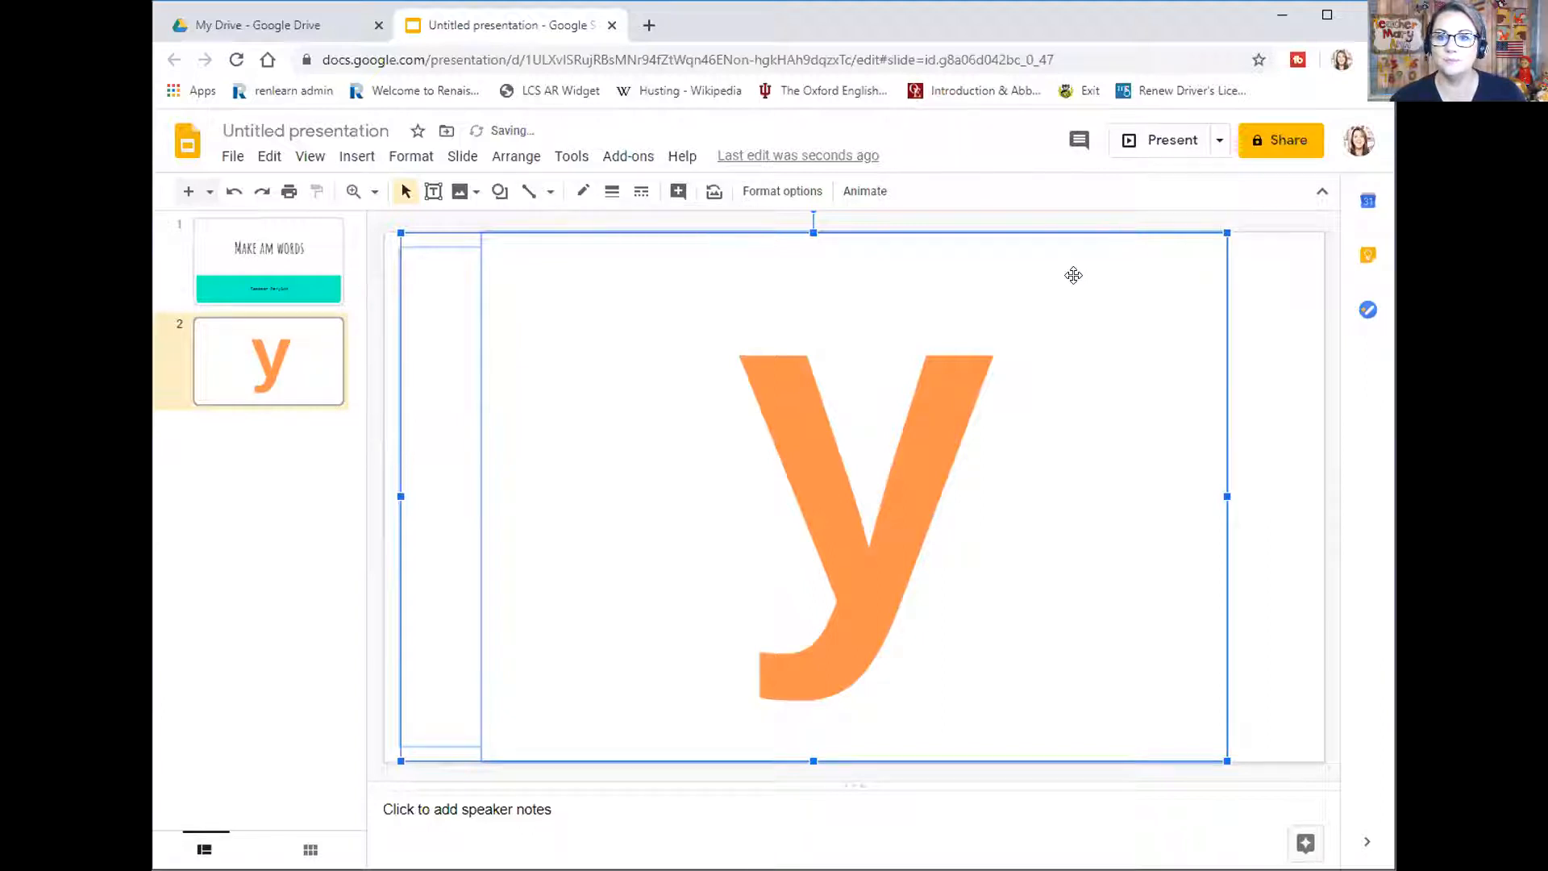
{"action": "mouse_move", "coordinate": [781, 191]}
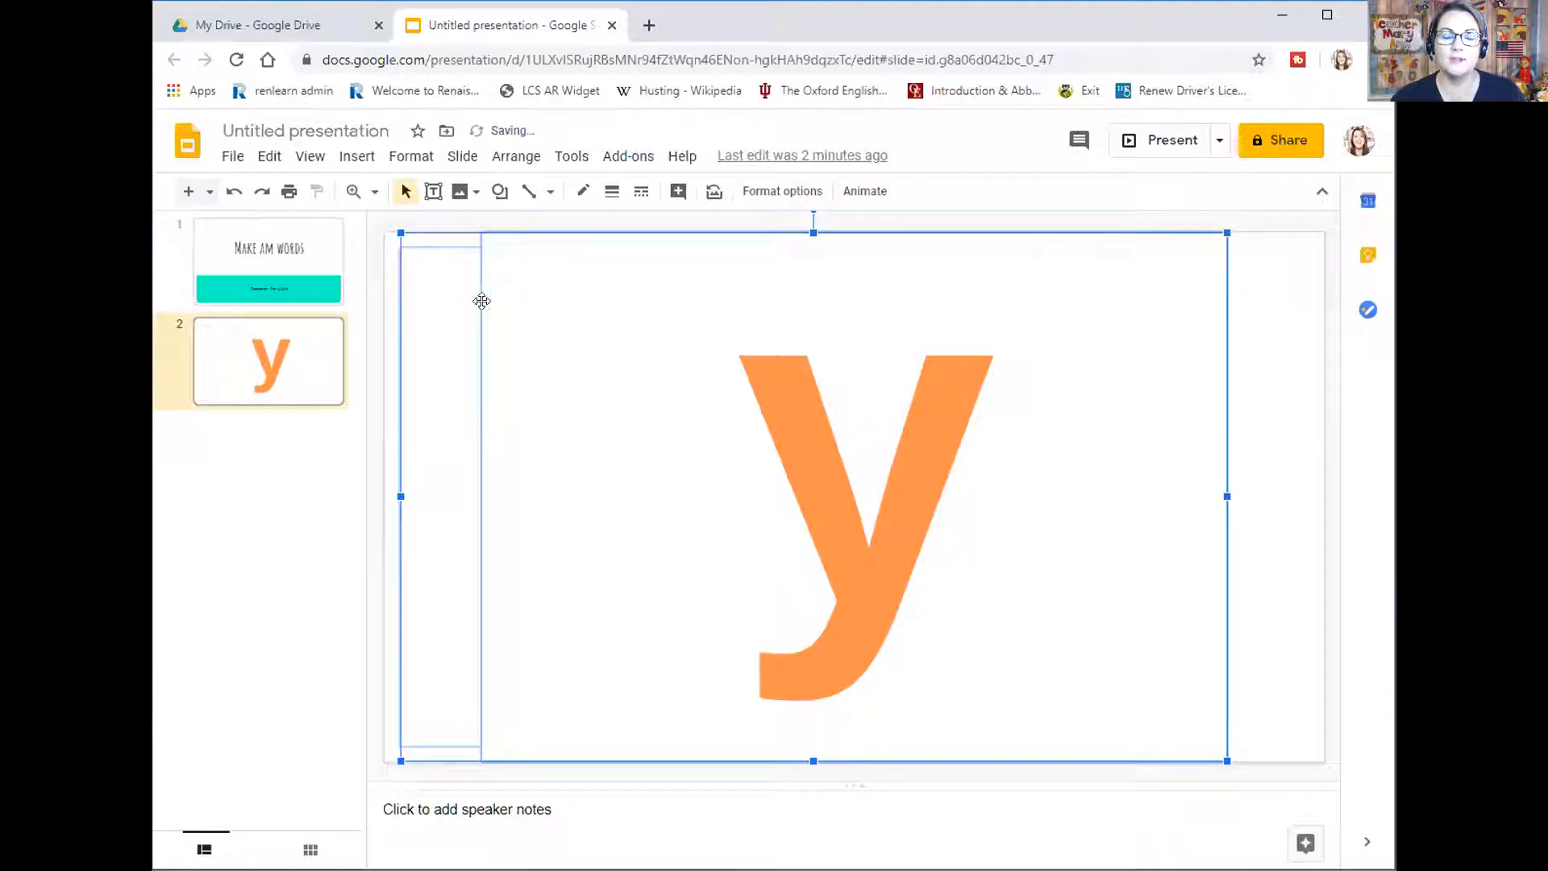
{"action": "mouse_move", "coordinate": [832, 192]}
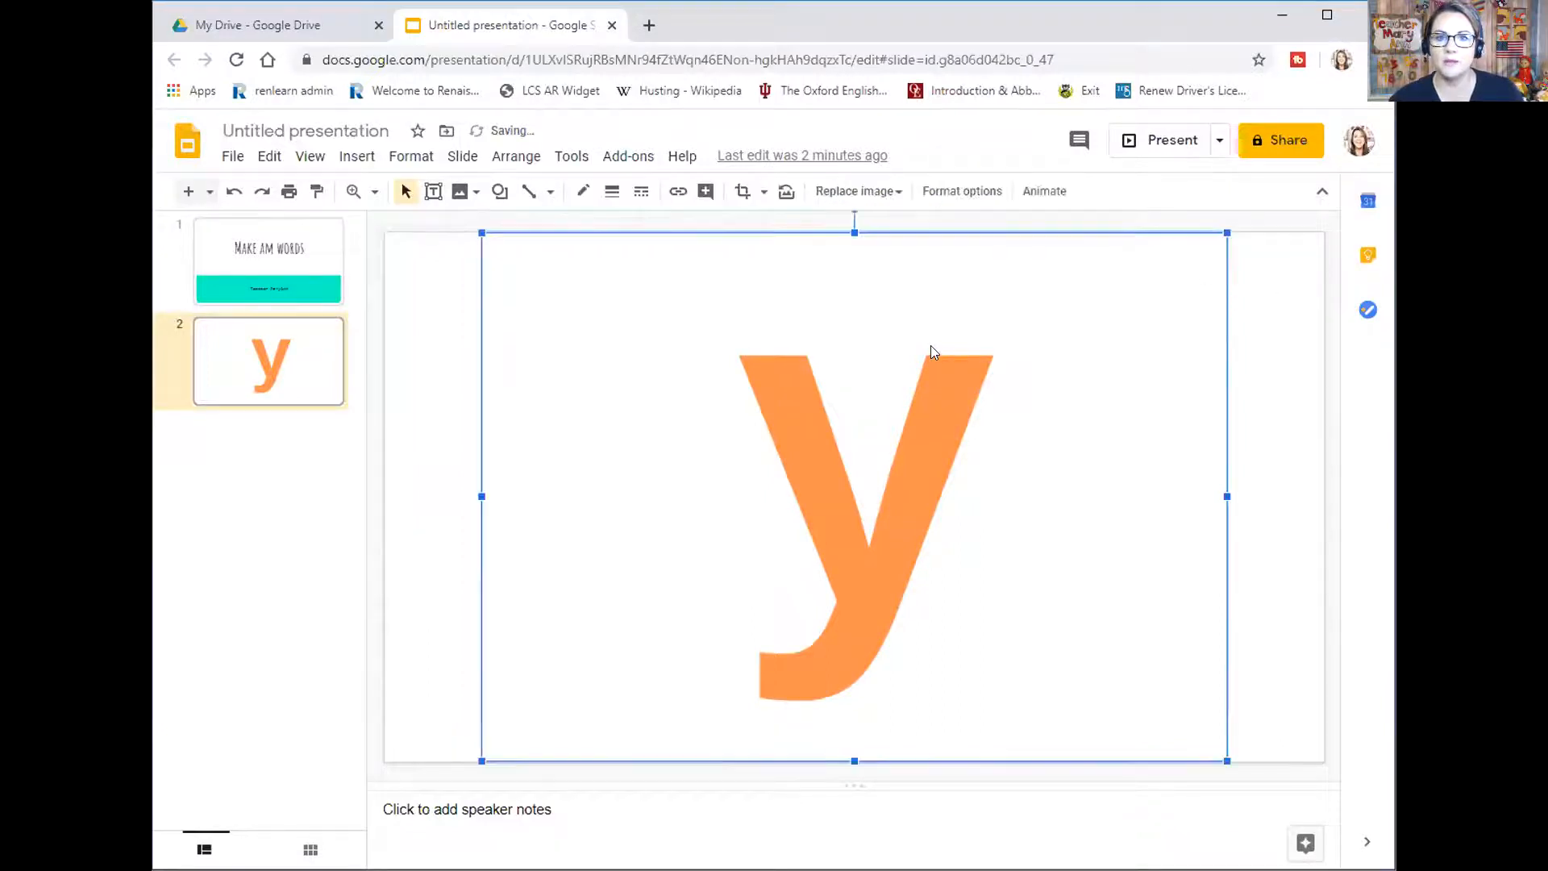
{"action": "mouse_move", "coordinate": [742, 191]}
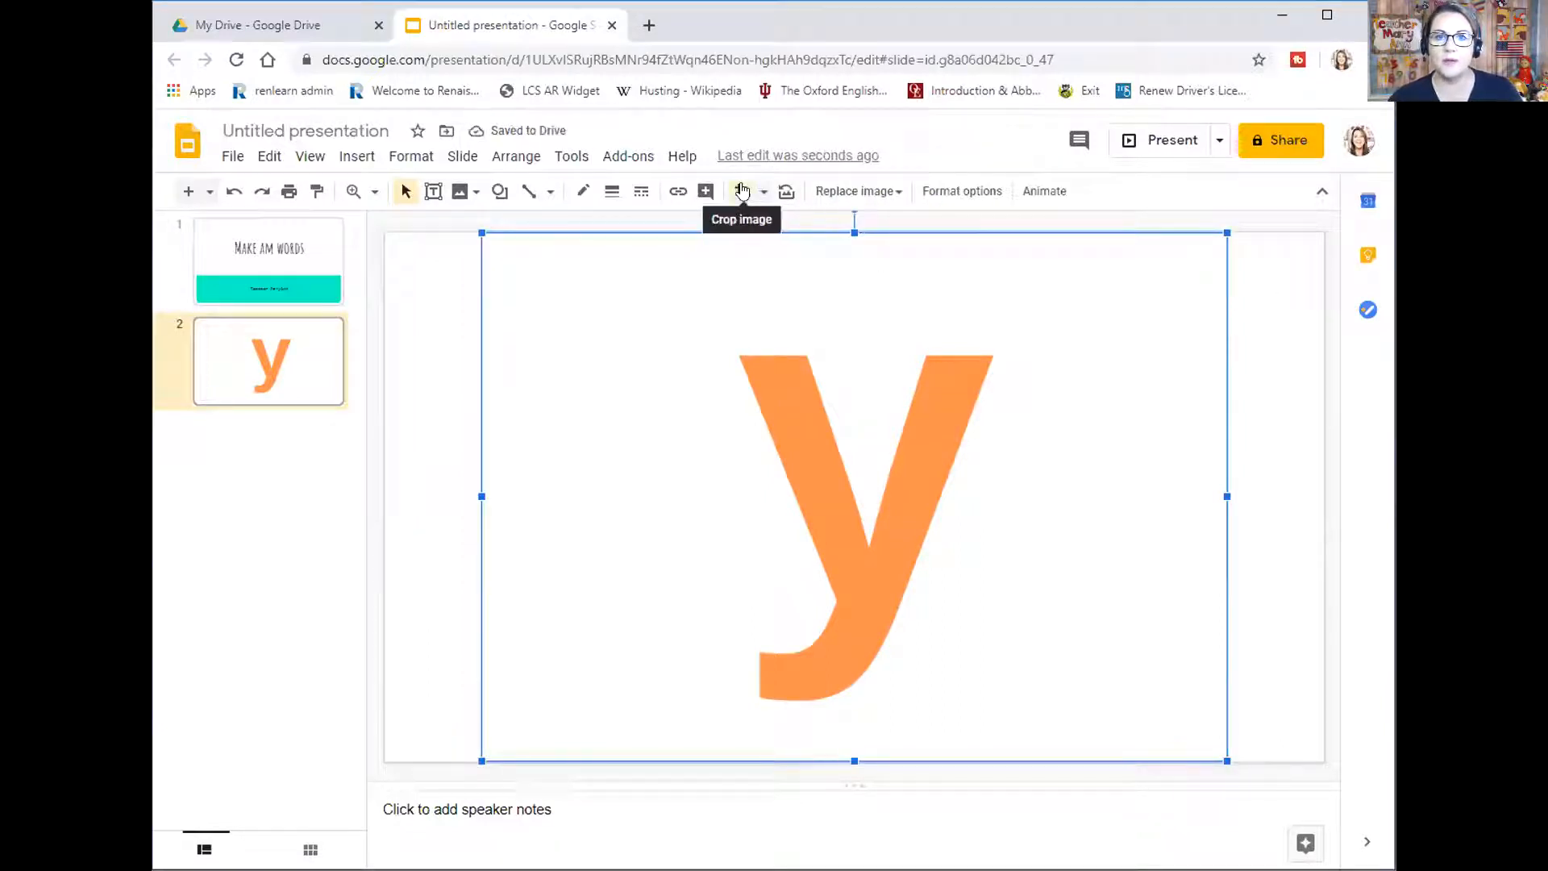
Begin cropping the large orange y letter image with Crop image
{"action": "left_click", "coordinate": [742, 191]}
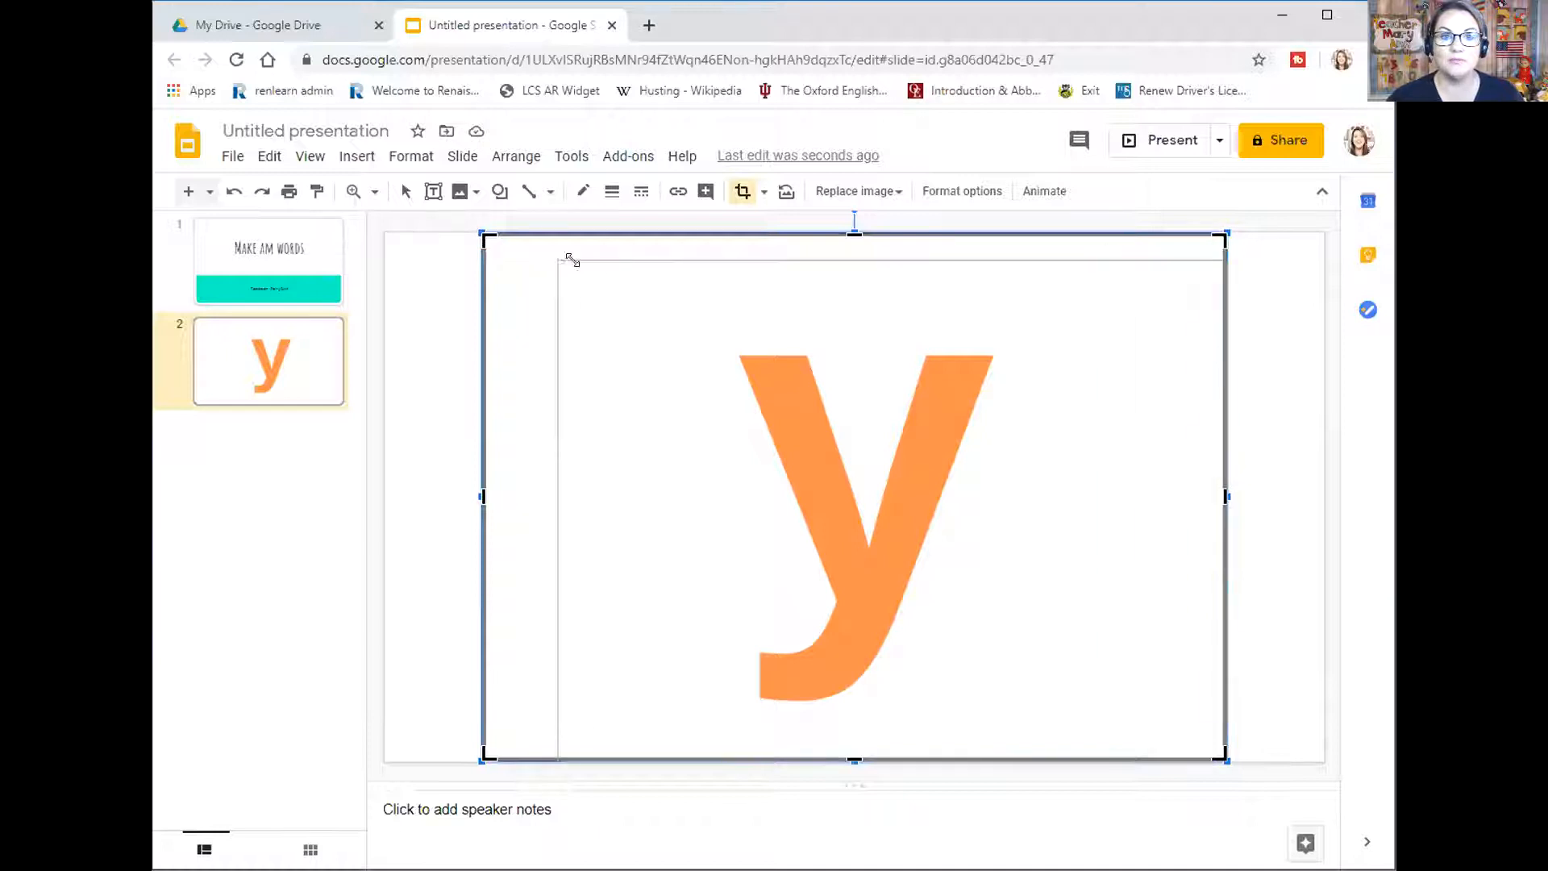
Trim the y image's crop down to just the orange letter
{"action": "left_click_drag", "start_coordinate": [571, 259], "coordinate": [721, 335]}
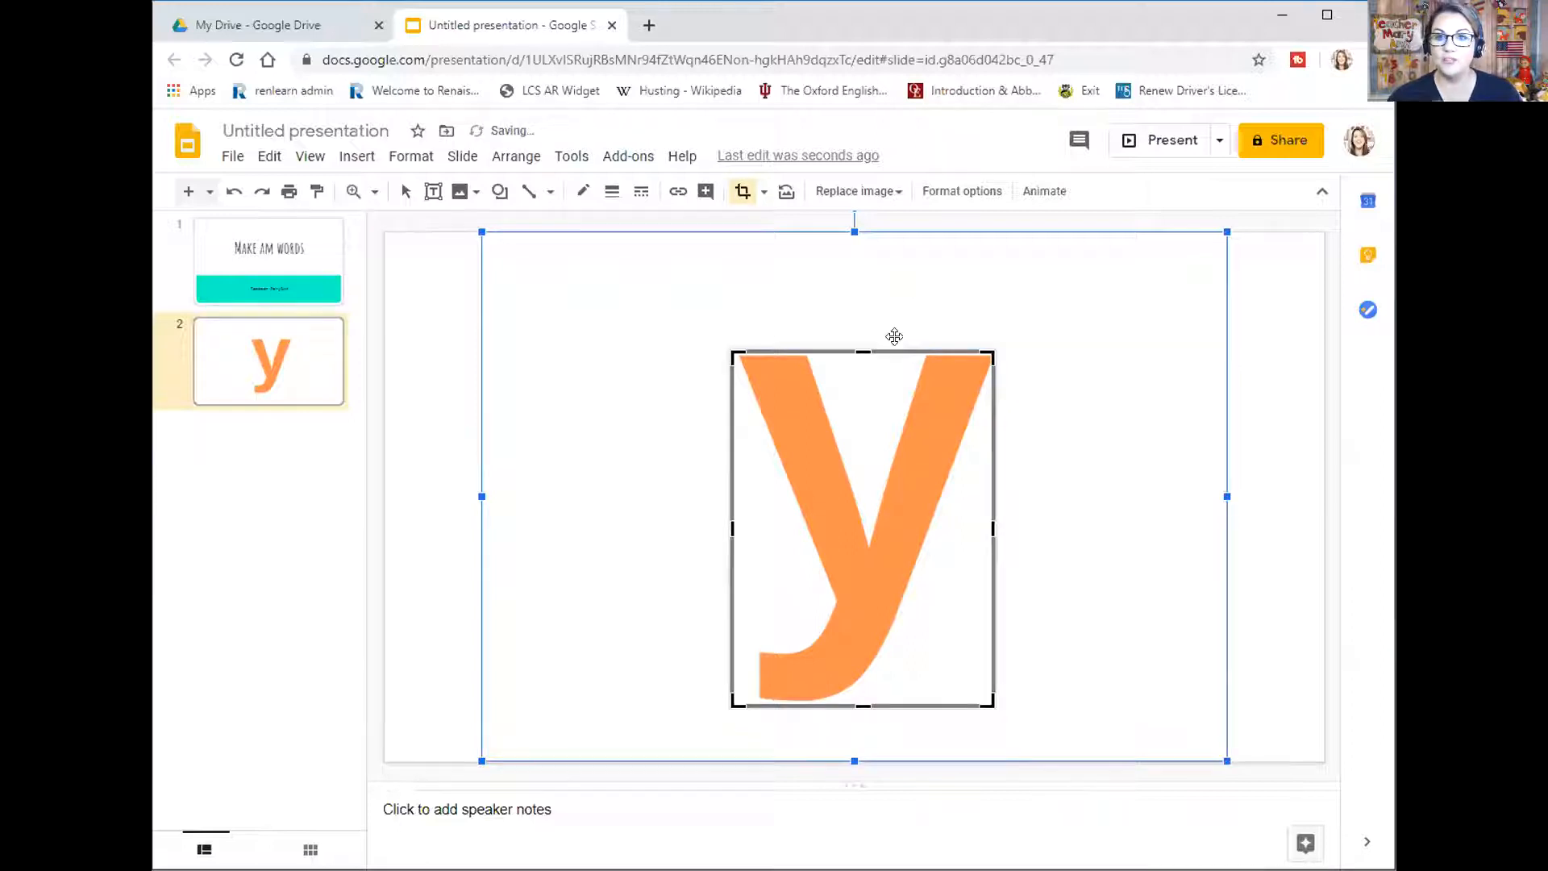
{"action": "mouse_move", "coordinate": [903, 332]}
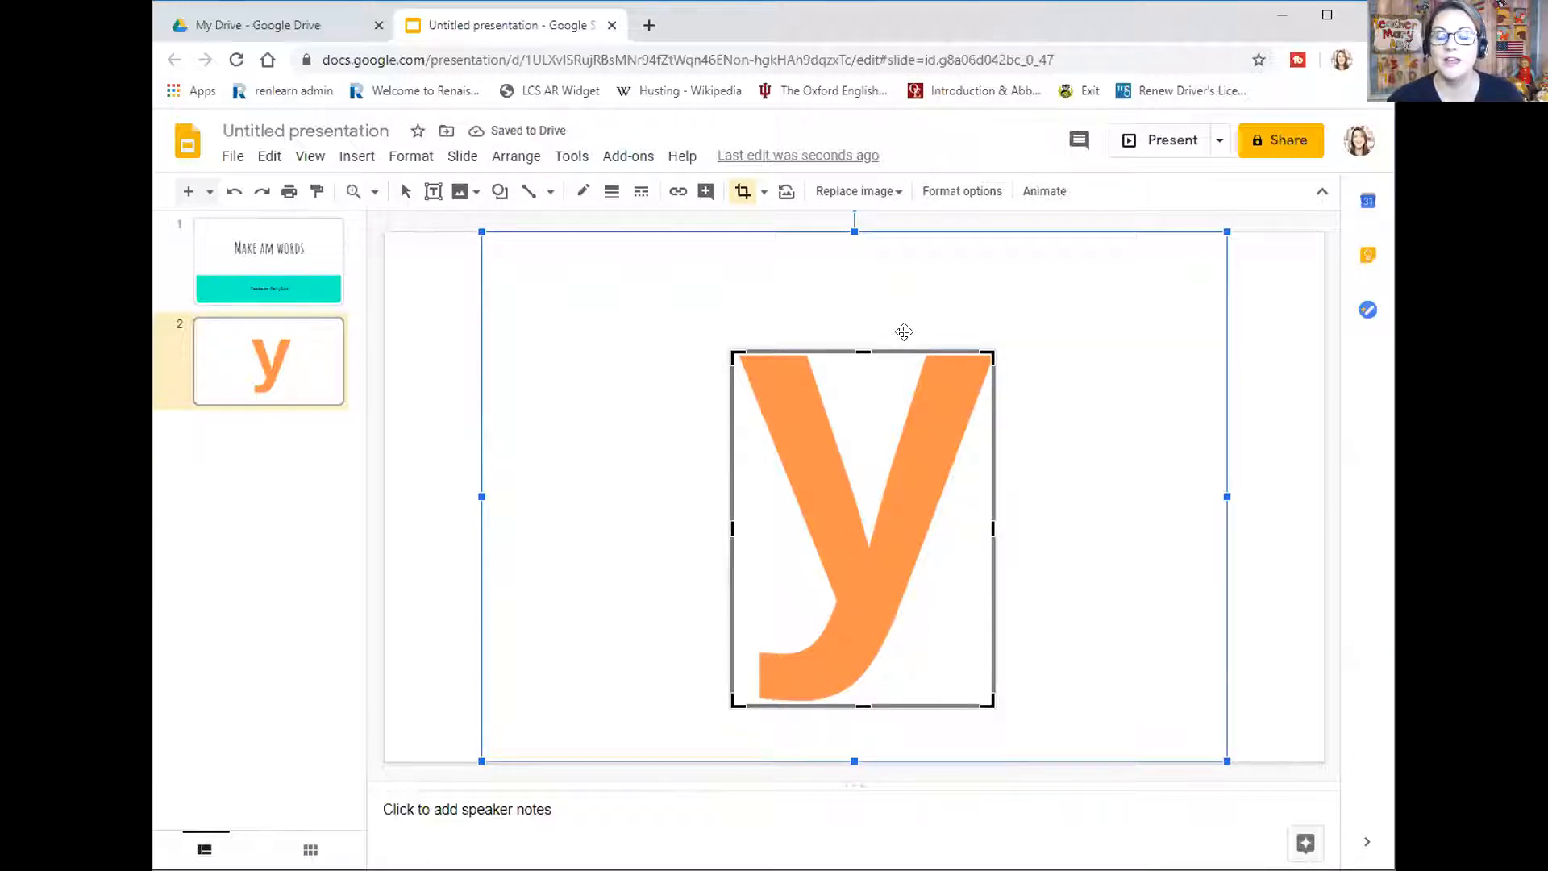
{"action": "mouse_move", "coordinate": [972, 358]}
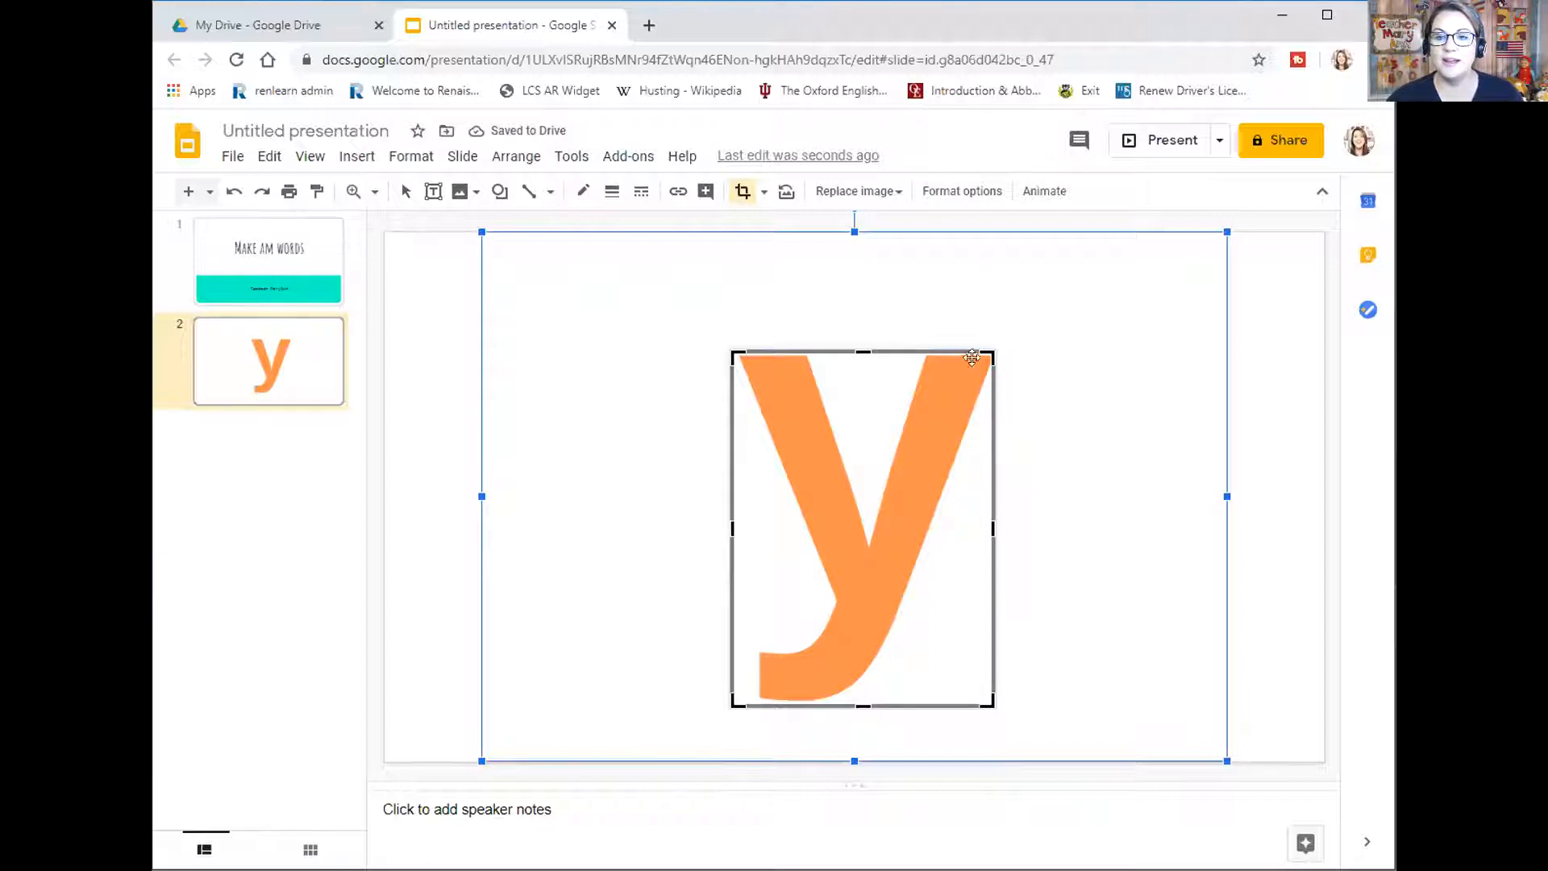
{"action": "mouse_move", "coordinate": [918, 666]}
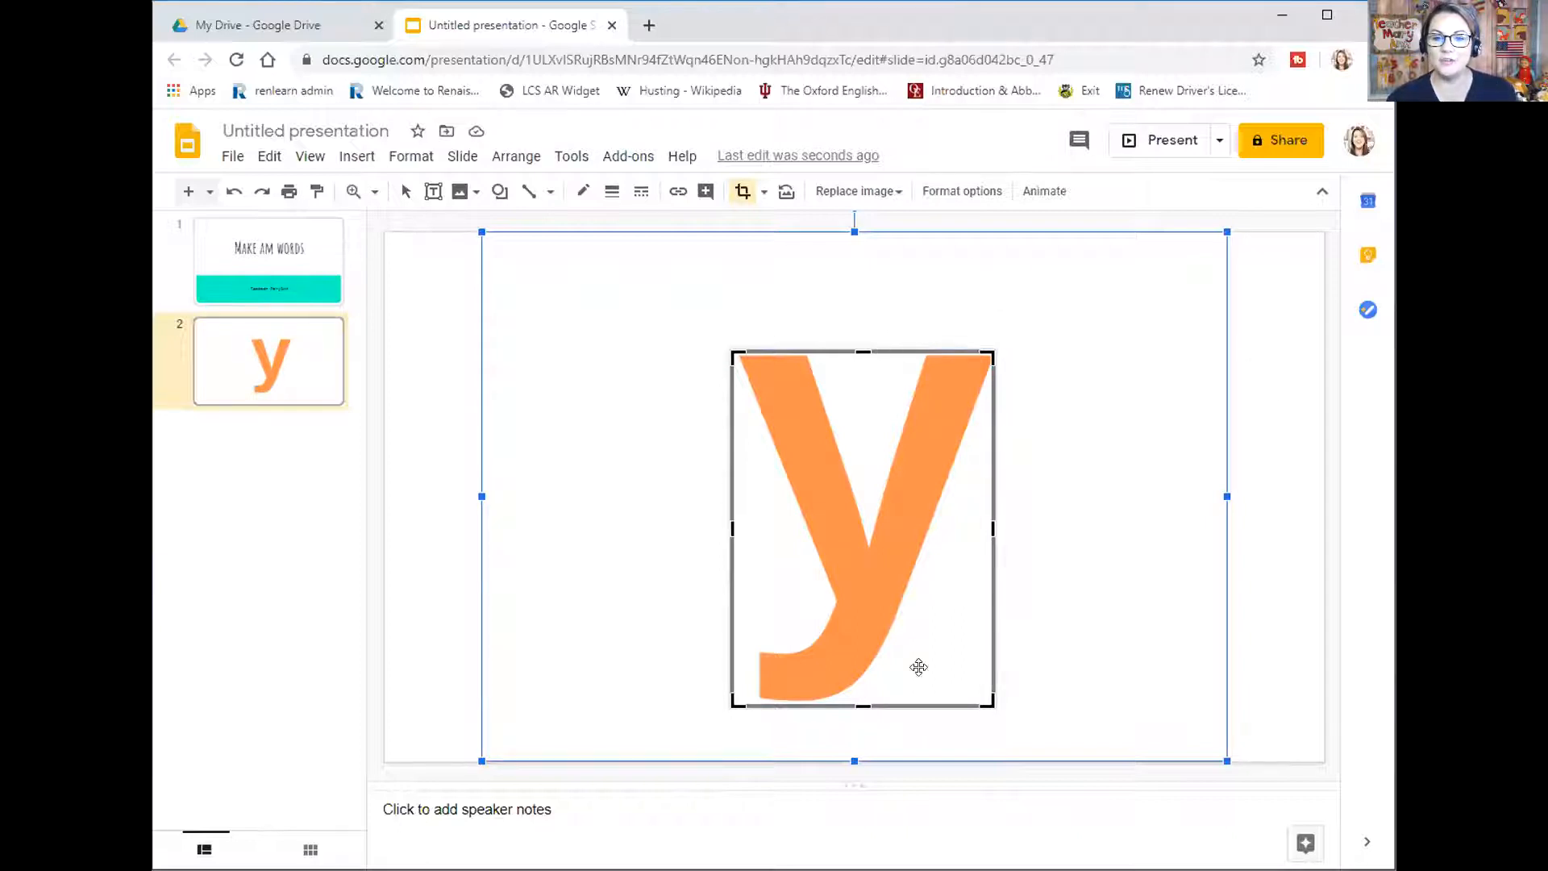
{"action": "mouse_move", "coordinate": [1277, 429]}
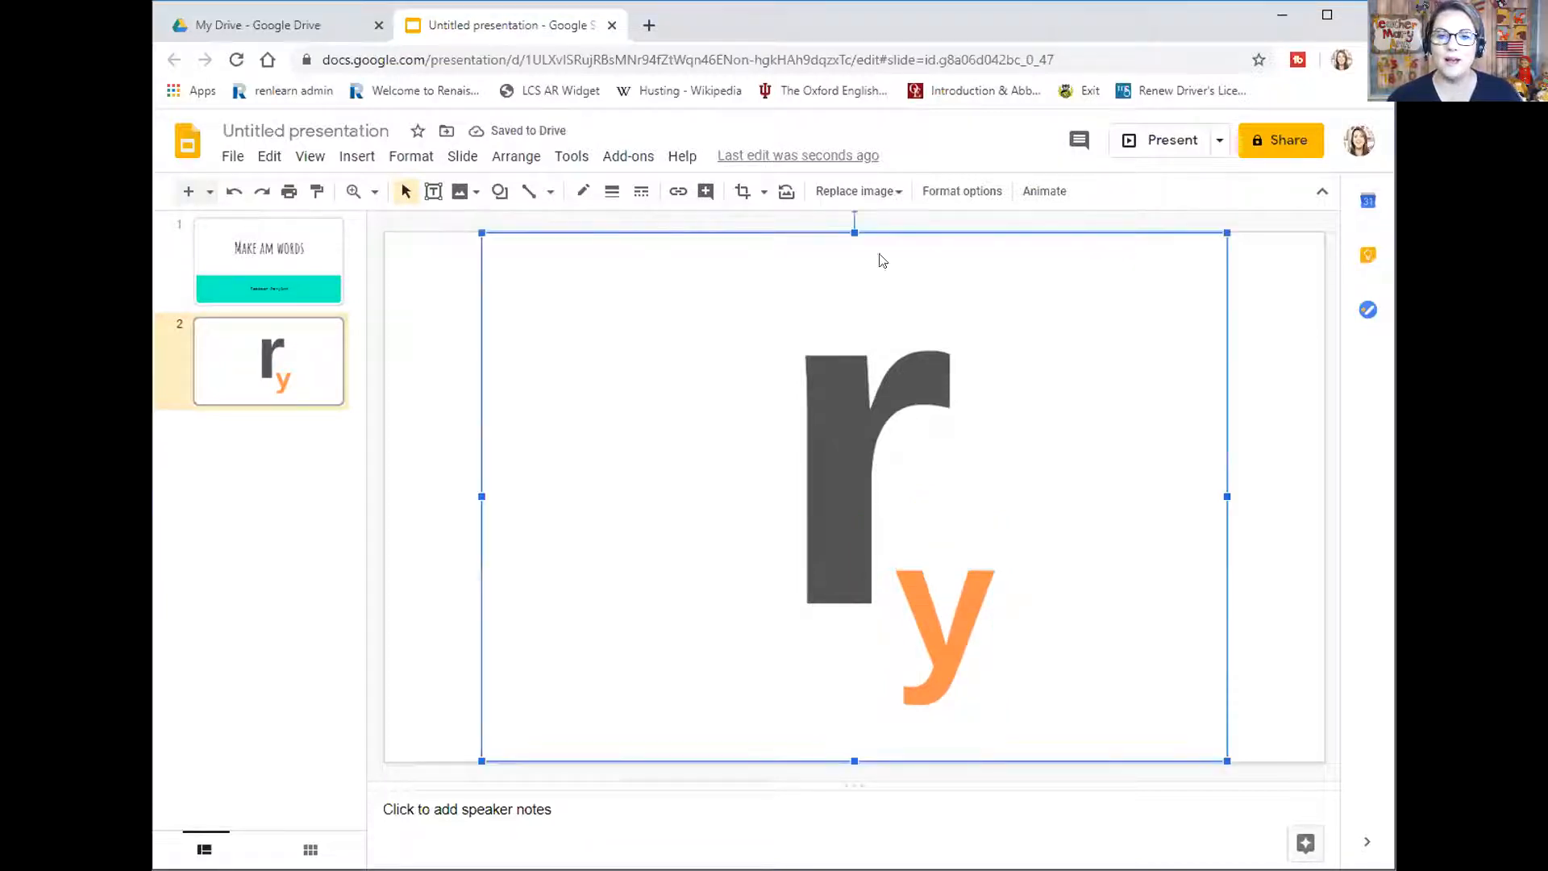
Shrink the grey r letter image and move it beside the y
{"action": "left_click", "coordinate": [742, 190]}
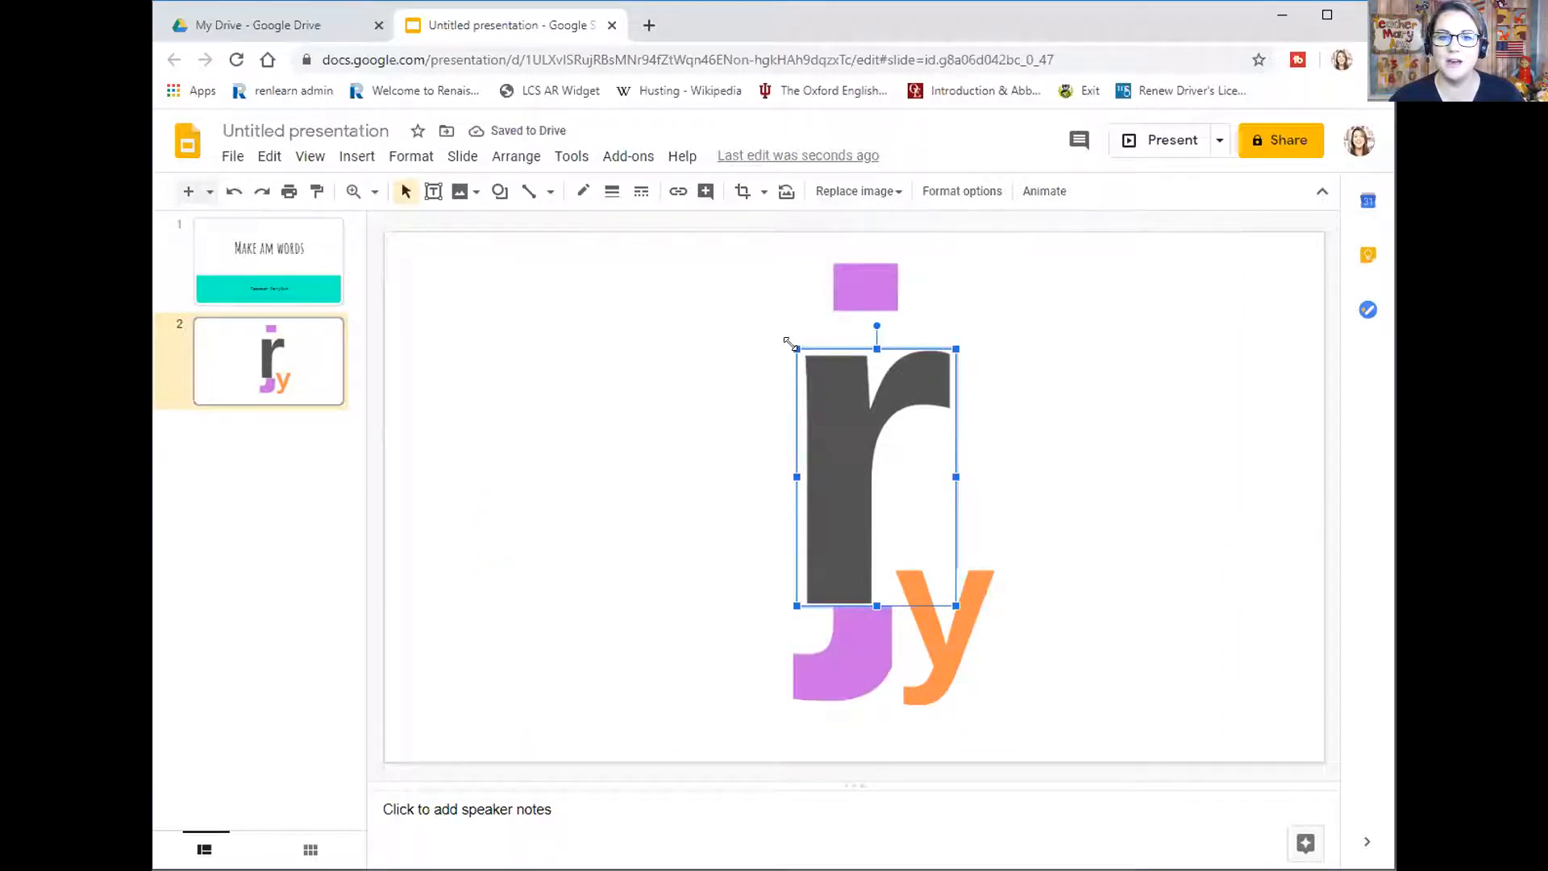
{"action": "left_click_drag", "start_coordinate": [876, 476], "coordinate": [913, 539]}
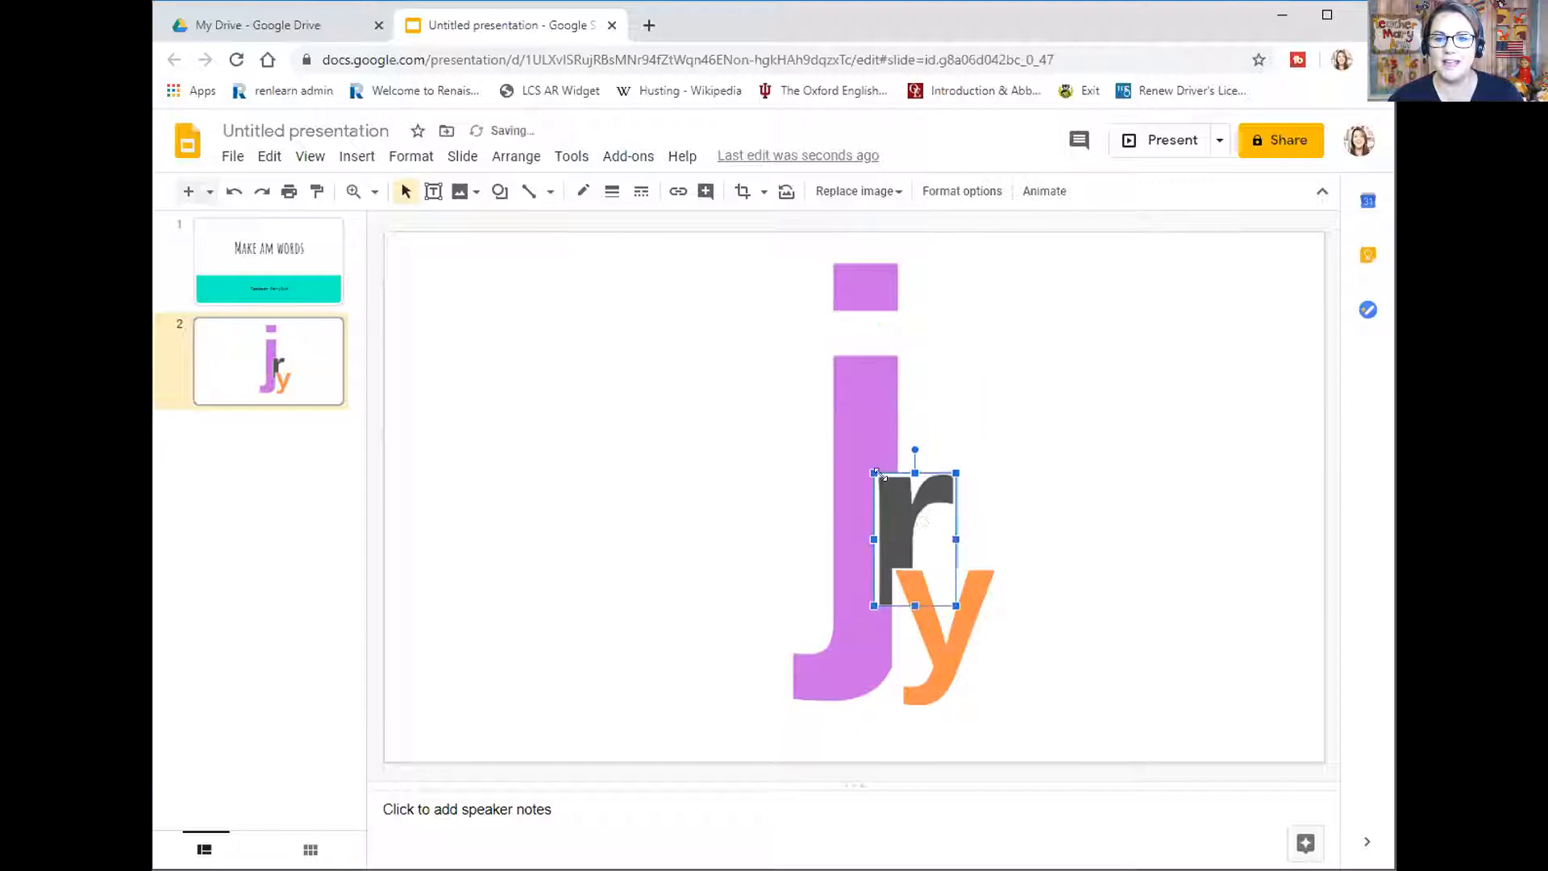
{"action": "left_click_drag", "start_coordinate": [913, 539], "coordinate": [1035, 558]}
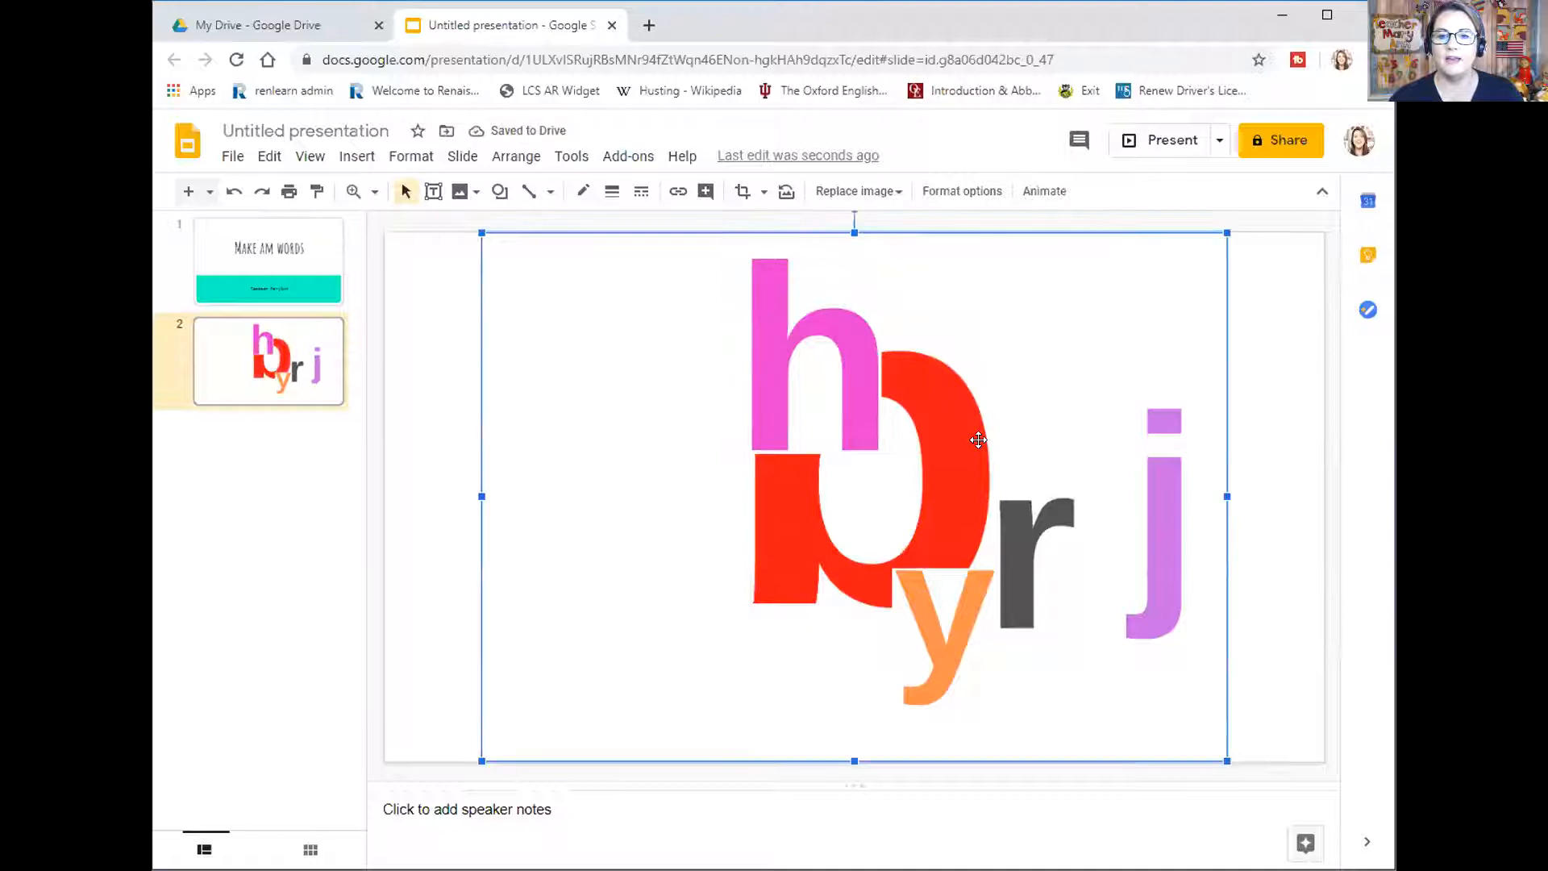
Delete the red b image from slide 2
{"action": "right_click", "coordinate": [978, 438]}
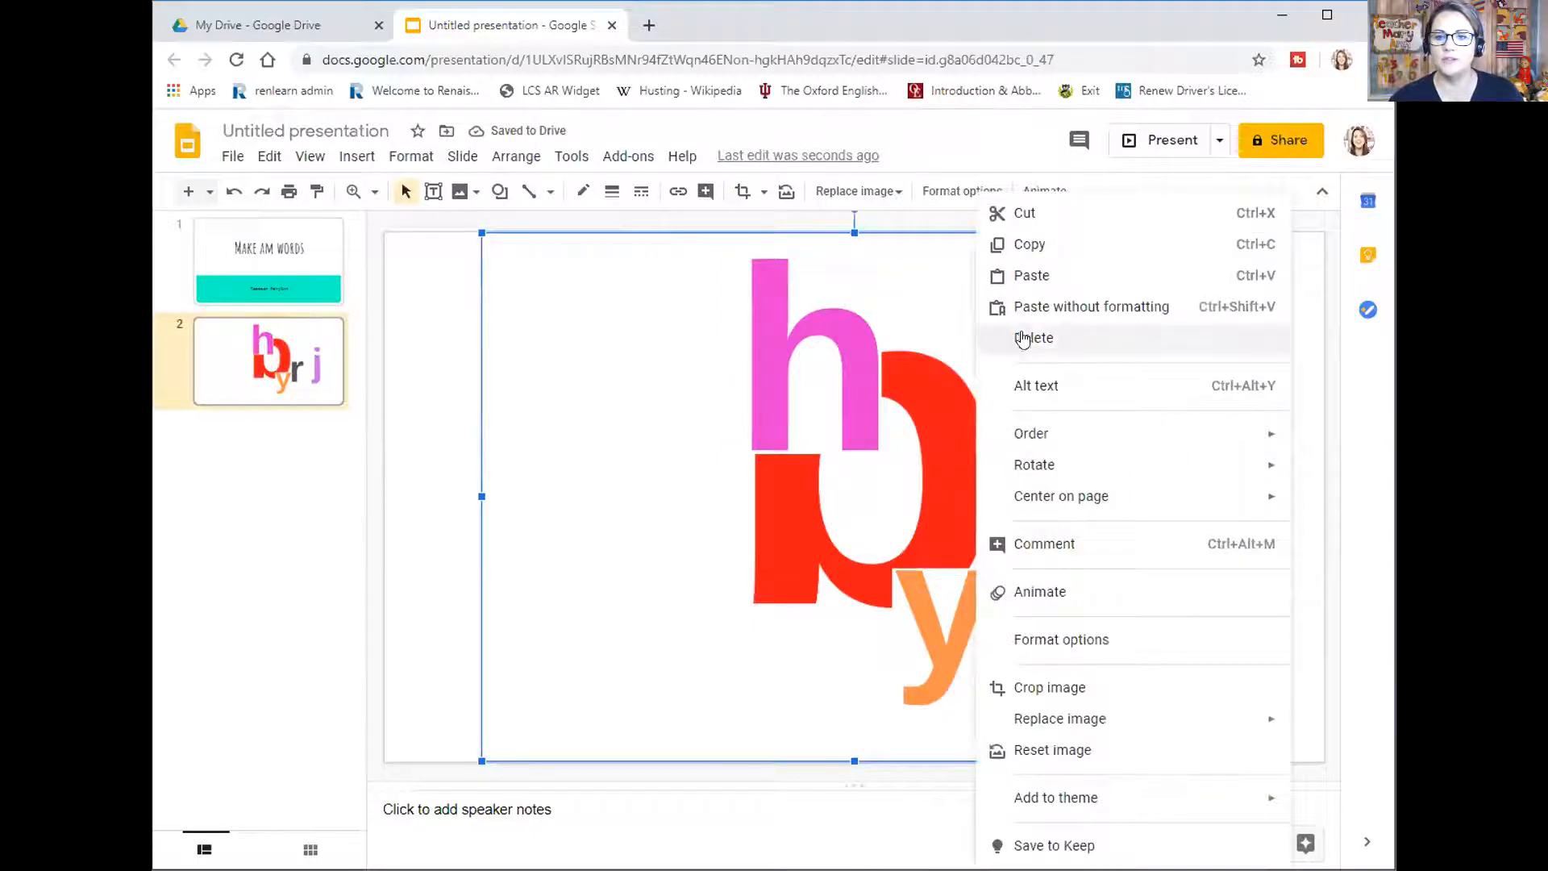
{"action": "left_click", "coordinate": [1034, 337]}
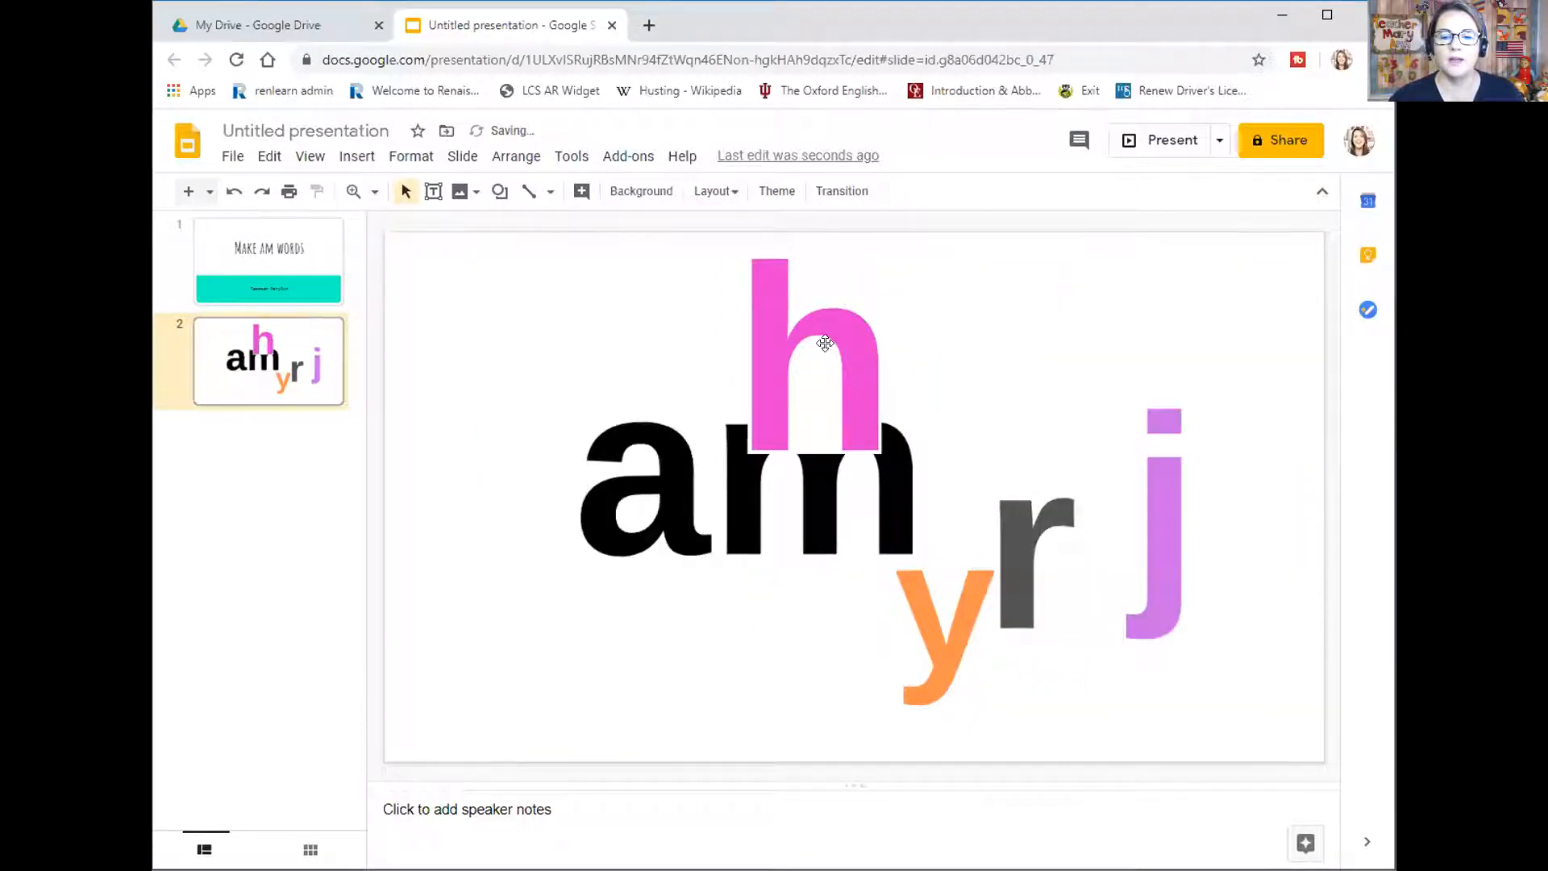
Crop the black am image tightly around its letters
{"action": "left_click", "coordinate": [824, 342]}
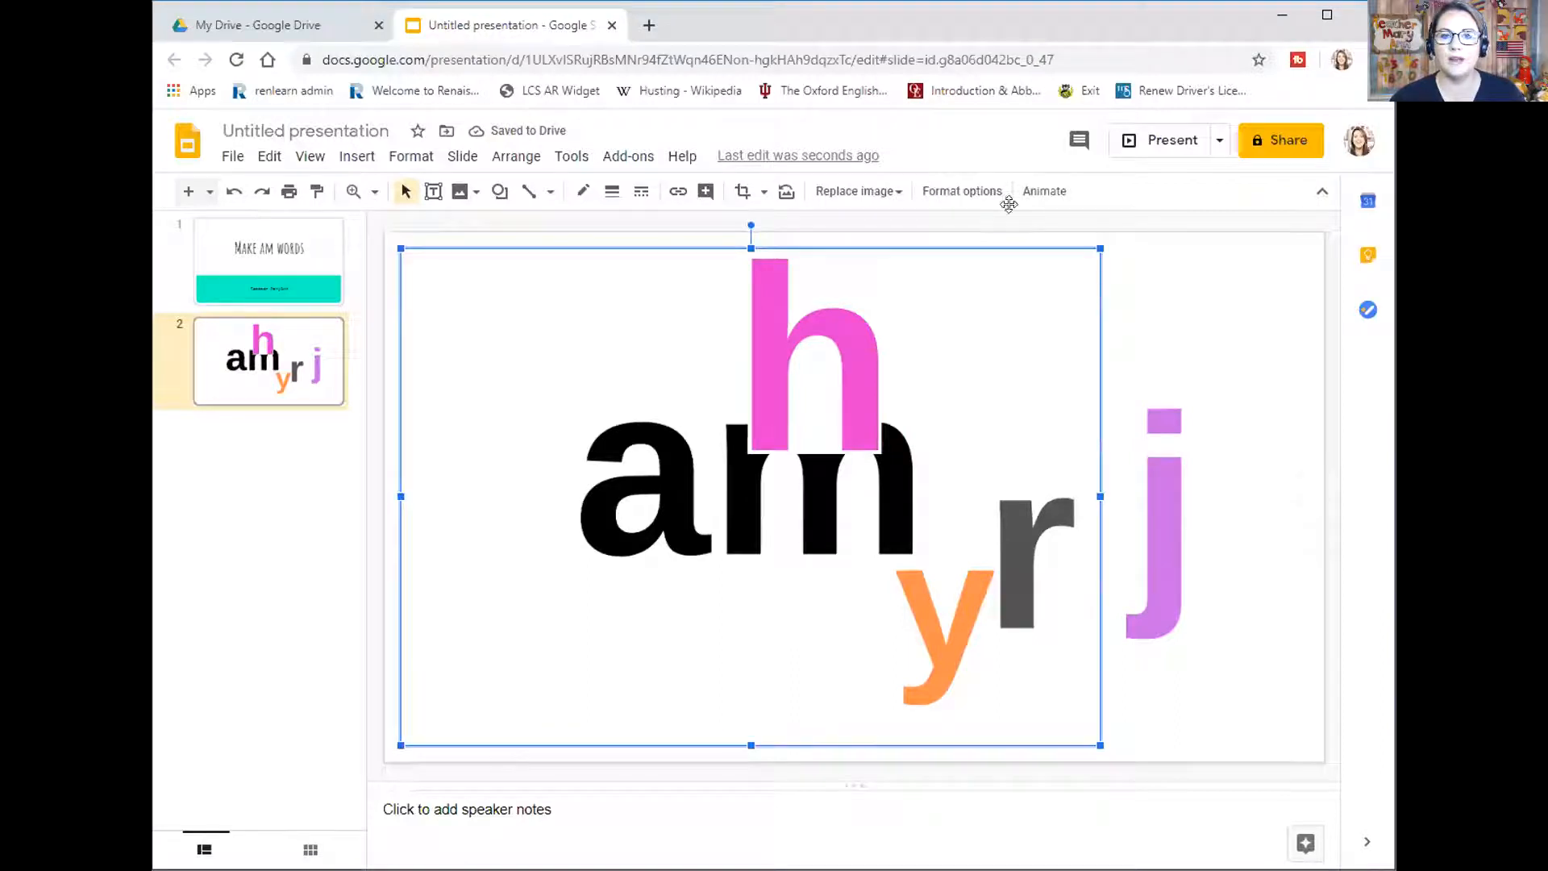
{"action": "left_click", "coordinate": [742, 190]}
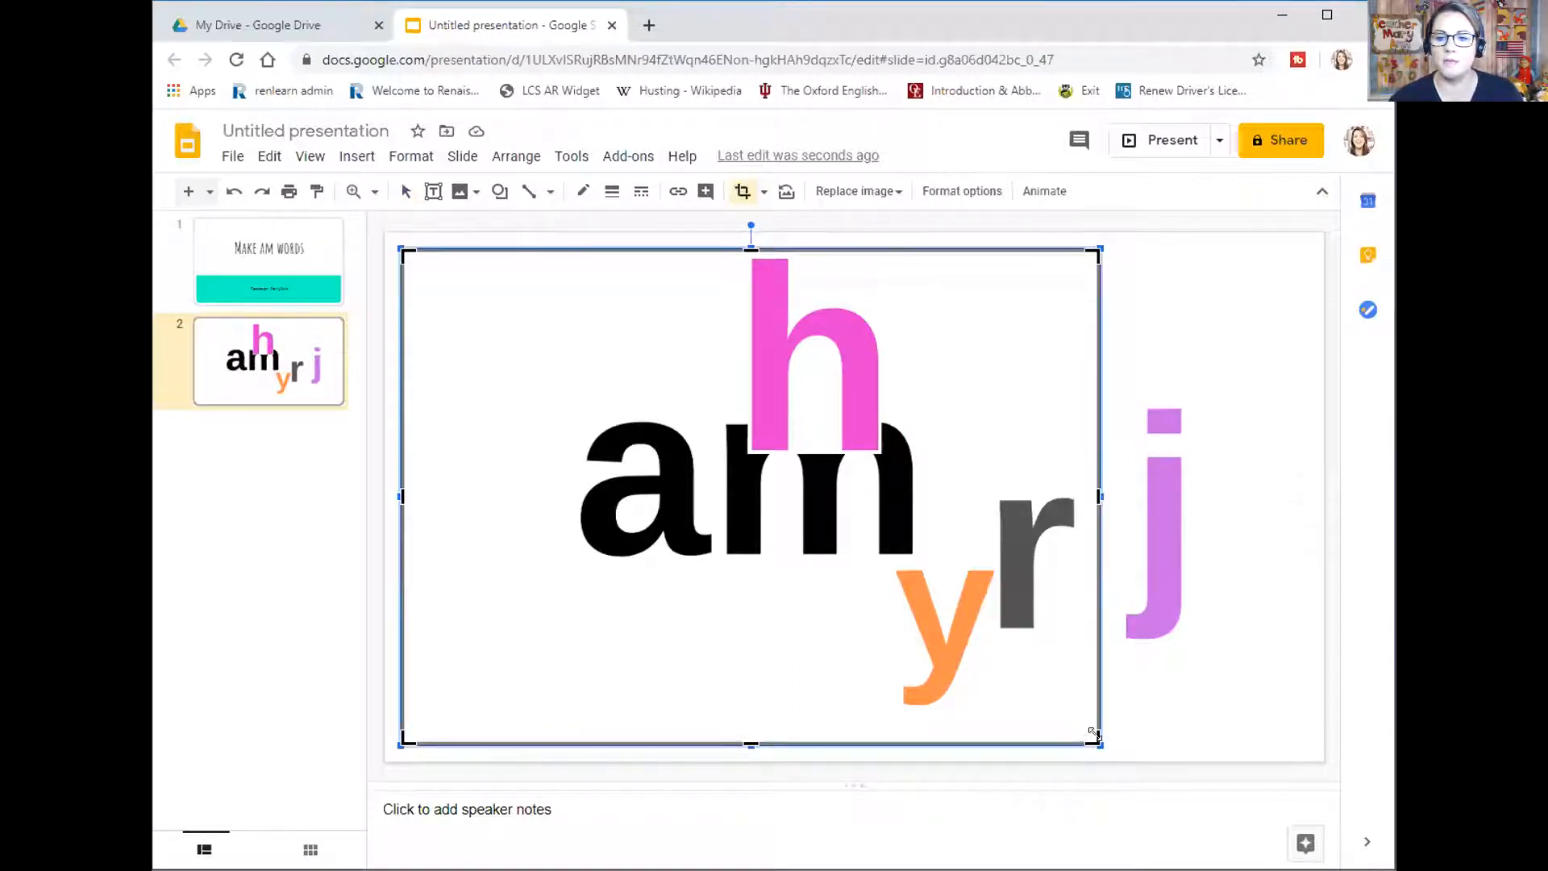
{"action": "left_click_drag", "start_coordinate": [1097, 740], "coordinate": [916, 554]}
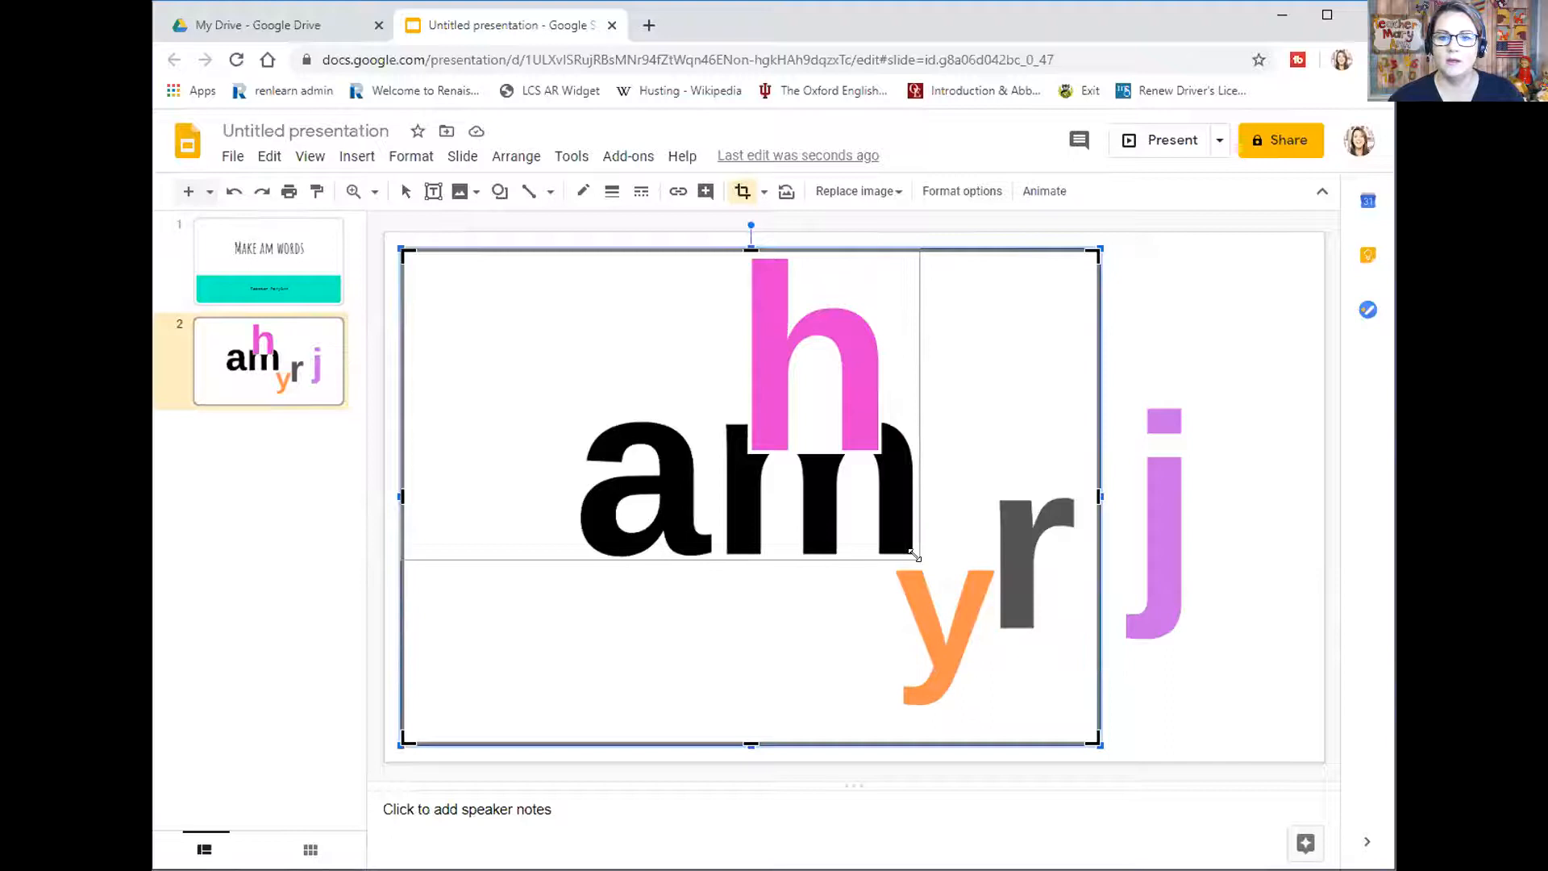
{"action": "left_click_drag", "start_coordinate": [917, 553], "coordinate": [918, 558]}
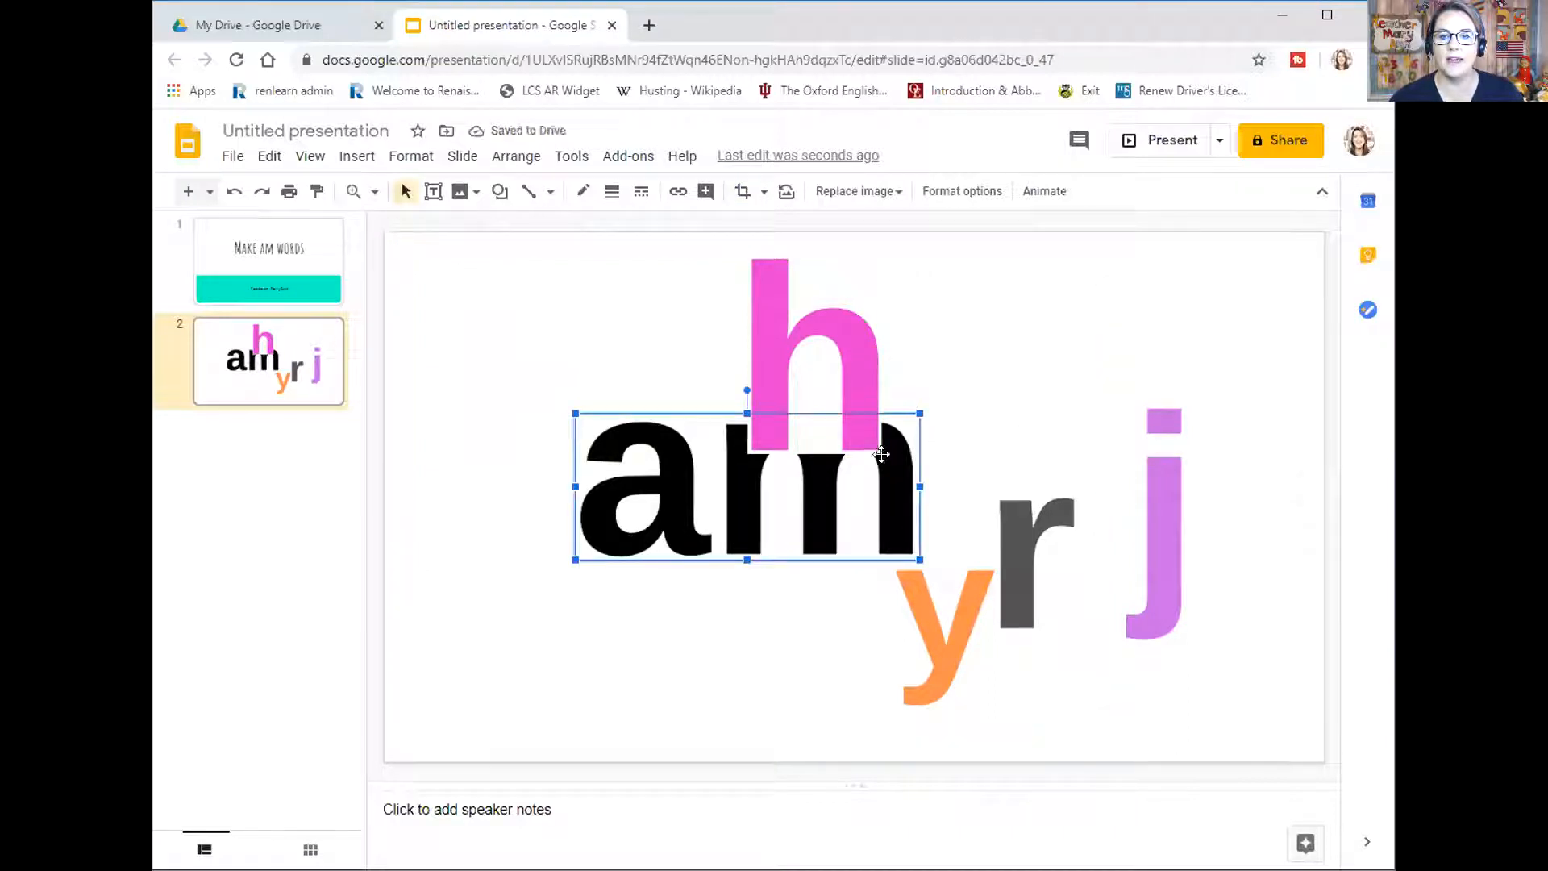
Move am to the top right and line up h, y, r and j down the left side
{"action": "left_click_drag", "start_coordinate": [745, 484], "coordinate": [1076, 340]}
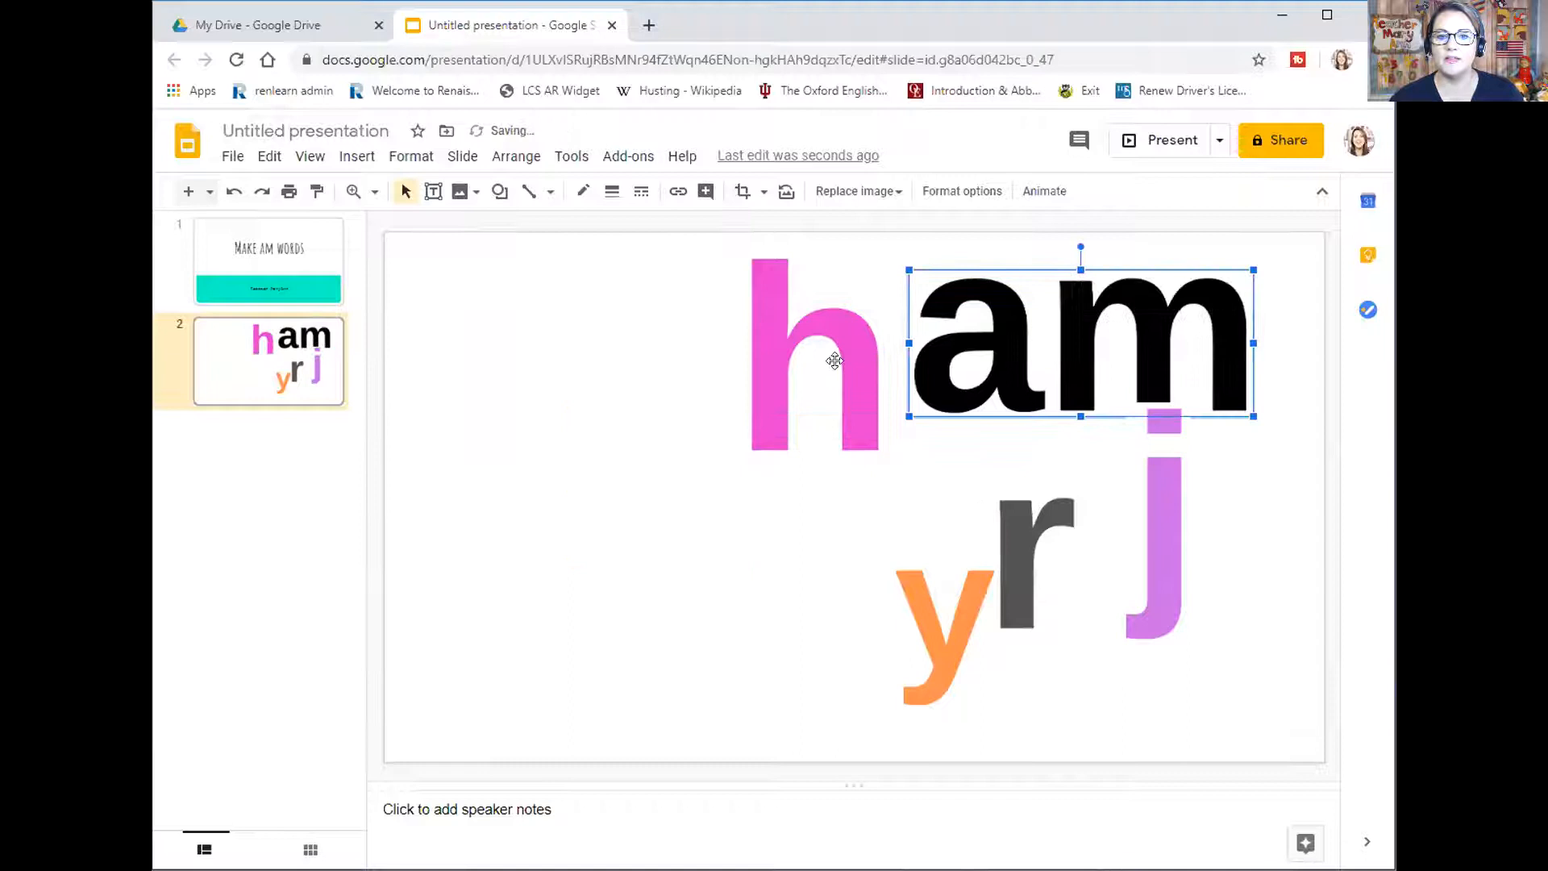
{"action": "left_click", "coordinate": [813, 355]}
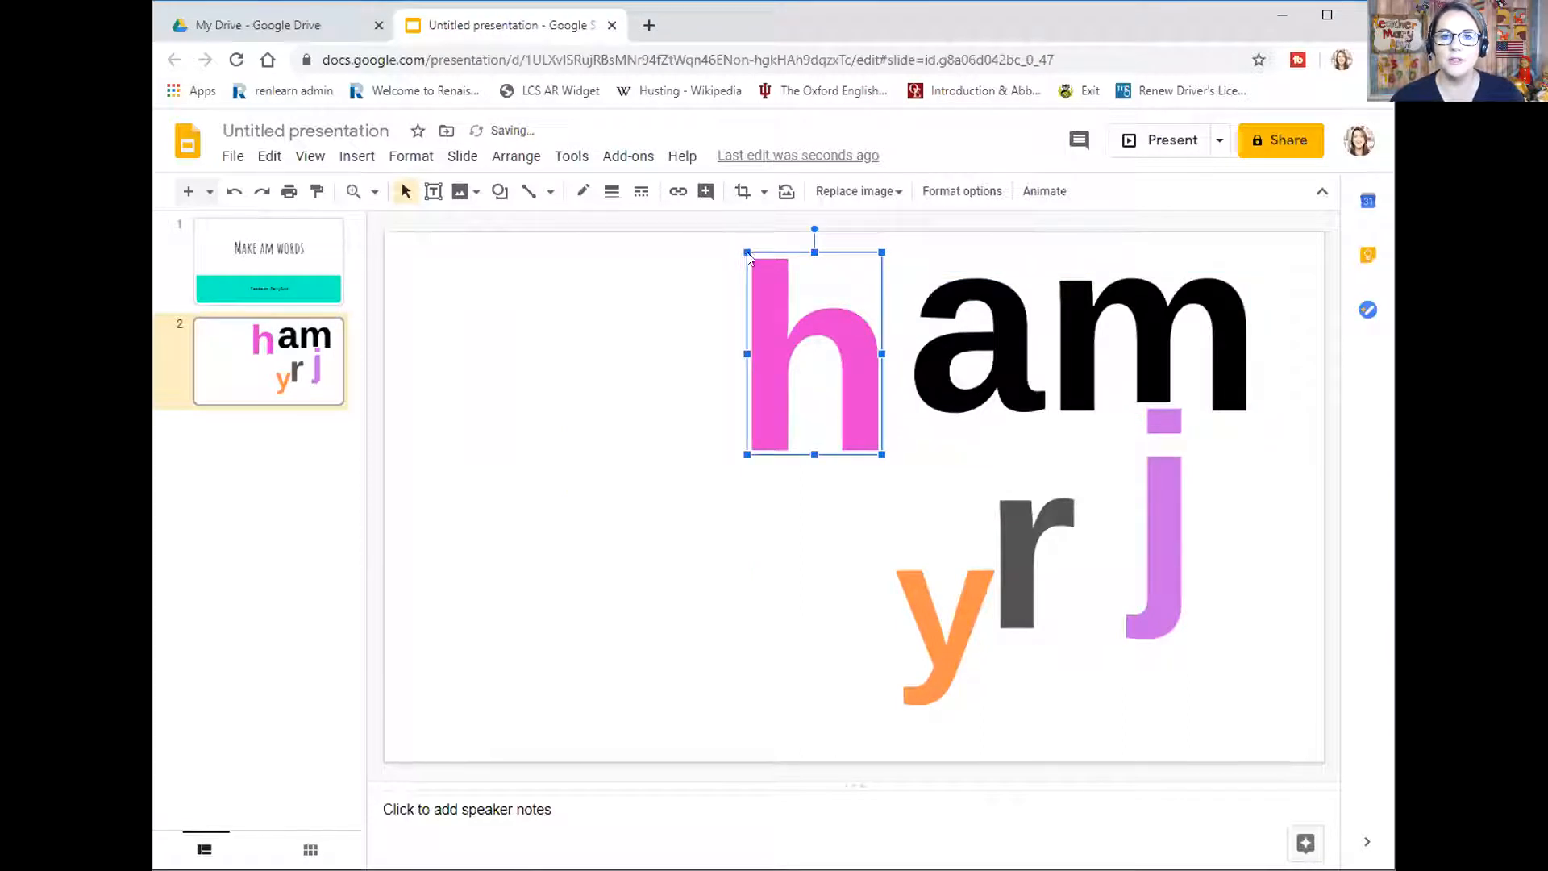
{"action": "left_click_drag", "start_coordinate": [813, 350], "coordinate": [832, 380]}
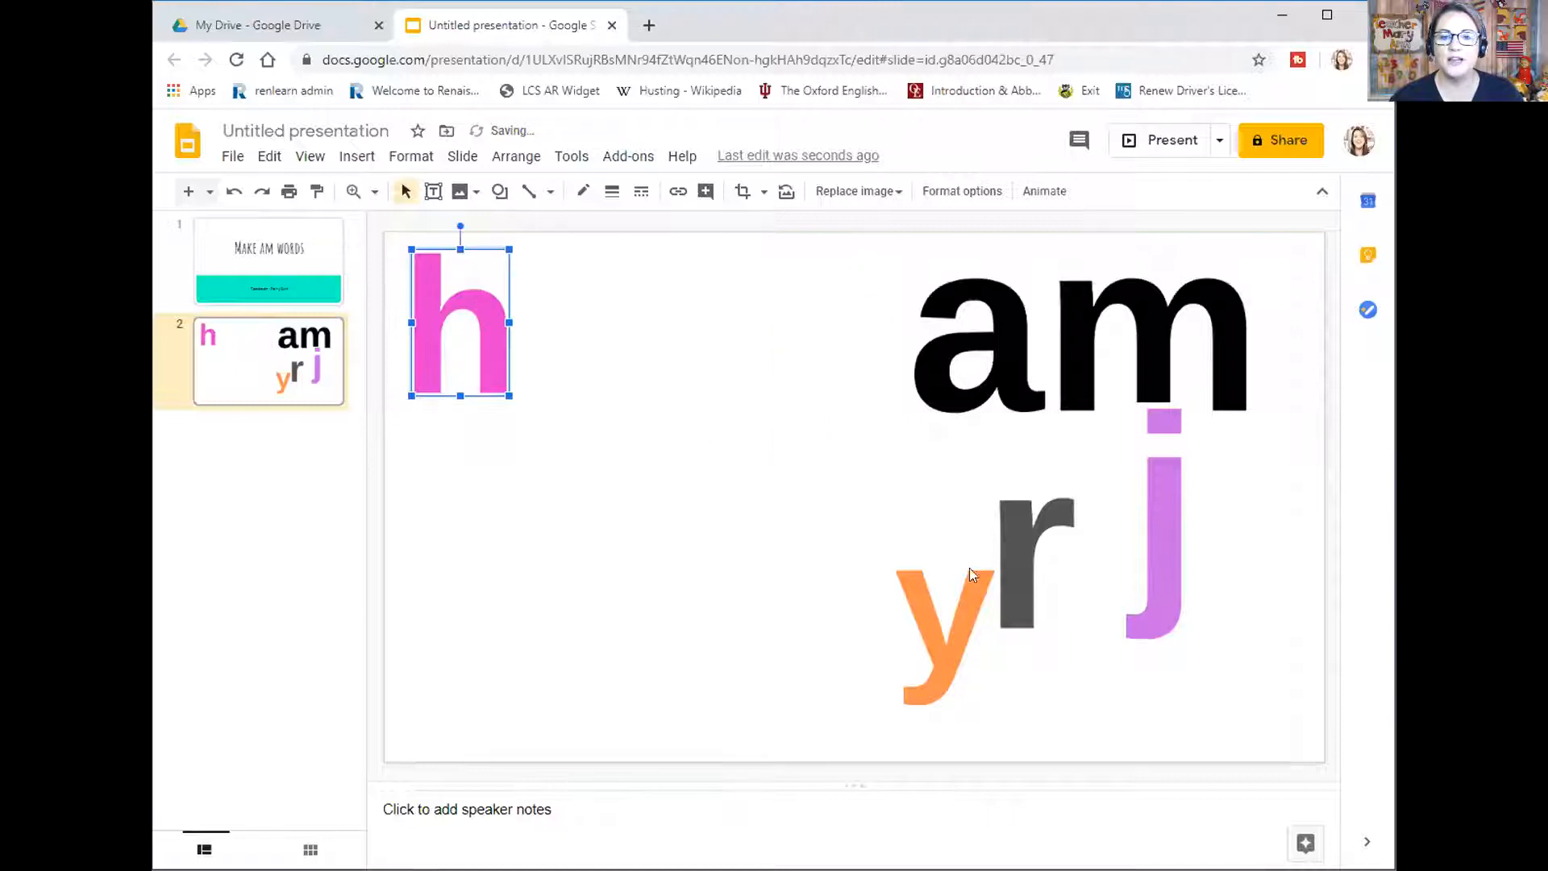
{"action": "left_click_drag", "start_coordinate": [943, 618], "coordinate": [429, 498]}
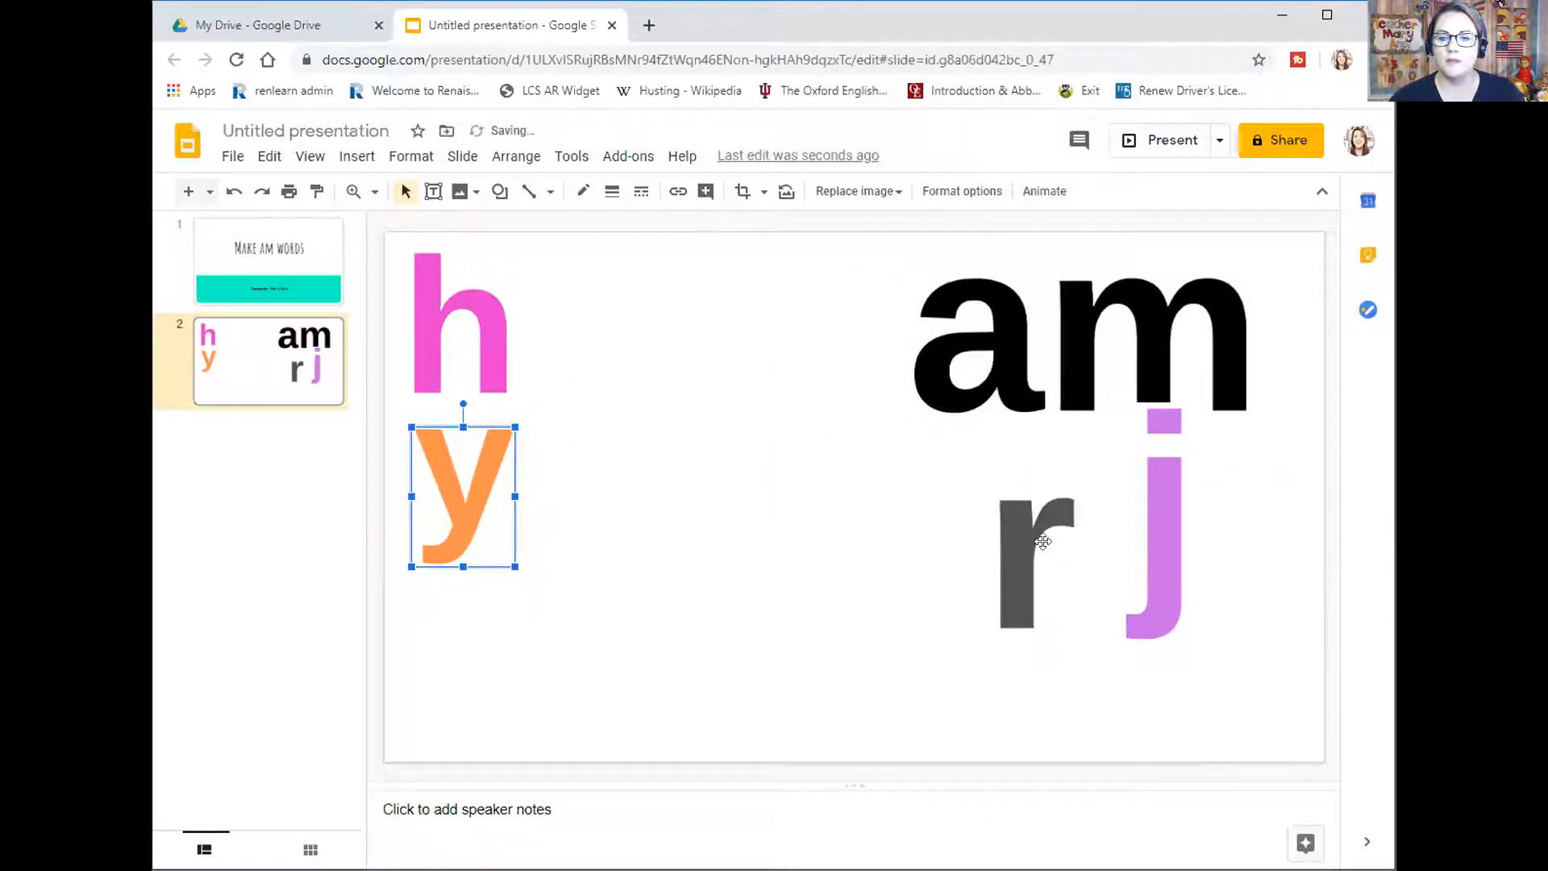
{"action": "left_click_drag", "start_coordinate": [1037, 558], "coordinate": [442, 646]}
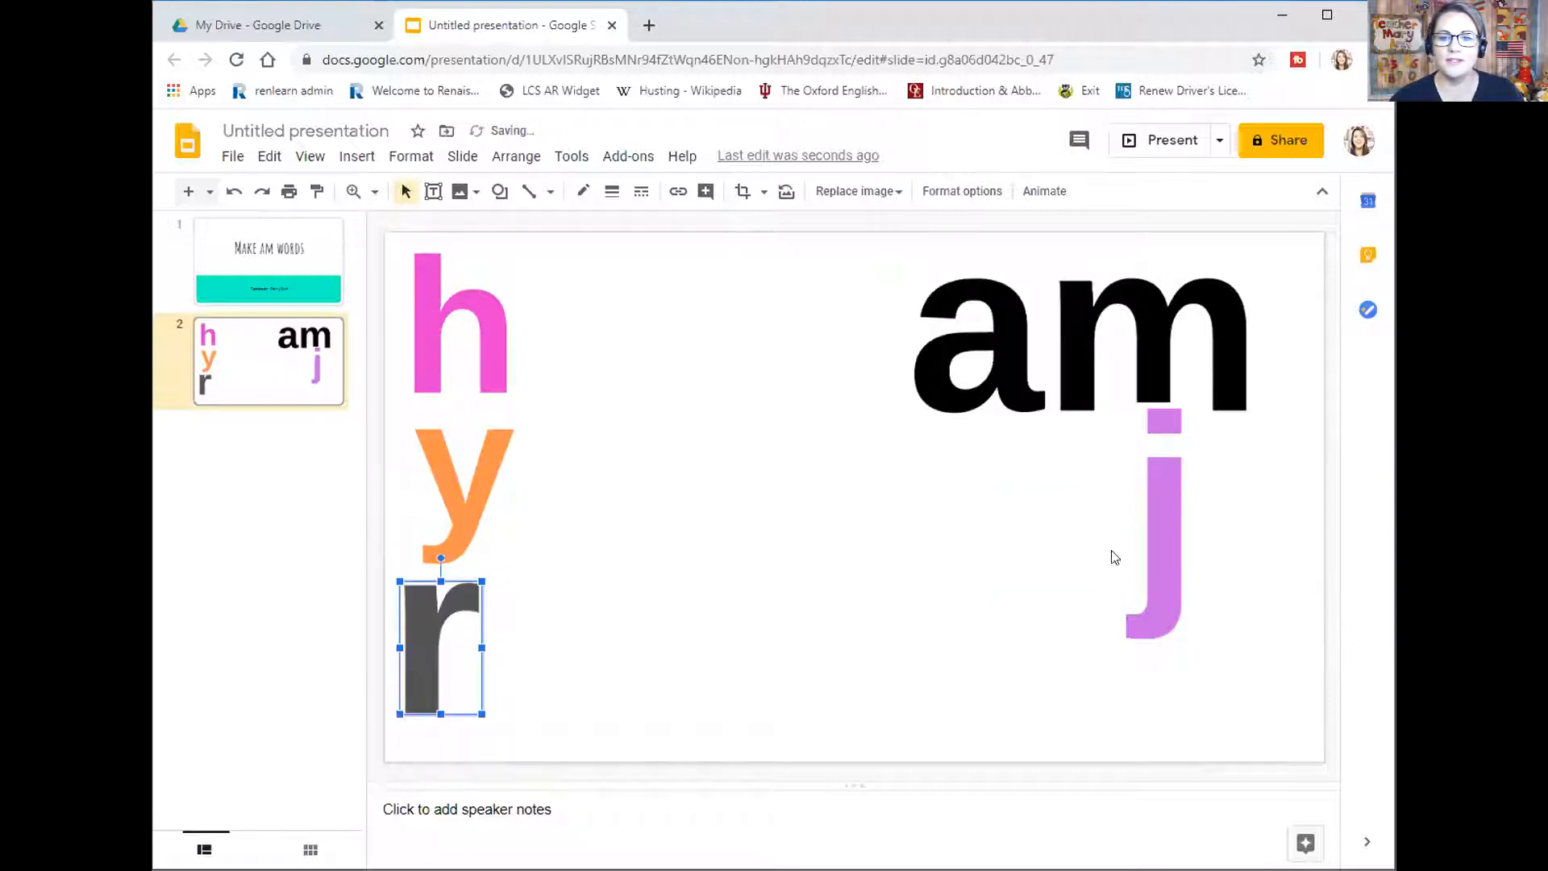
{"action": "left_click_drag", "start_coordinate": [1154, 522], "coordinate": [663, 495]}
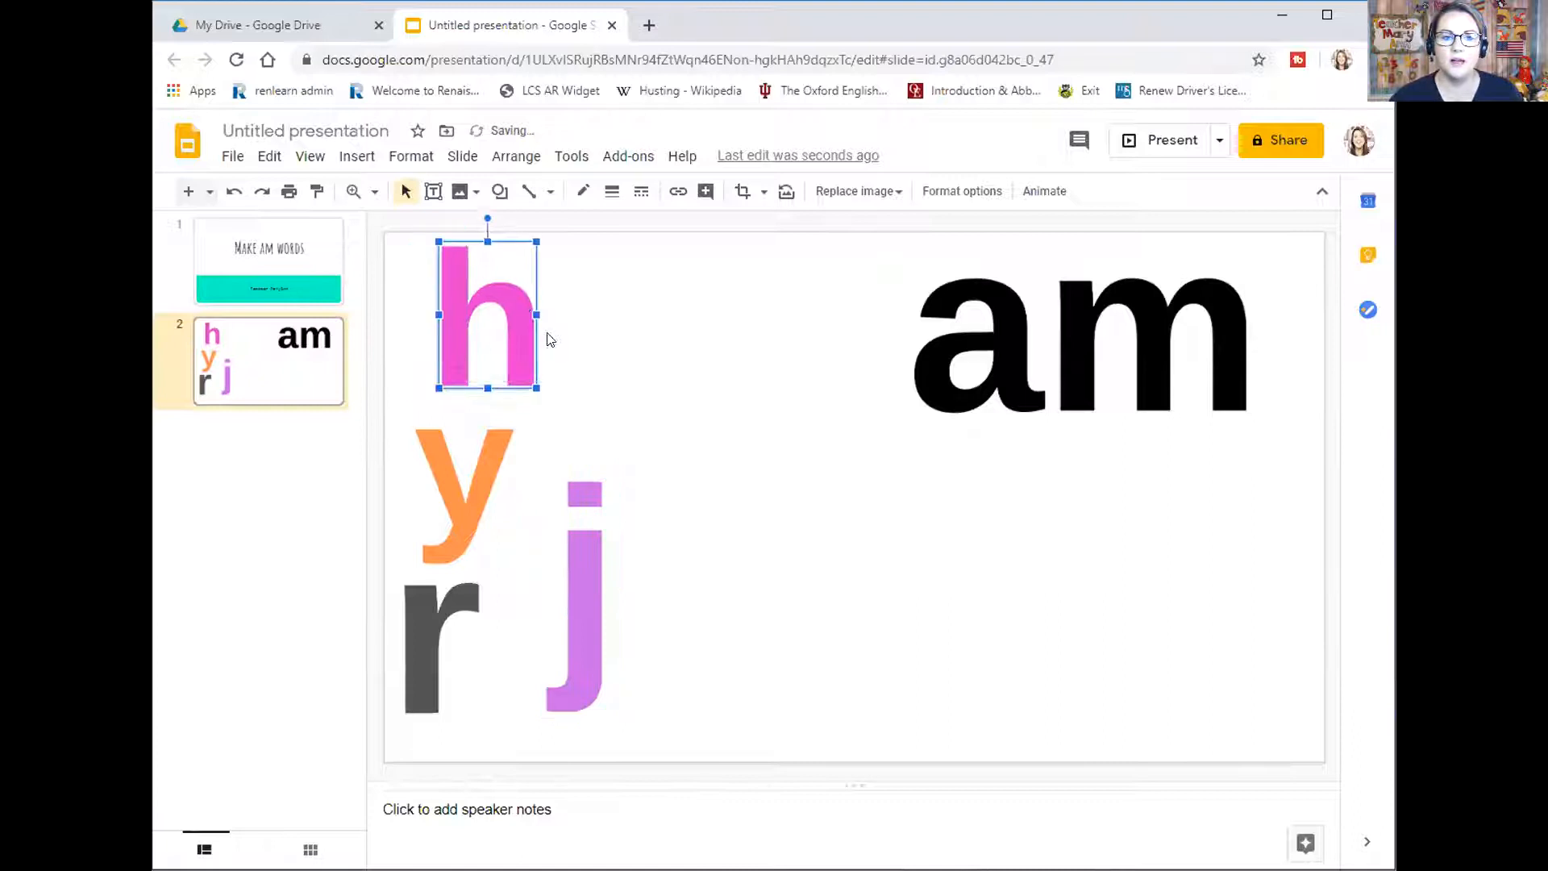
Make the pink h slightly smaller and shrink the orange y to match
{"action": "left_click", "coordinate": [571, 592]}
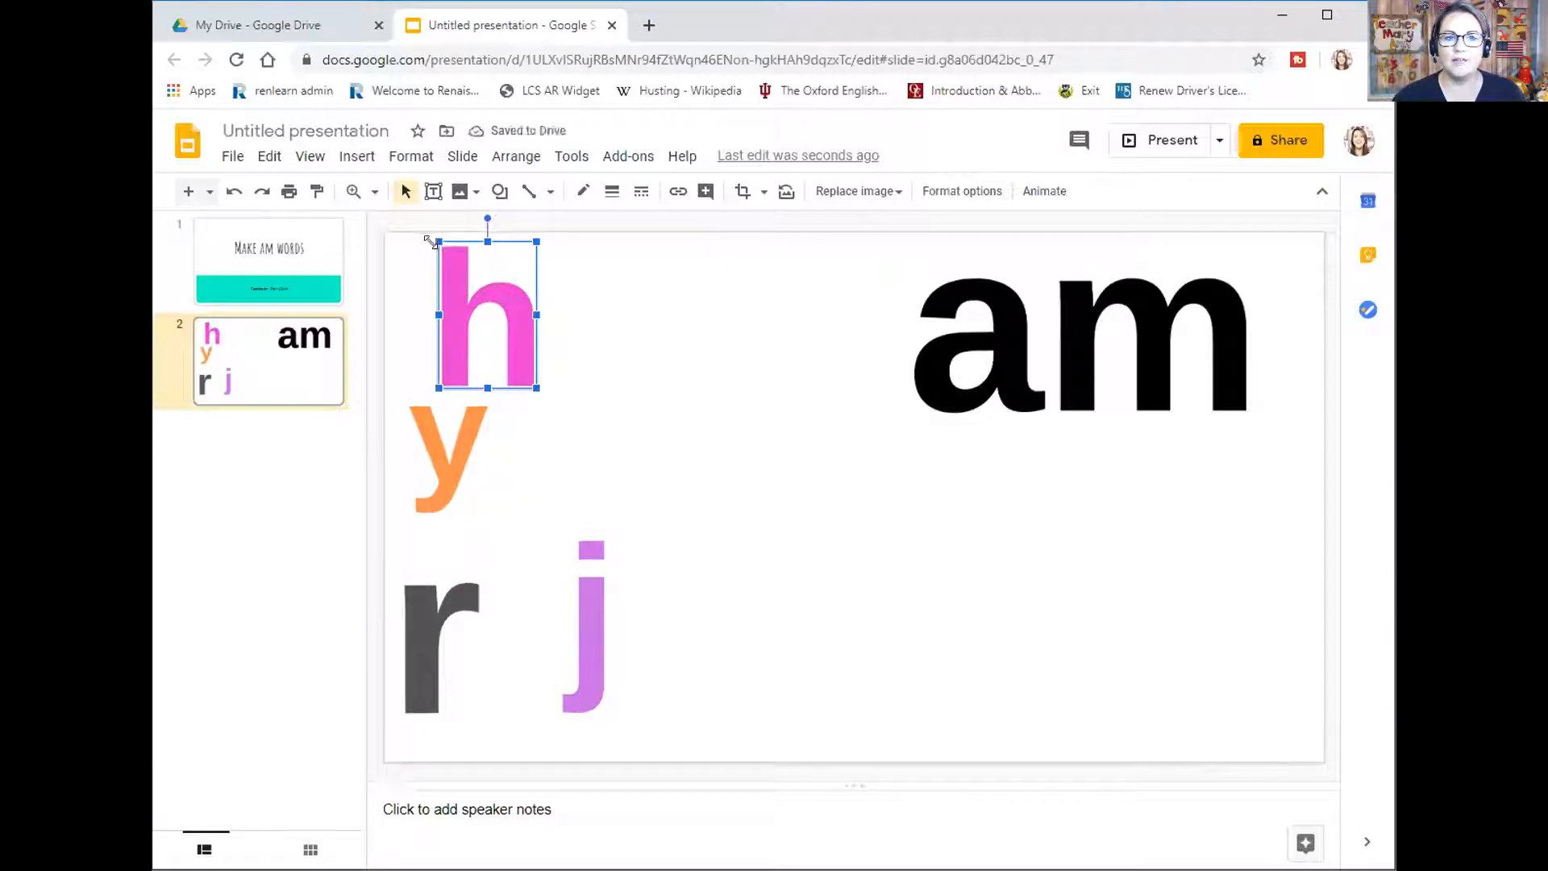
{"action": "left_click_drag", "start_coordinate": [487, 314], "coordinate": [437, 293]}
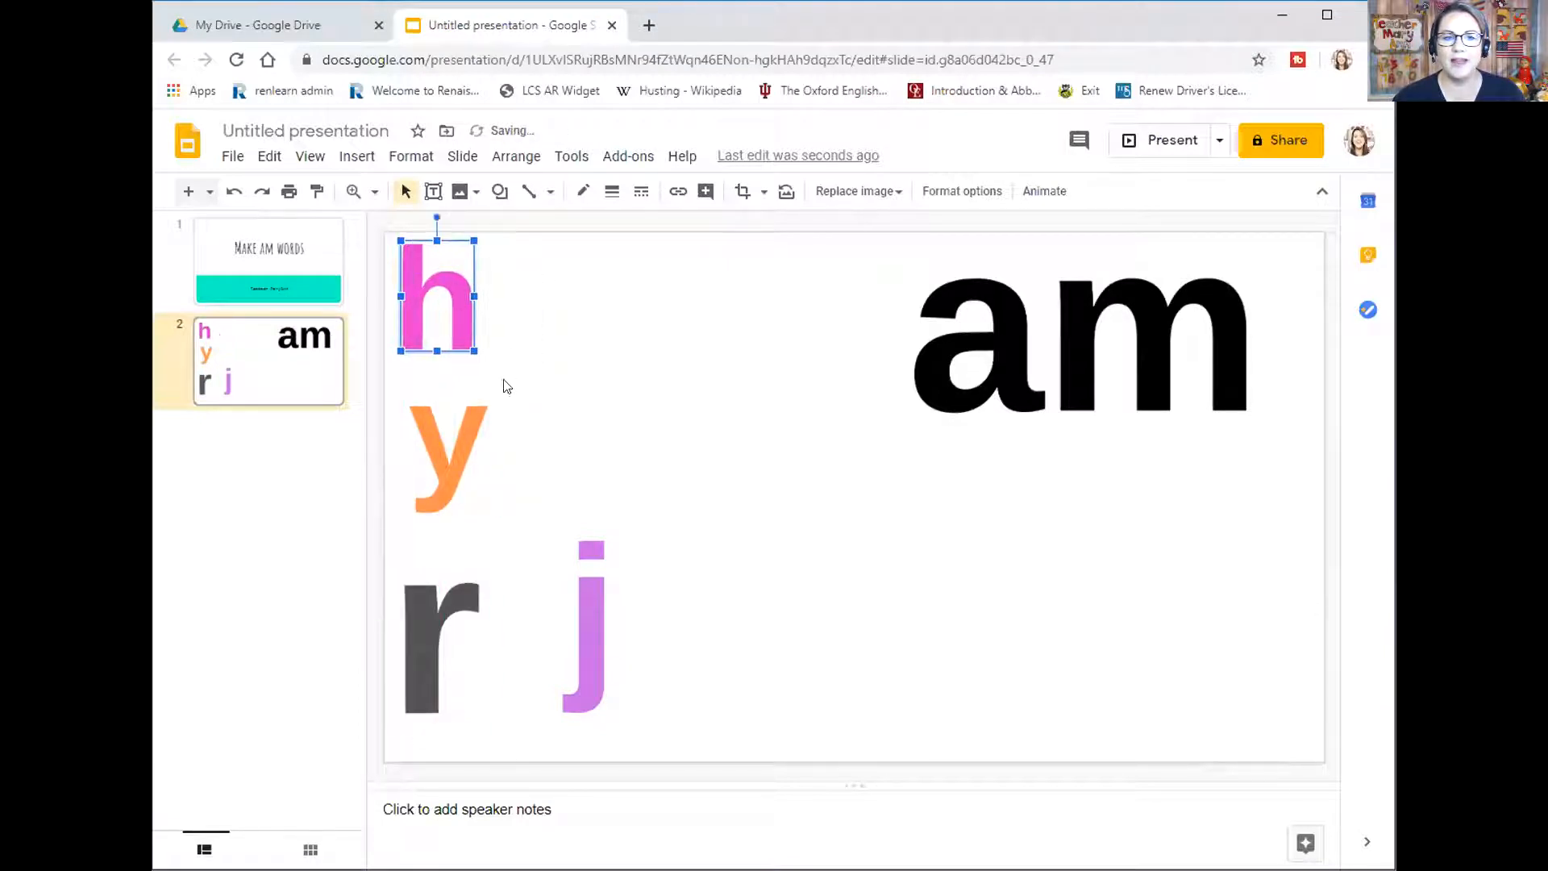
{"action": "left_click", "coordinate": [447, 459]}
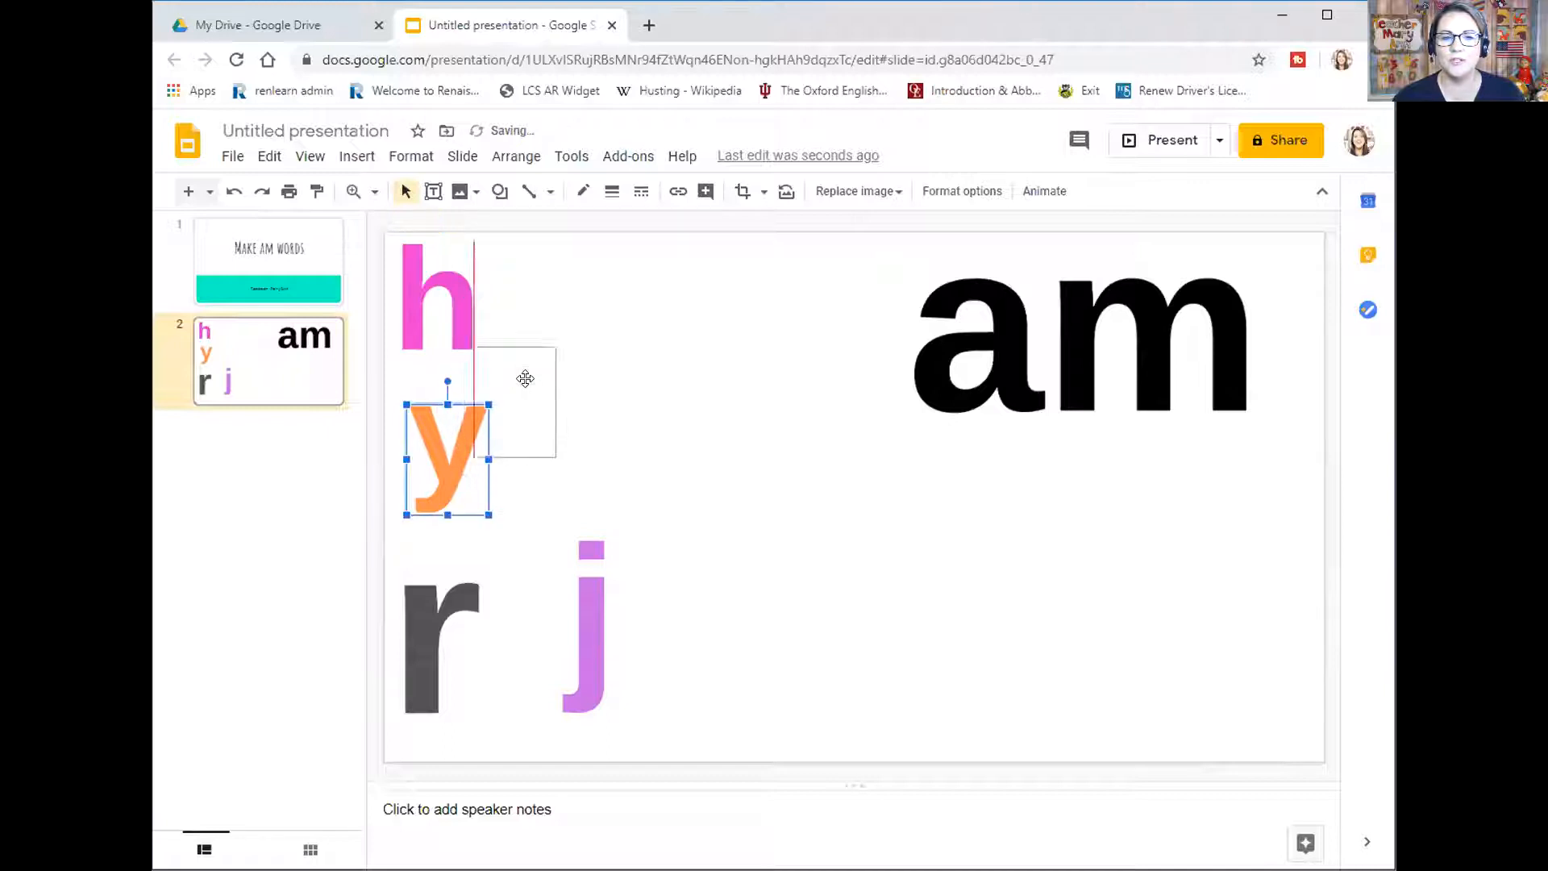
{"action": "left_click_drag", "start_coordinate": [586, 627], "coordinate": [439, 474]}
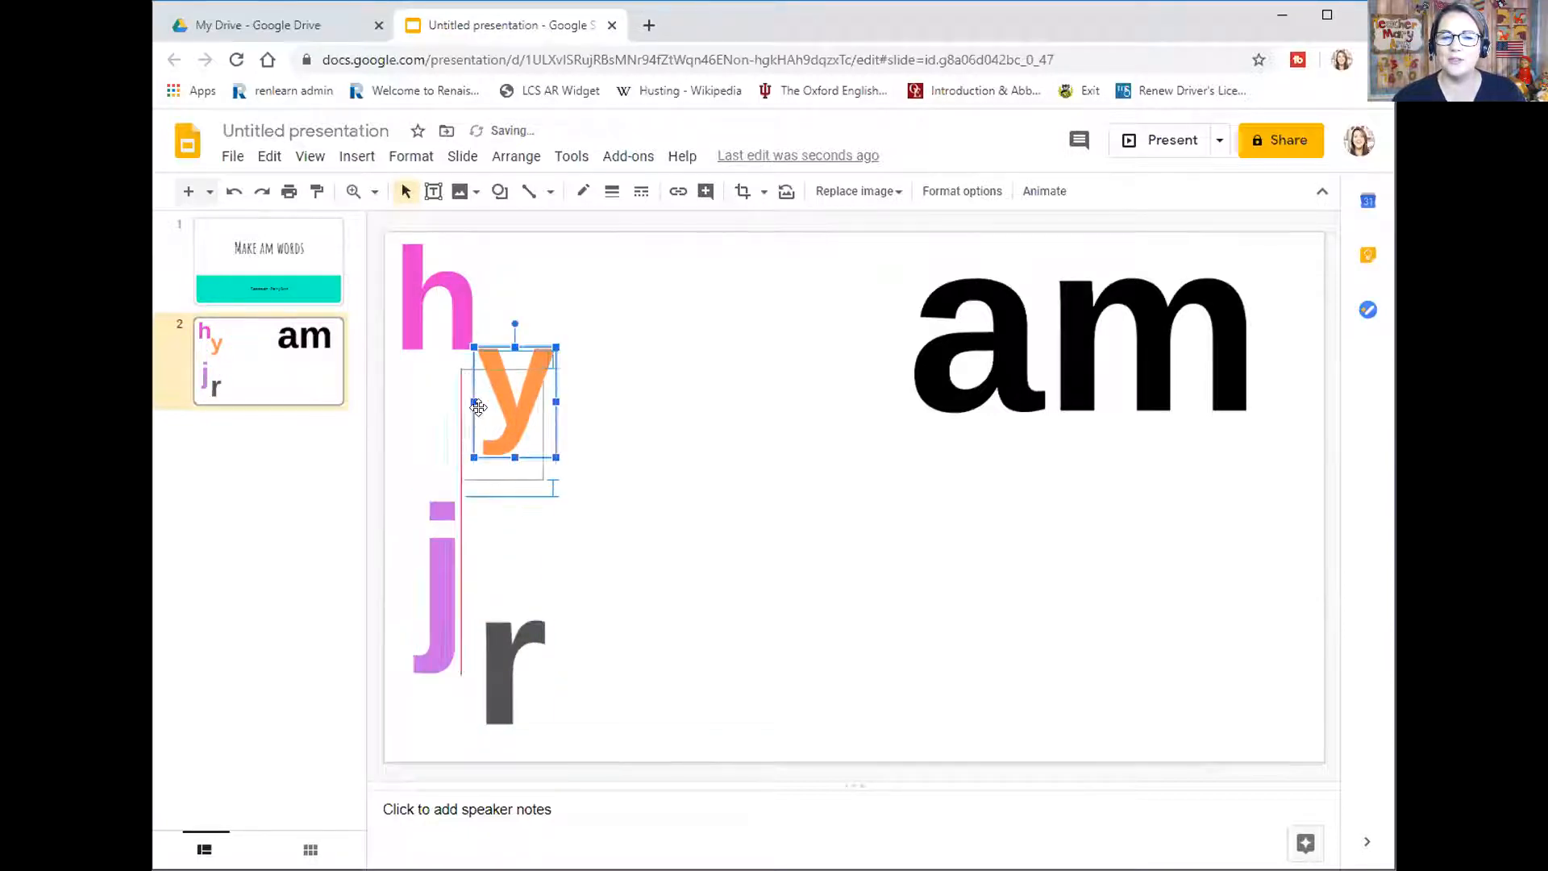
{"action": "left_click", "coordinate": [719, 555]}
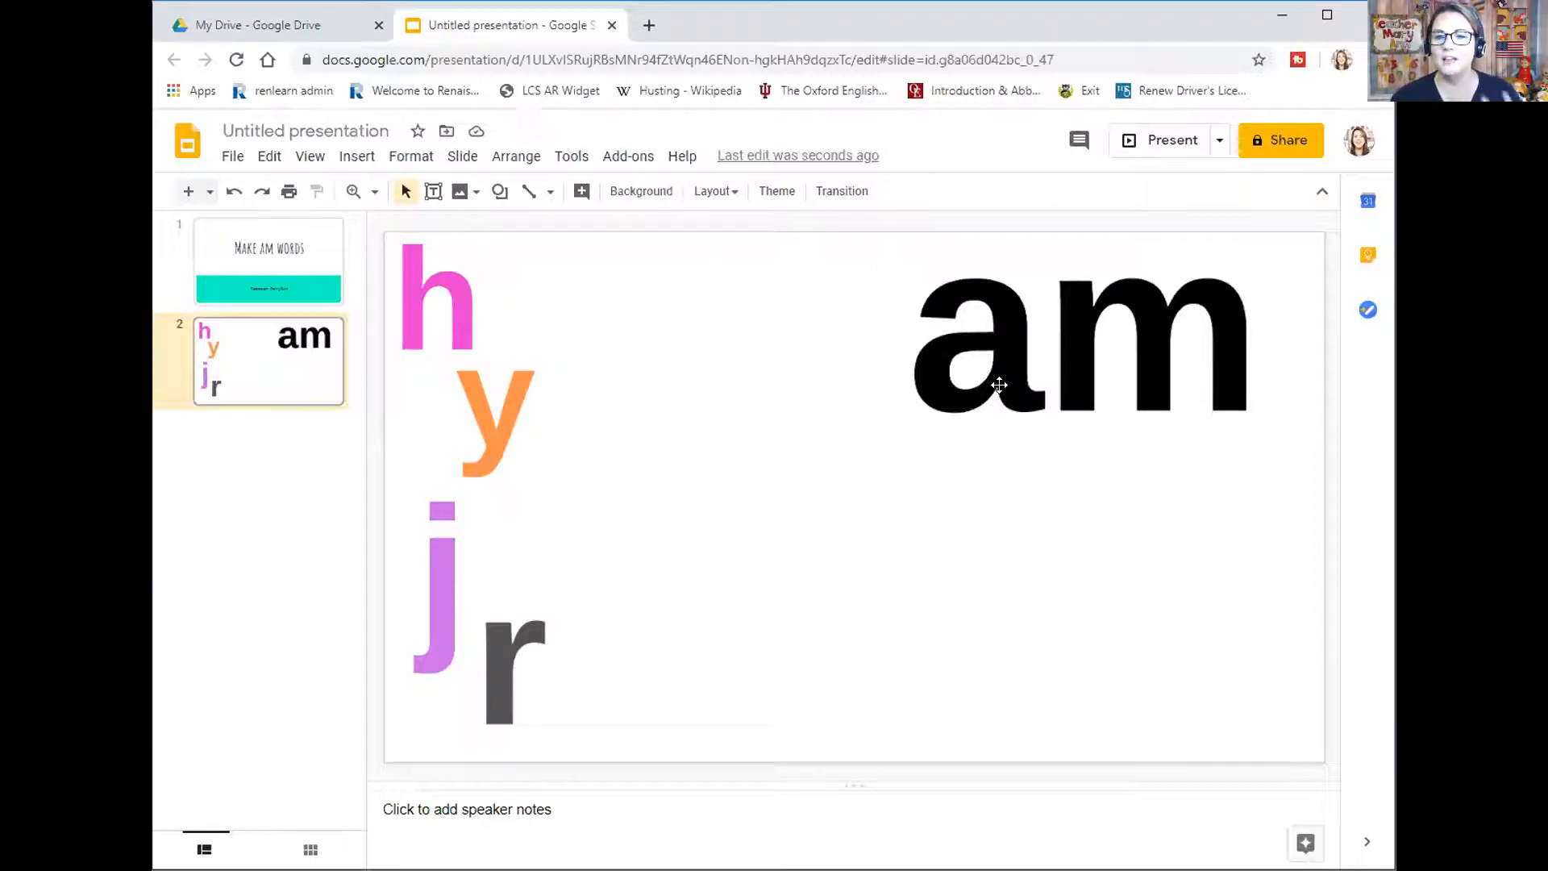
Enlarge 'am' across the slide and reset the slide background colour to white
{"action": "left_click_drag", "start_coordinate": [1075, 335], "coordinate": [1085, 578]}
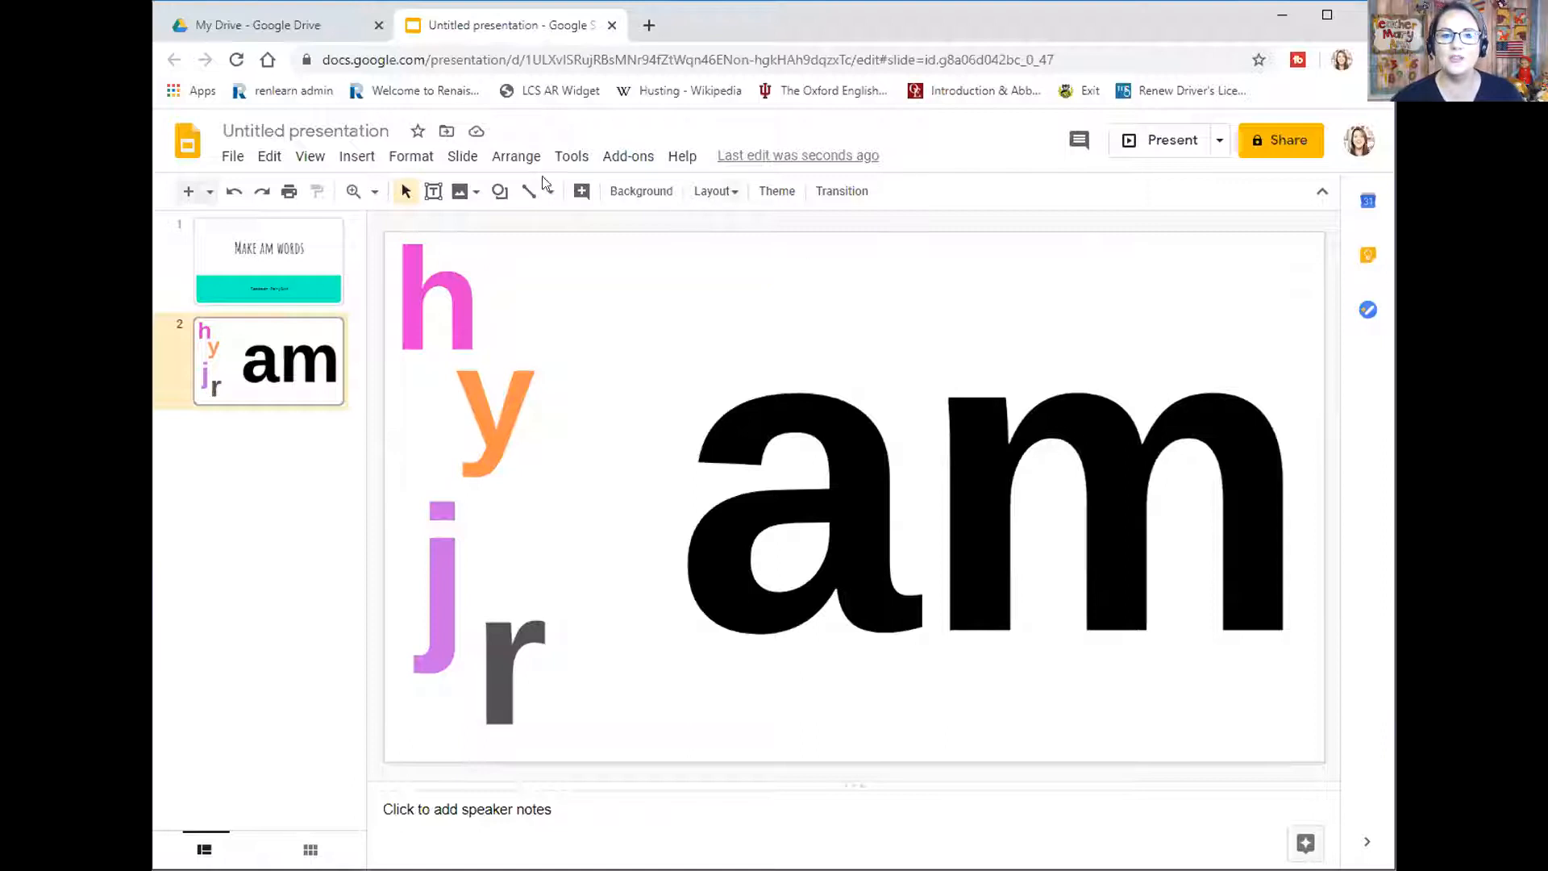
{"action": "left_click", "coordinate": [641, 190]}
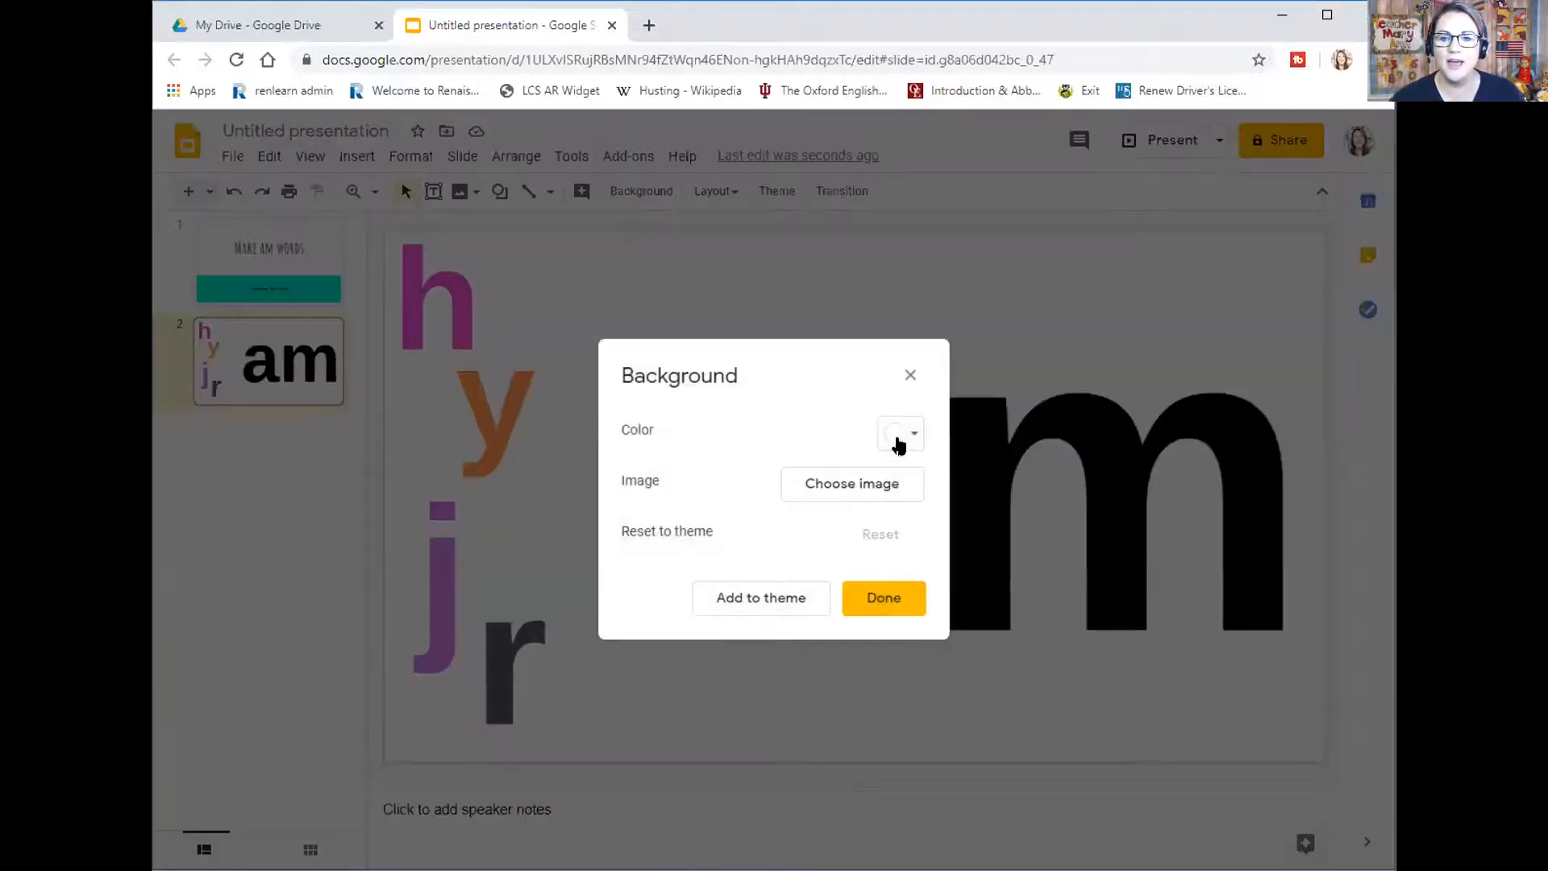
{"action": "left_click", "coordinate": [898, 433]}
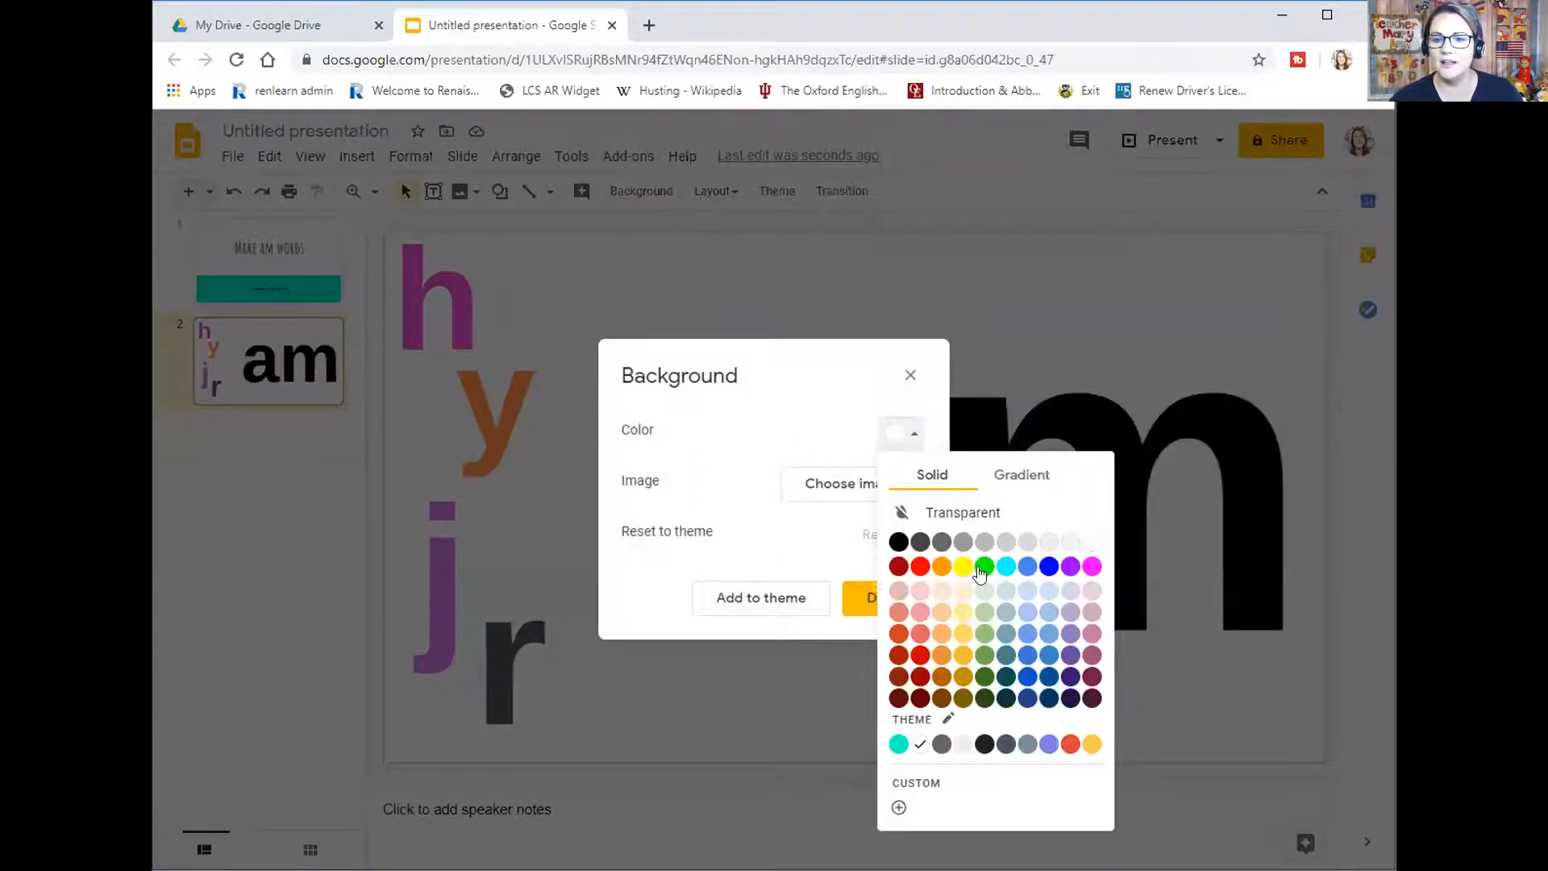
{"action": "left_click", "coordinate": [984, 566]}
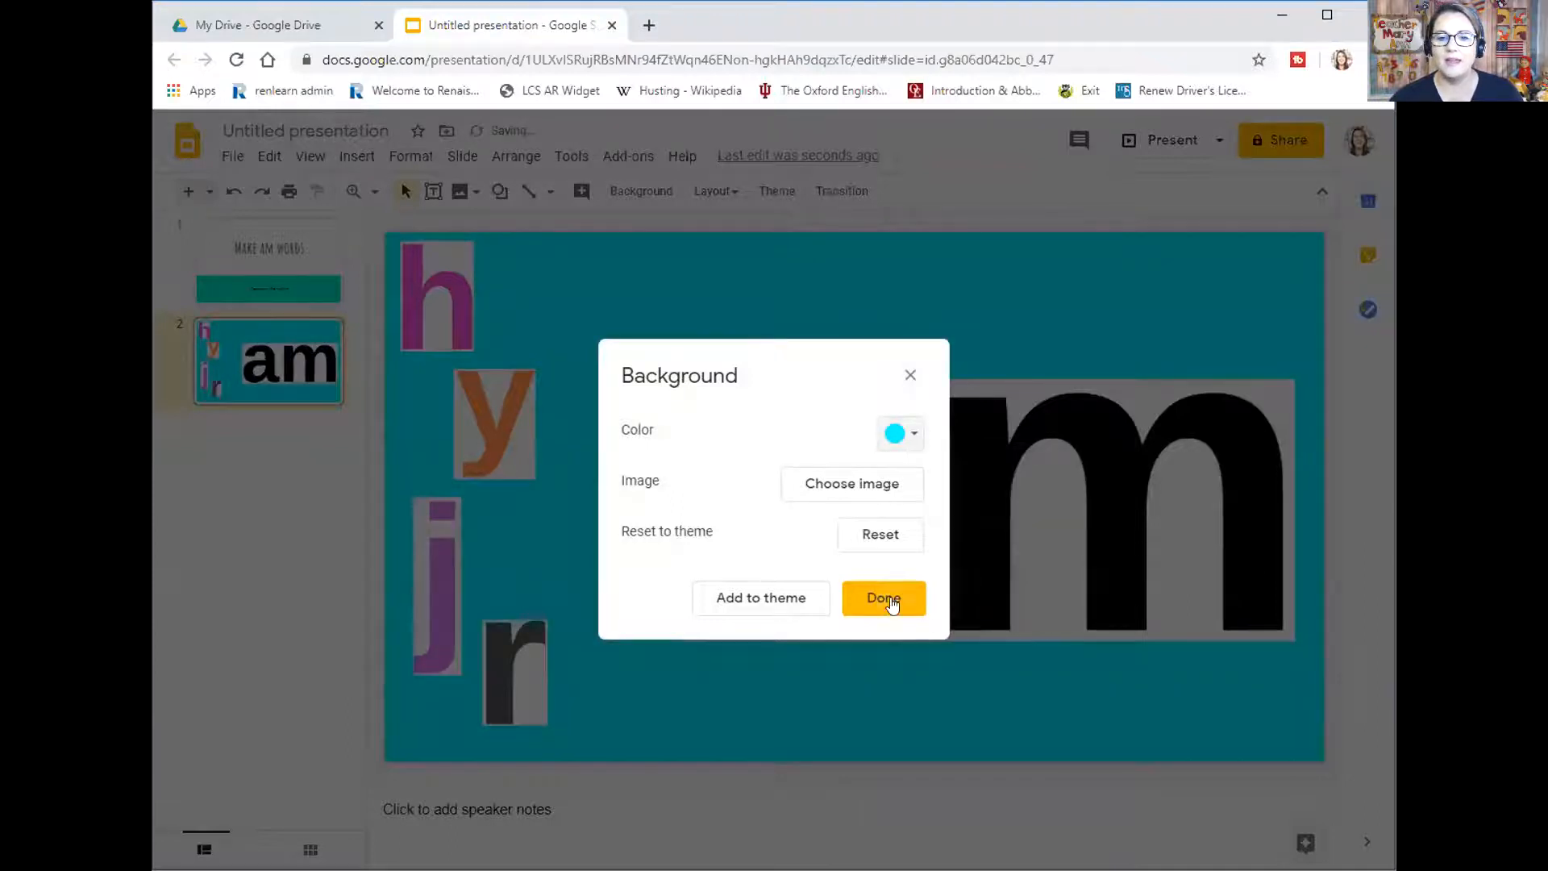
{"action": "left_click", "coordinate": [882, 597]}
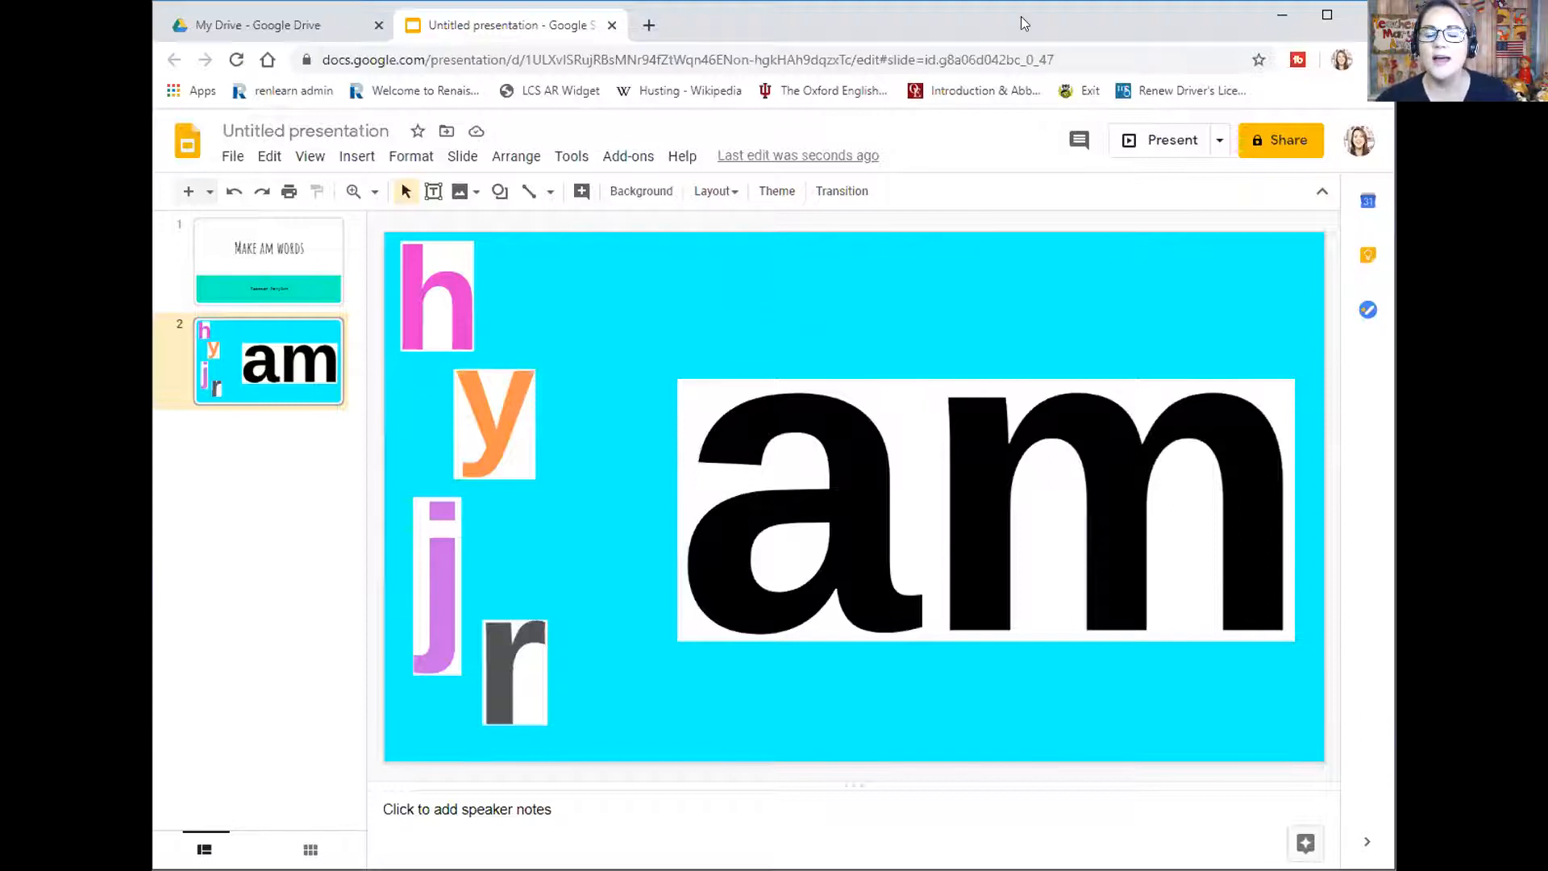
{"action": "mouse_move", "coordinate": [929, 421]}
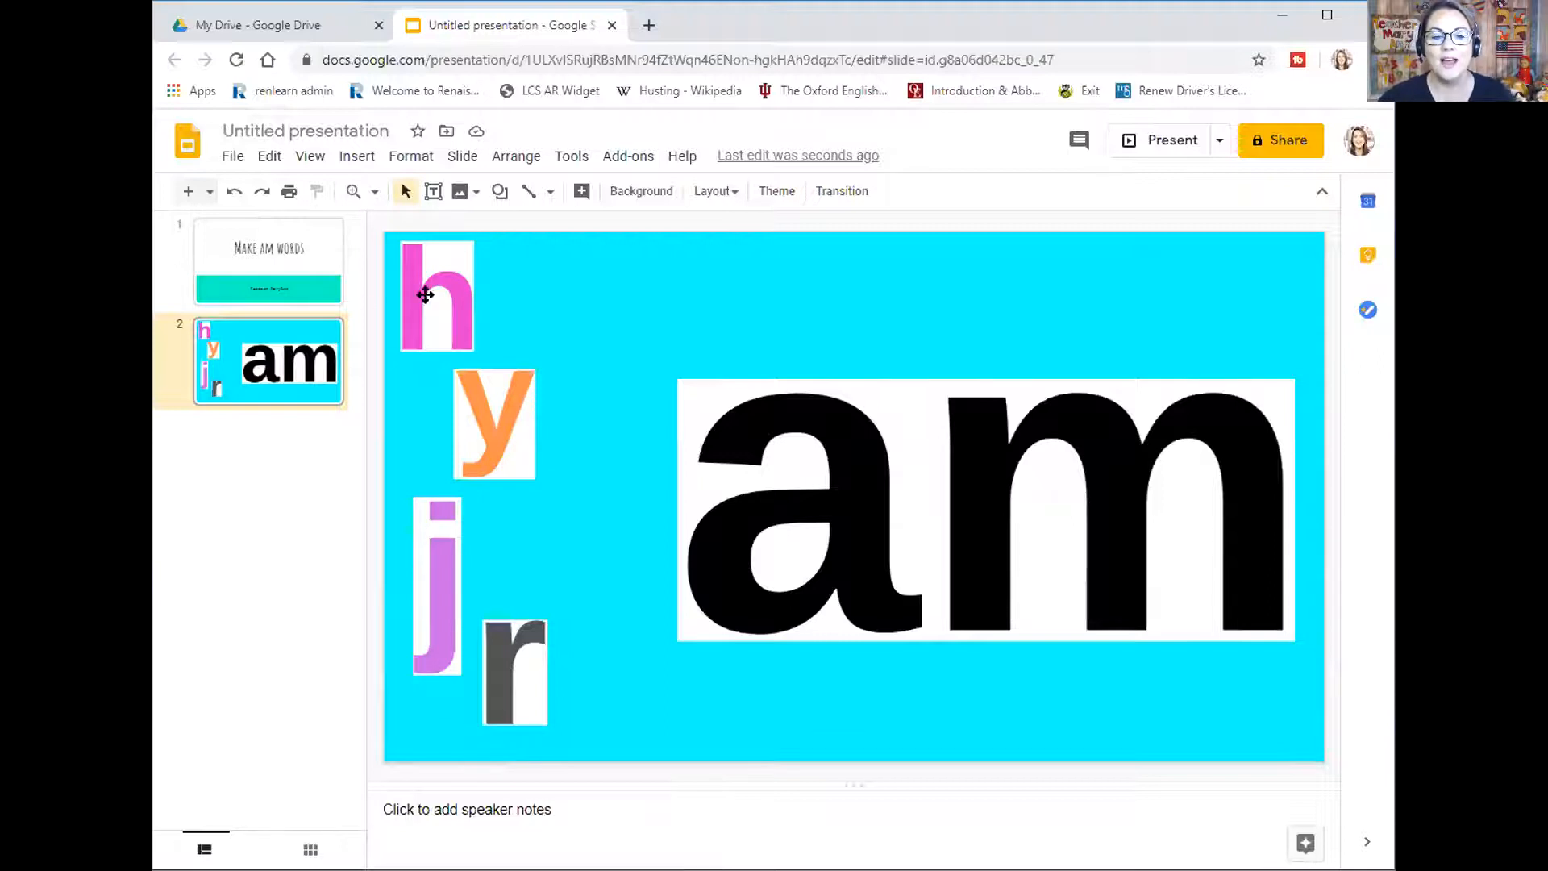
Nudge the orange y toward 'am' and back into the letters column, then revisit the background colour
{"action": "left_click", "coordinate": [434, 297]}
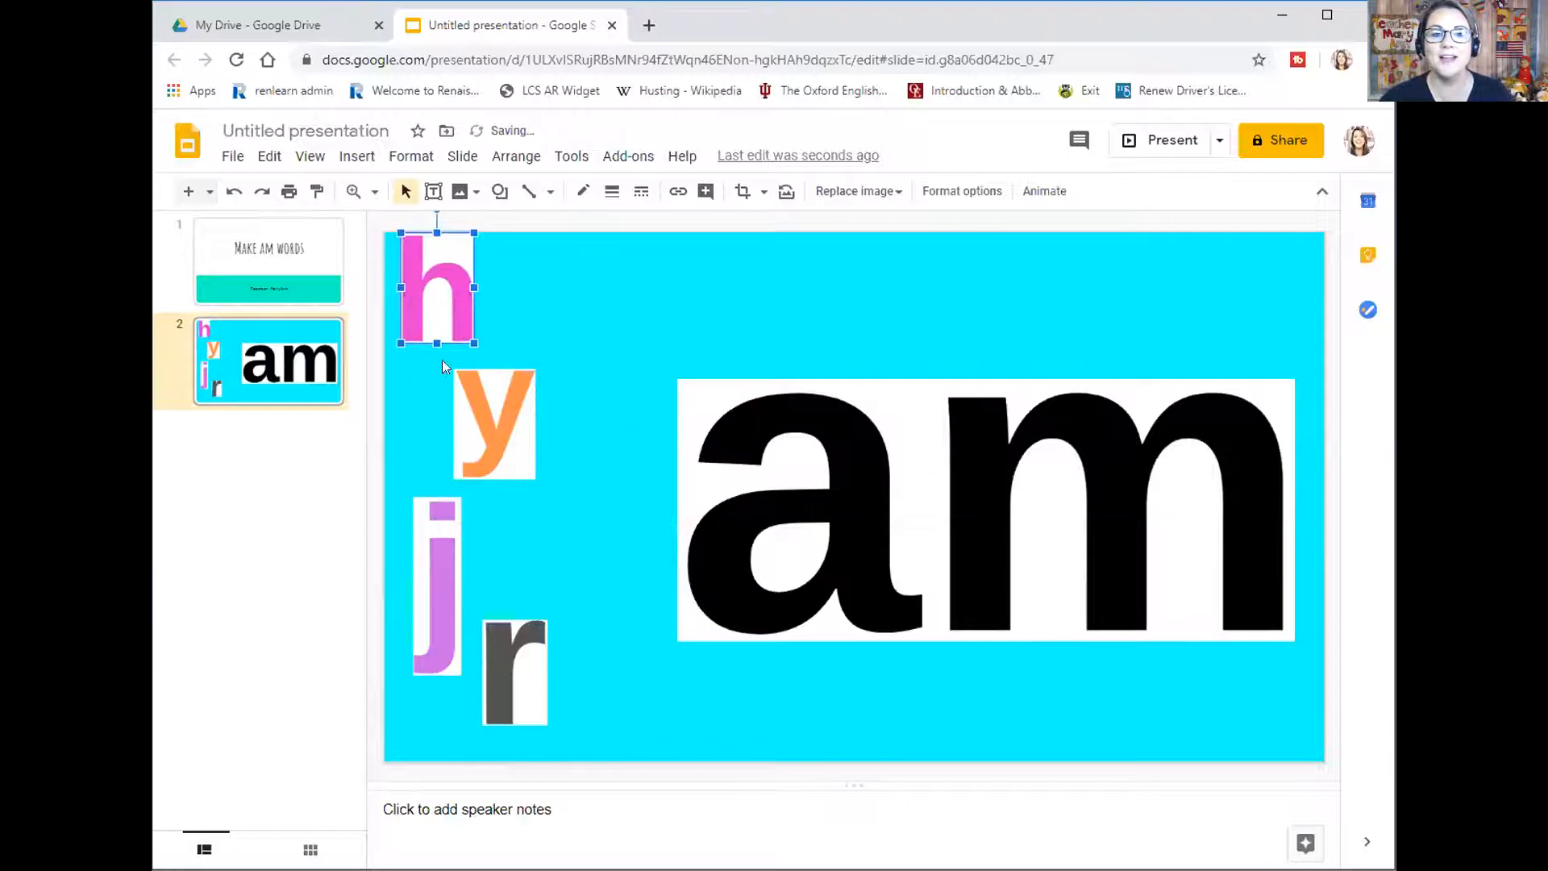
{"action": "left_click_drag", "start_coordinate": [493, 424], "coordinate": [610, 508]}
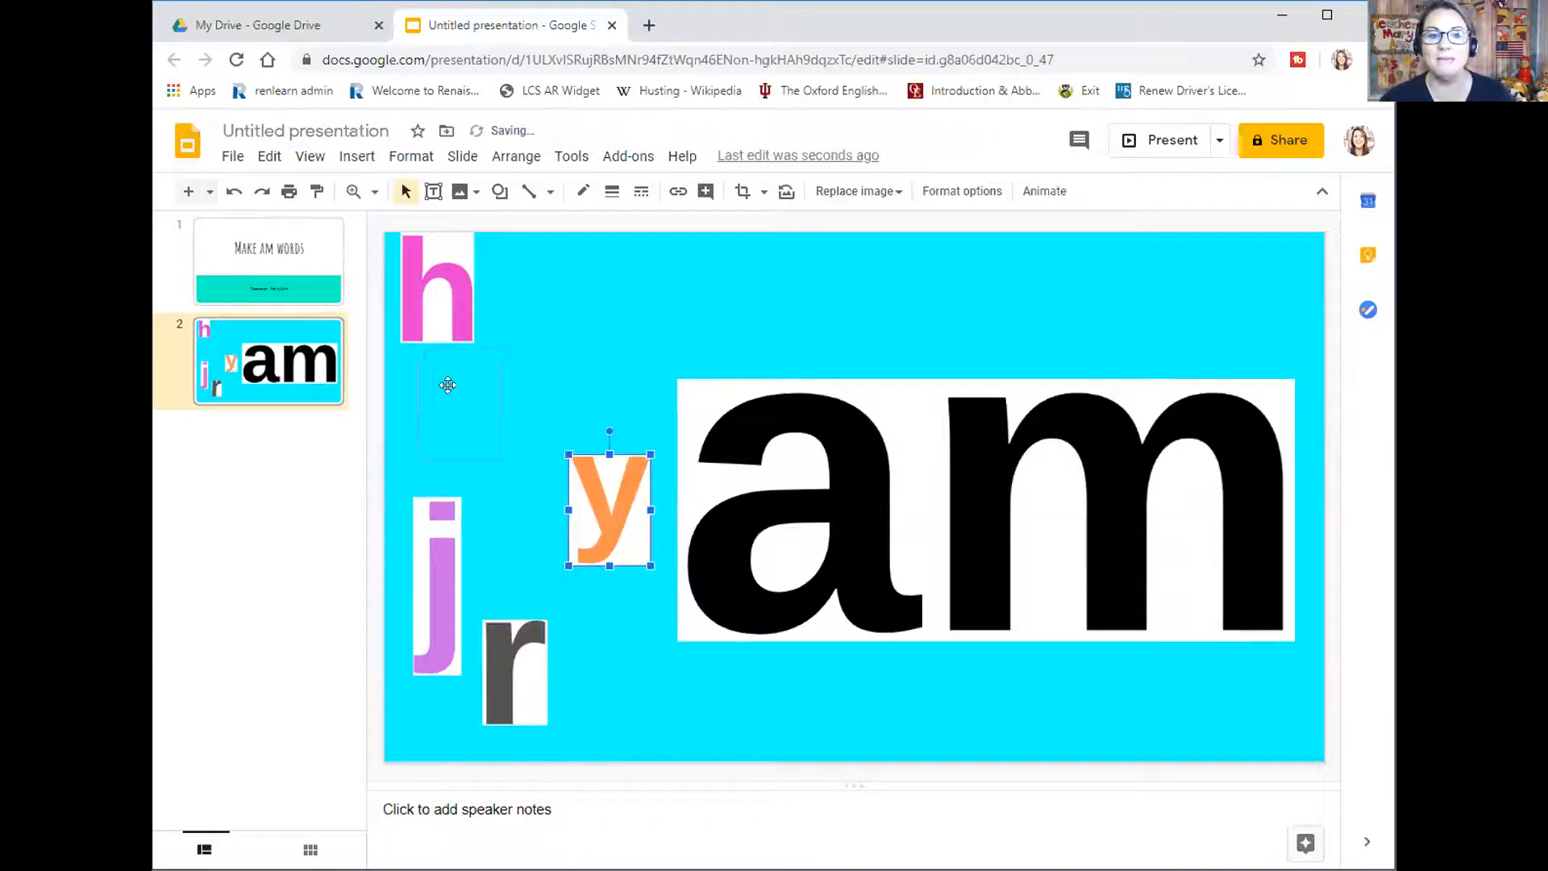
{"action": "left_click_drag", "start_coordinate": [609, 508], "coordinate": [488, 419]}
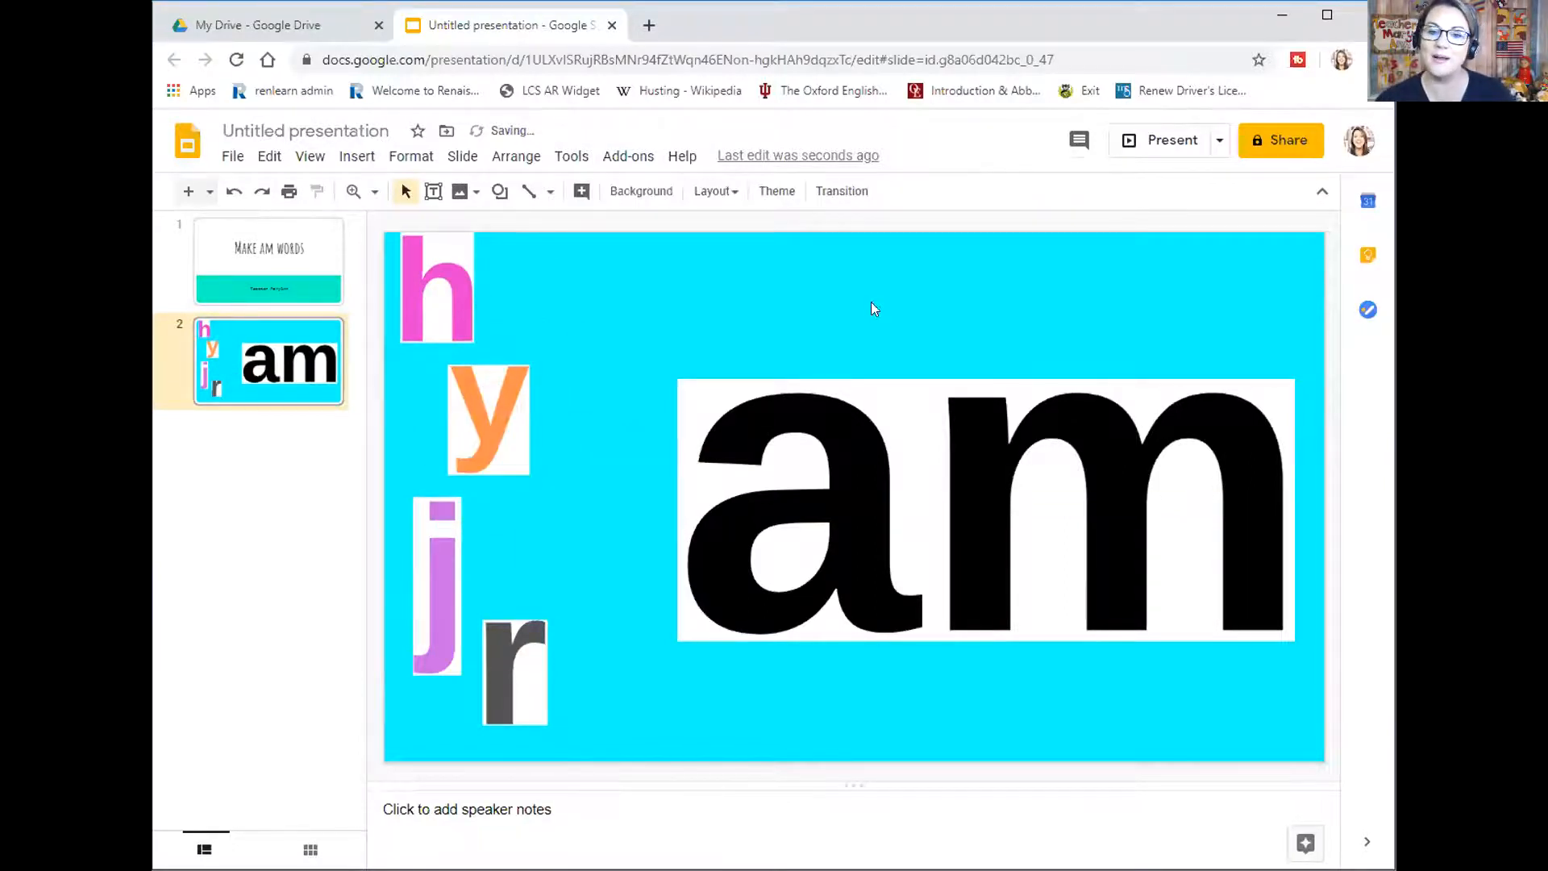
{"action": "left_click", "coordinate": [982, 508]}
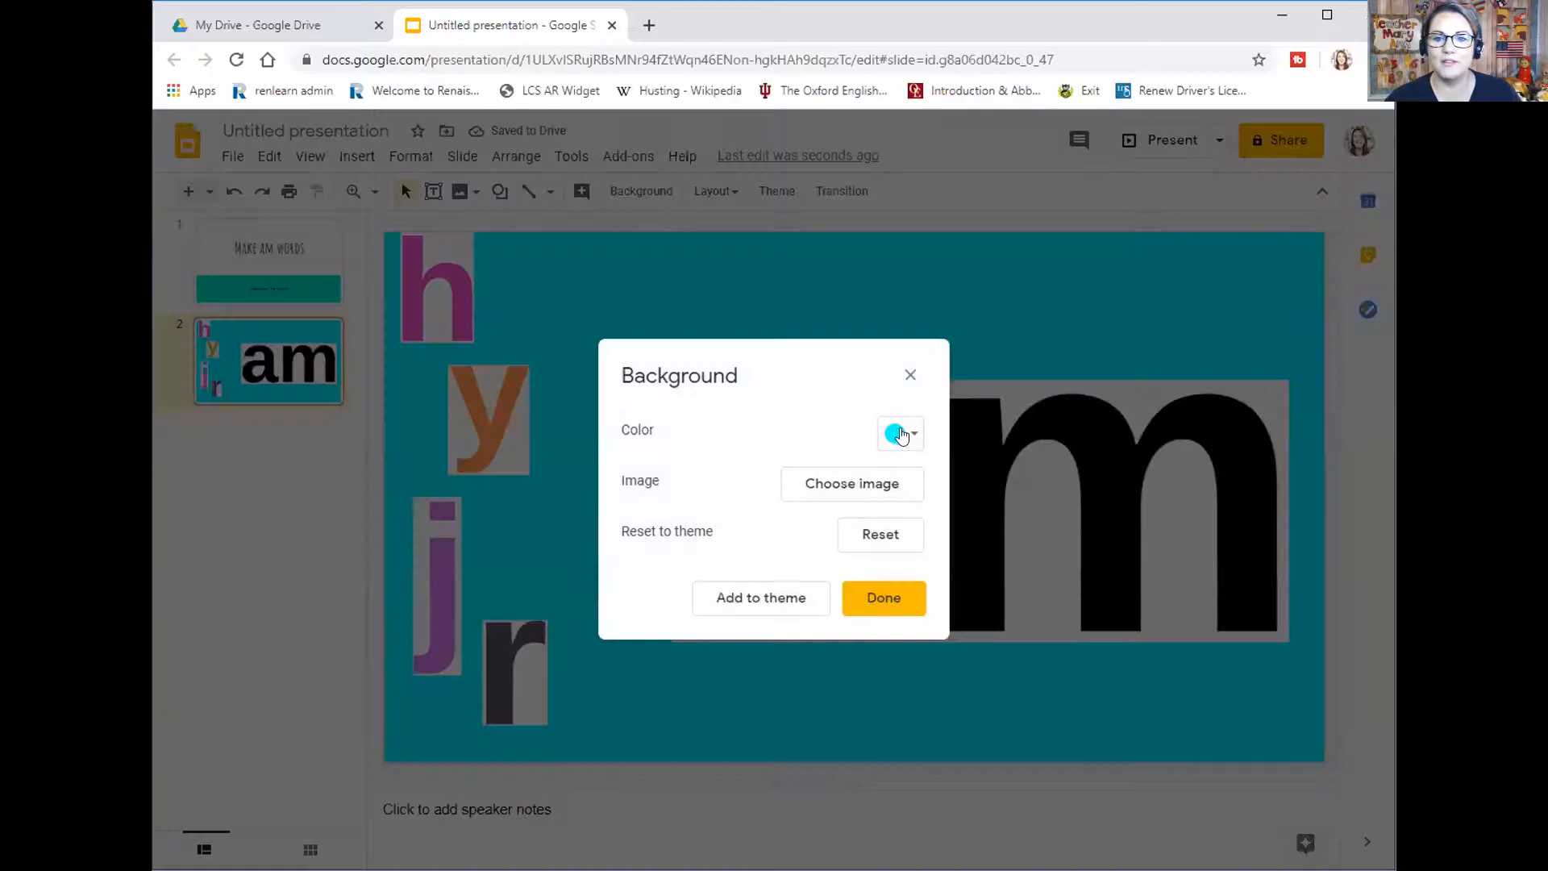
{"action": "left_click", "coordinate": [897, 434]}
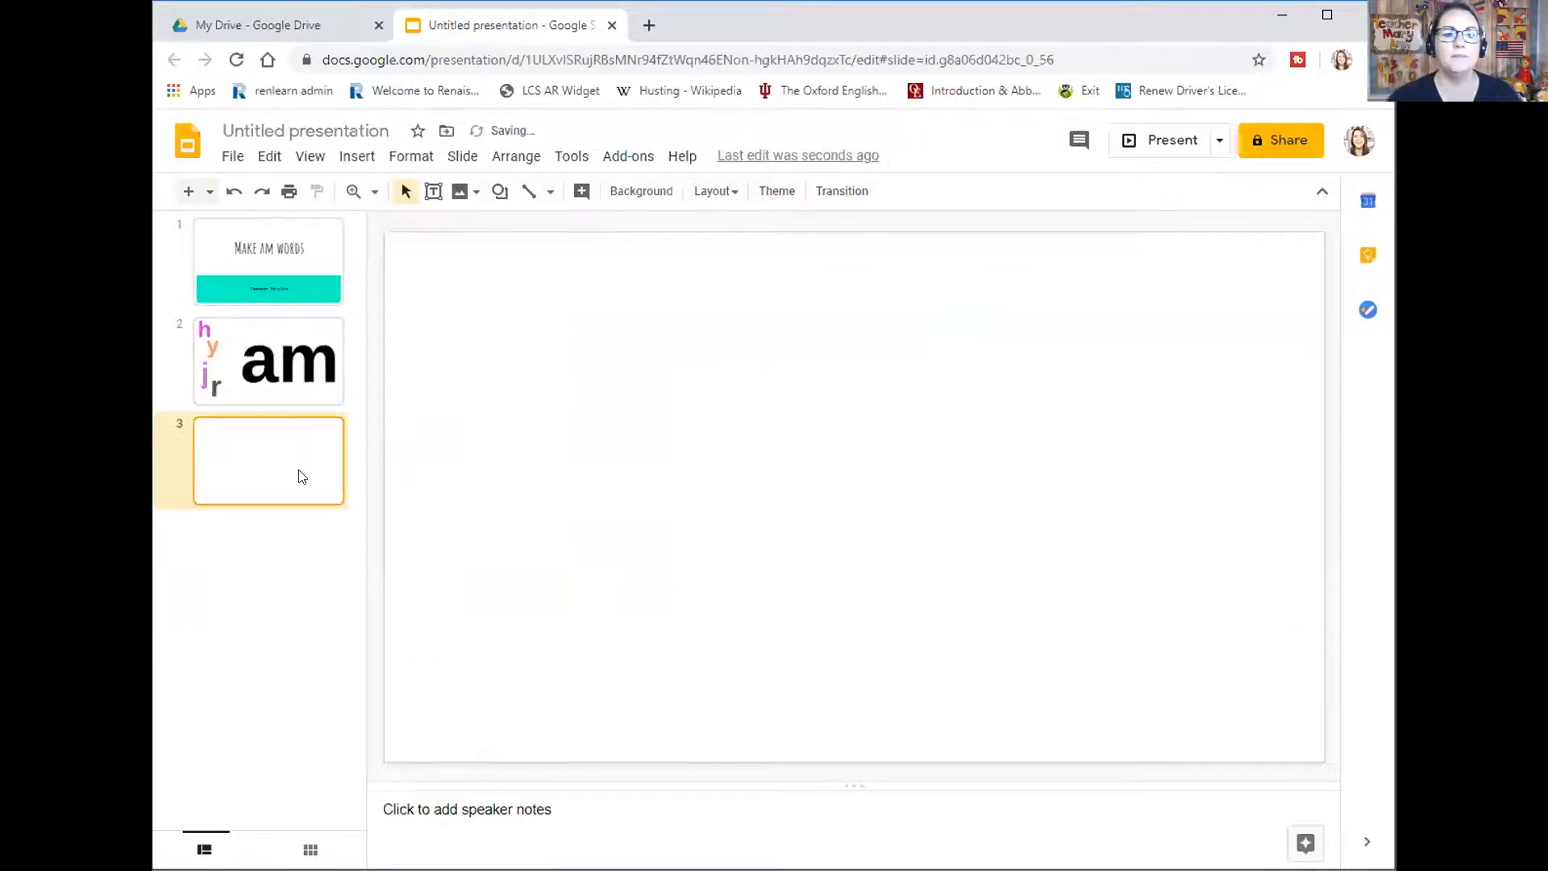
Duplicate the 'am' letter-card slide as slide 3 and switch to the copy
{"action": "right_click", "coordinate": [268, 460]}
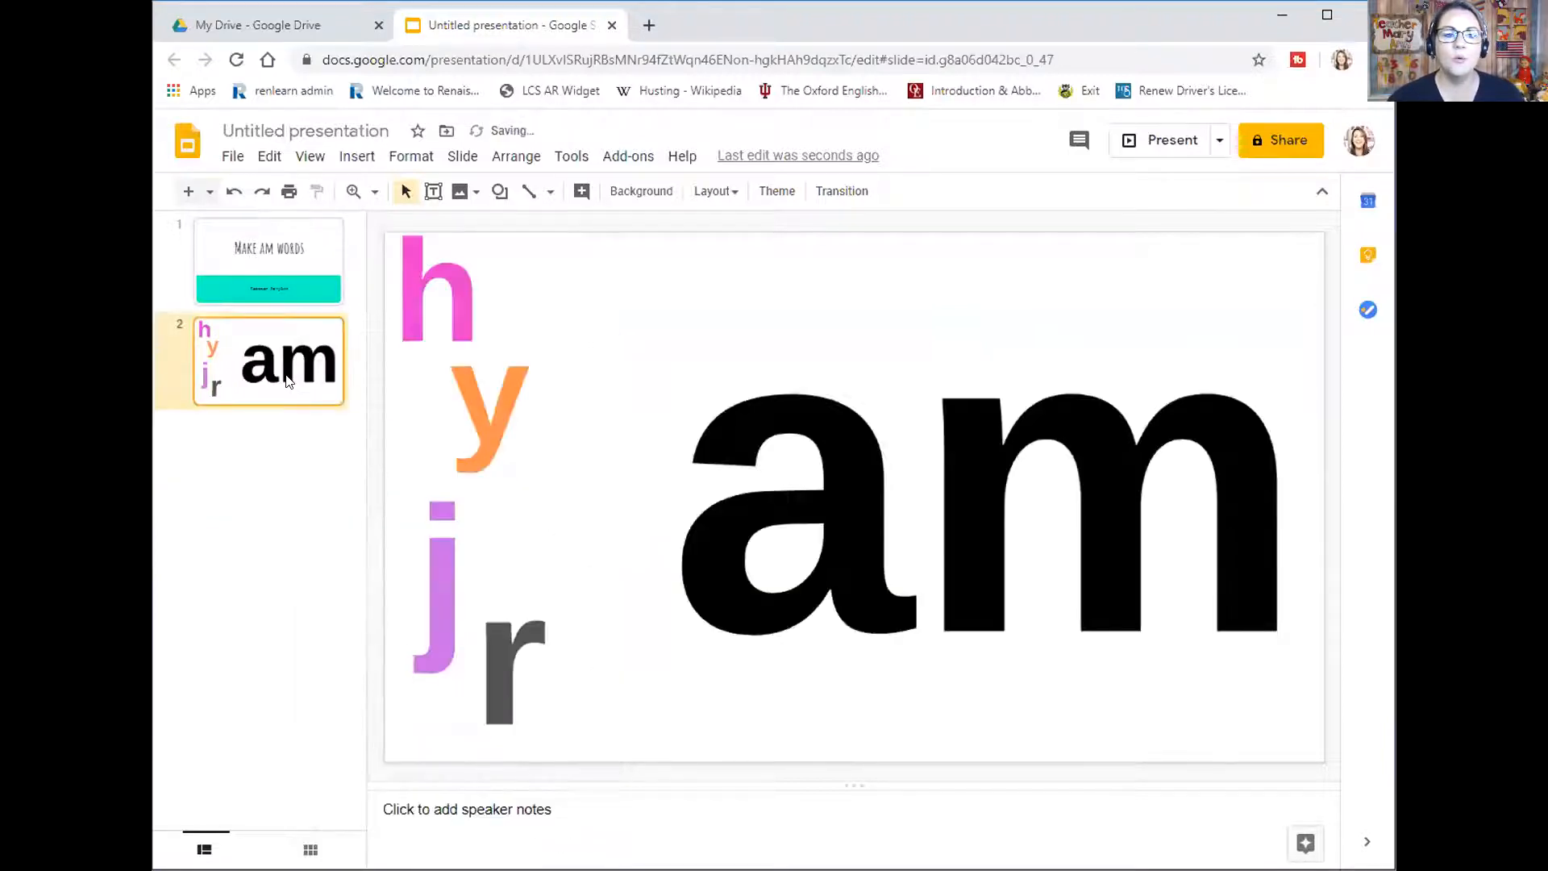
{"action": "right_click", "coordinate": [287, 384]}
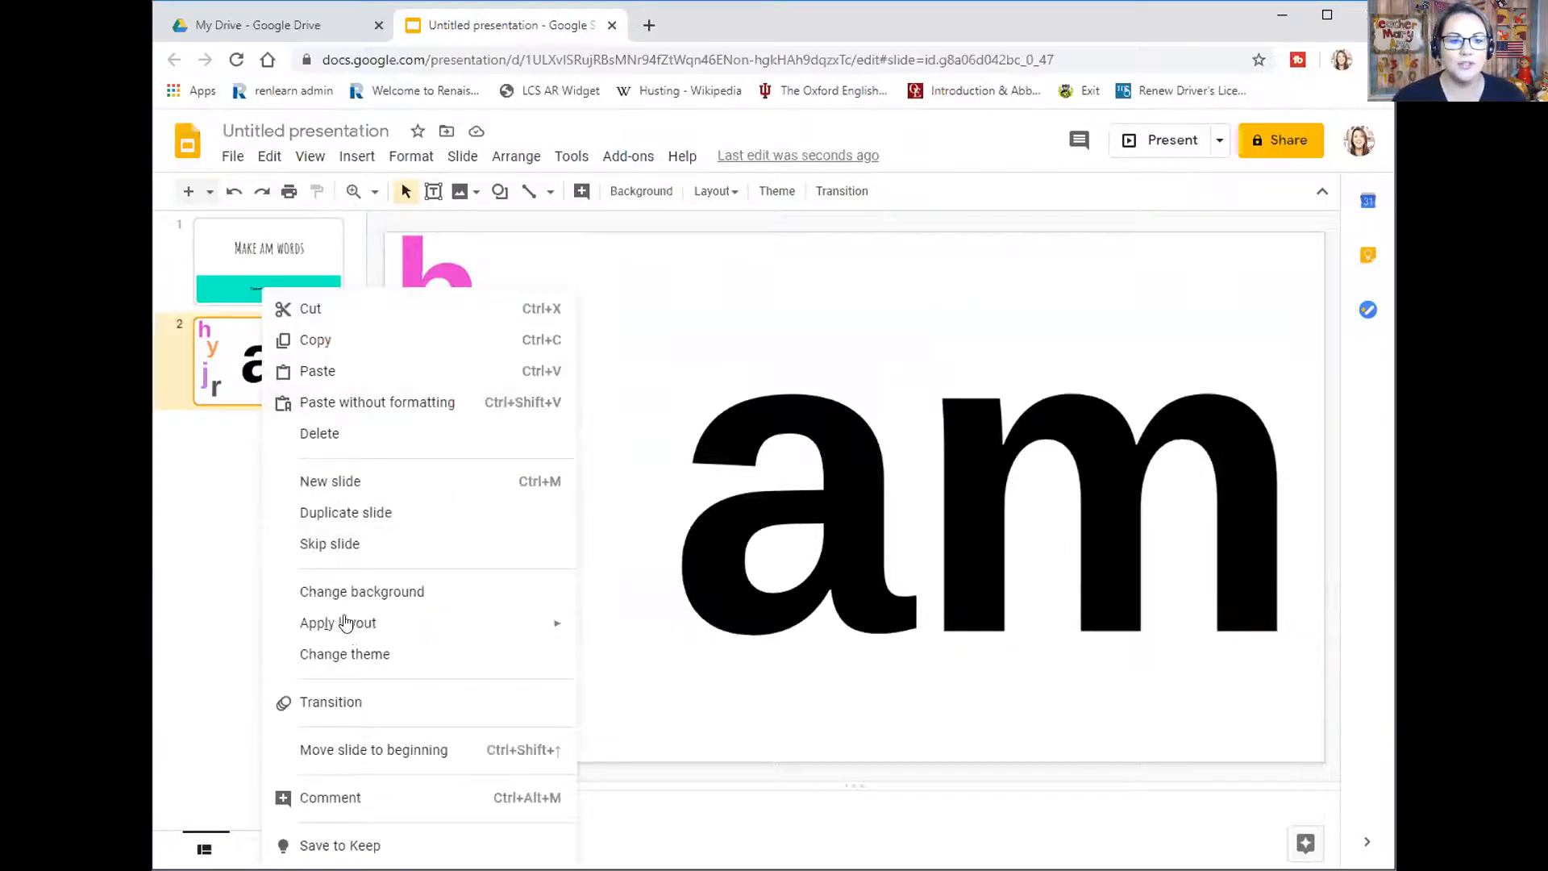
{"action": "left_click", "coordinate": [345, 511]}
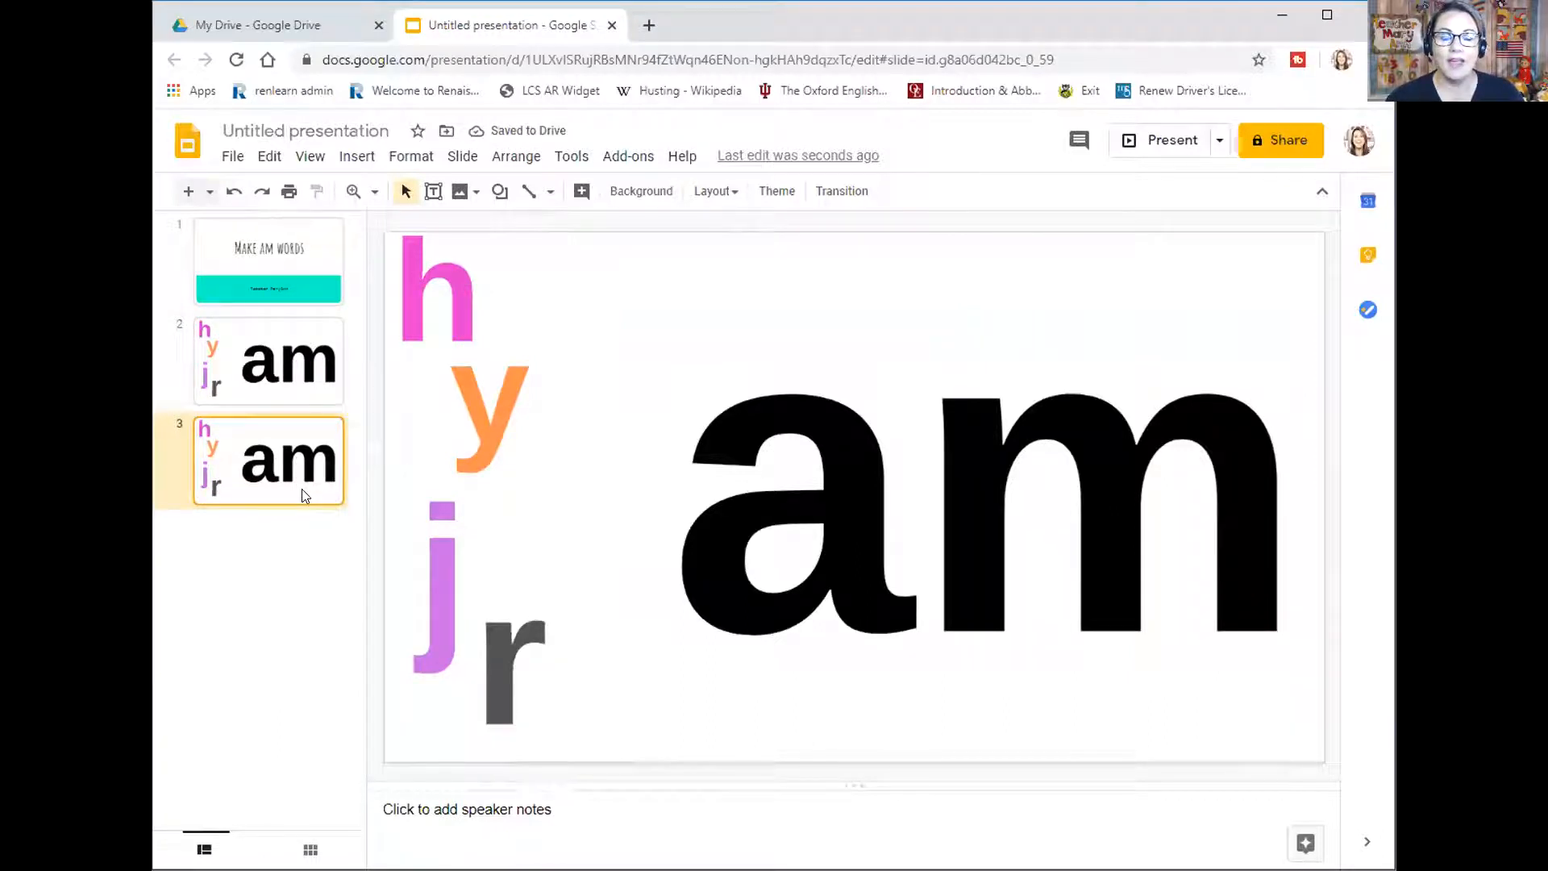
{"action": "left_click", "coordinate": [977, 511]}
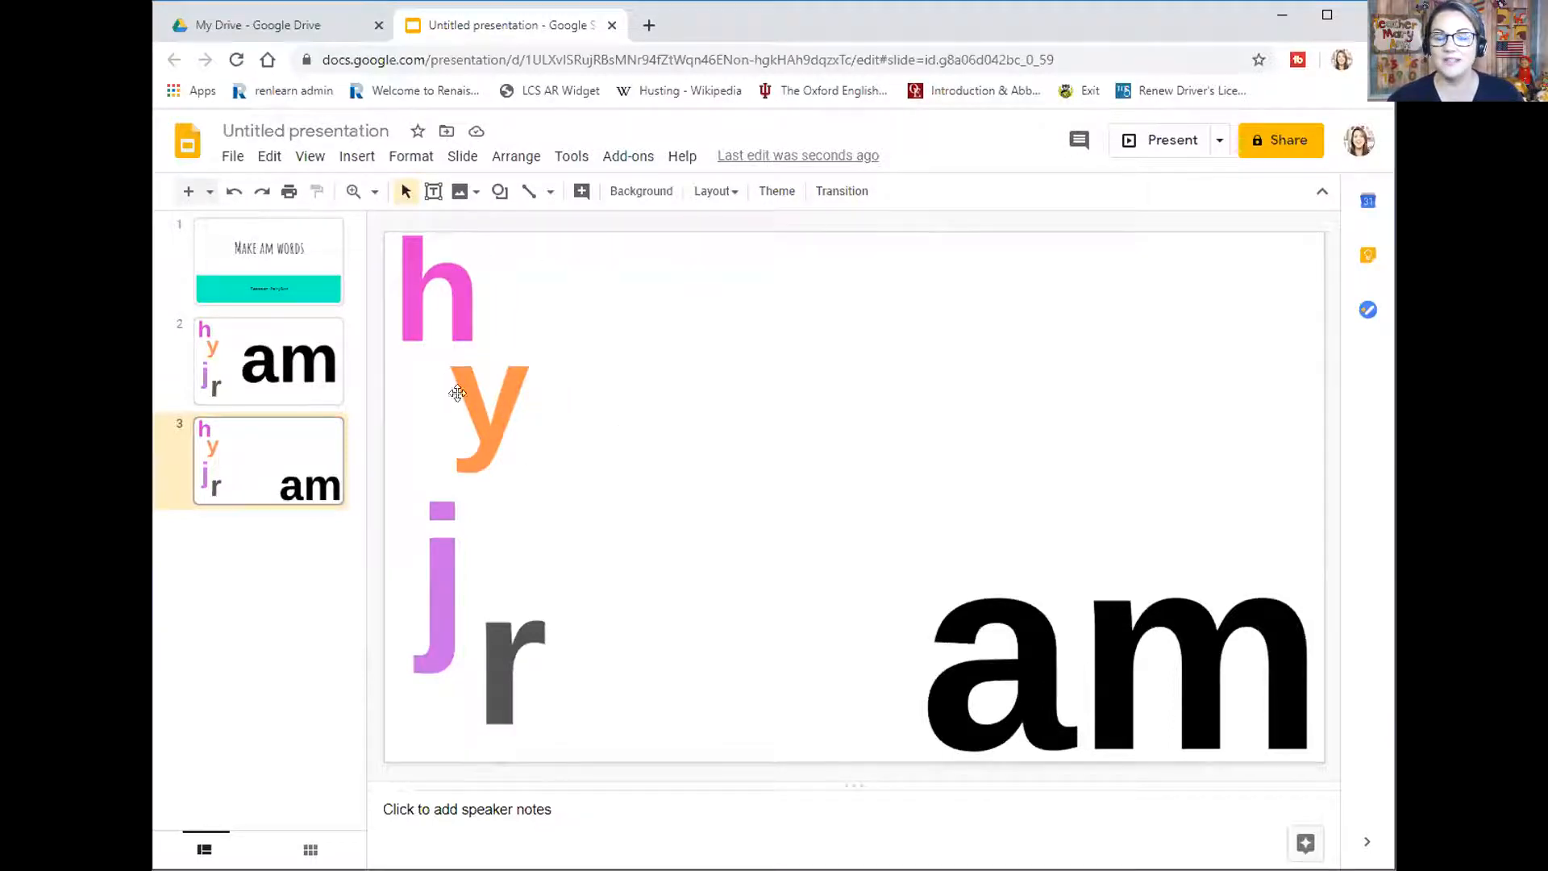
Move the pink h before 'am' to spell 'ham' and give it a Fade in, On click animation
{"action": "left_click", "coordinate": [437, 287]}
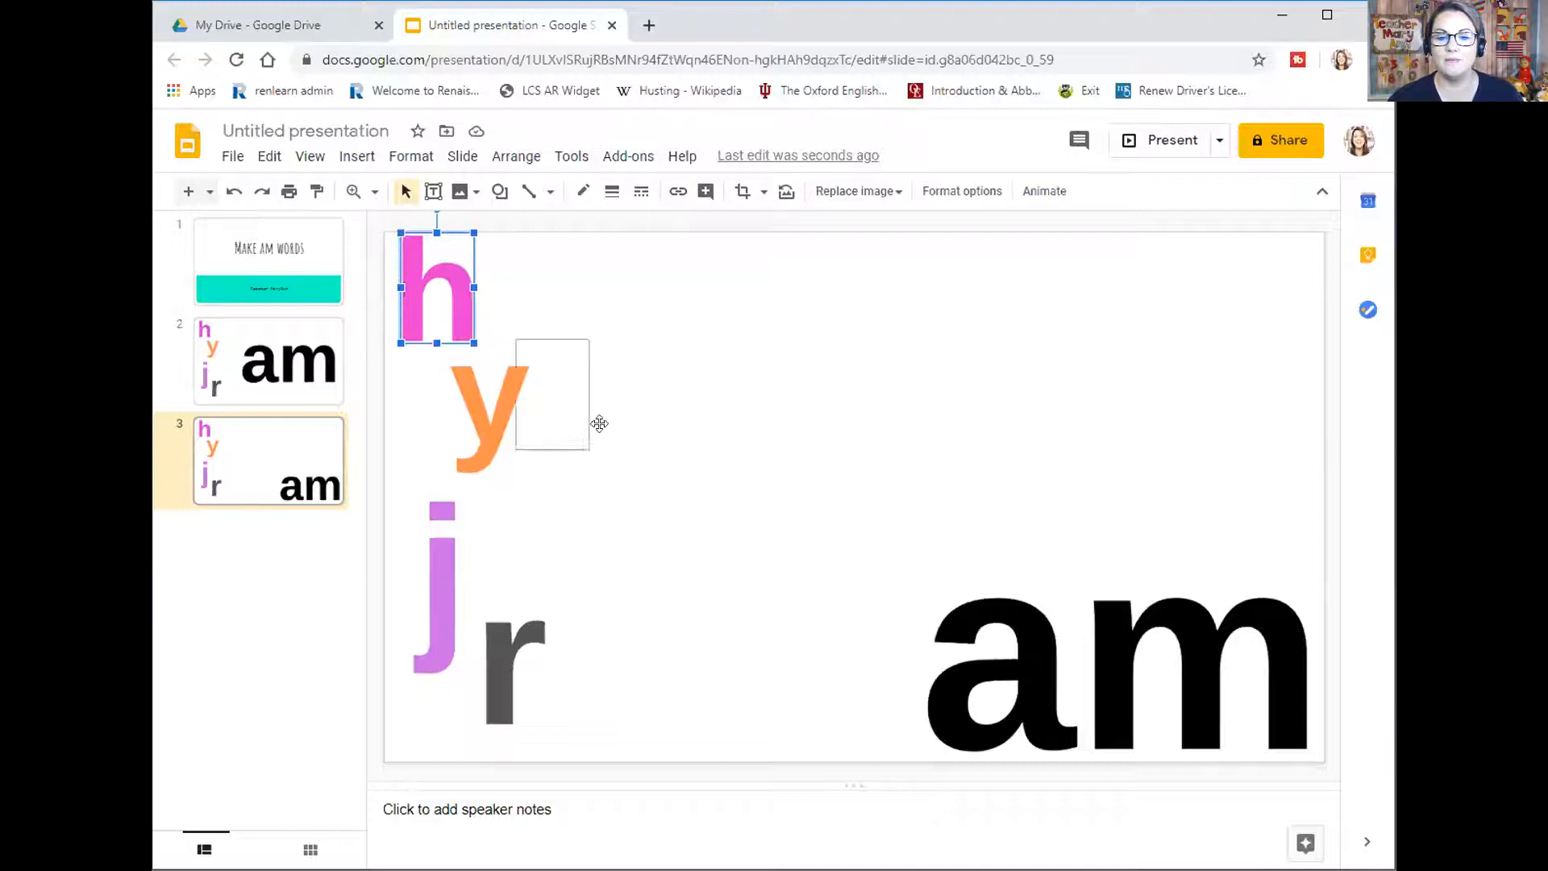
{"action": "left_click_drag", "start_coordinate": [437, 287], "coordinate": [883, 687]}
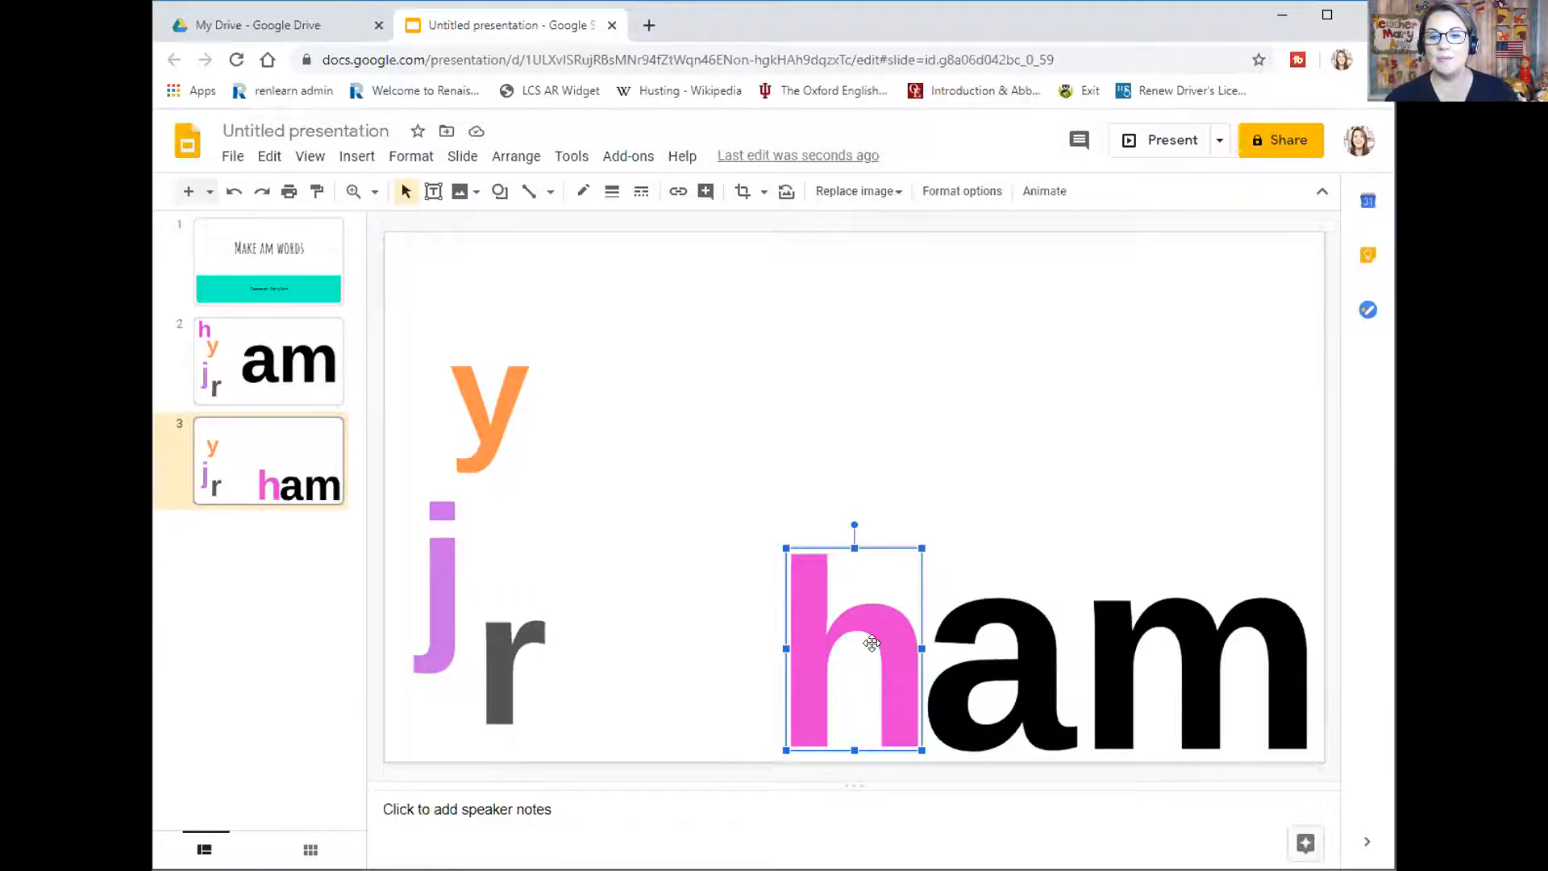
{"action": "right_click", "coordinate": [855, 647]}
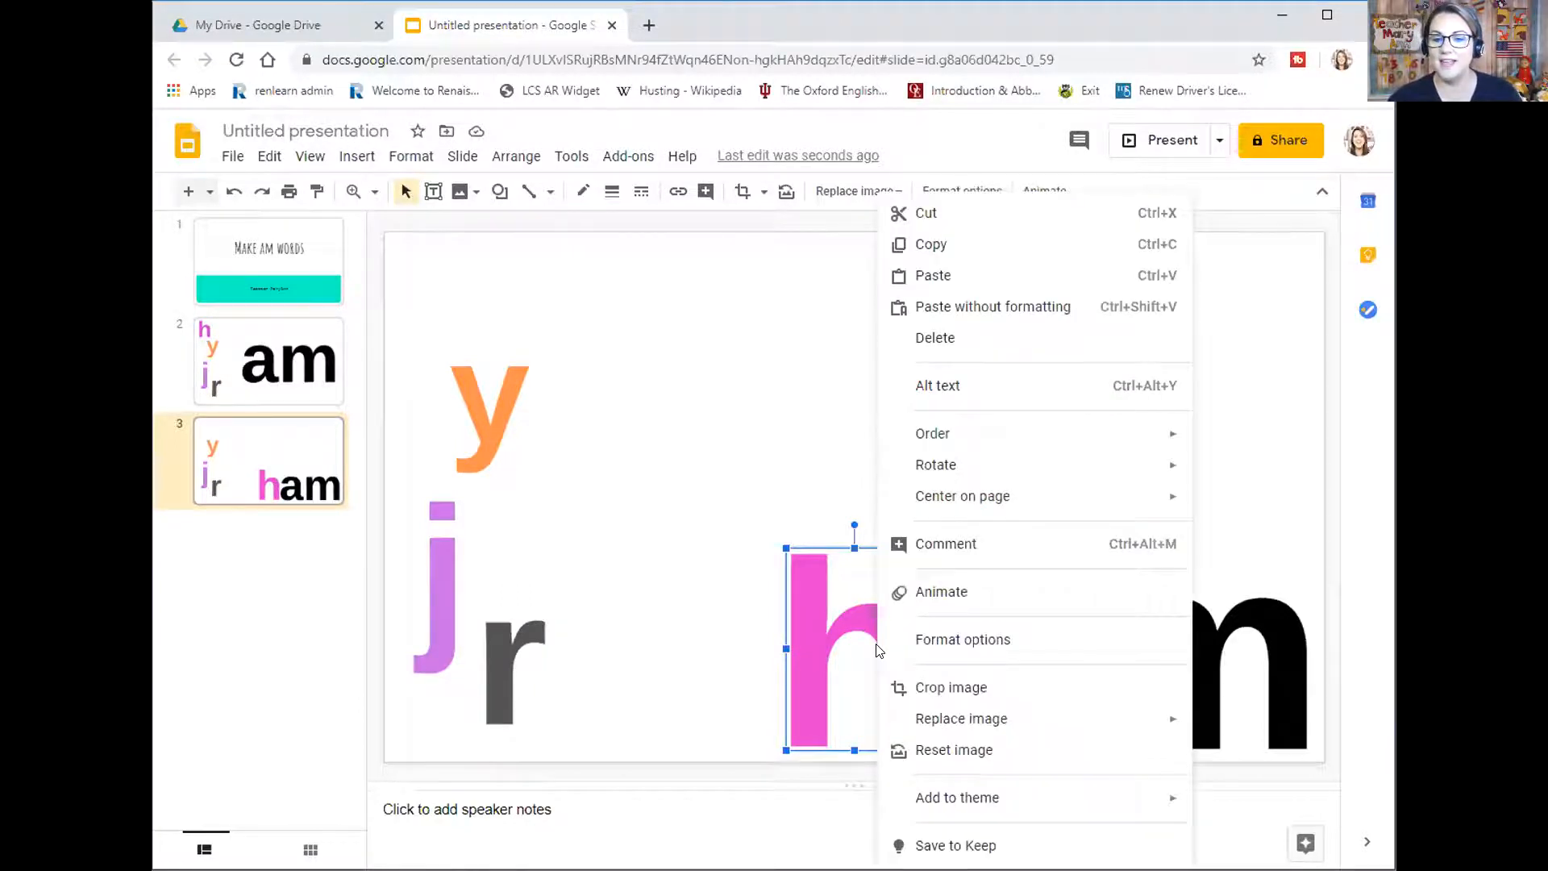
{"action": "left_click", "coordinate": [940, 592]}
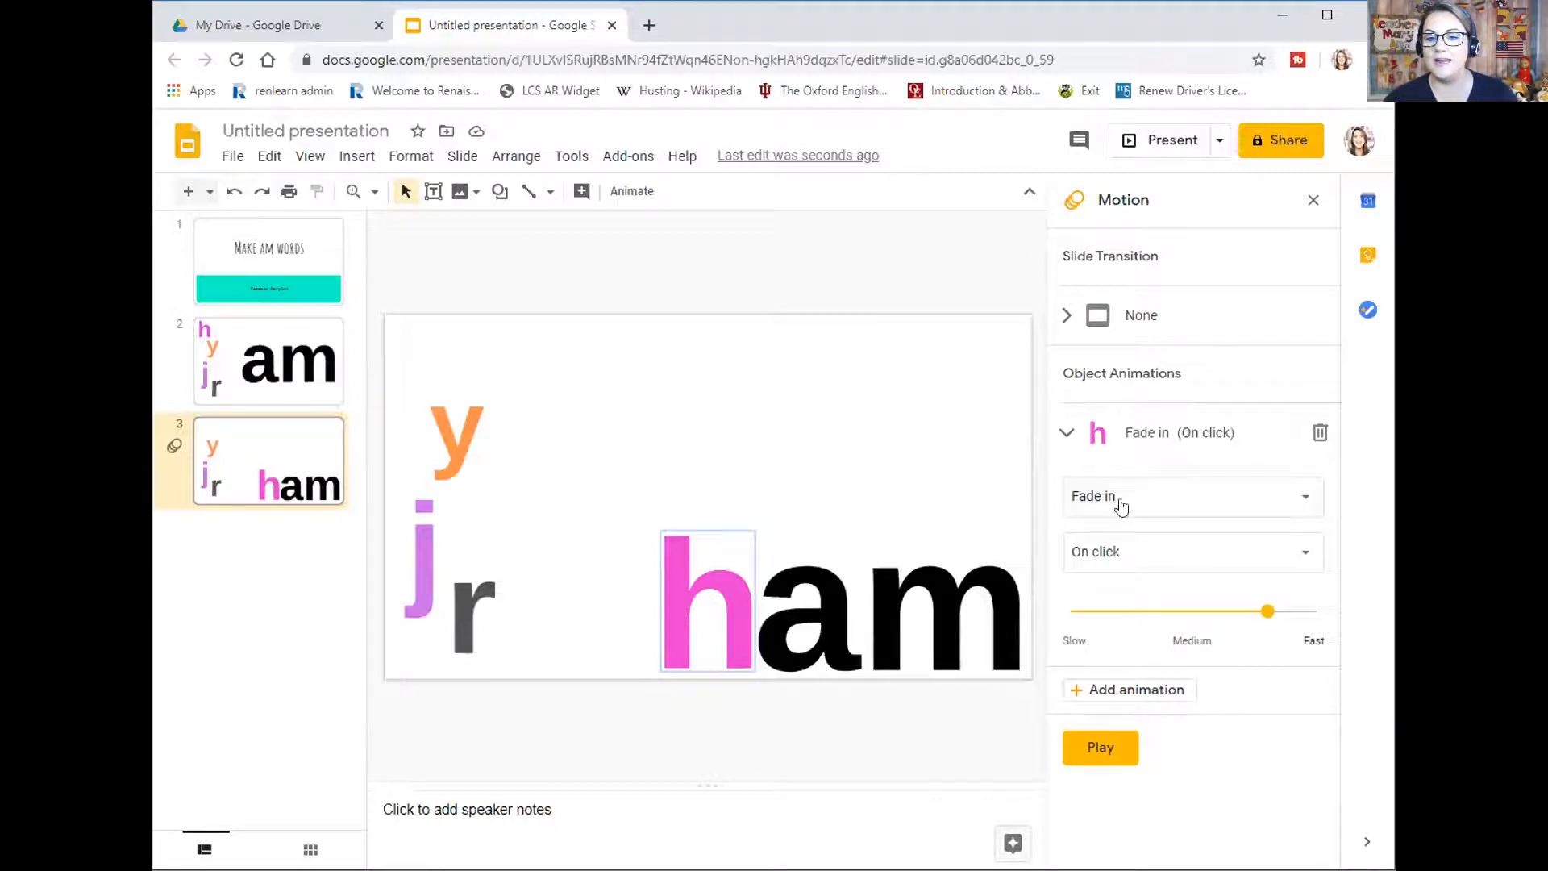
{"action": "mouse_move", "coordinate": [1164, 552]}
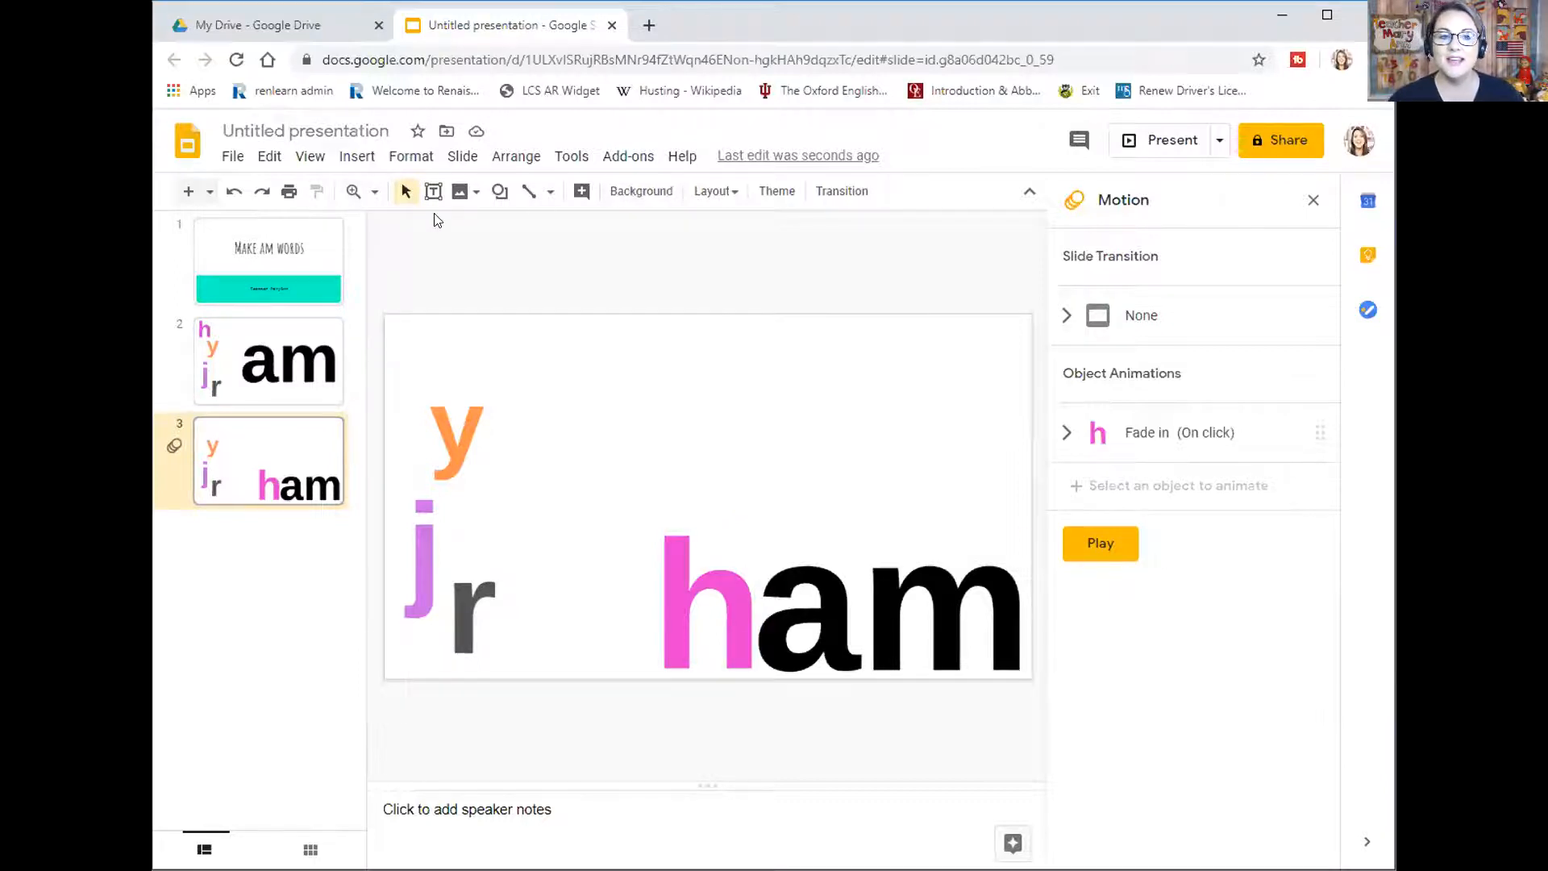
{"action": "mouse_move", "coordinate": [740, 323]}
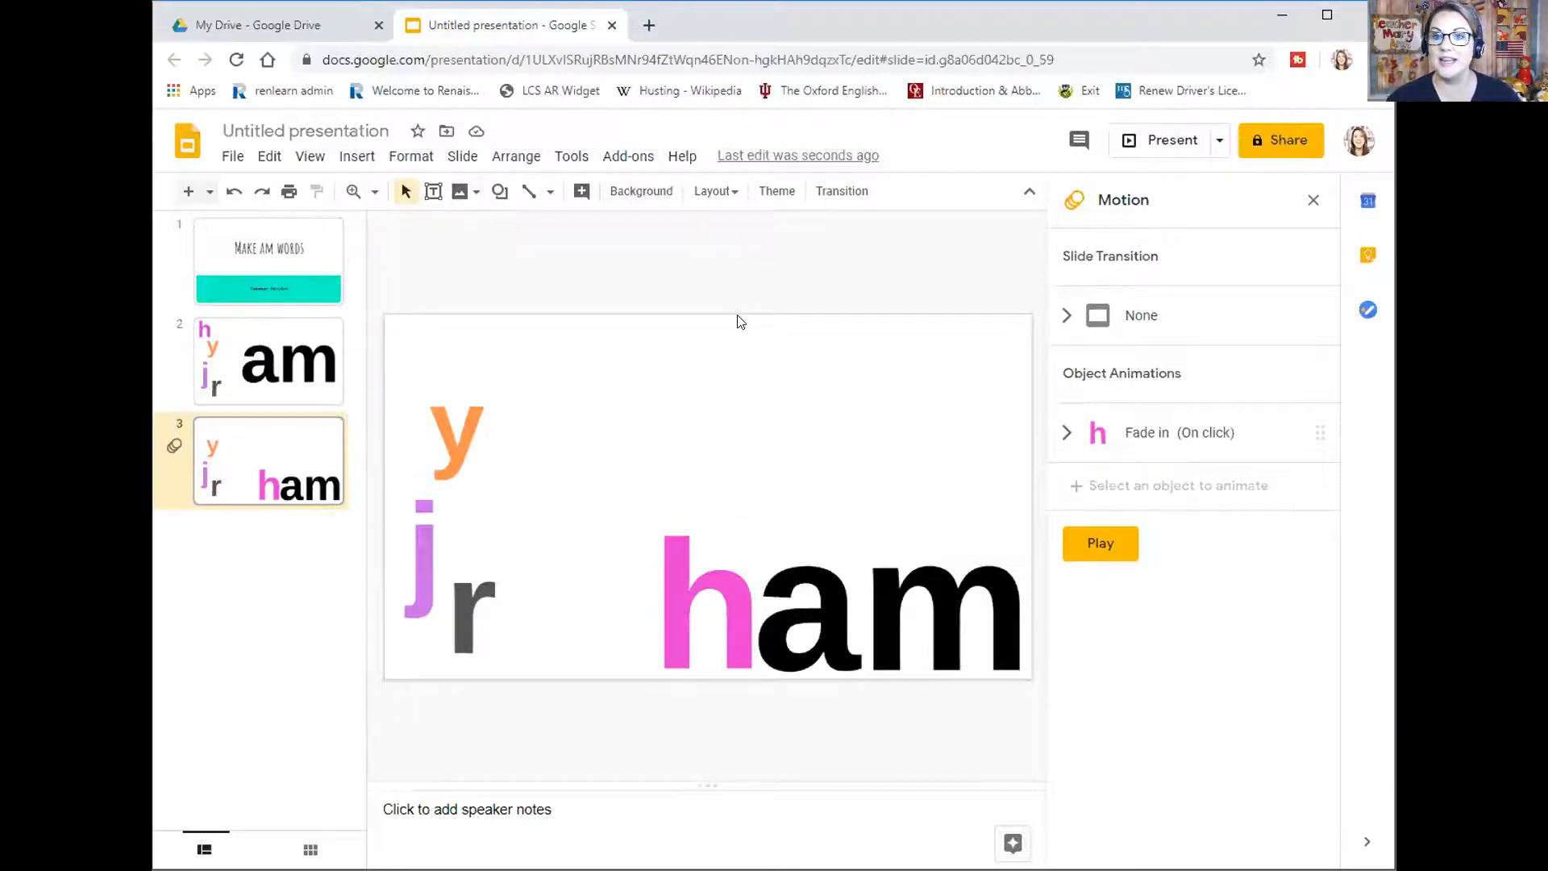
{"action": "mouse_move", "coordinate": [458, 190]}
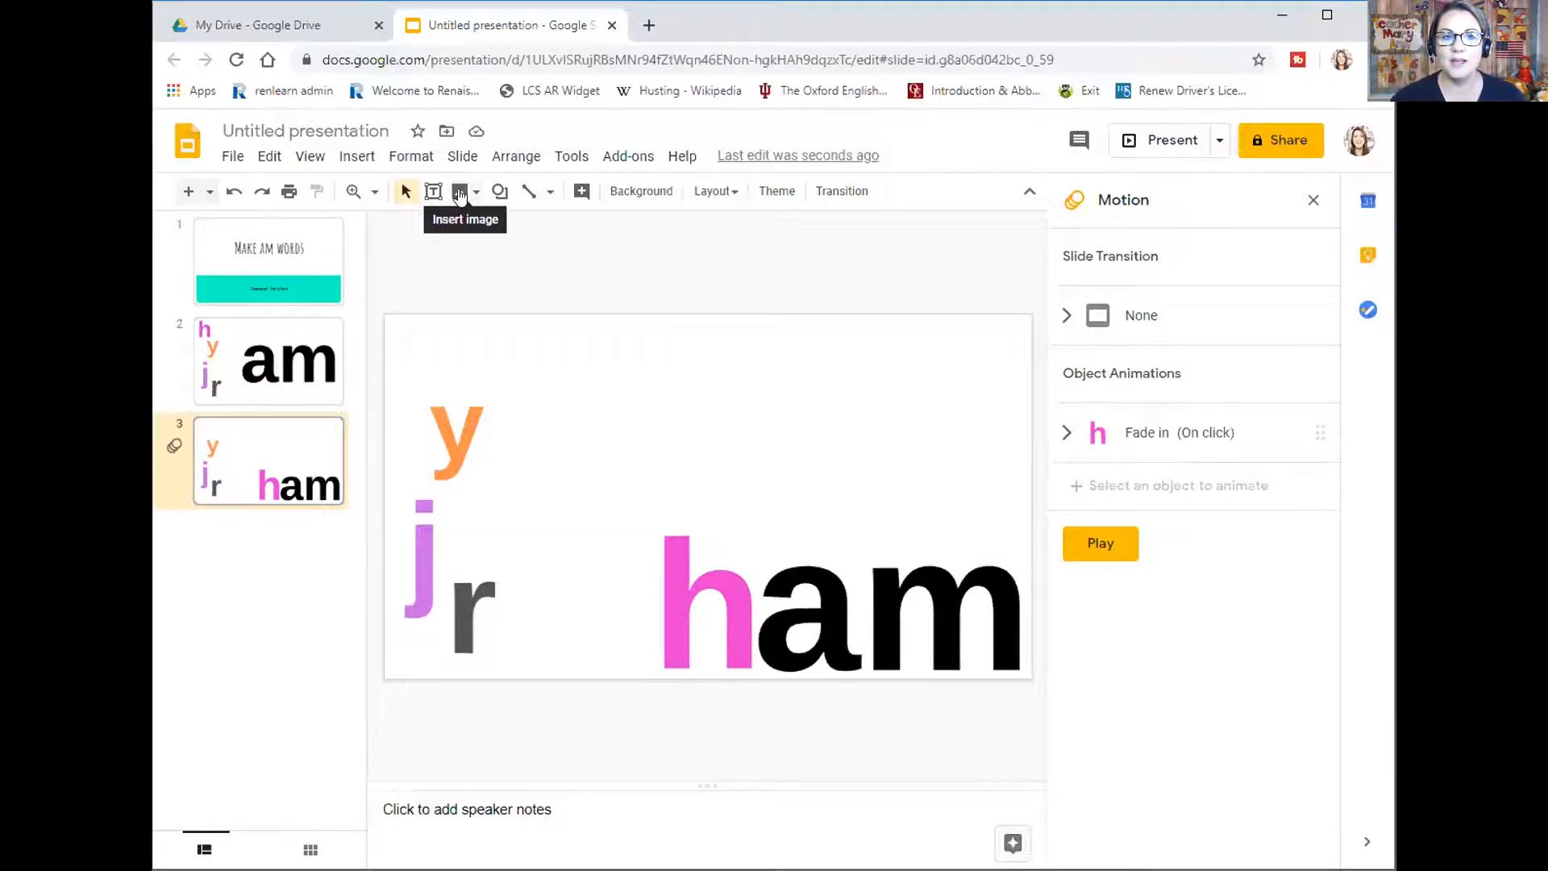
Search the web for 'ham' images and insert the cartoon ham leg picture onto the slide
{"action": "left_click", "coordinate": [459, 190]}
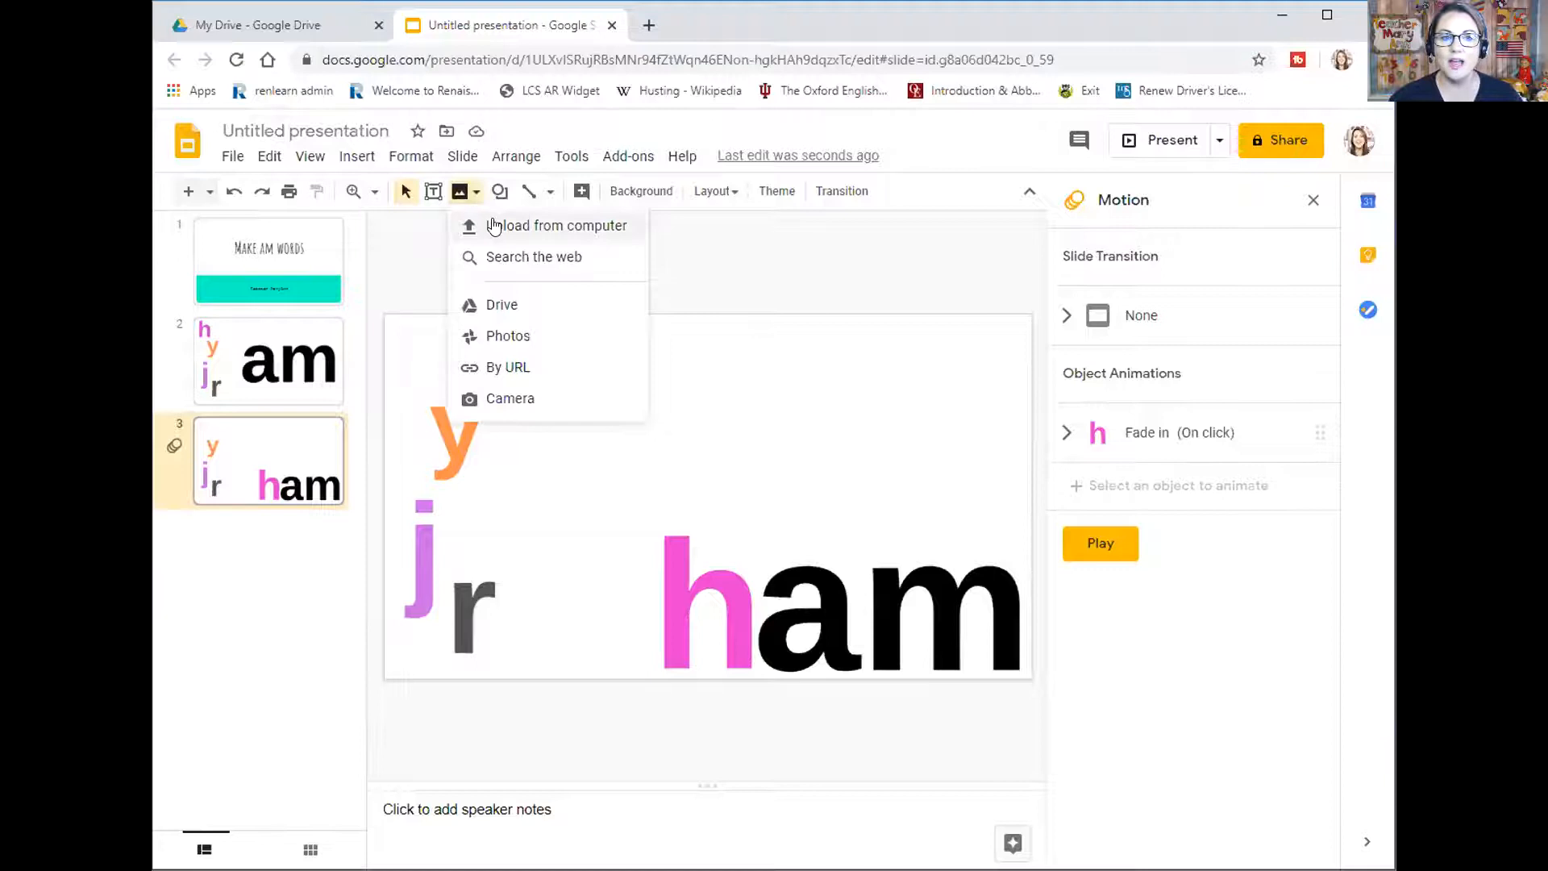
{"action": "left_click", "coordinate": [721, 229]}
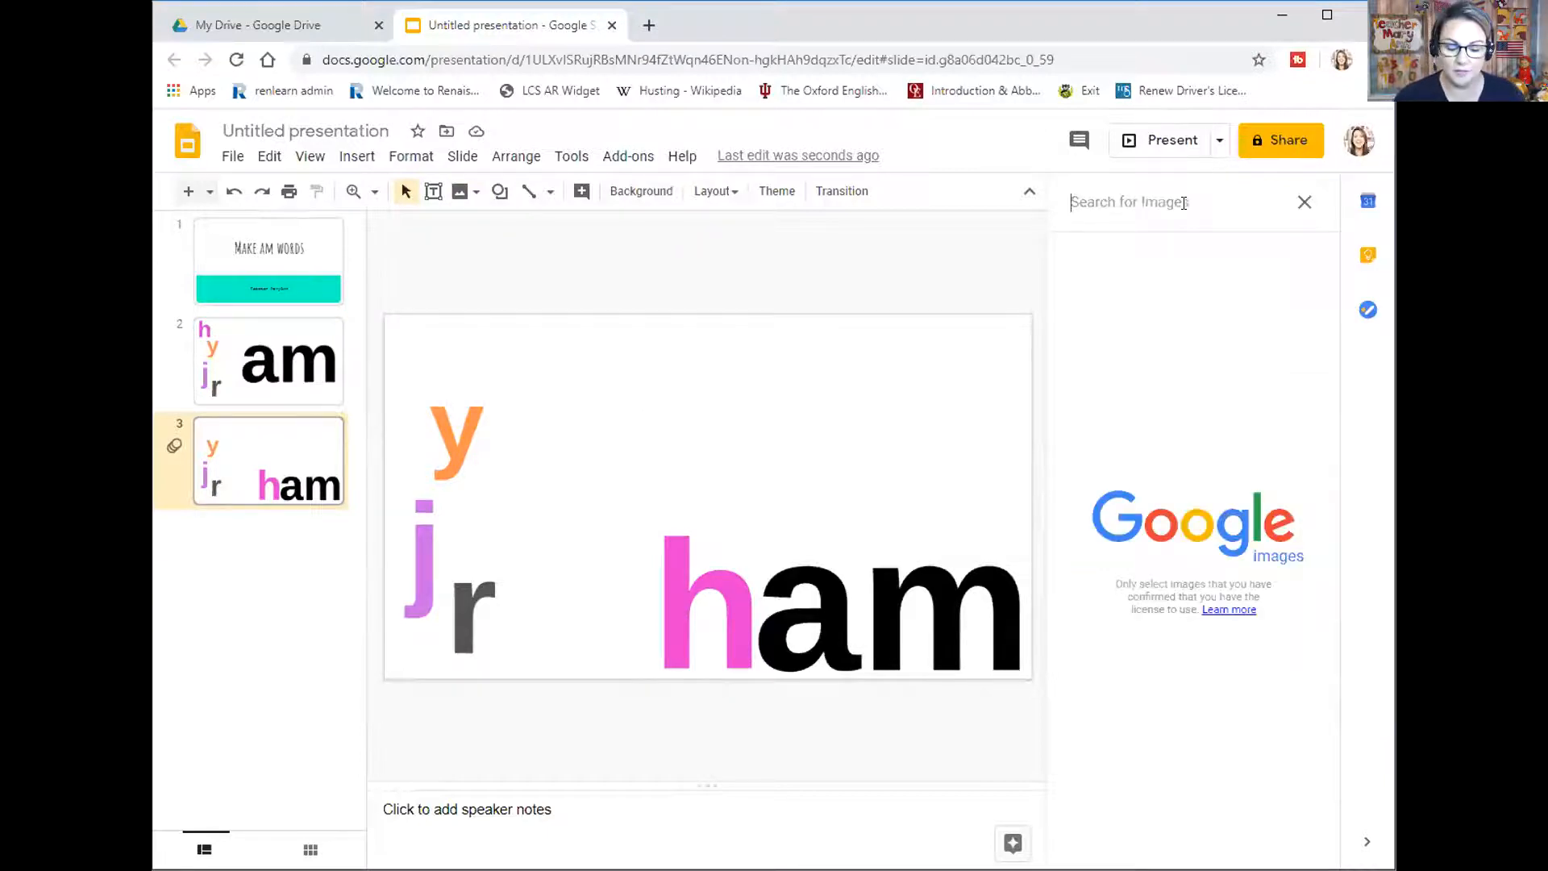
{"action": "type", "text": "ham"}
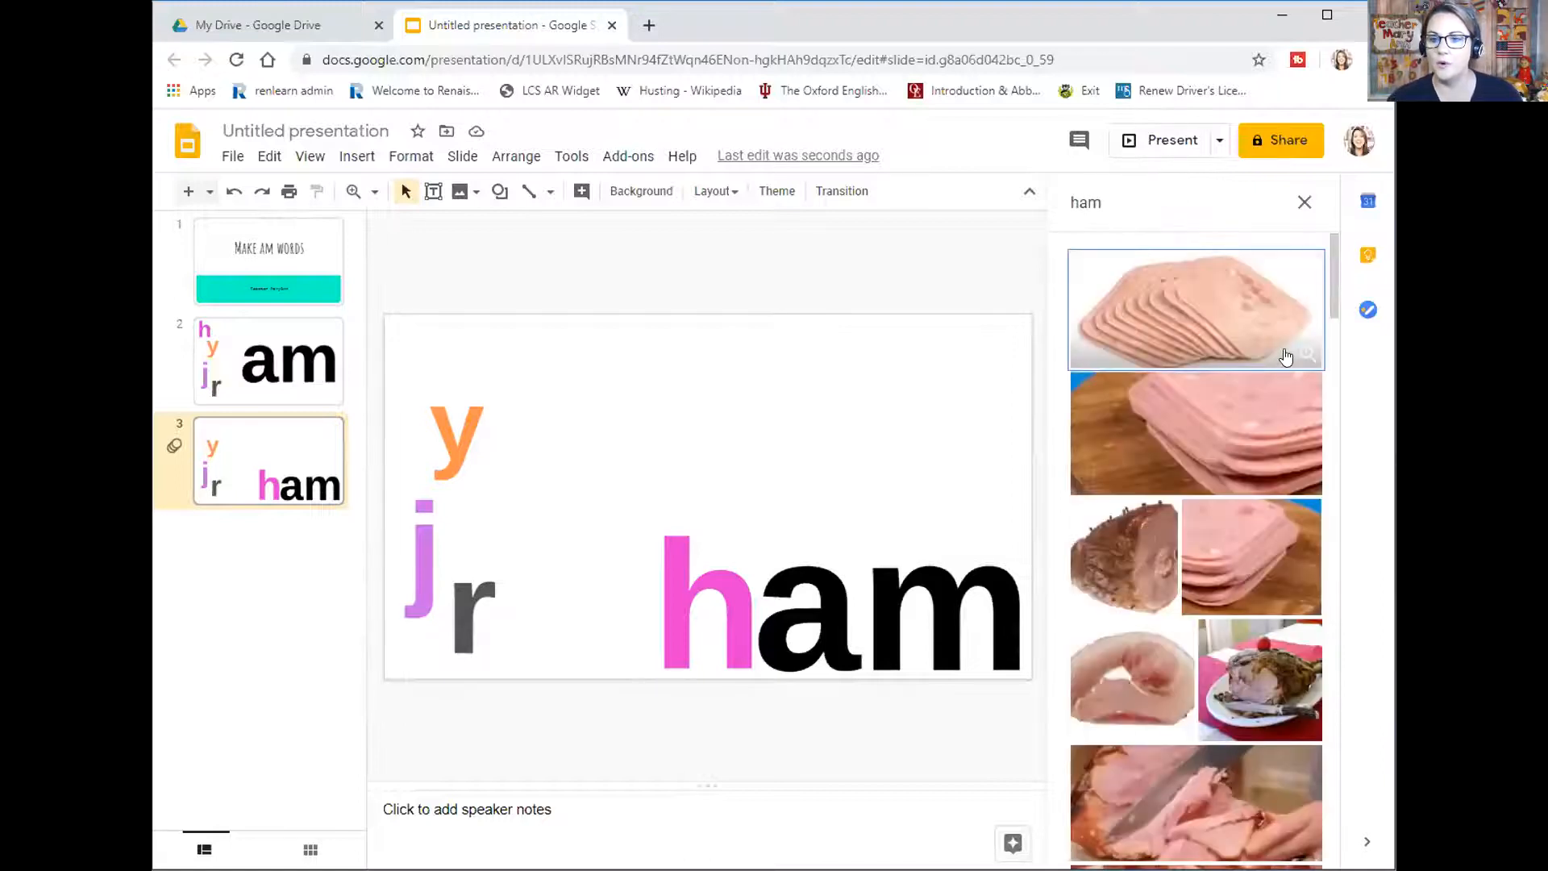
{"action": "scroll", "scroll_direction": "down", "scroll_amount": 3}
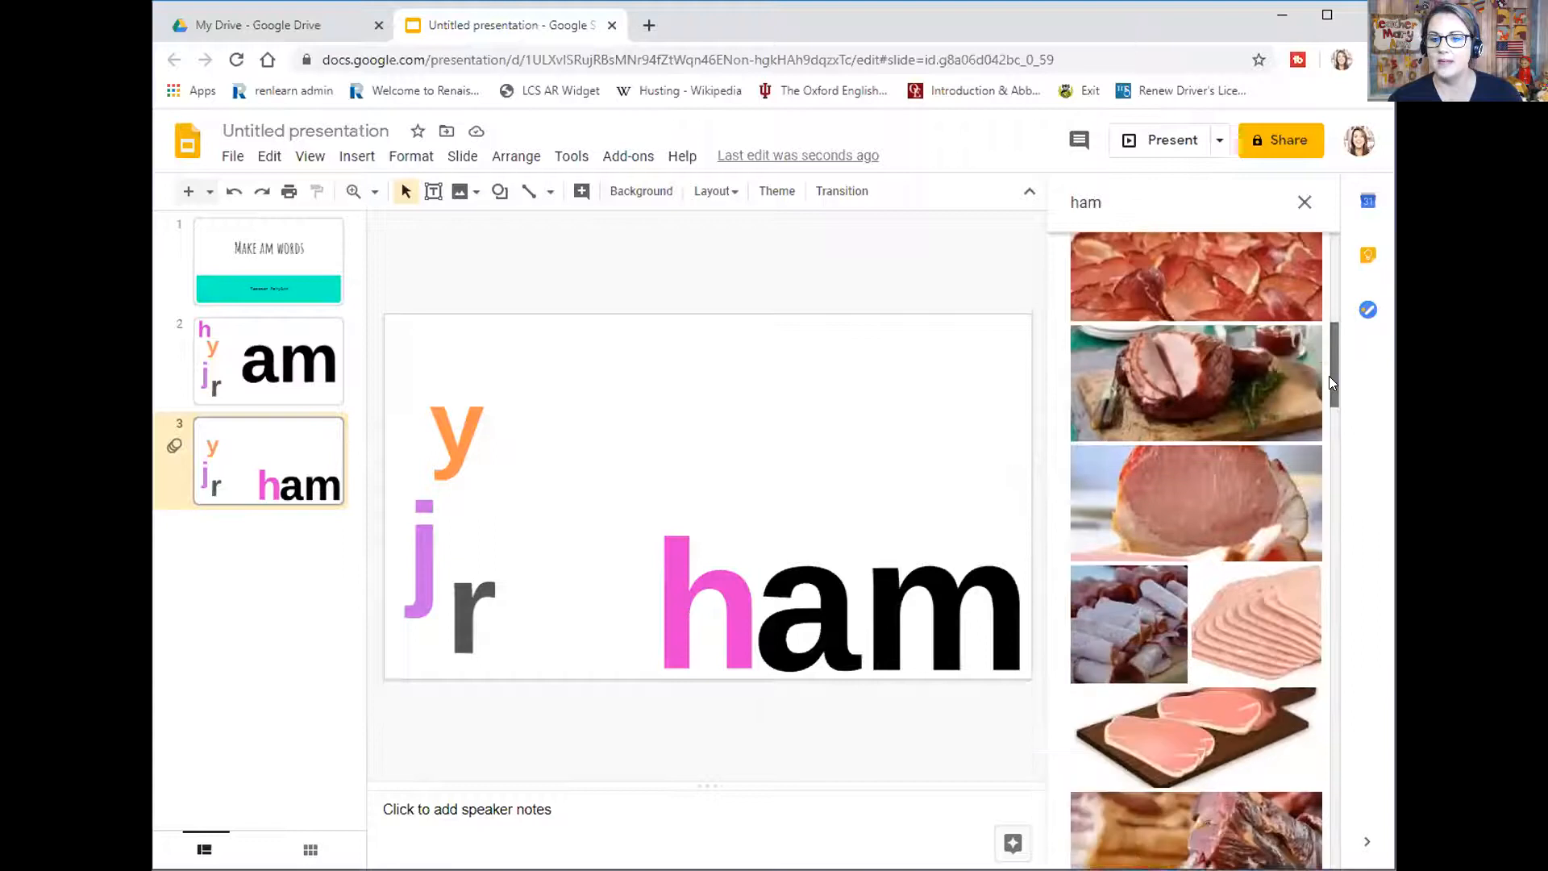
{"action": "scroll", "scroll_direction": "down", "scroll_amount": 3}
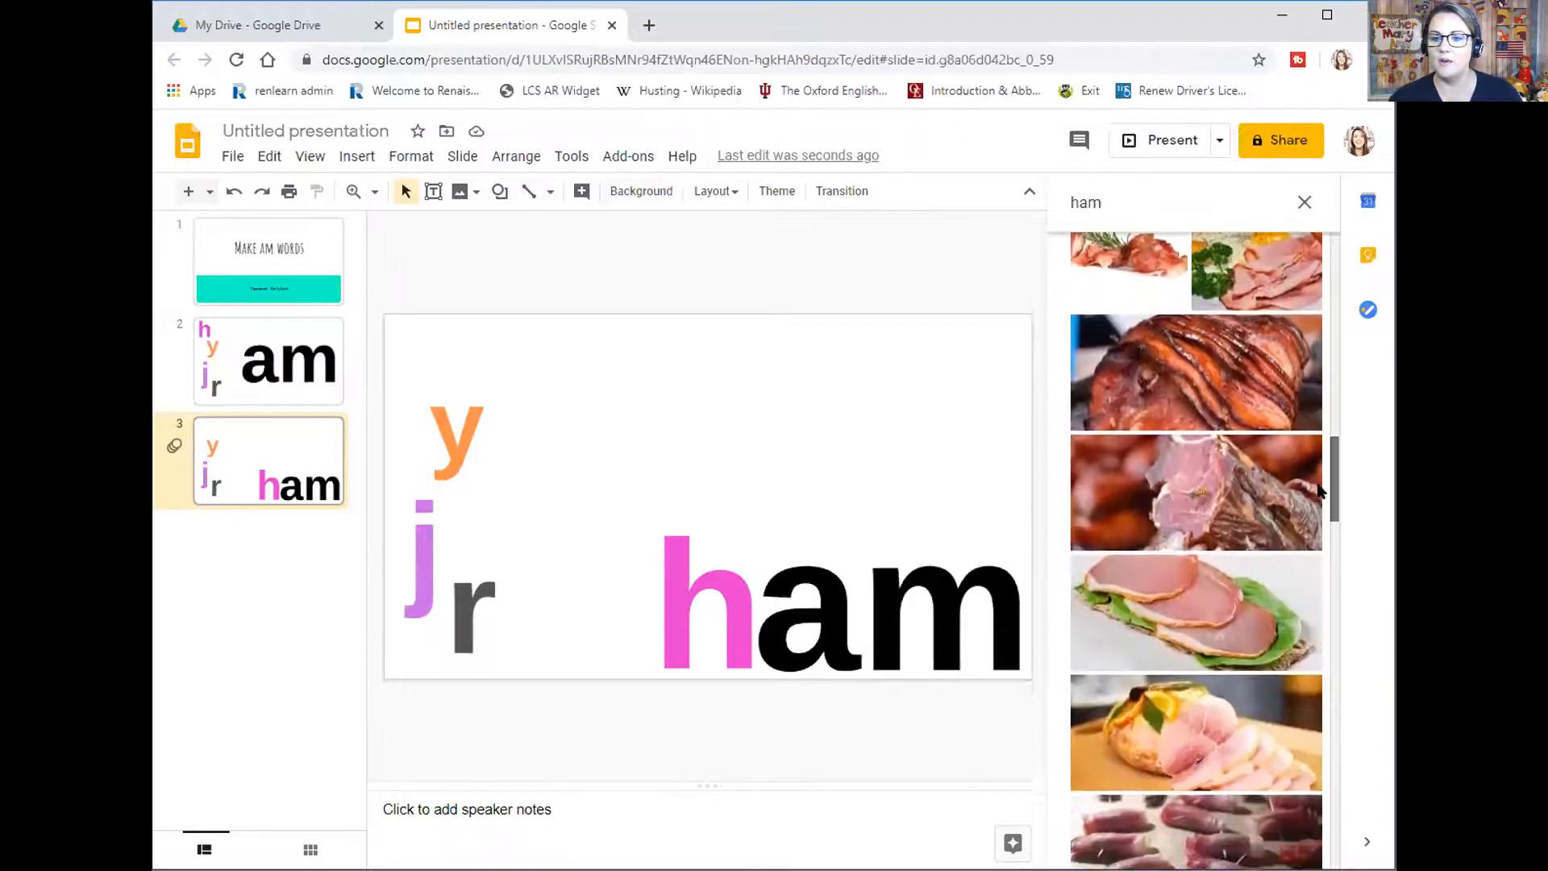
{"action": "scroll", "scroll_direction": "down", "scroll_amount": 3}
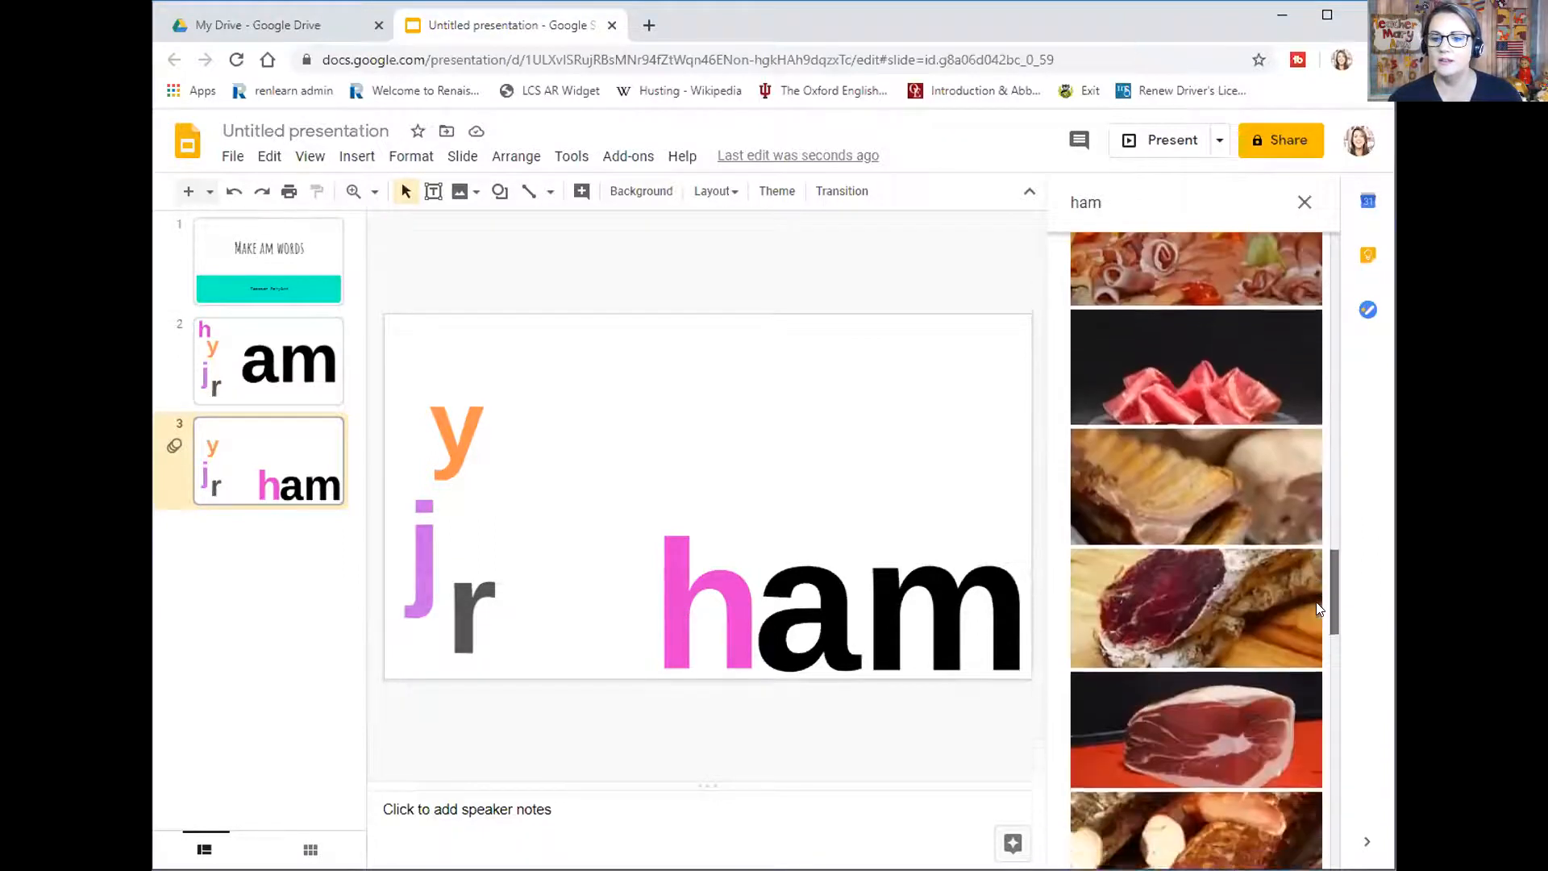
{"action": "scroll", "scroll_direction": "down", "scroll_amount": 3}
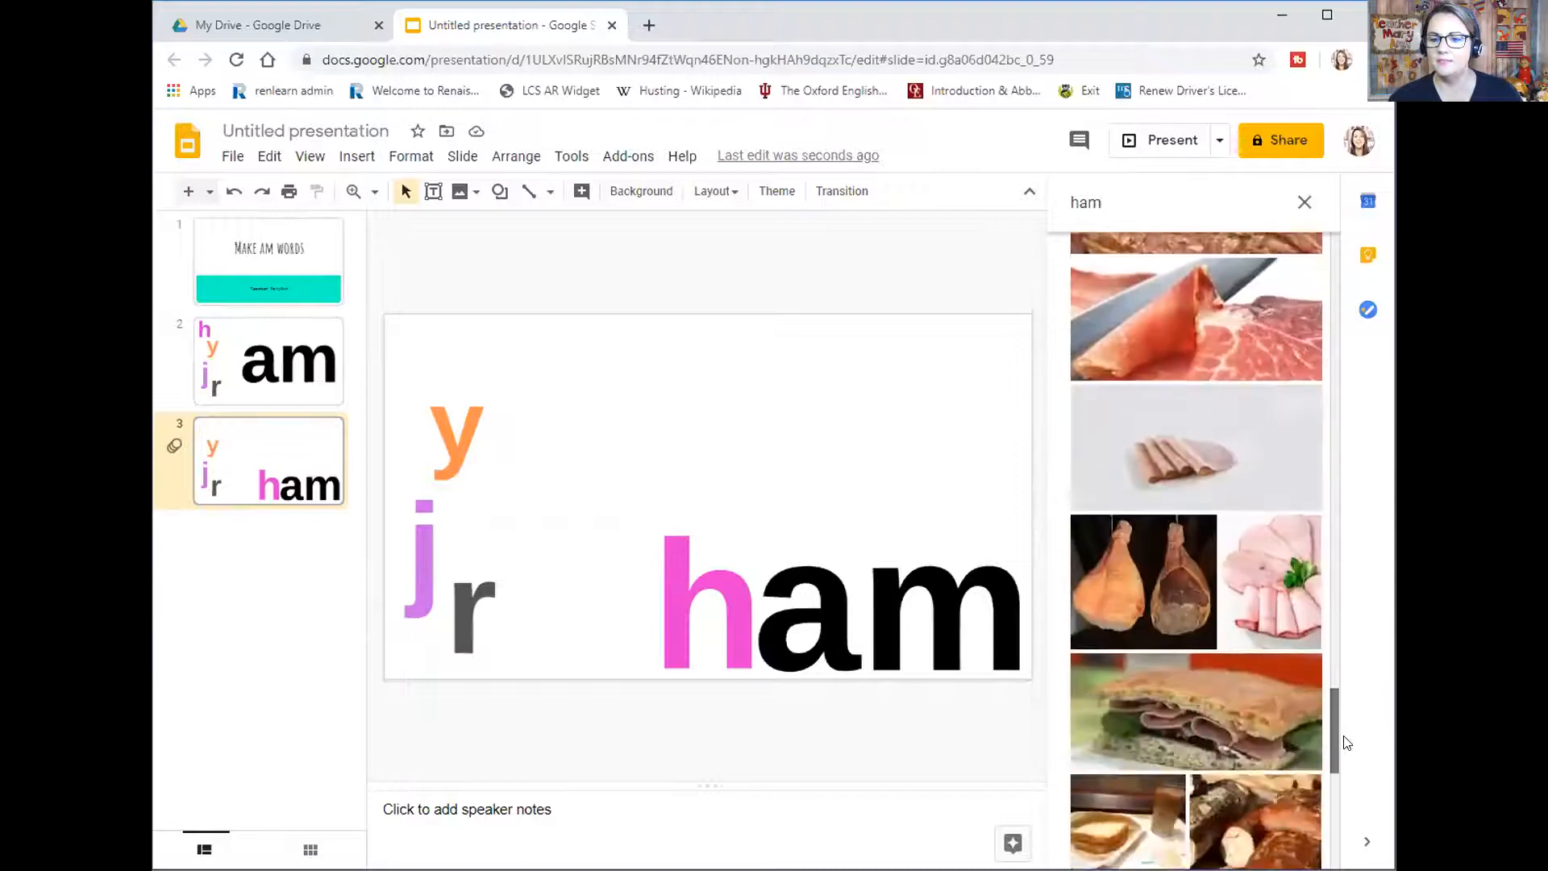
{"action": "scroll", "scroll_direction": "down", "scroll_amount": 3}
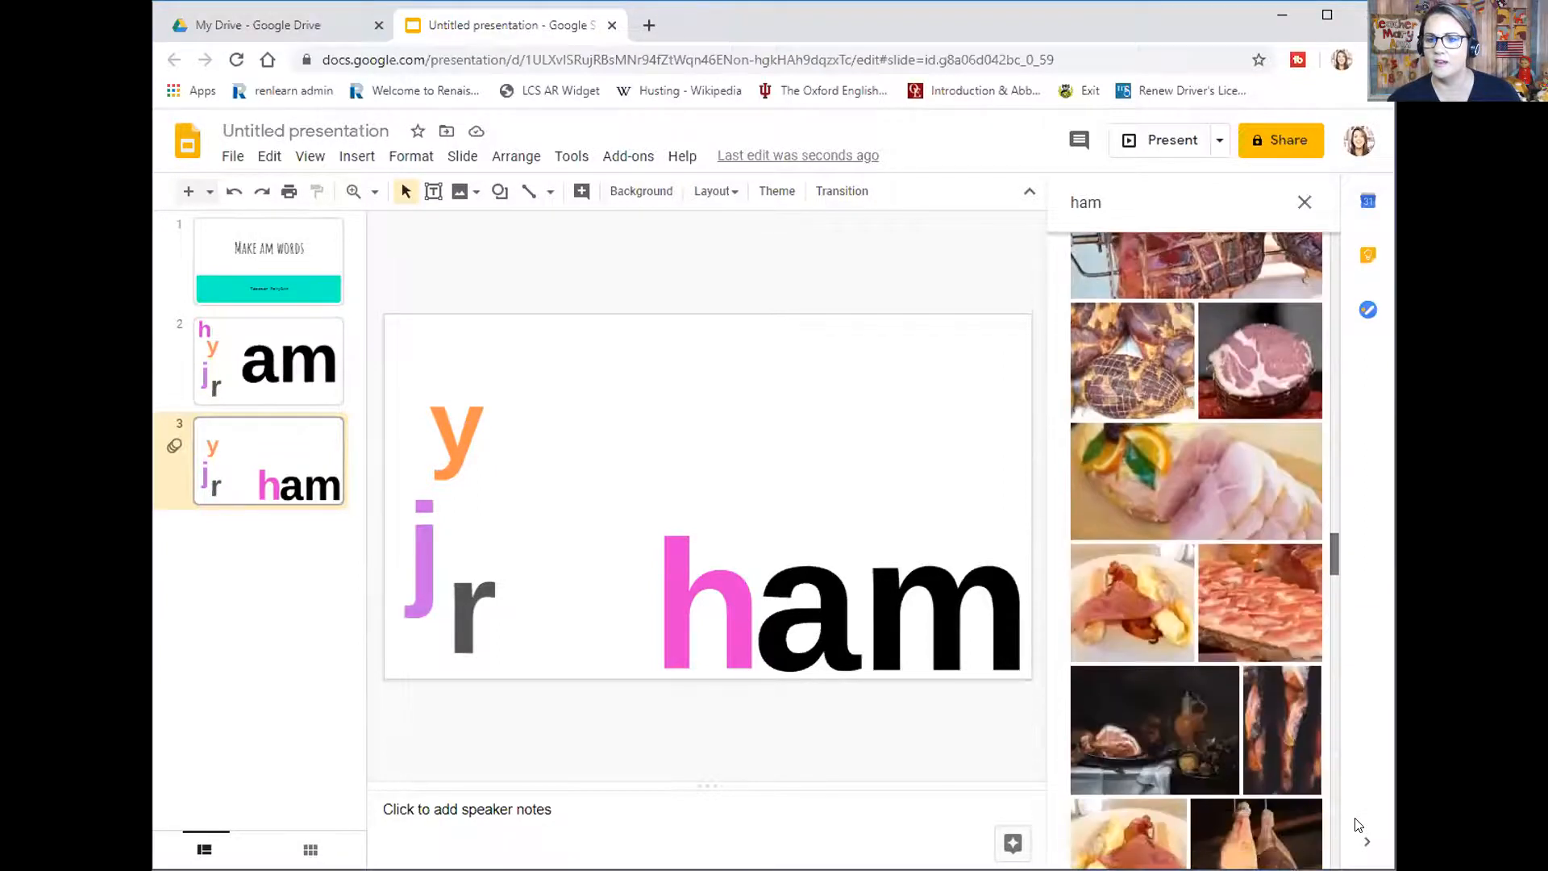
{"action": "scroll", "scroll_direction": "down", "scroll_amount": 3}
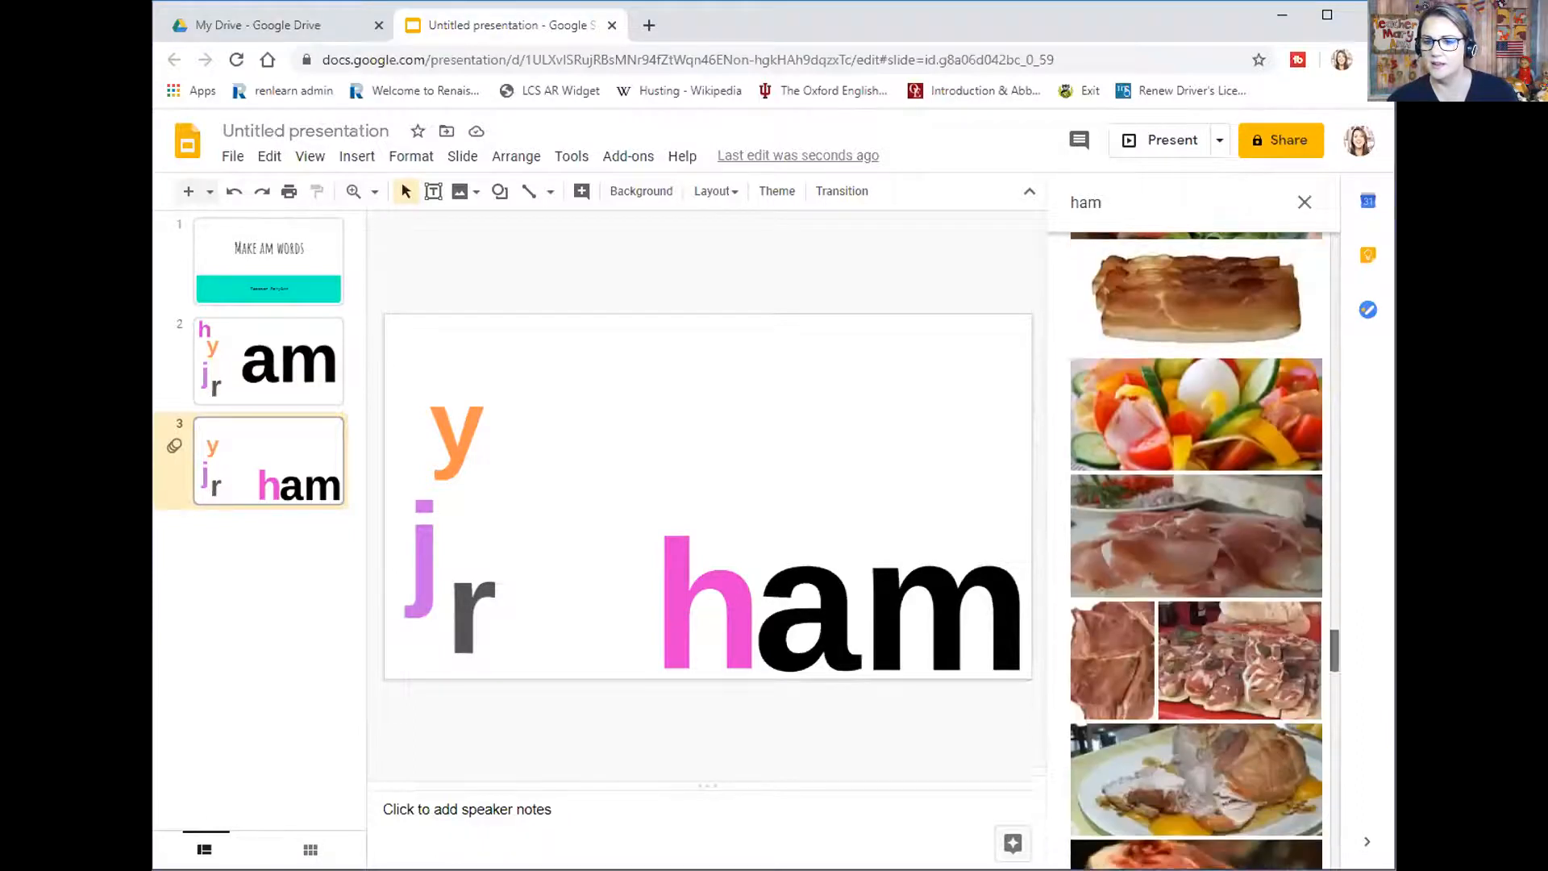
{"action": "scroll", "scroll_direction": "down", "scroll_amount": 3}
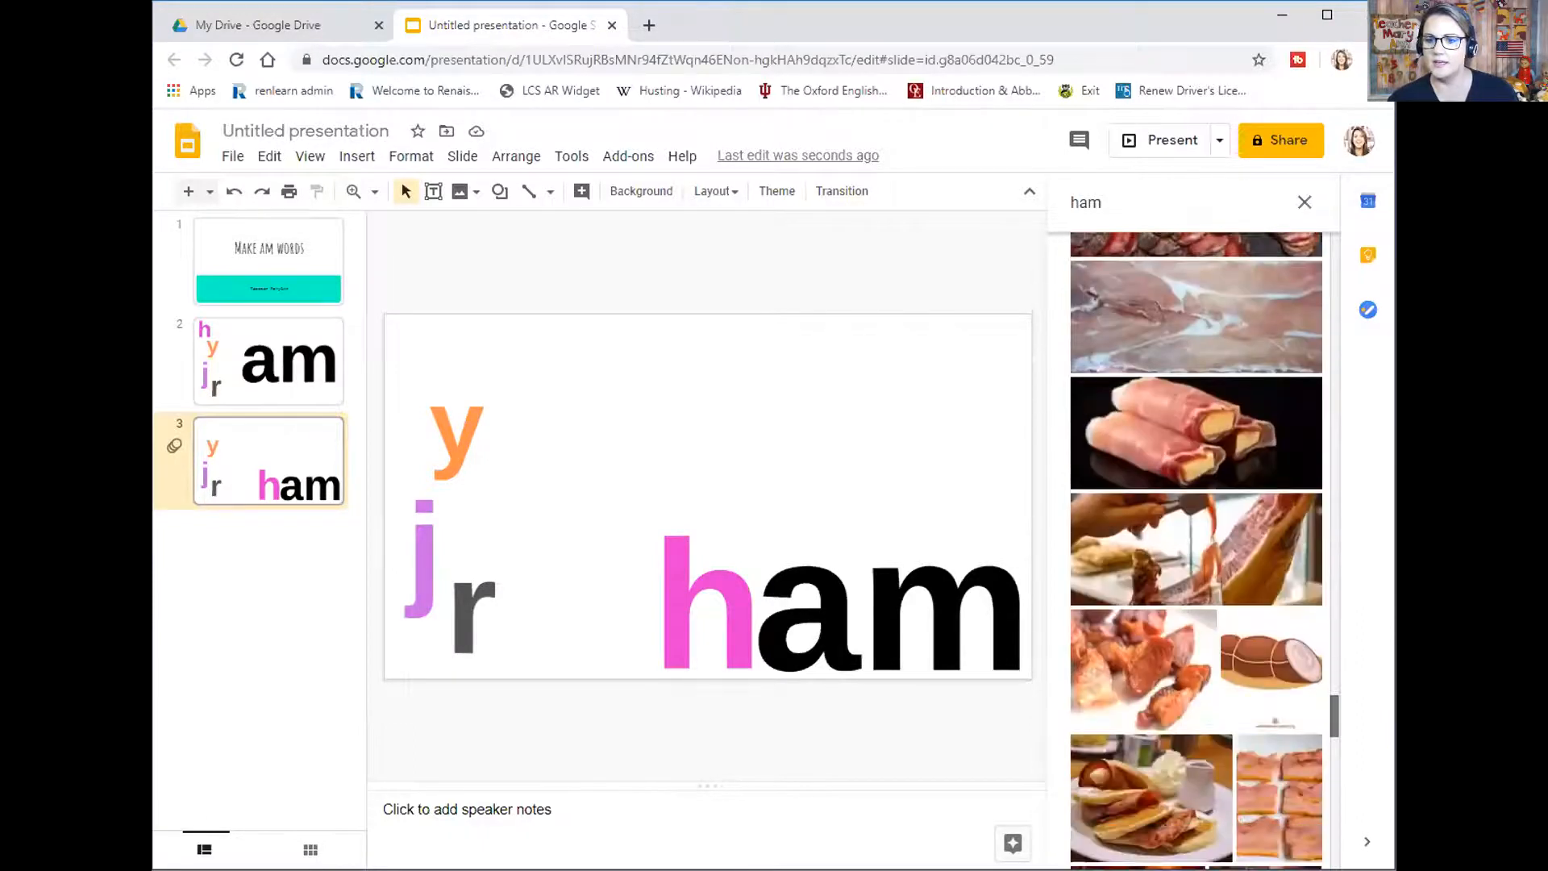
{"action": "scroll", "scroll_direction": "down", "scroll_amount": 3}
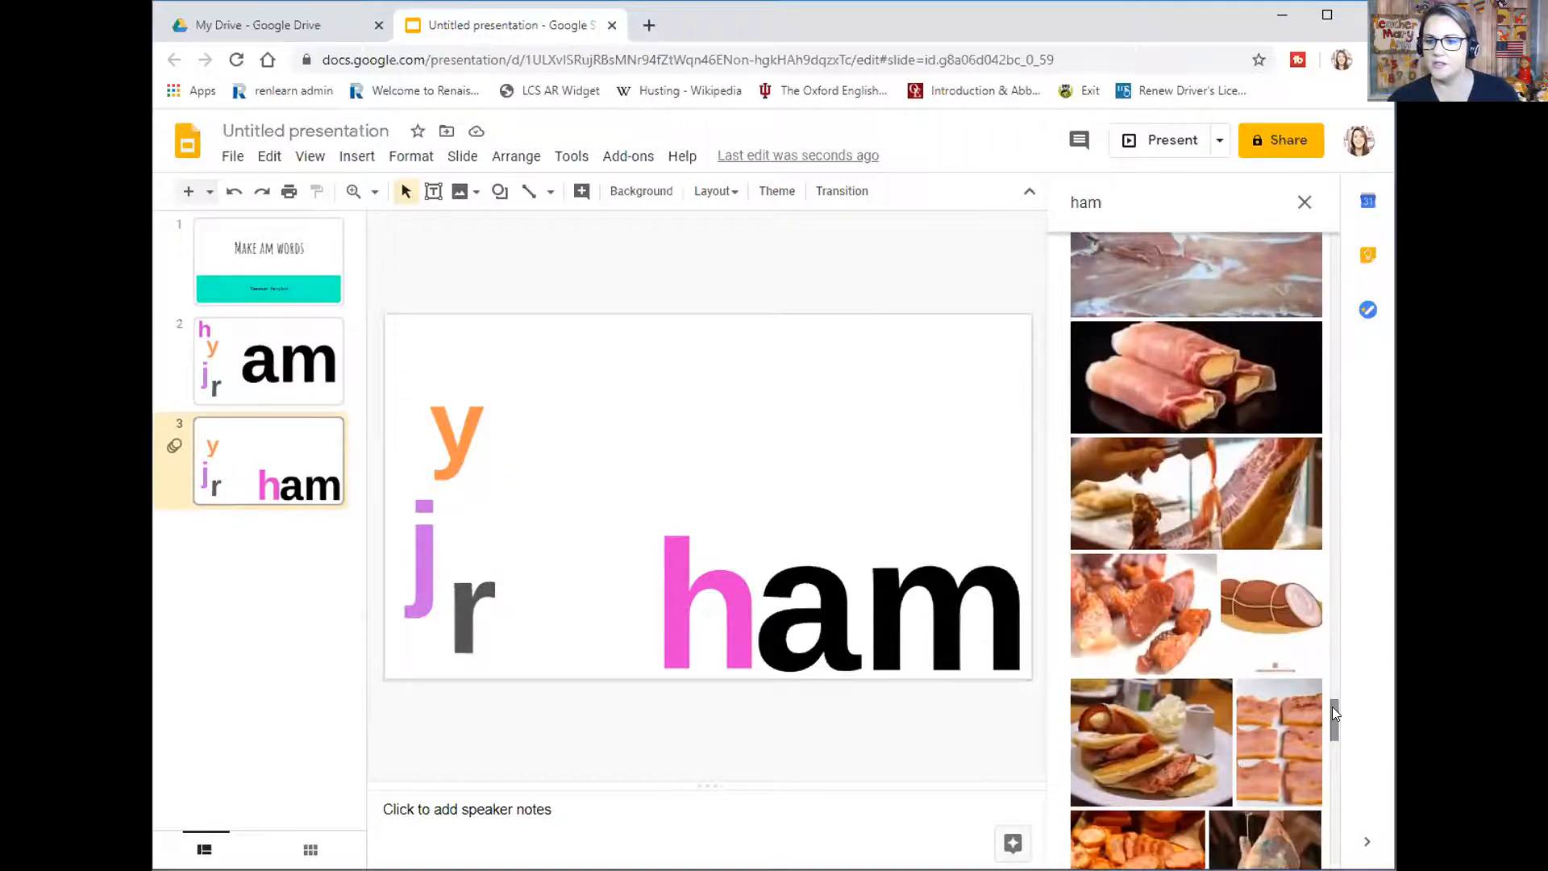
{"action": "scroll", "scroll_direction": "down", "scroll_amount": 3}
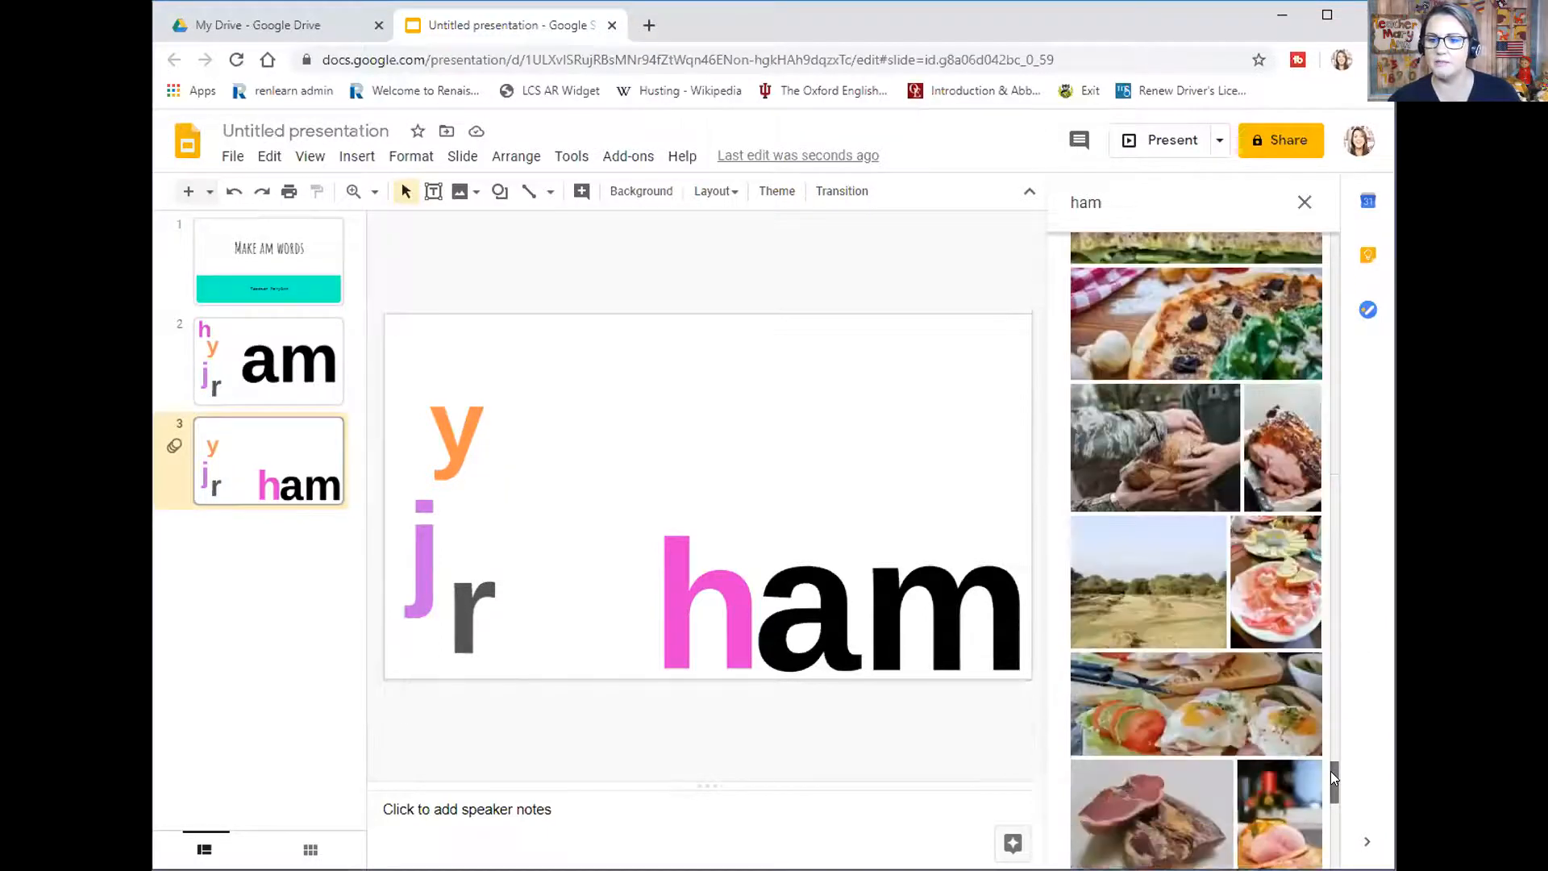
{"action": "scroll", "scroll_direction": "down", "scroll_amount": 3}
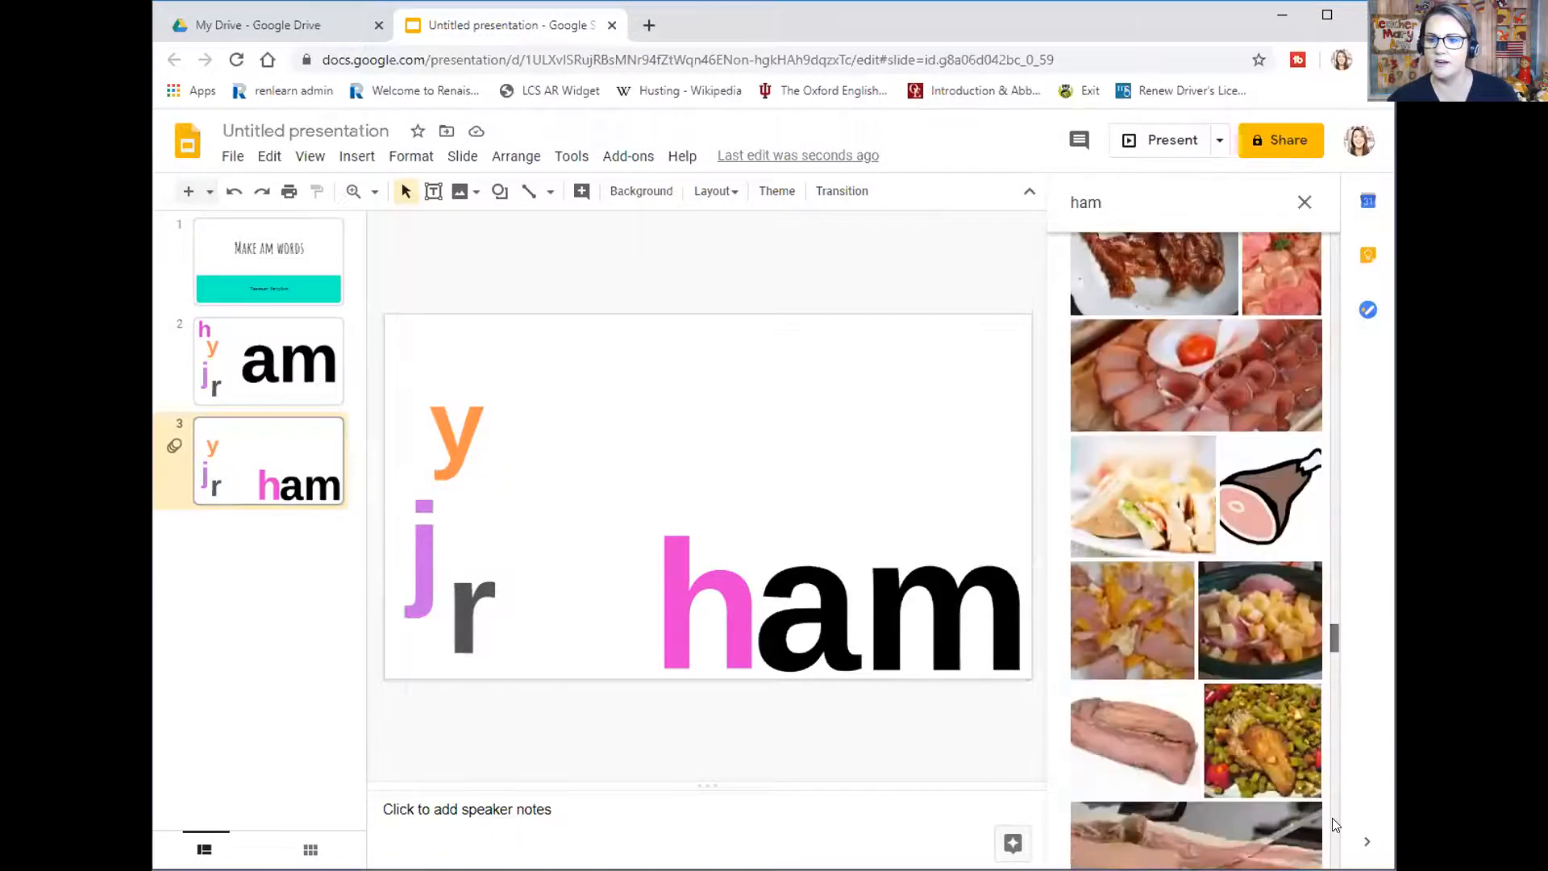
{"action": "scroll", "scroll_direction": "down", "scroll_amount": 3}
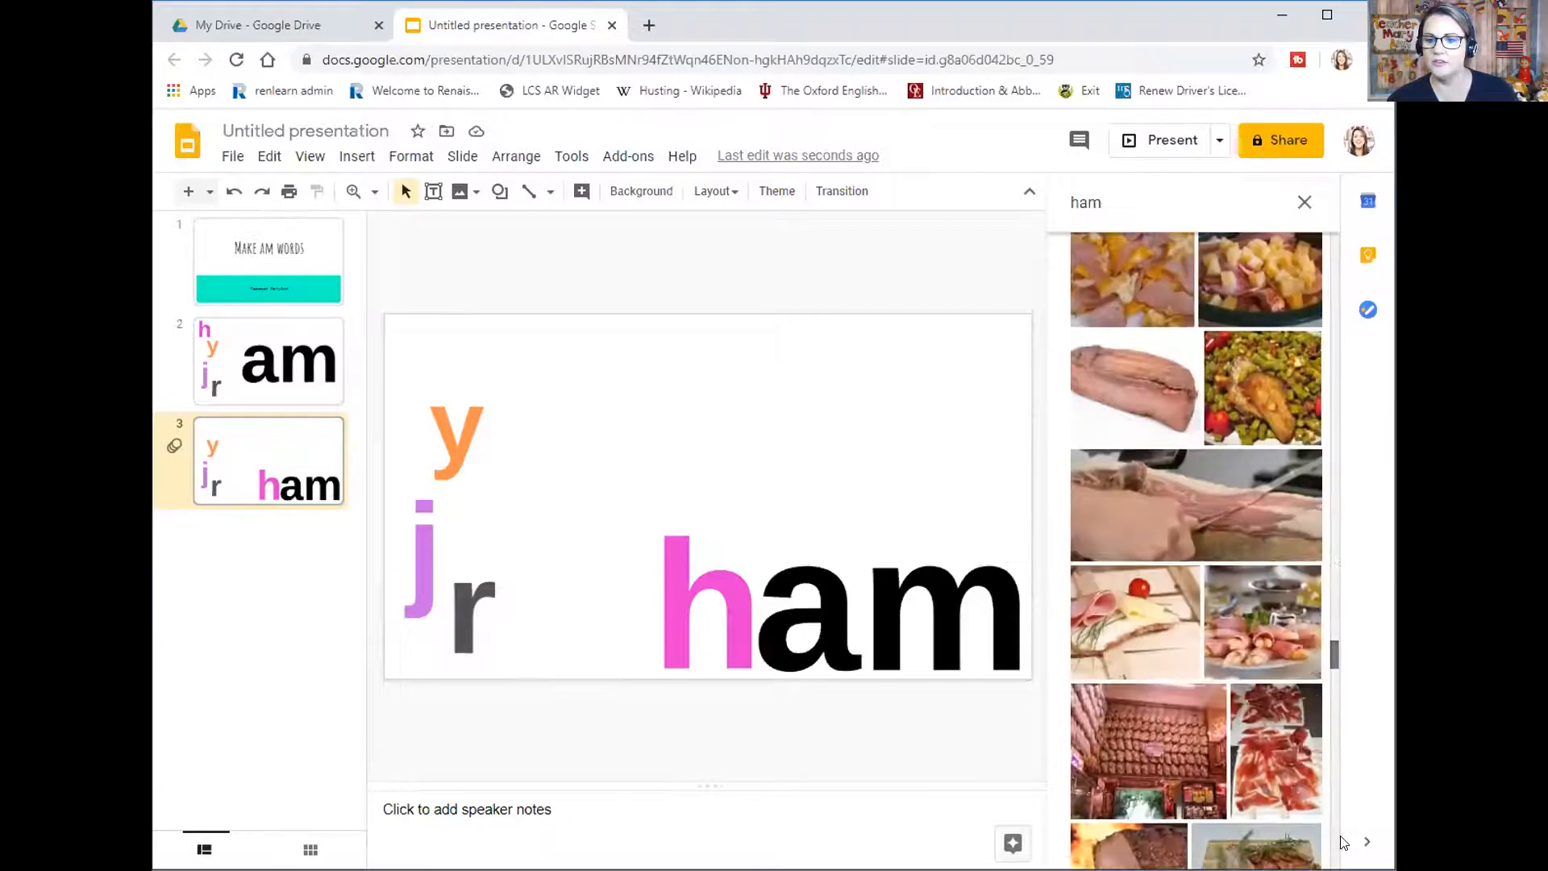
{"action": "left_click", "coordinate": [1269, 619]}
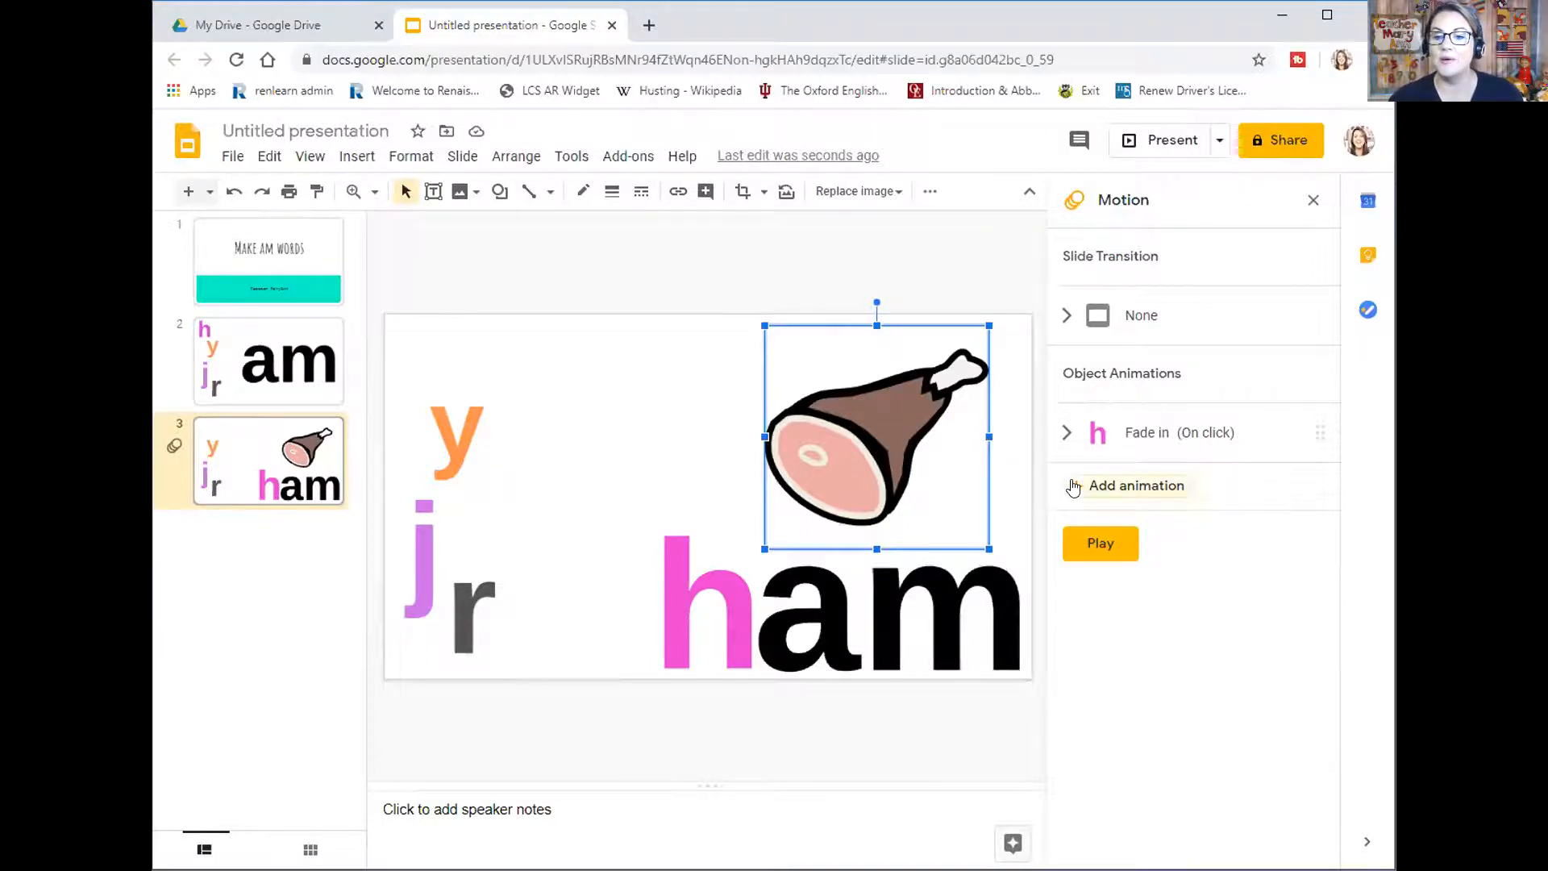
Give the ham picture a Fly in from left animation and preview the slide's animations
{"action": "left_click", "coordinate": [1135, 486]}
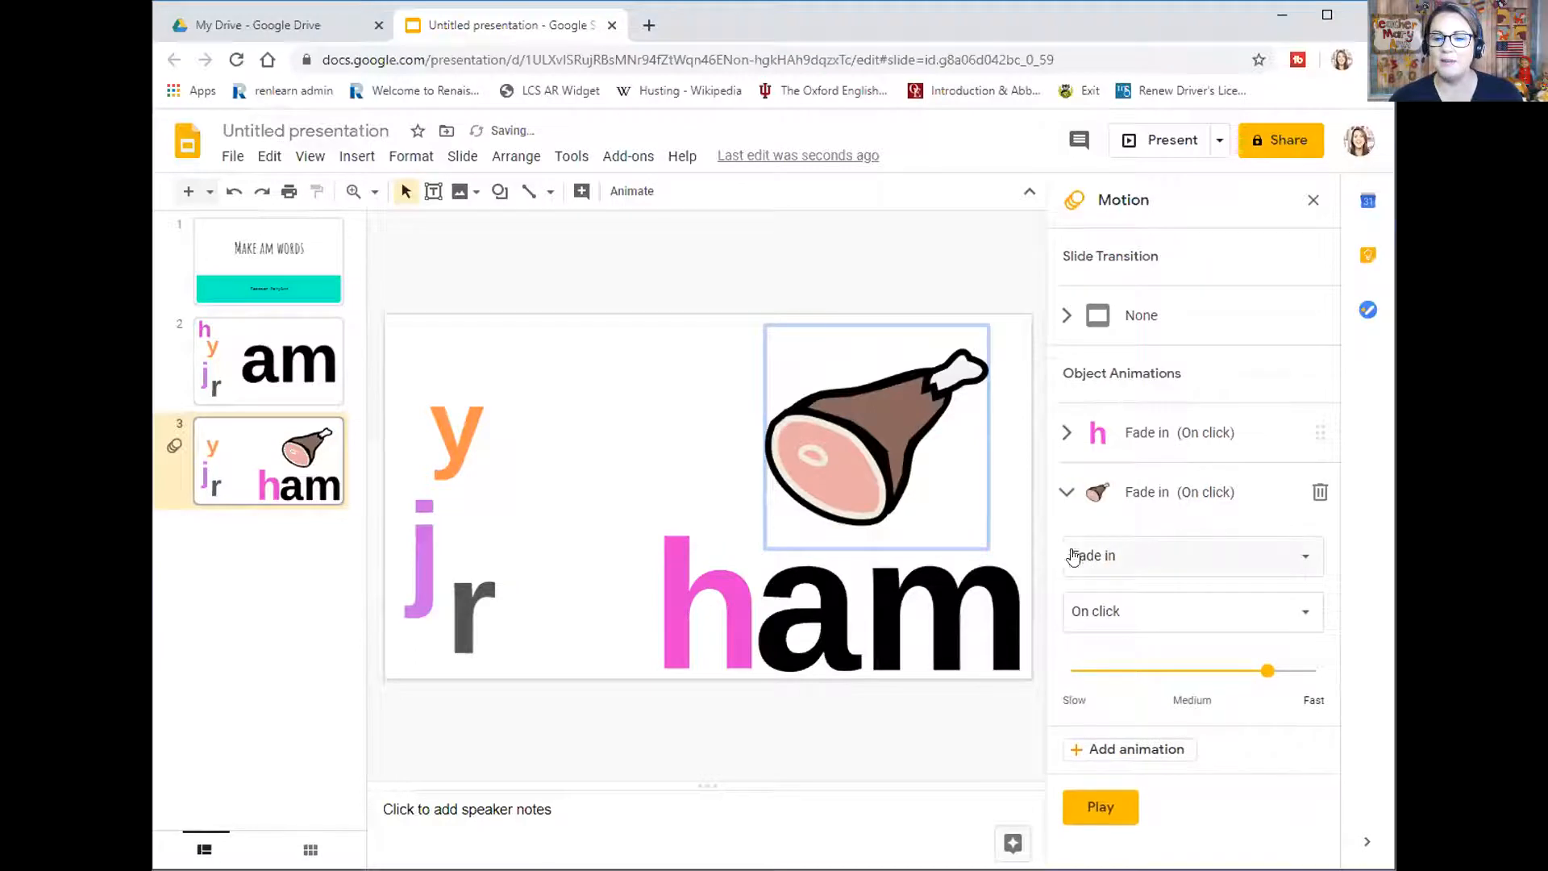
{"action": "left_click", "coordinate": [1185, 555]}
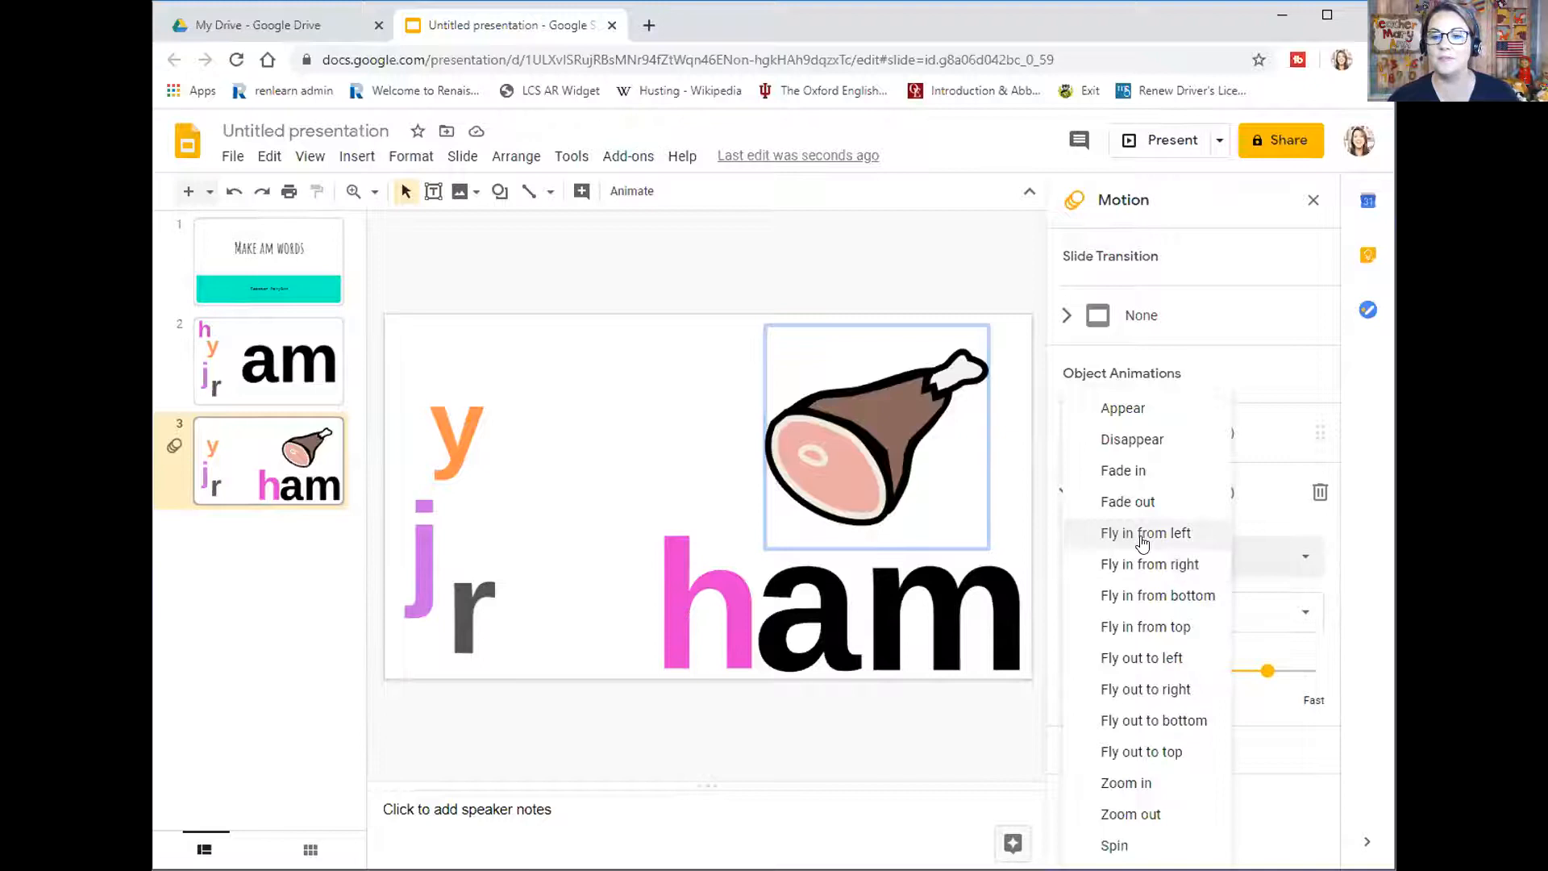
{"action": "left_click", "coordinate": [1144, 532]}
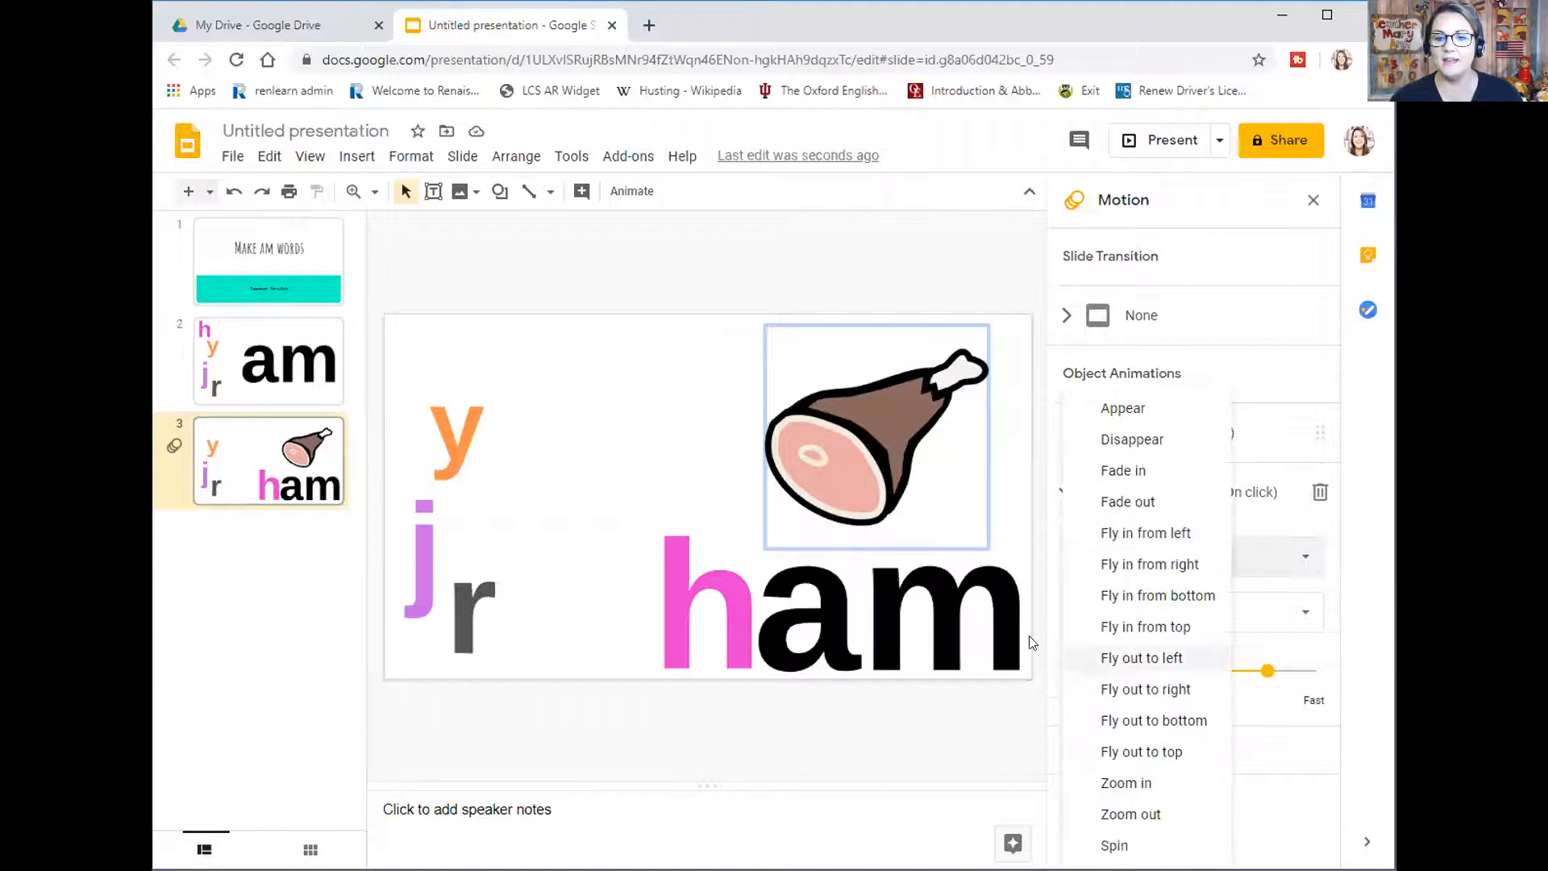
{"action": "left_click", "coordinate": [1145, 532]}
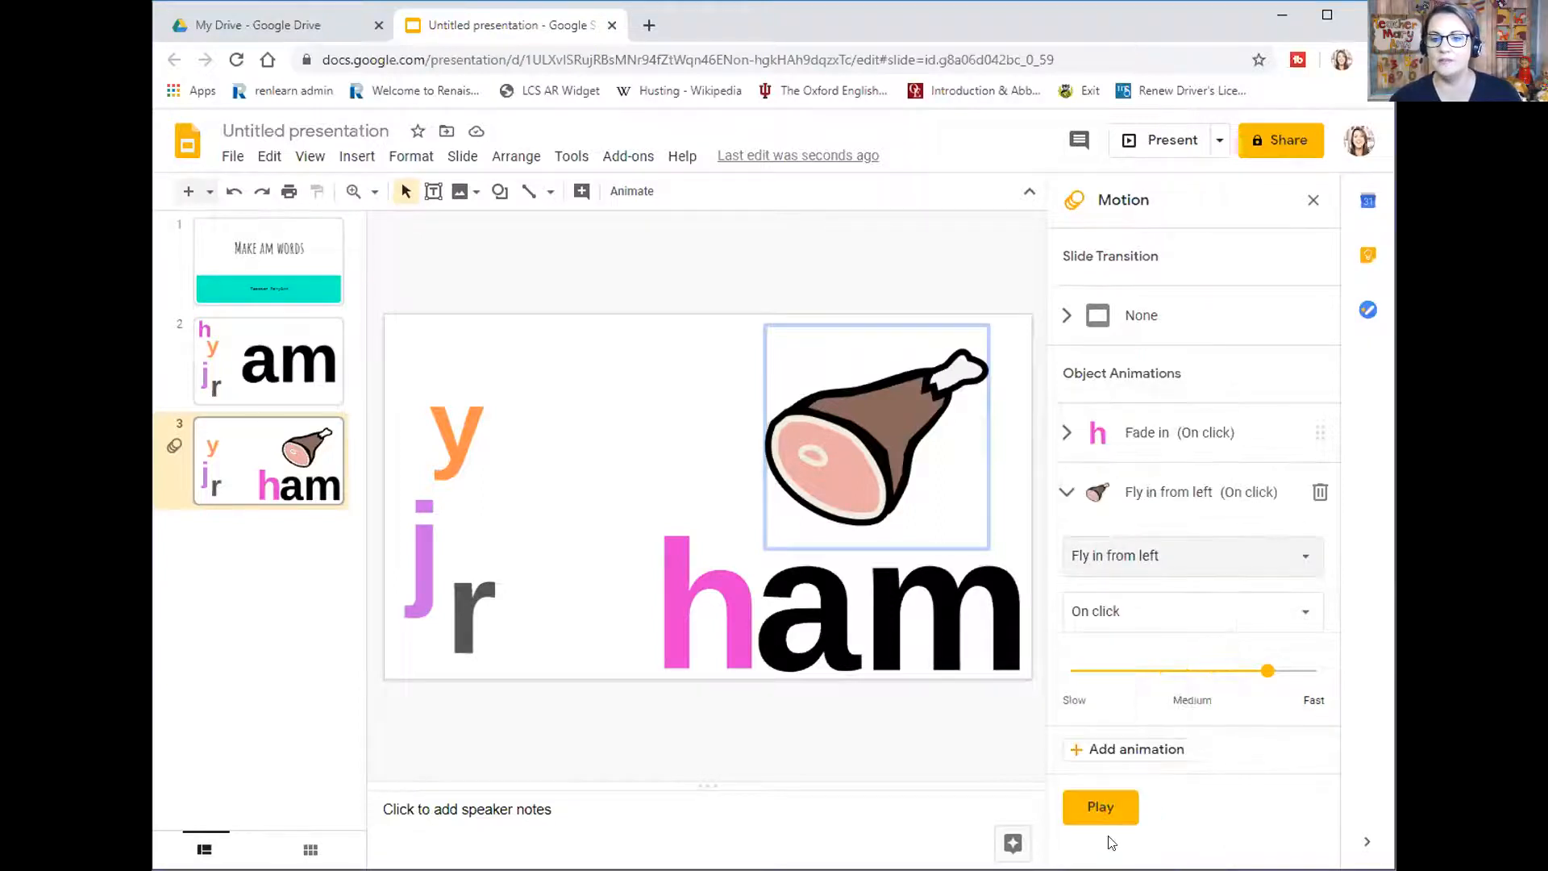
{"action": "left_click", "coordinate": [1100, 807]}
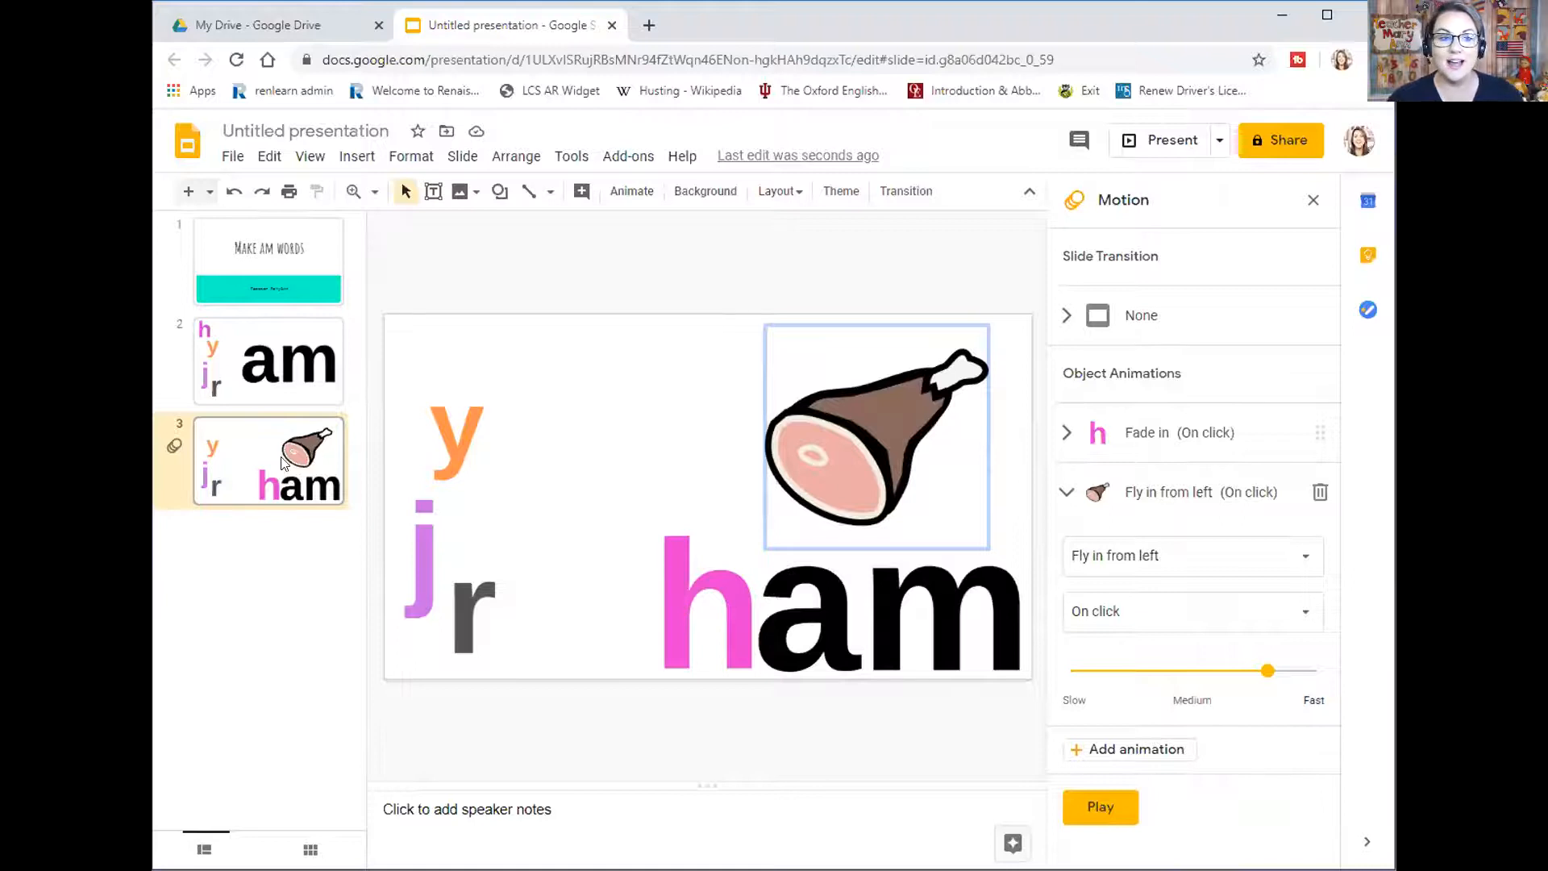
Copy the ham slide as slide 4, return the h to the loose letters and delete its fade-in
{"action": "right_click", "coordinate": [279, 465]}
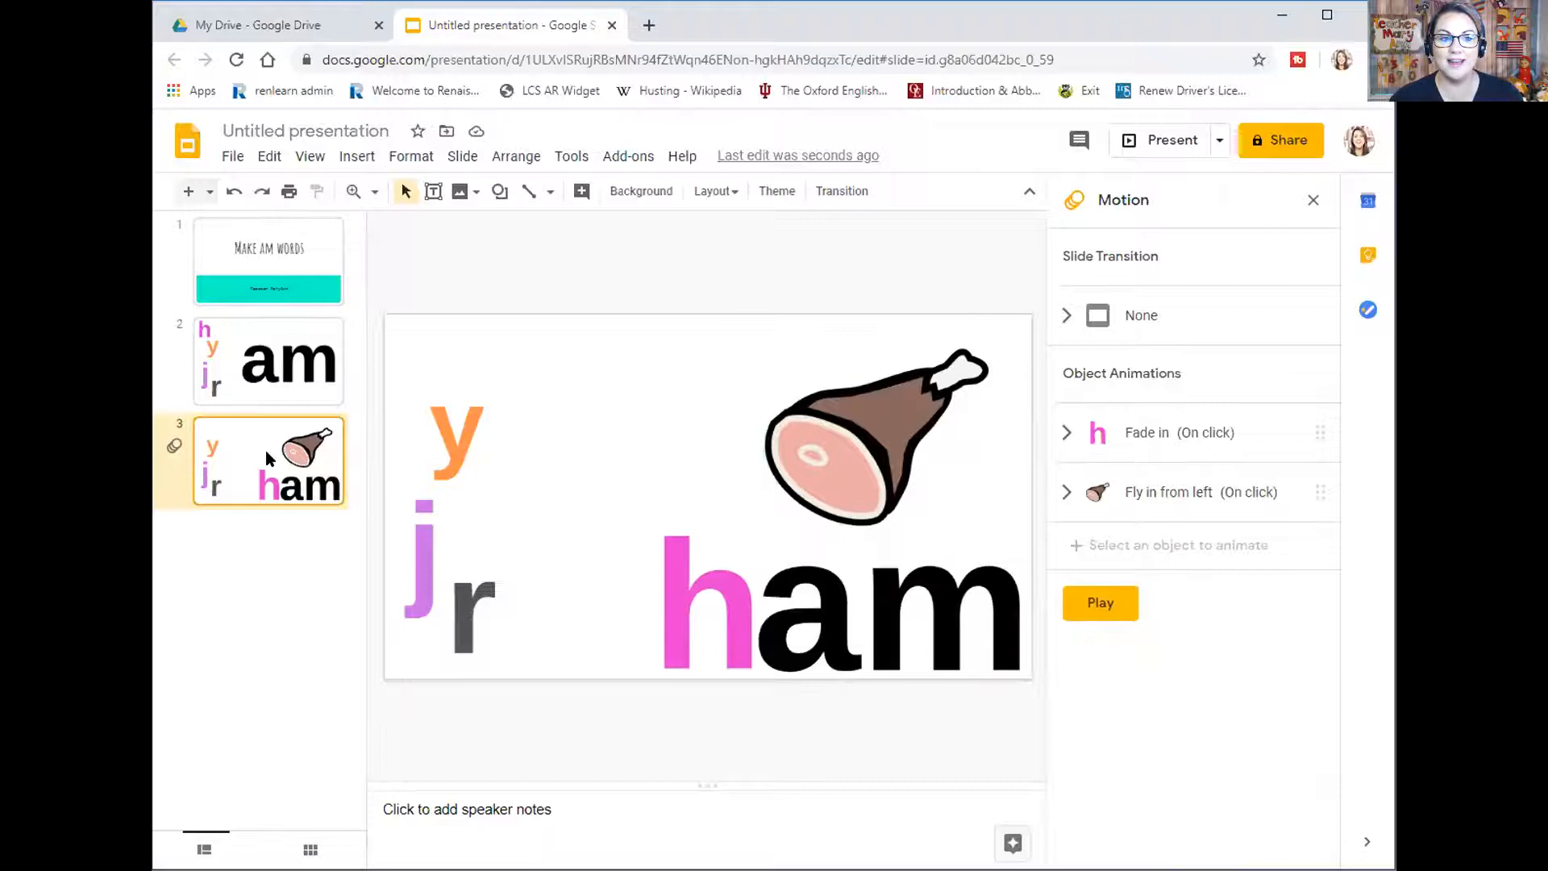
{"action": "right_click", "coordinate": [266, 460]}
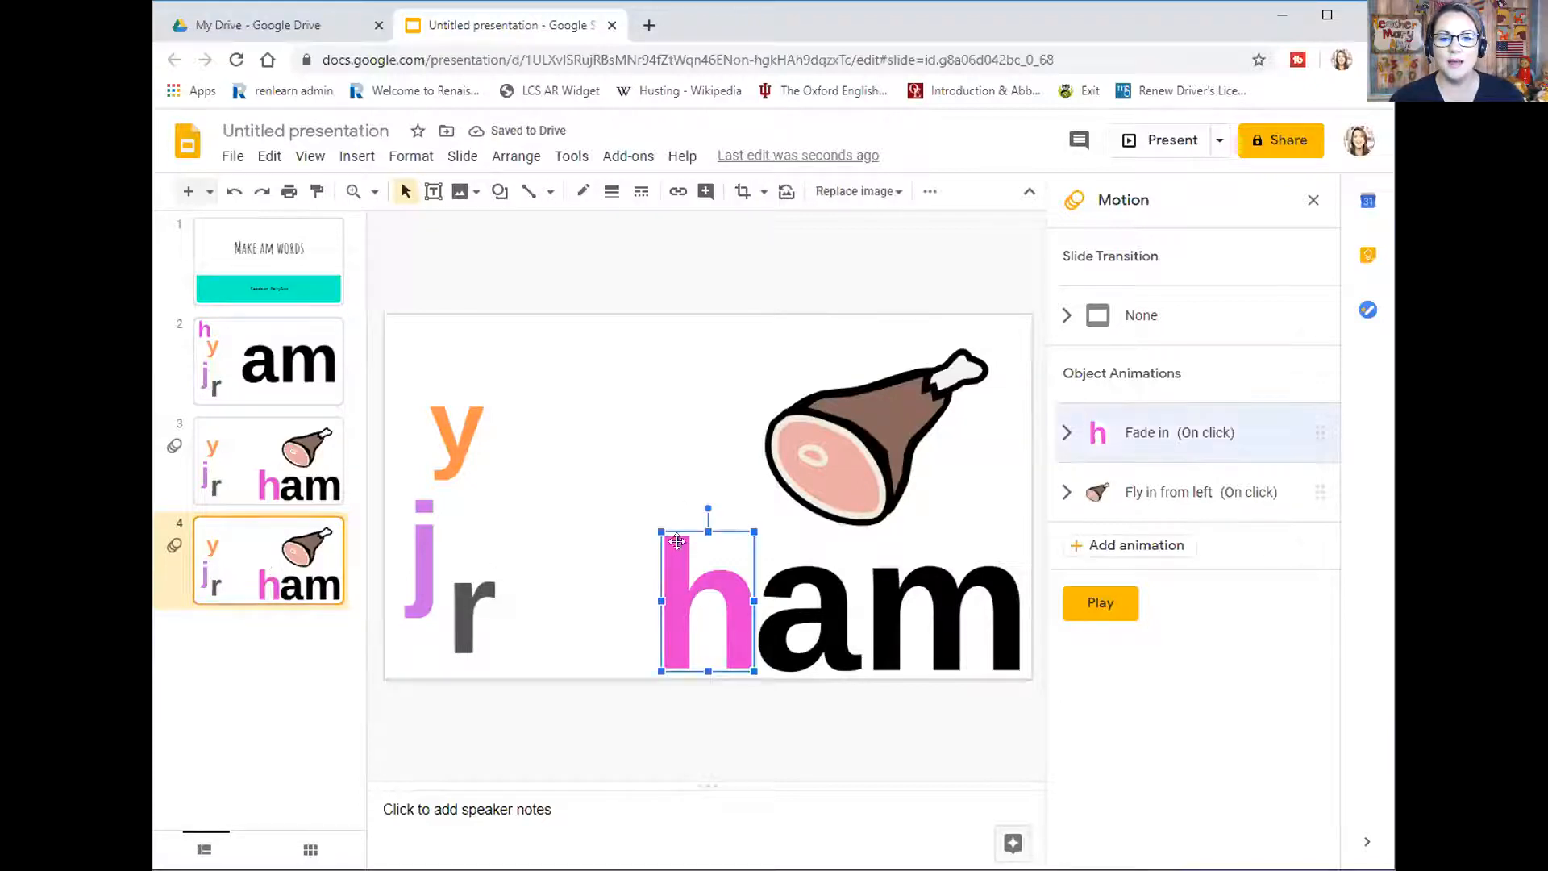
{"action": "left_click_drag", "start_coordinate": [707, 597], "coordinate": [725, 618]}
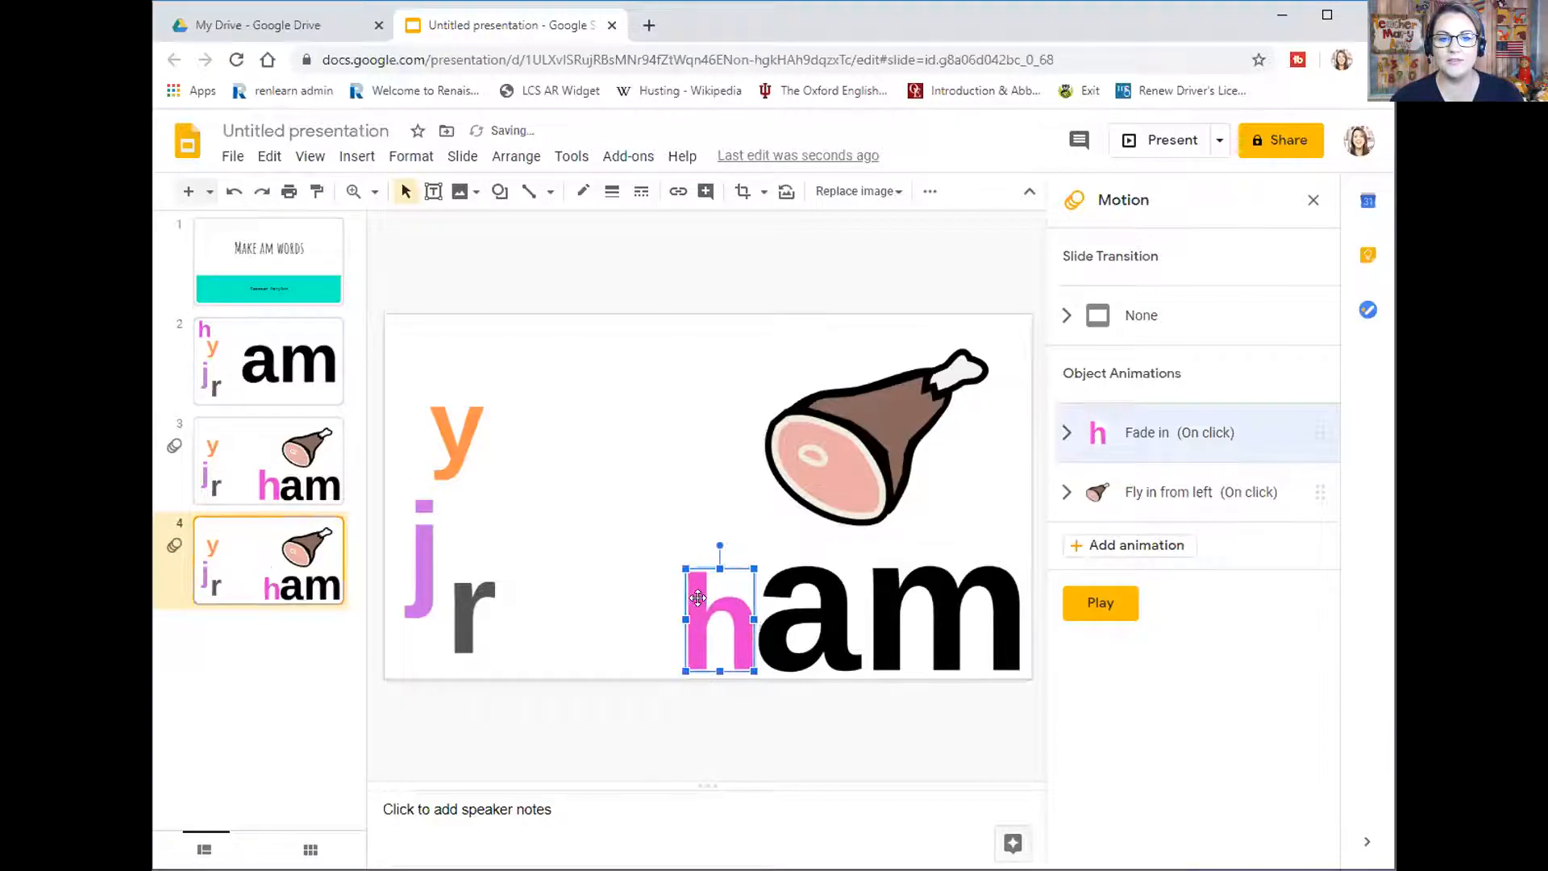
{"action": "left_click_drag", "start_coordinate": [720, 613], "coordinate": [429, 371]}
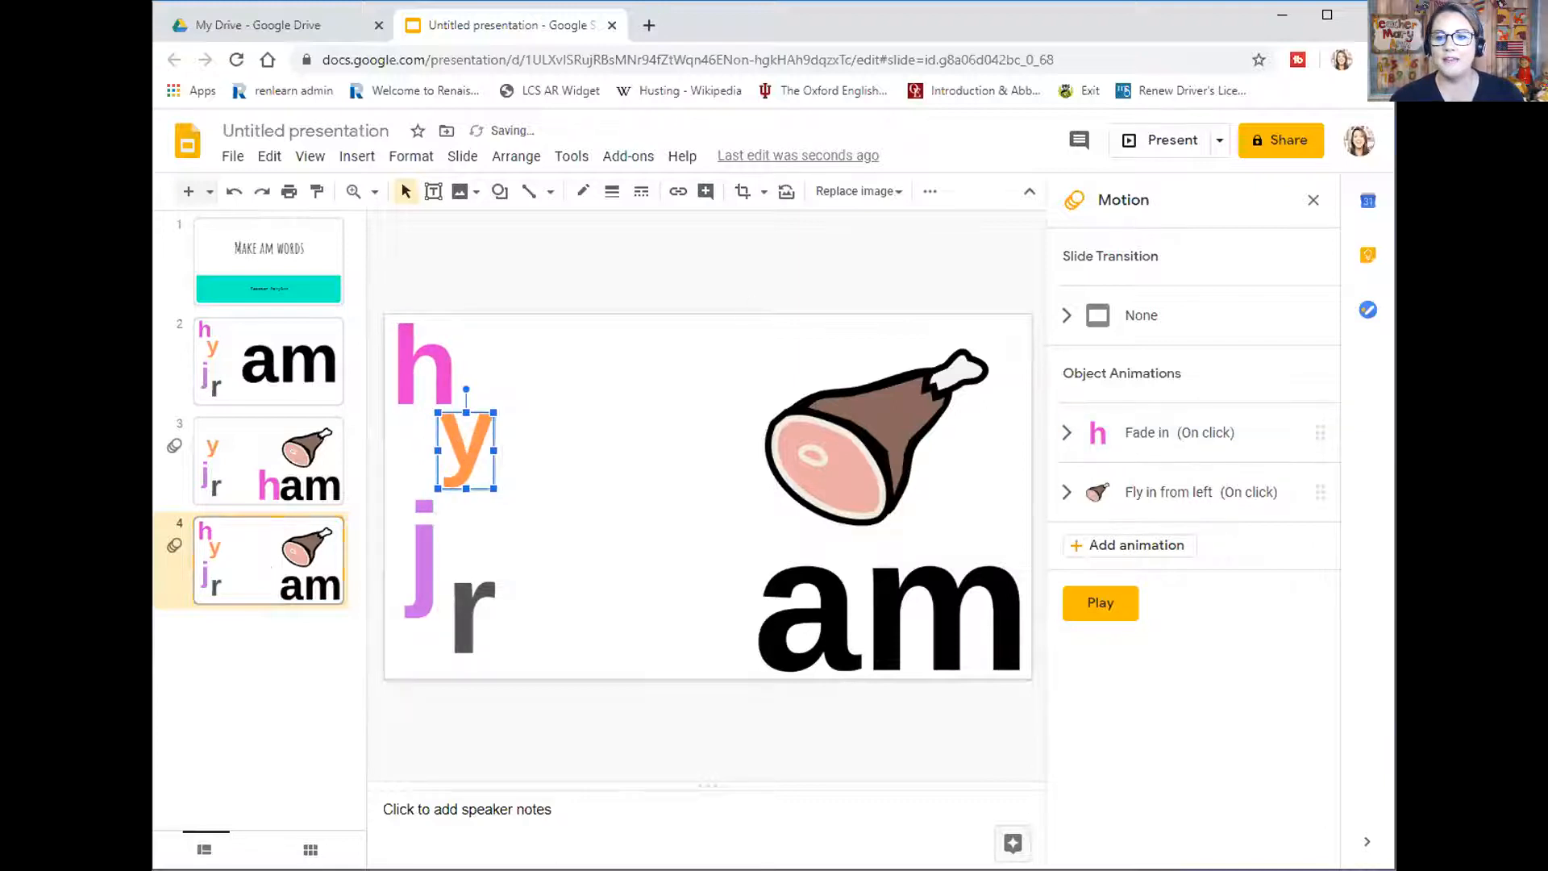
{"action": "left_click", "coordinate": [1177, 433]}
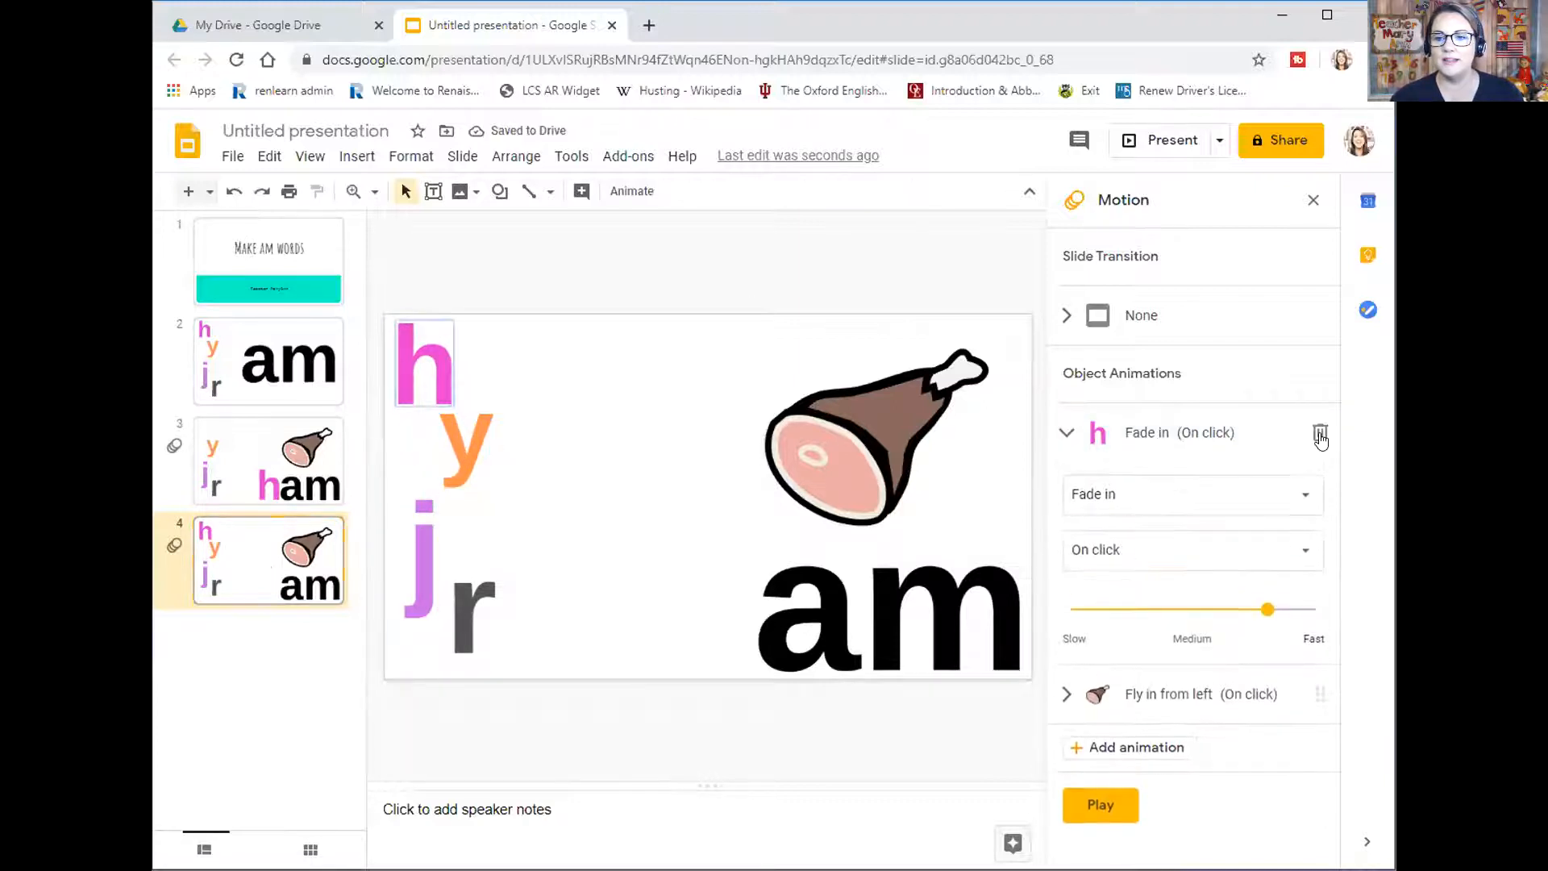
{"action": "left_click", "coordinate": [1321, 432]}
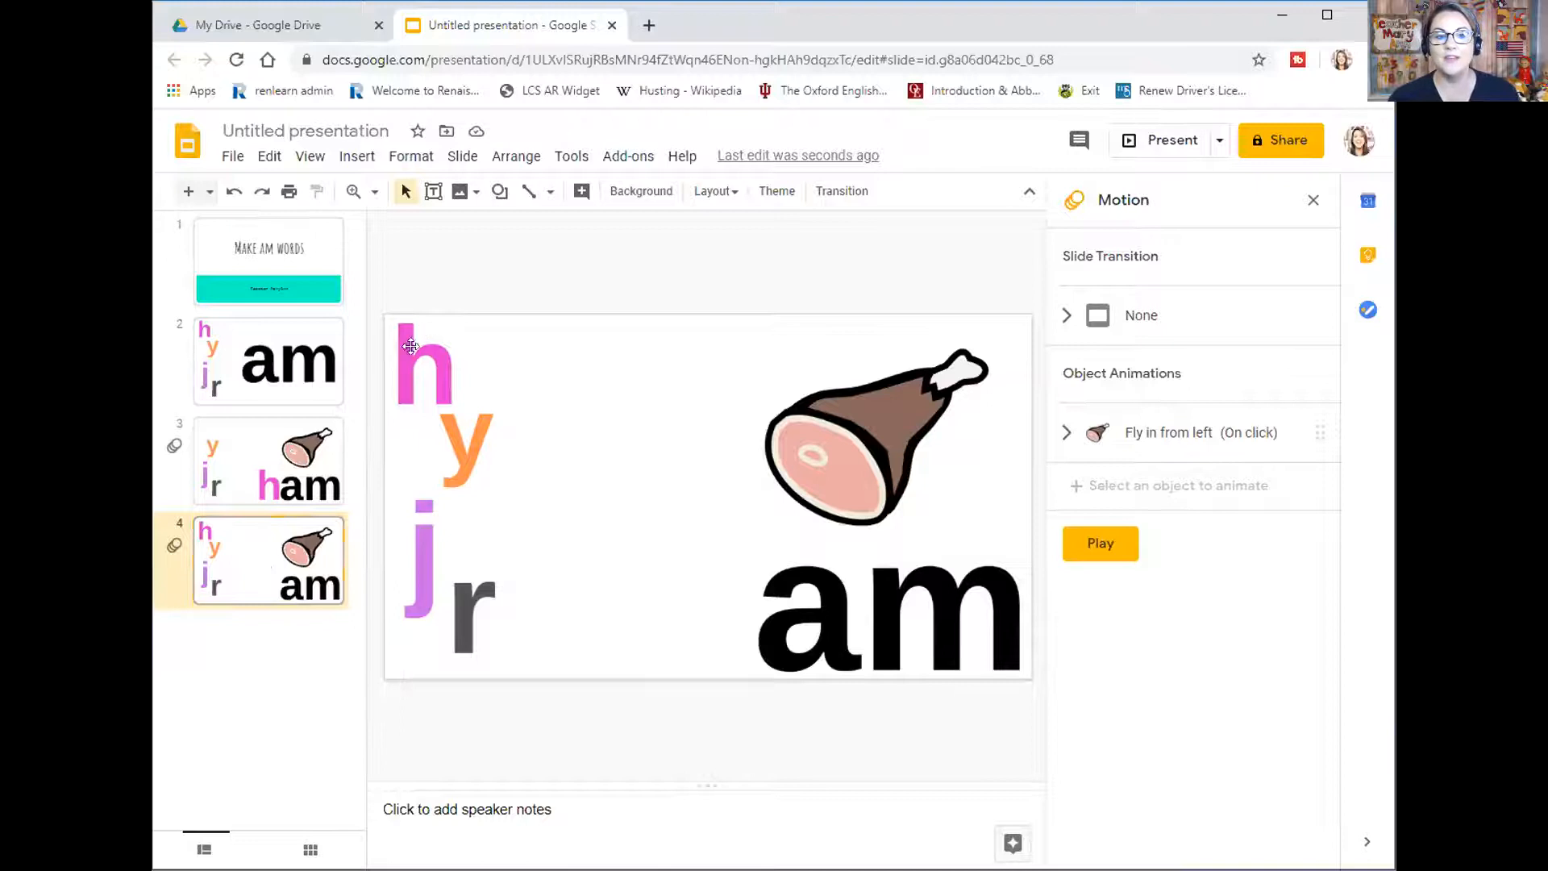
{"action": "mouse_move", "coordinate": [424, 385]}
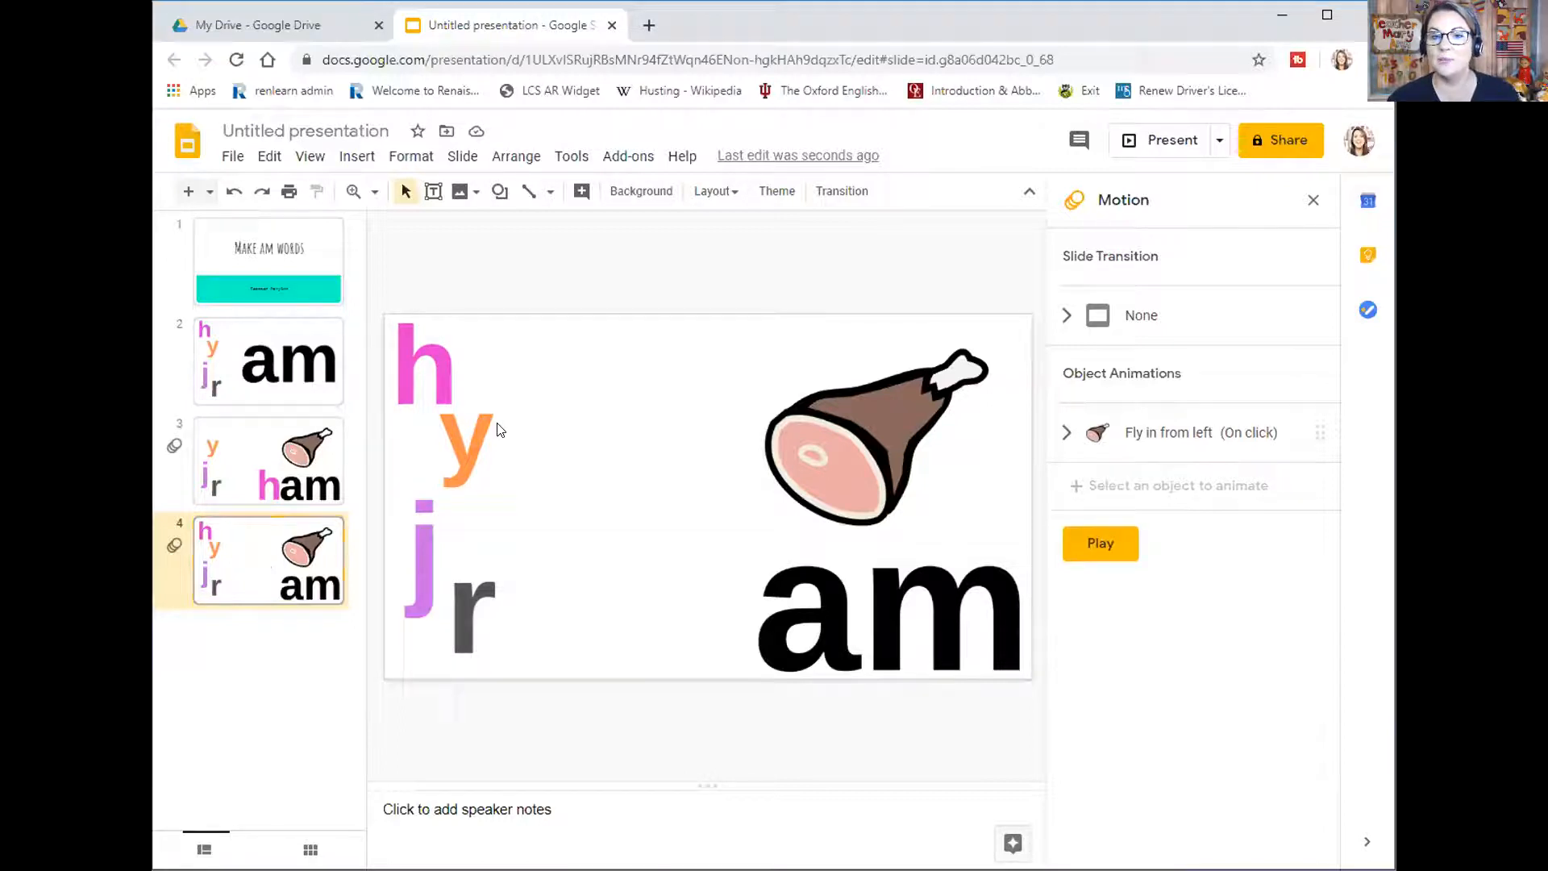
{"action": "mouse_move", "coordinate": [455, 376]}
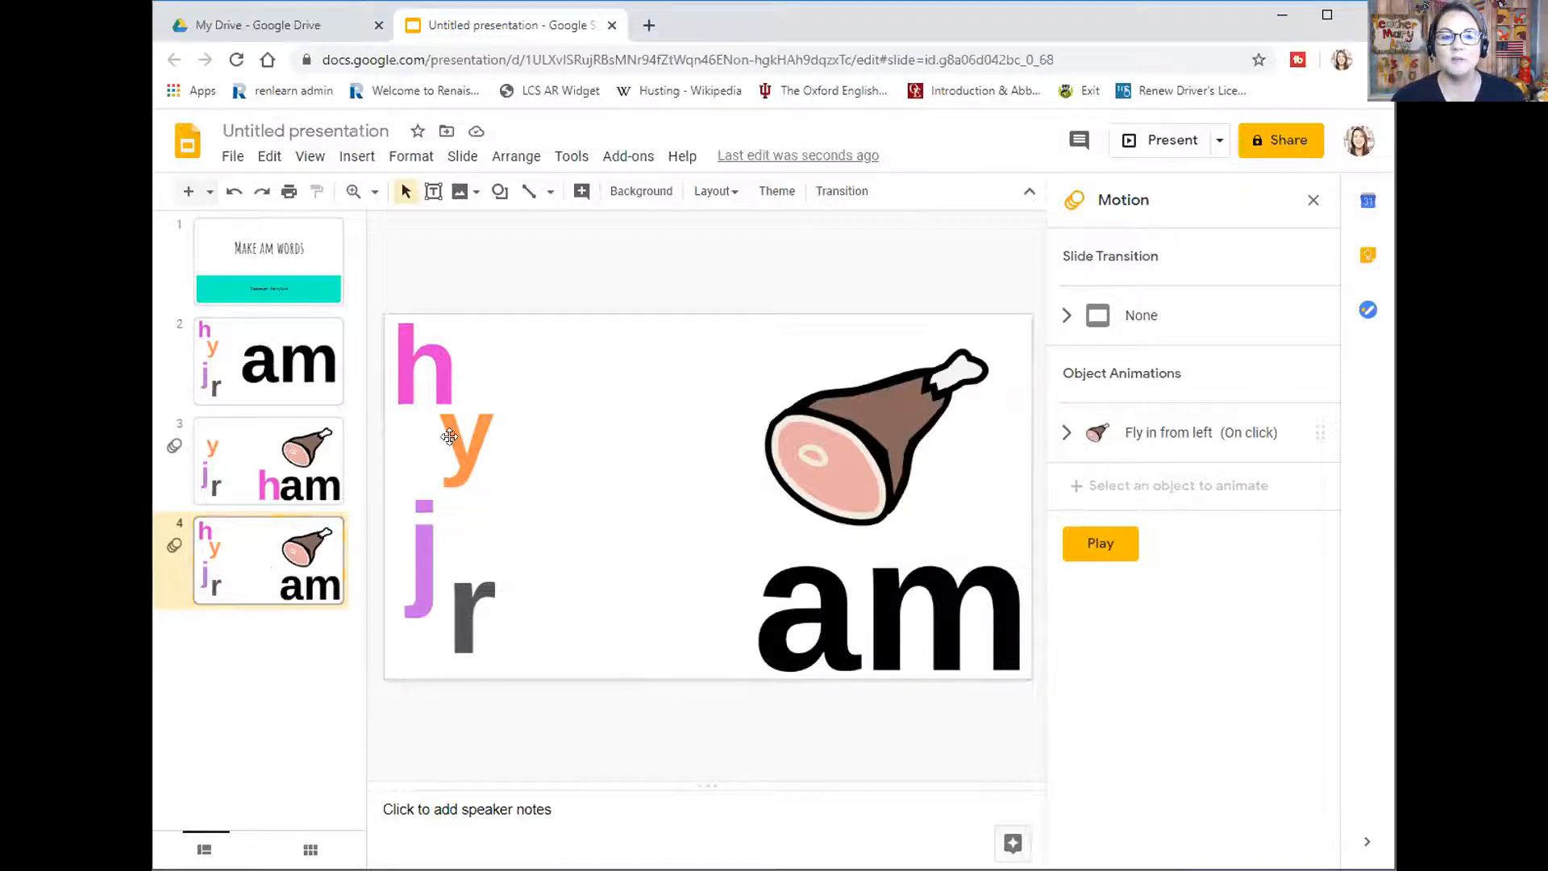
Place an enlarged orange y before 'am' to spell 'yam' and give it a Fade in, On click animation
{"action": "left_click_drag", "start_coordinate": [455, 446], "coordinate": [692, 613]}
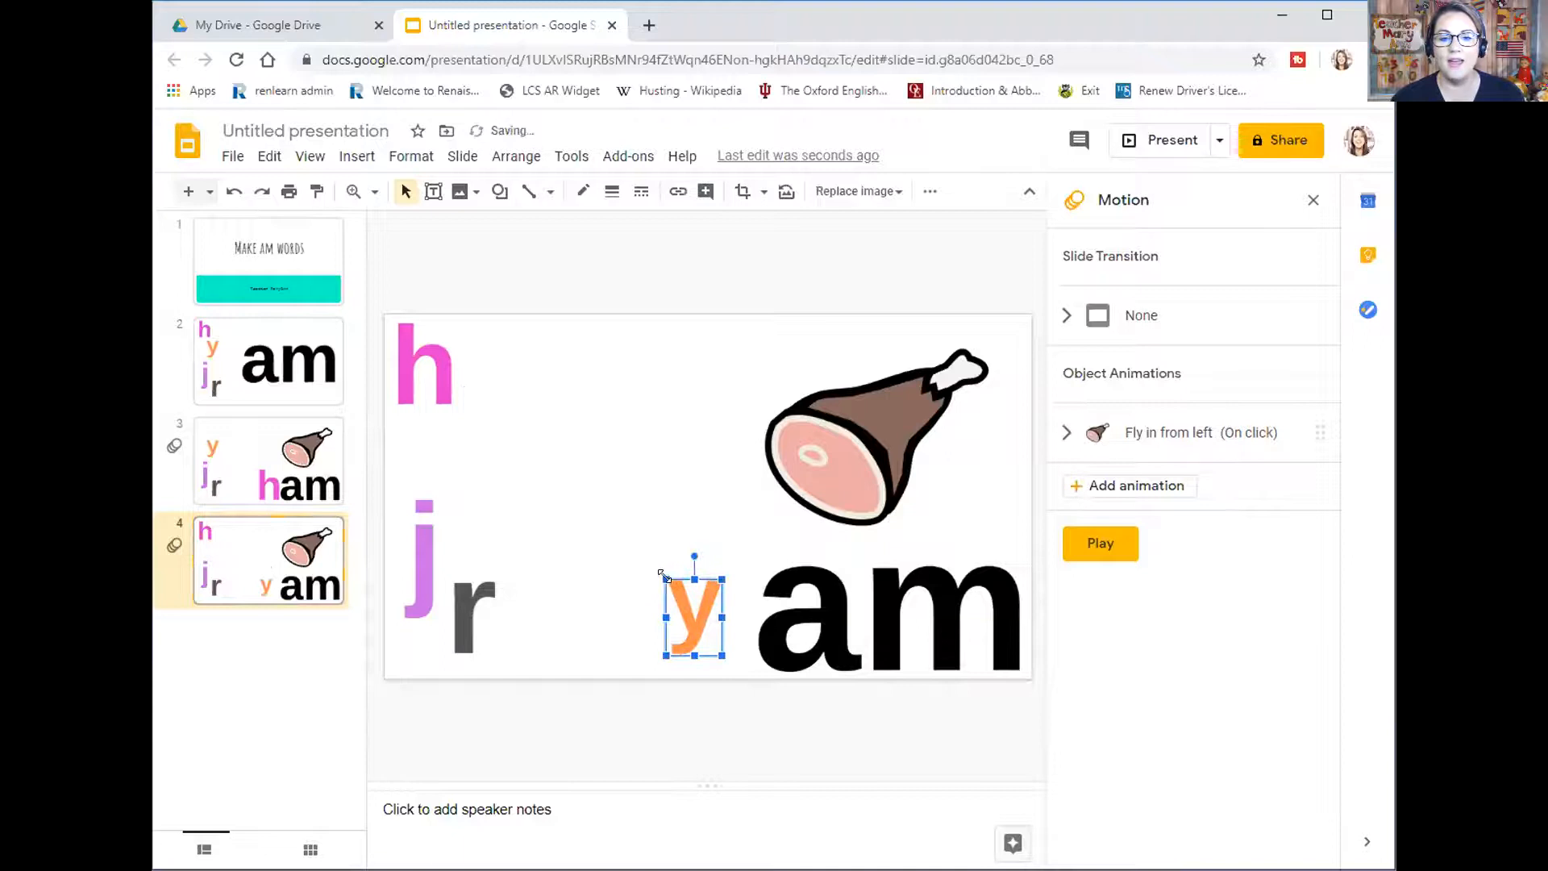
{"action": "left_click_drag", "start_coordinate": [694, 613], "coordinate": [674, 602]}
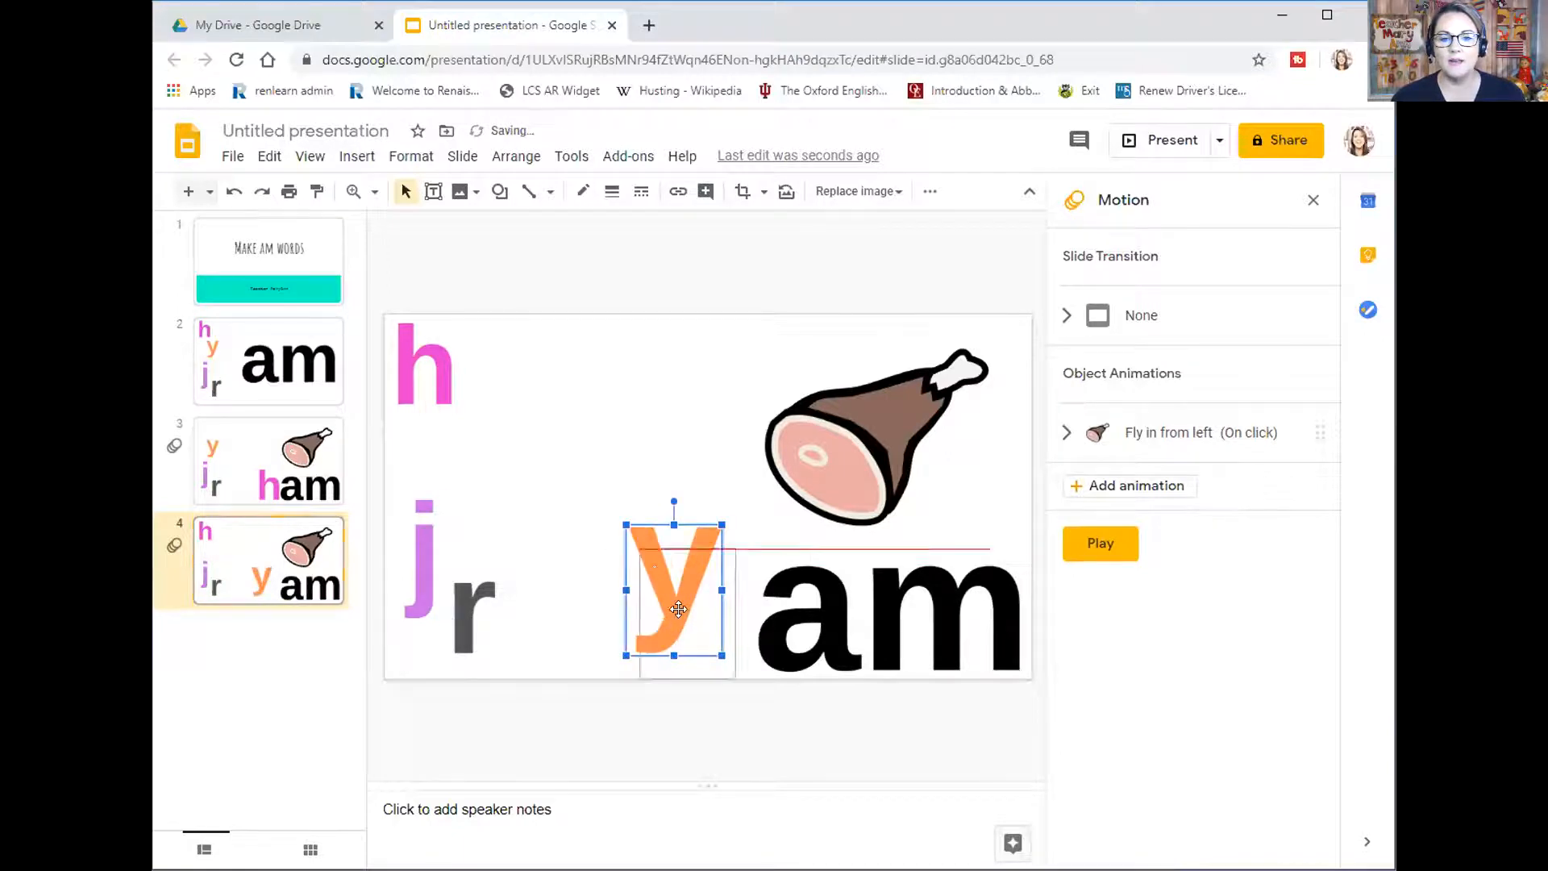
{"action": "left_click_drag", "start_coordinate": [674, 596], "coordinate": [694, 618]}
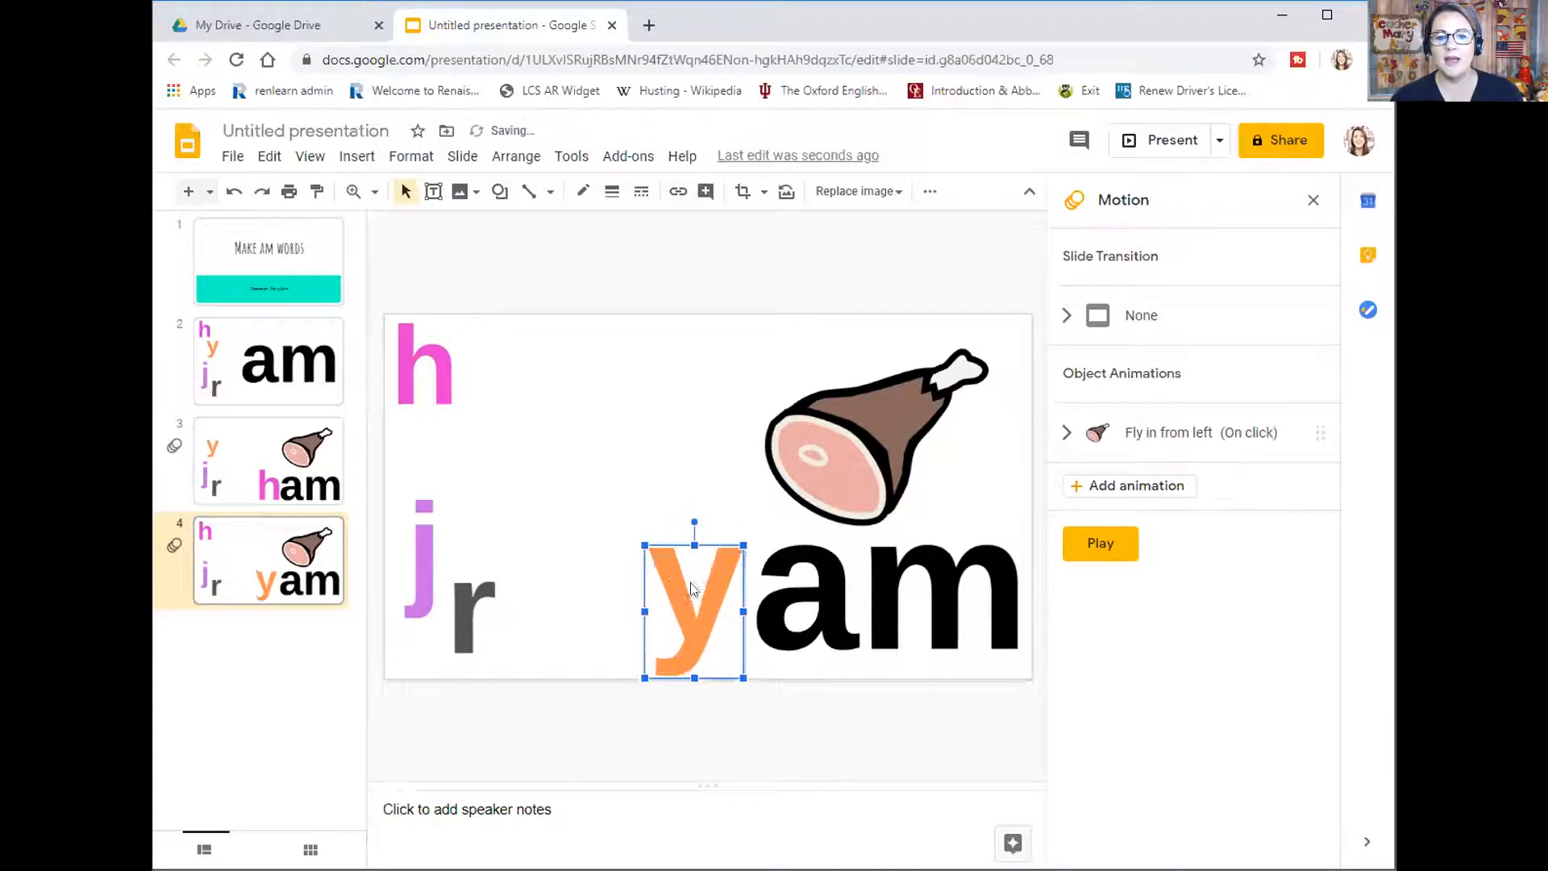
{"action": "left_click", "coordinate": [1042, 509]}
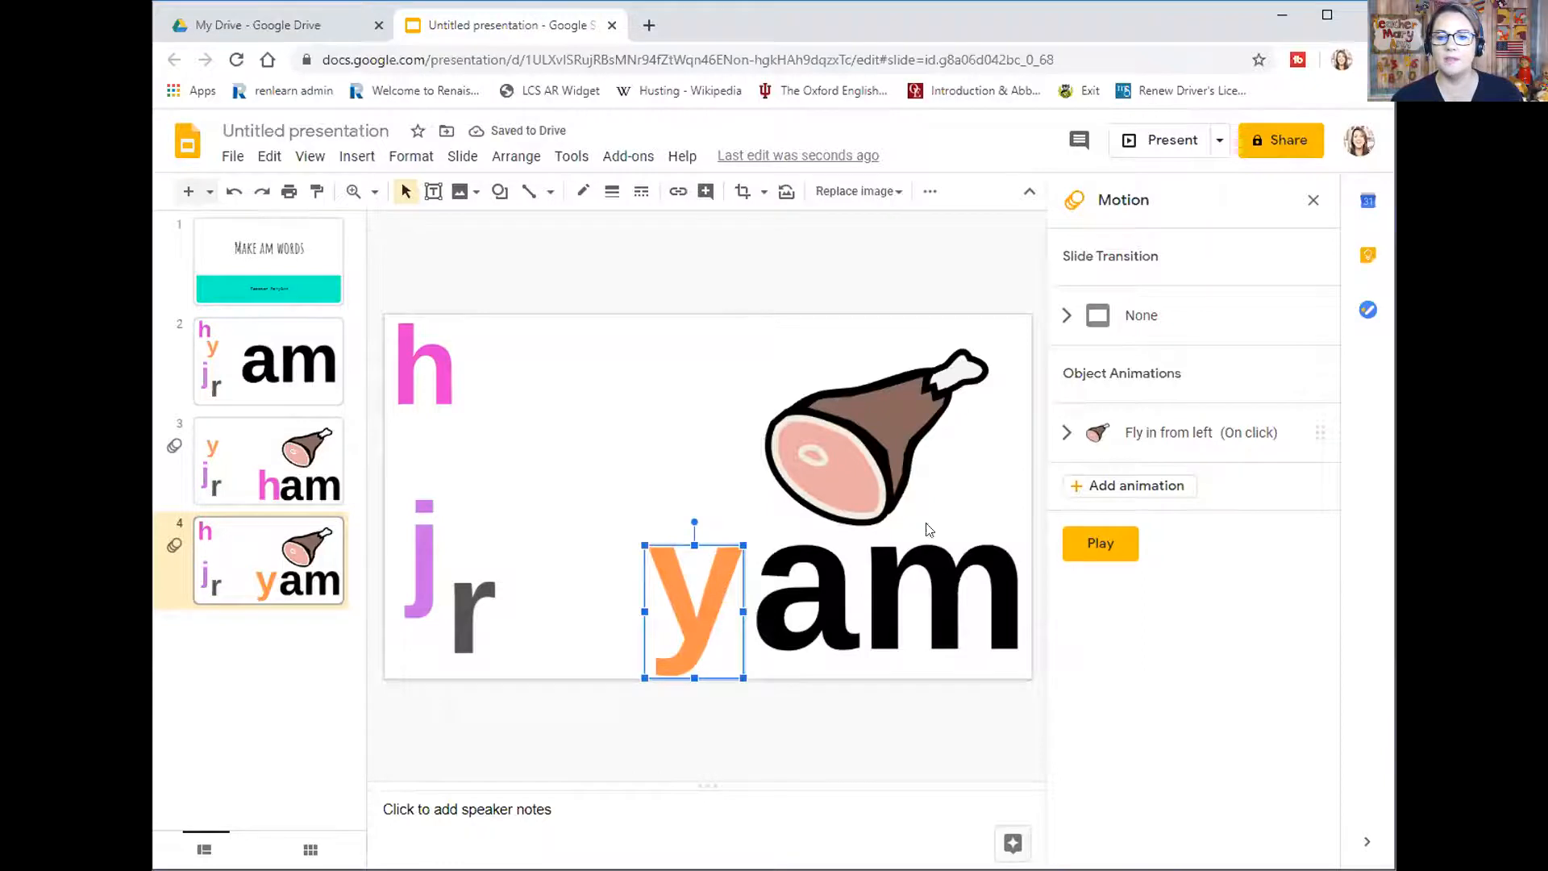
{"action": "left_click", "coordinate": [1129, 486]}
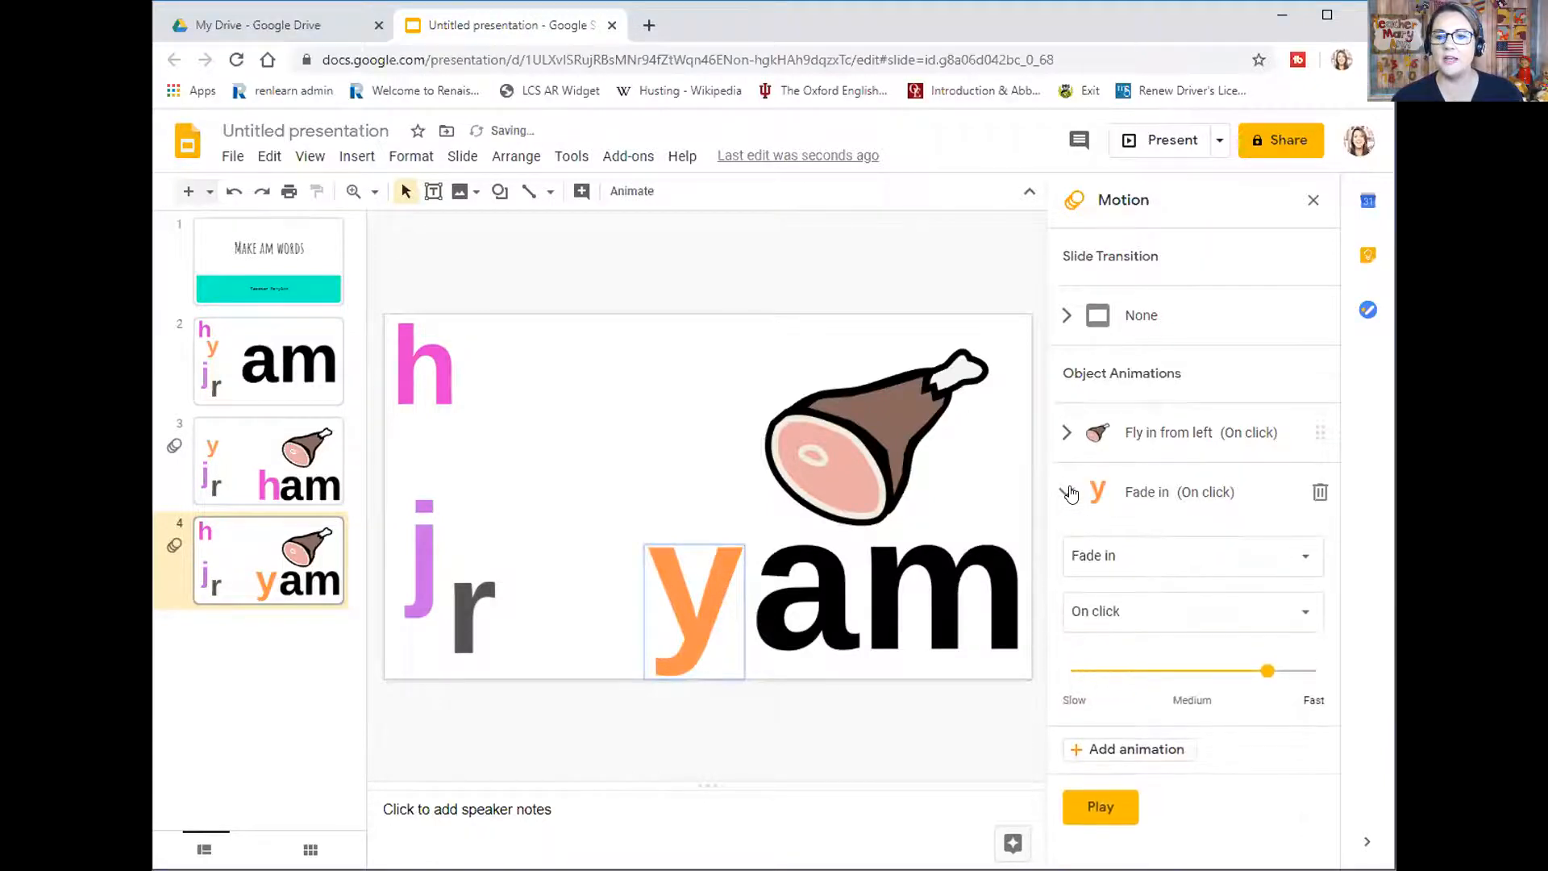
{"action": "left_click", "coordinate": [1066, 492]}
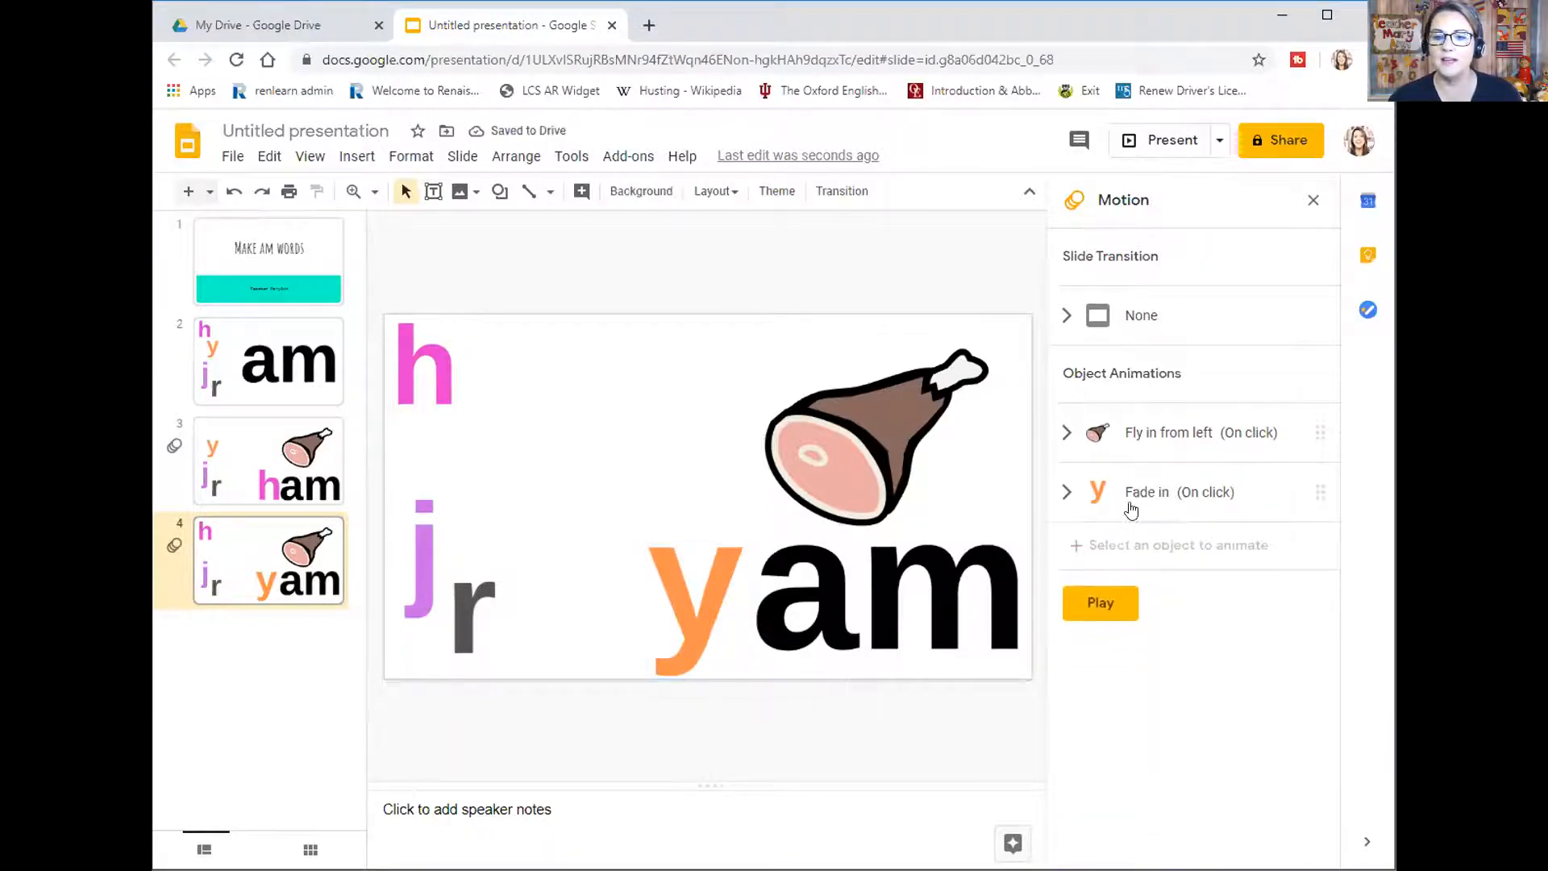
{"action": "left_click", "coordinate": [877, 437]}
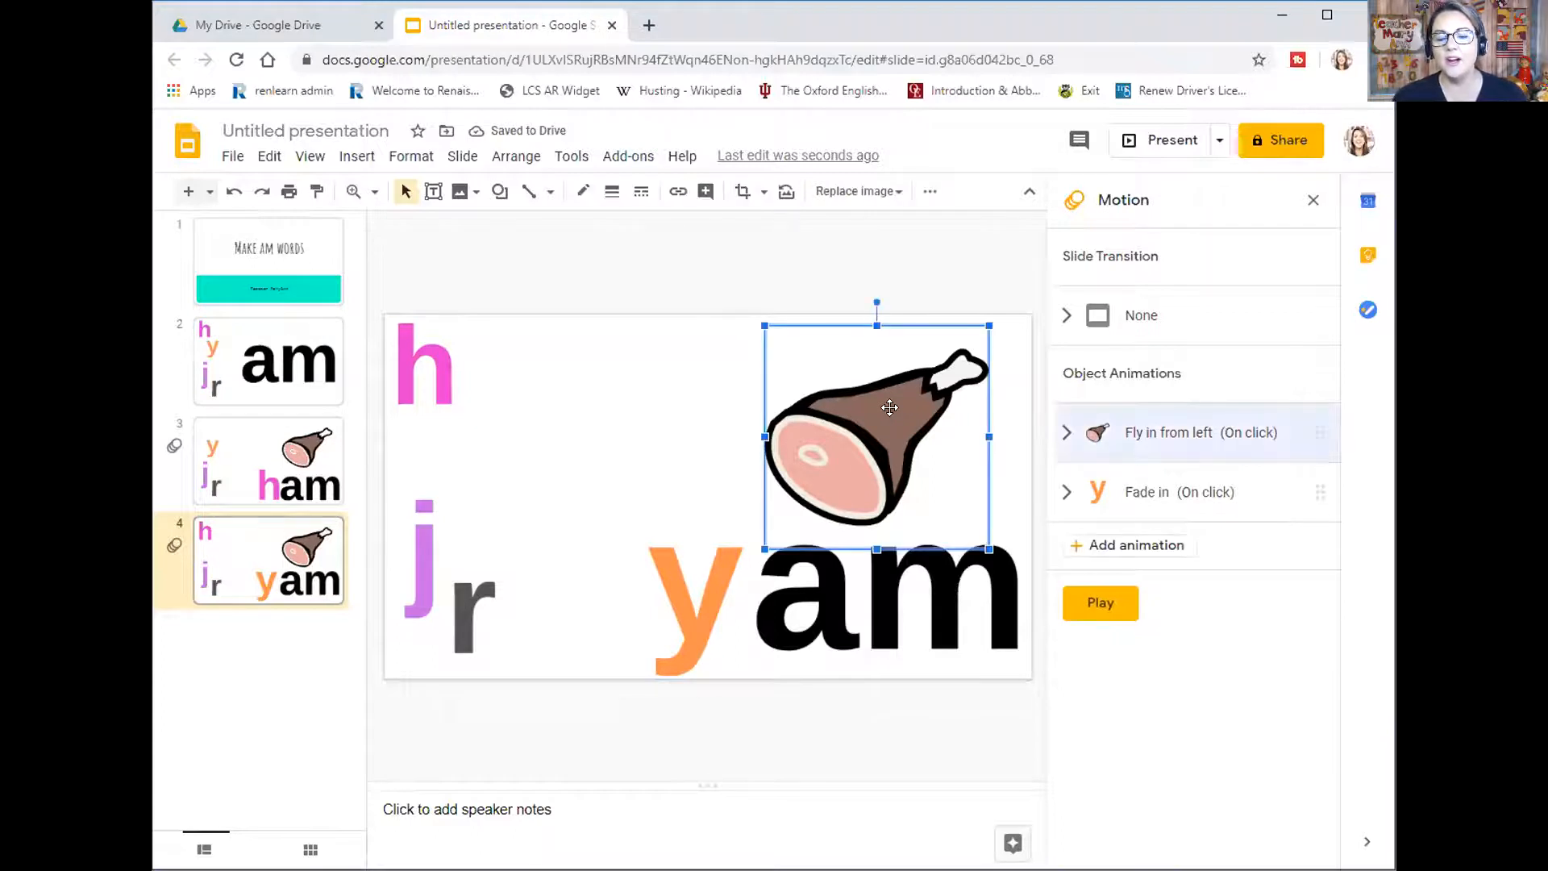
Replace the ham picture with a web yam photo and shrink it to sit above 'am'
{"action": "right_click", "coordinate": [877, 434]}
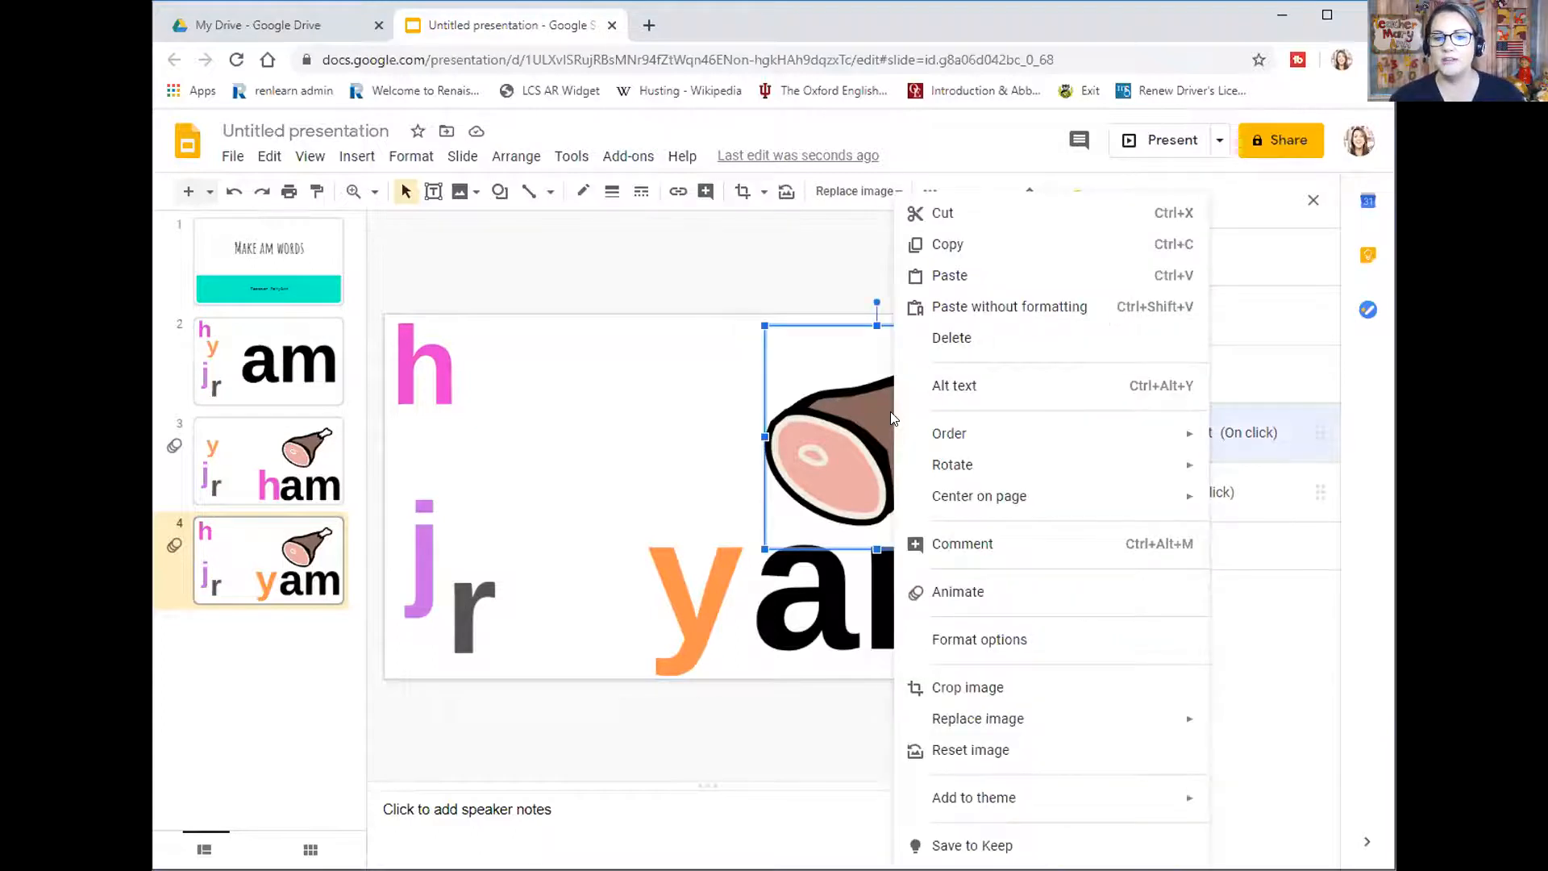
{"action": "mouse_move", "coordinate": [877, 416]}
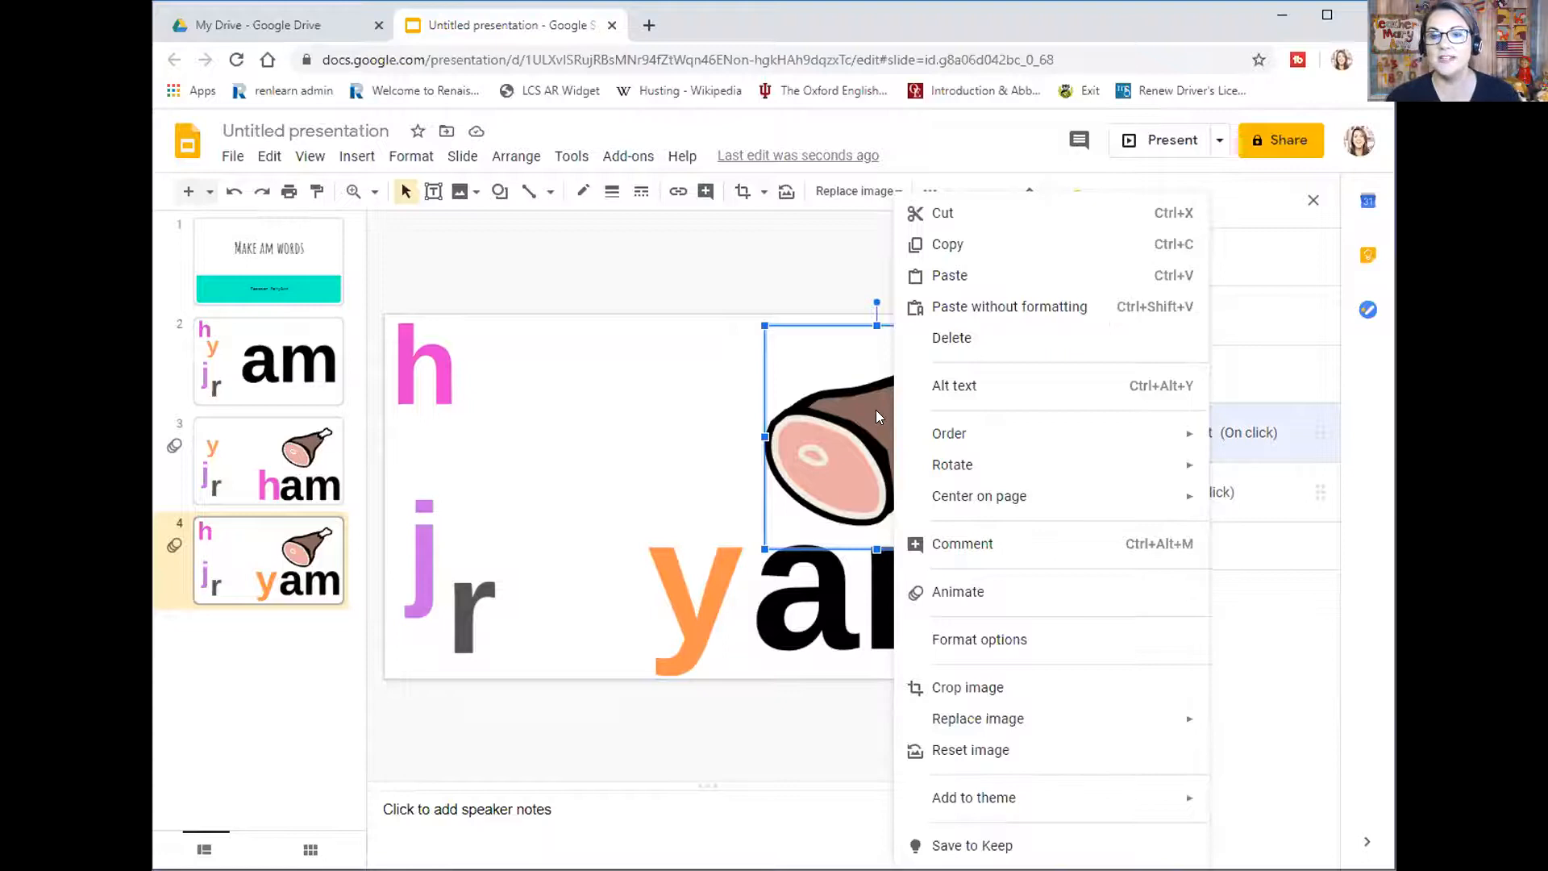
{"action": "mouse_move", "coordinate": [979, 638]}
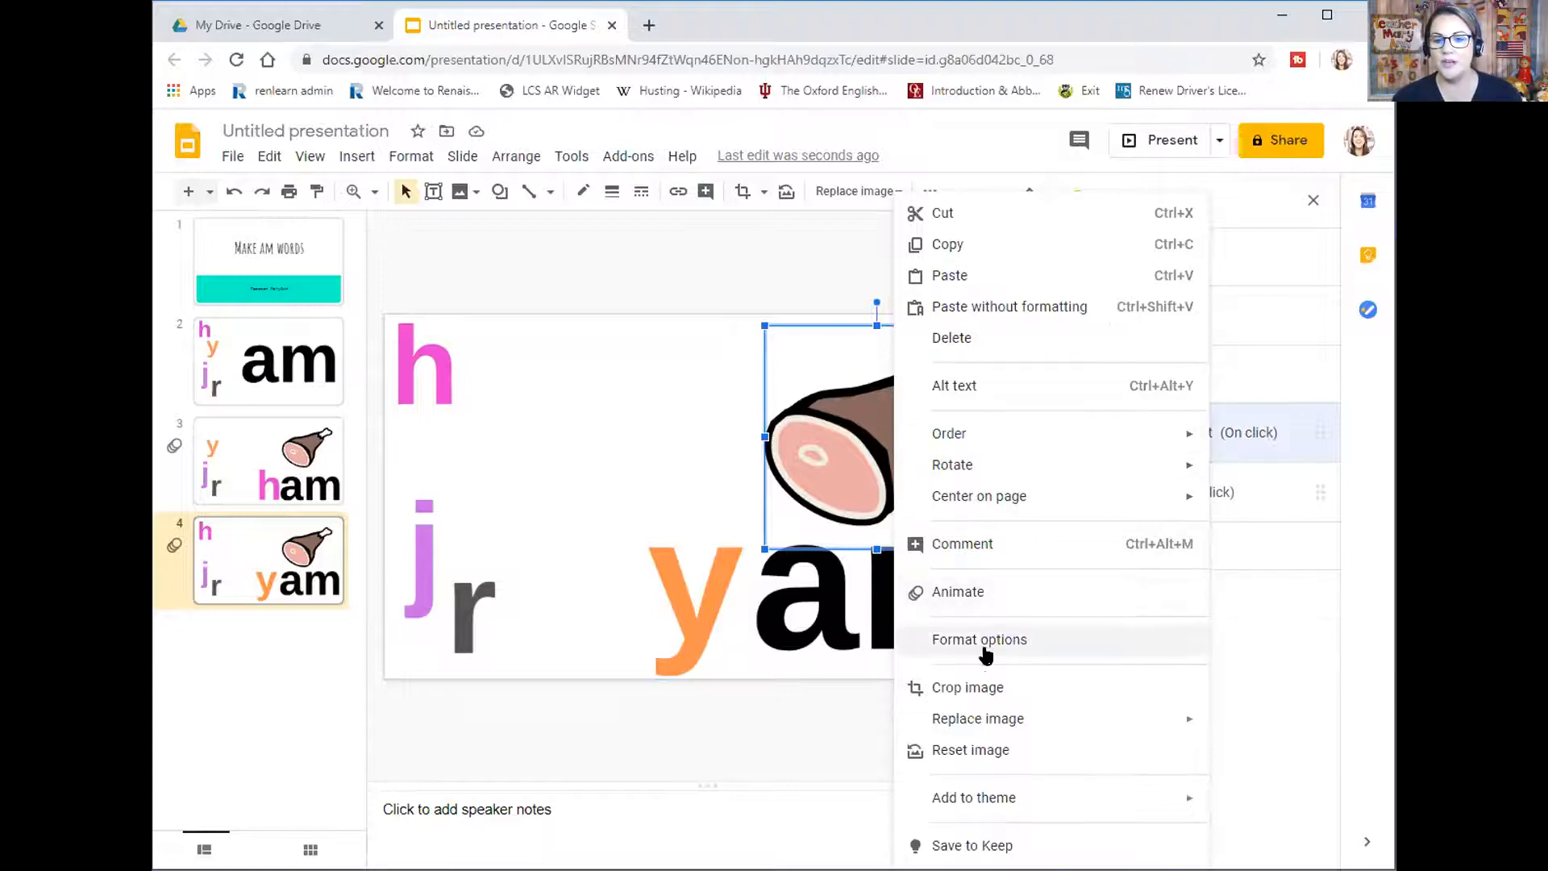
{"action": "left_click", "coordinate": [977, 718]}
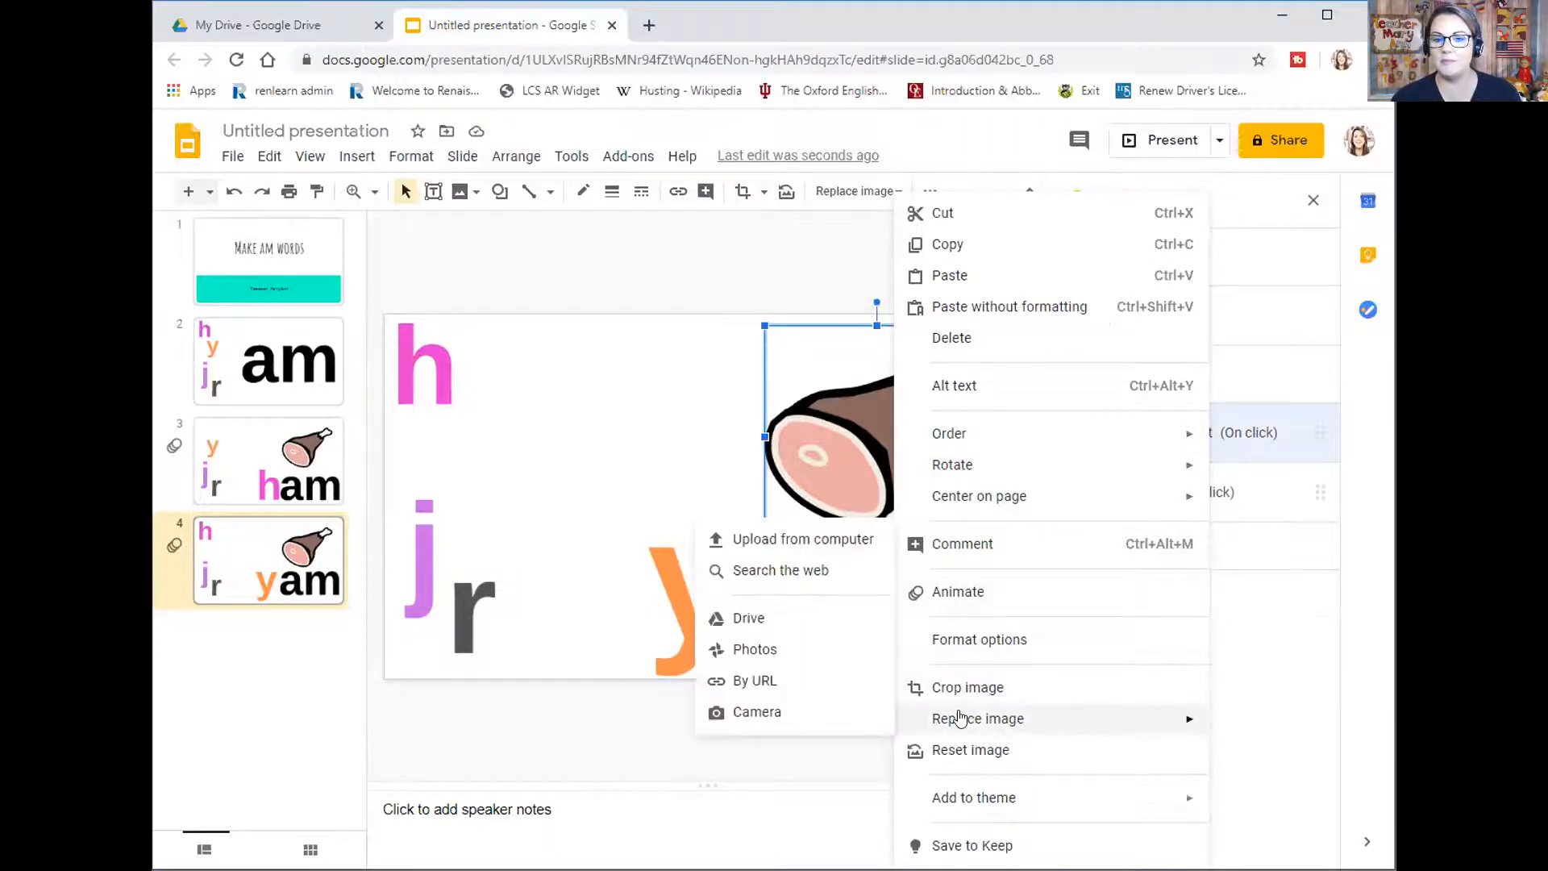
{"action": "left_click", "coordinate": [779, 570]}
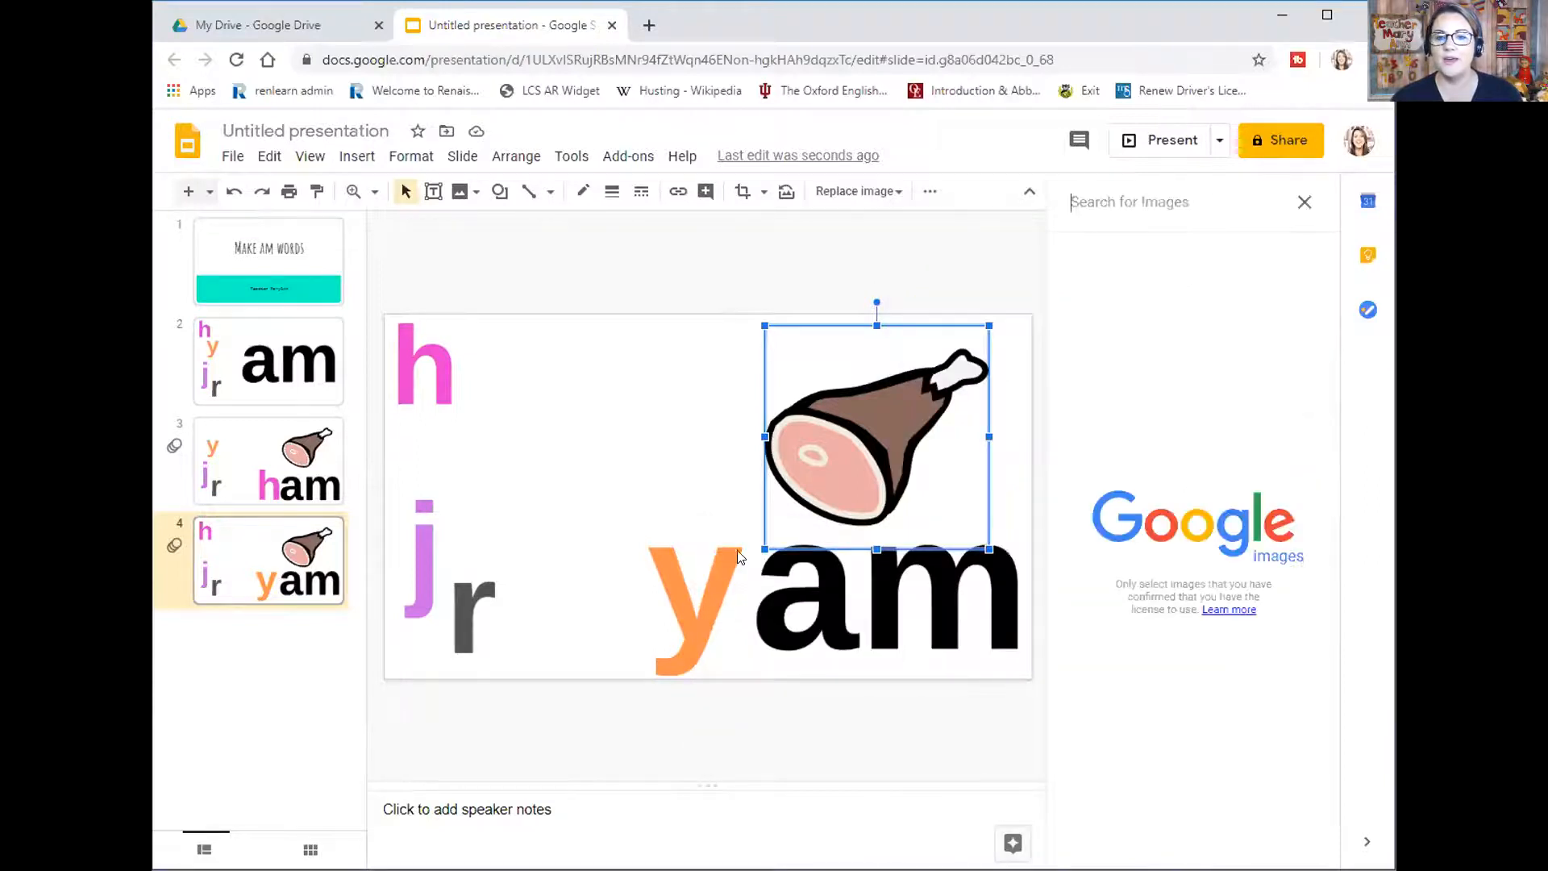
{"action": "type", "text": "web"}
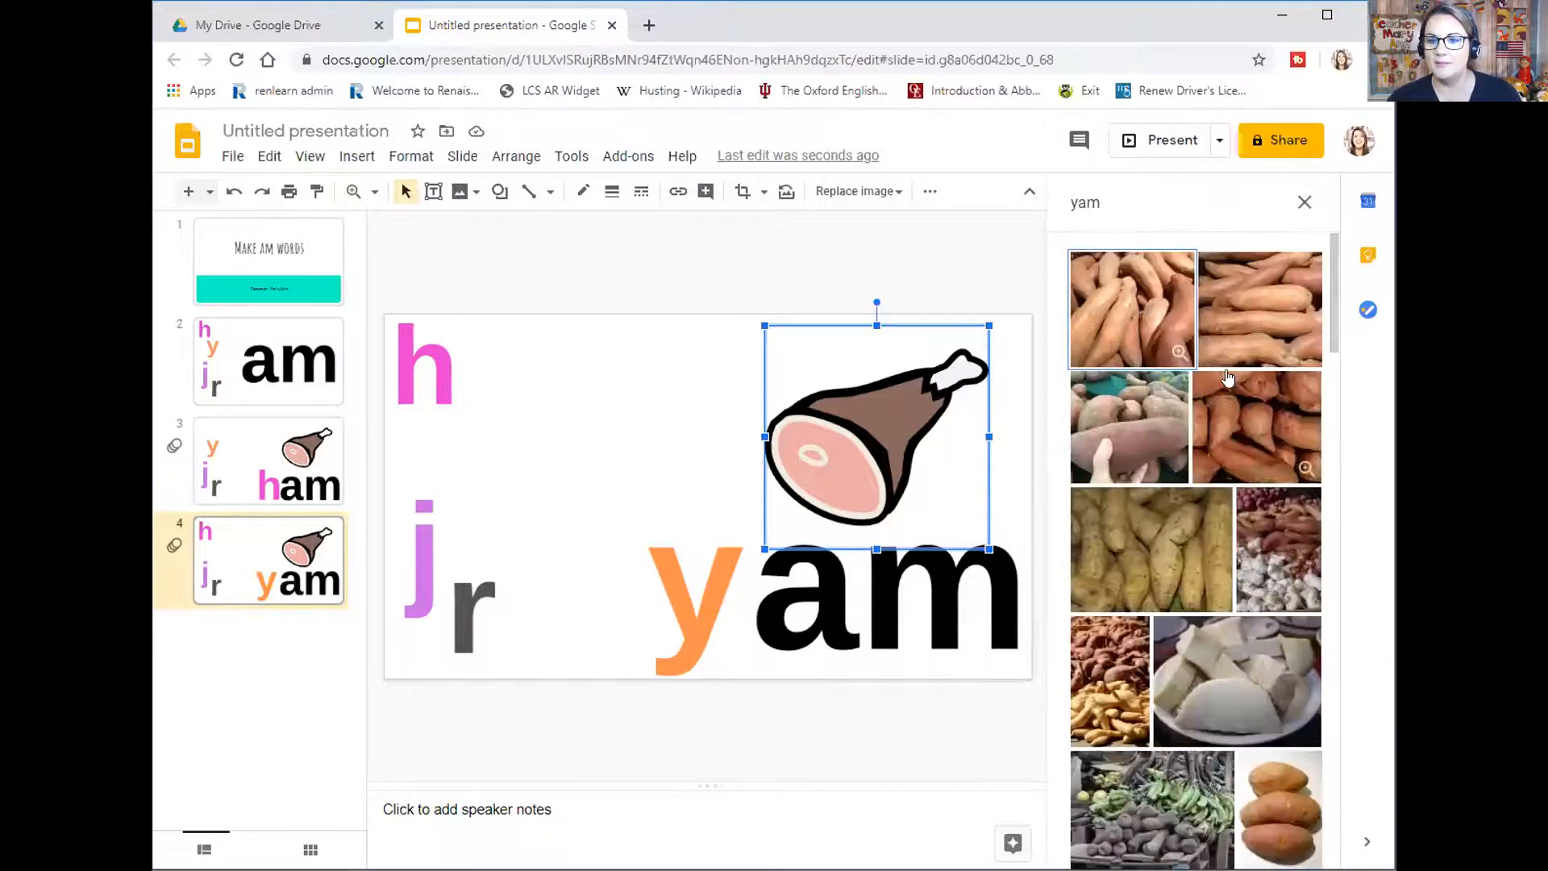
{"action": "scroll", "scroll_direction": "down", "scroll_amount": 3}
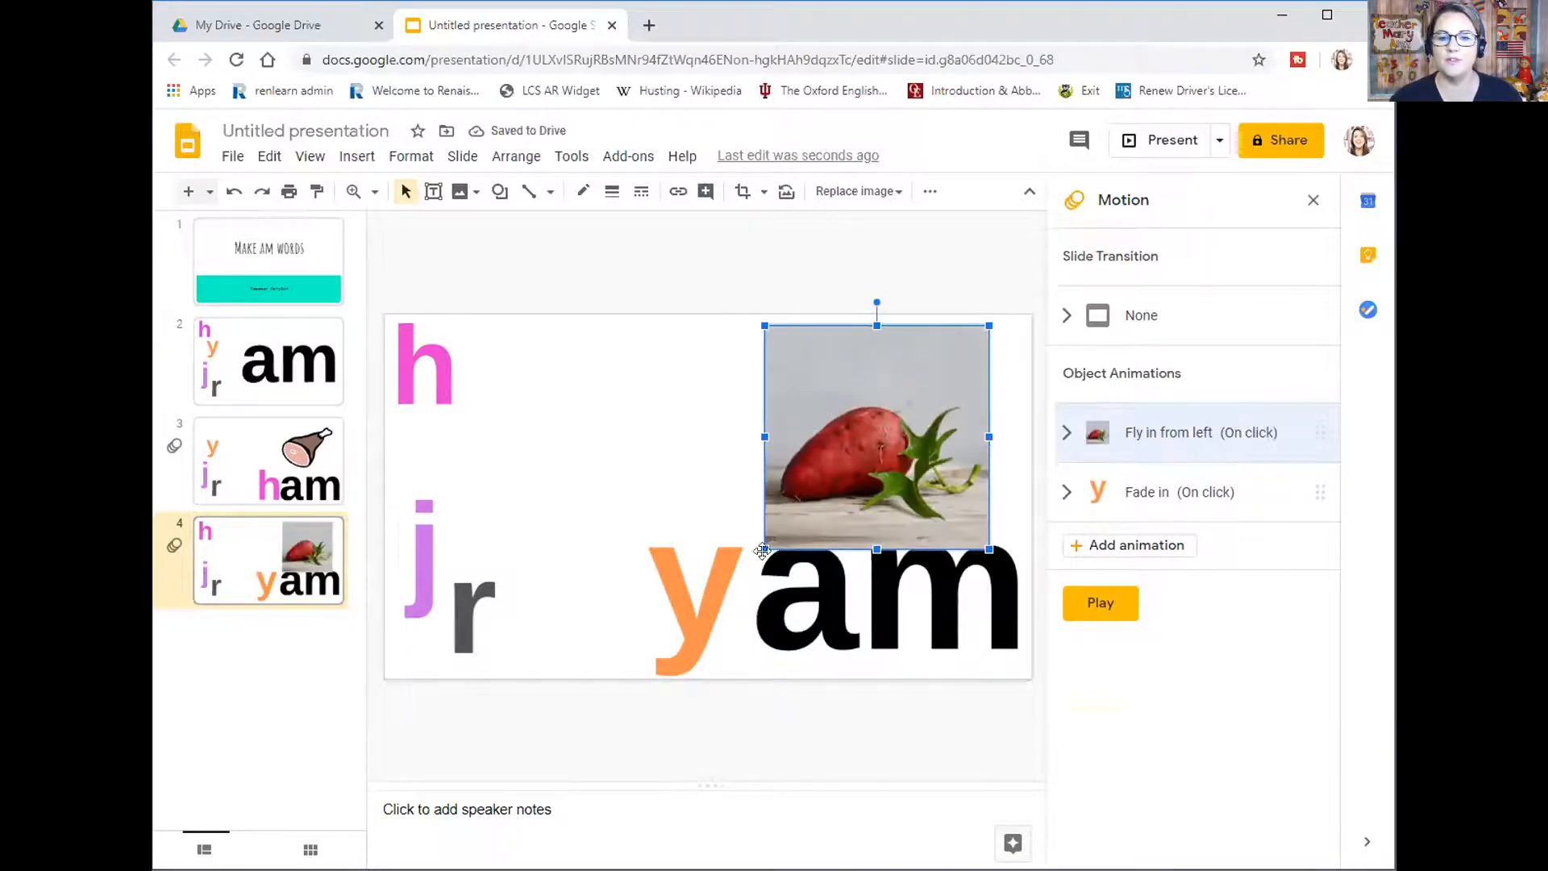
{"action": "left_click_drag", "start_coordinate": [875, 437], "coordinate": [893, 419]}
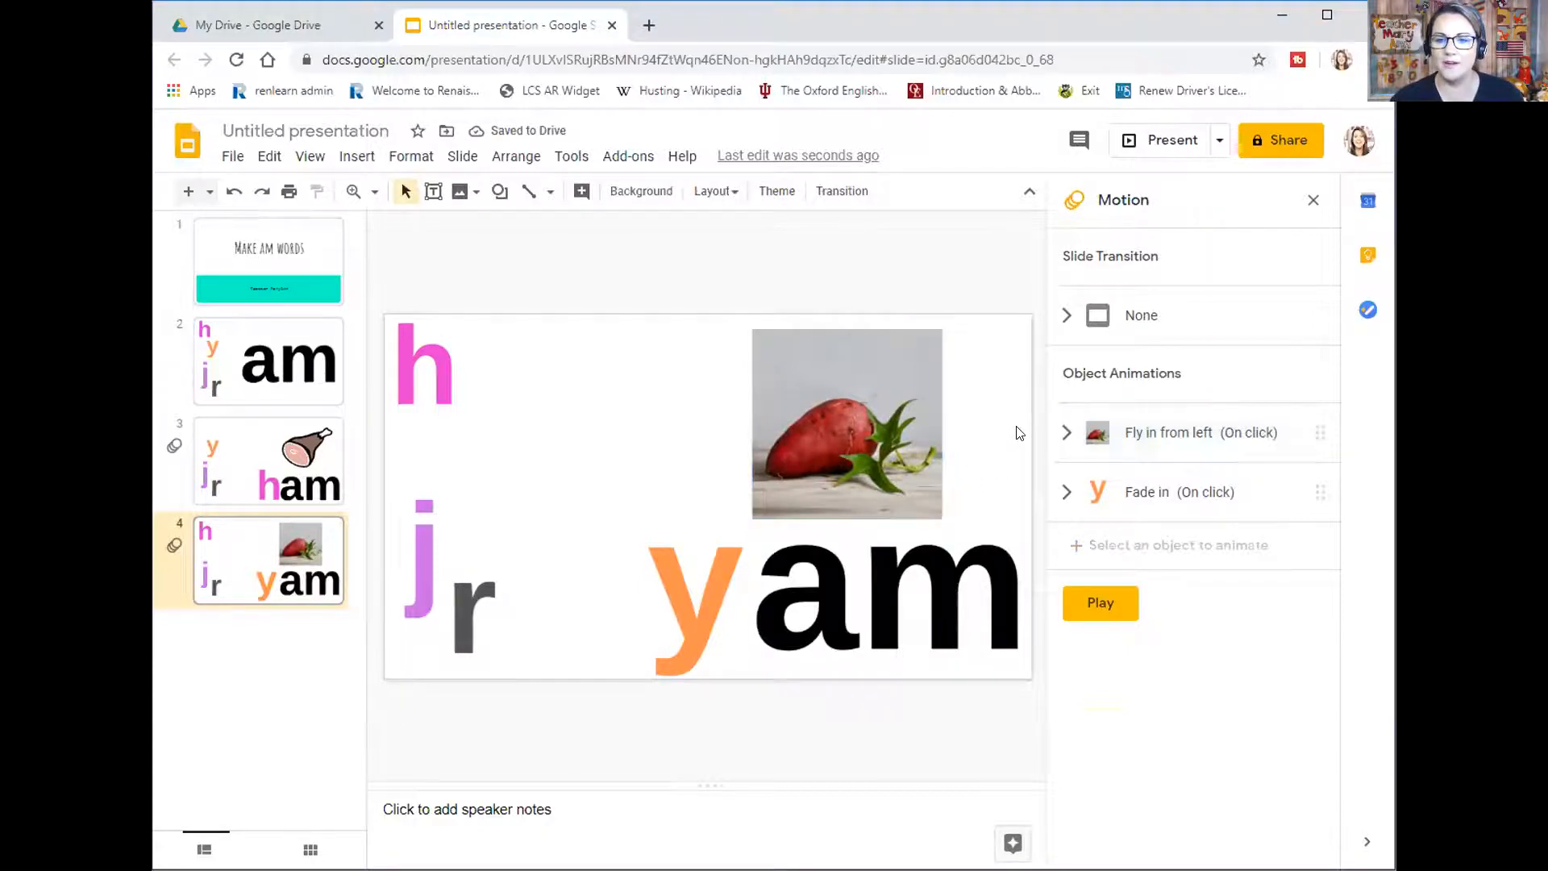
Preview slide 4 and reorder its animations so the y's fade-in plays before the photo's fly-in
{"action": "left_click", "coordinate": [1100, 602]}
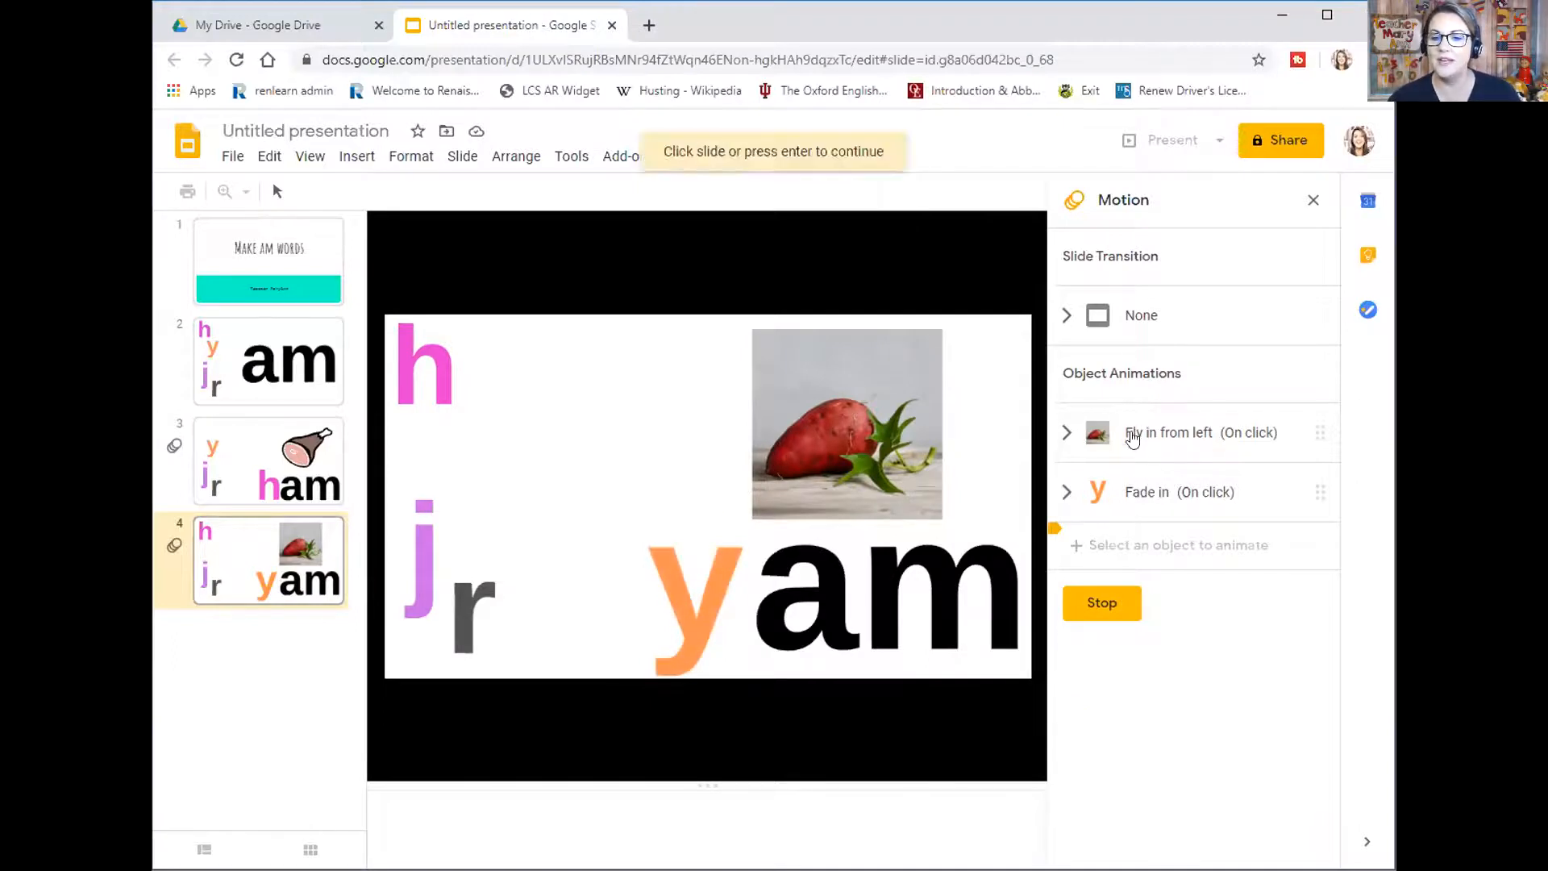
{"action": "mouse_move", "coordinate": [1158, 416]}
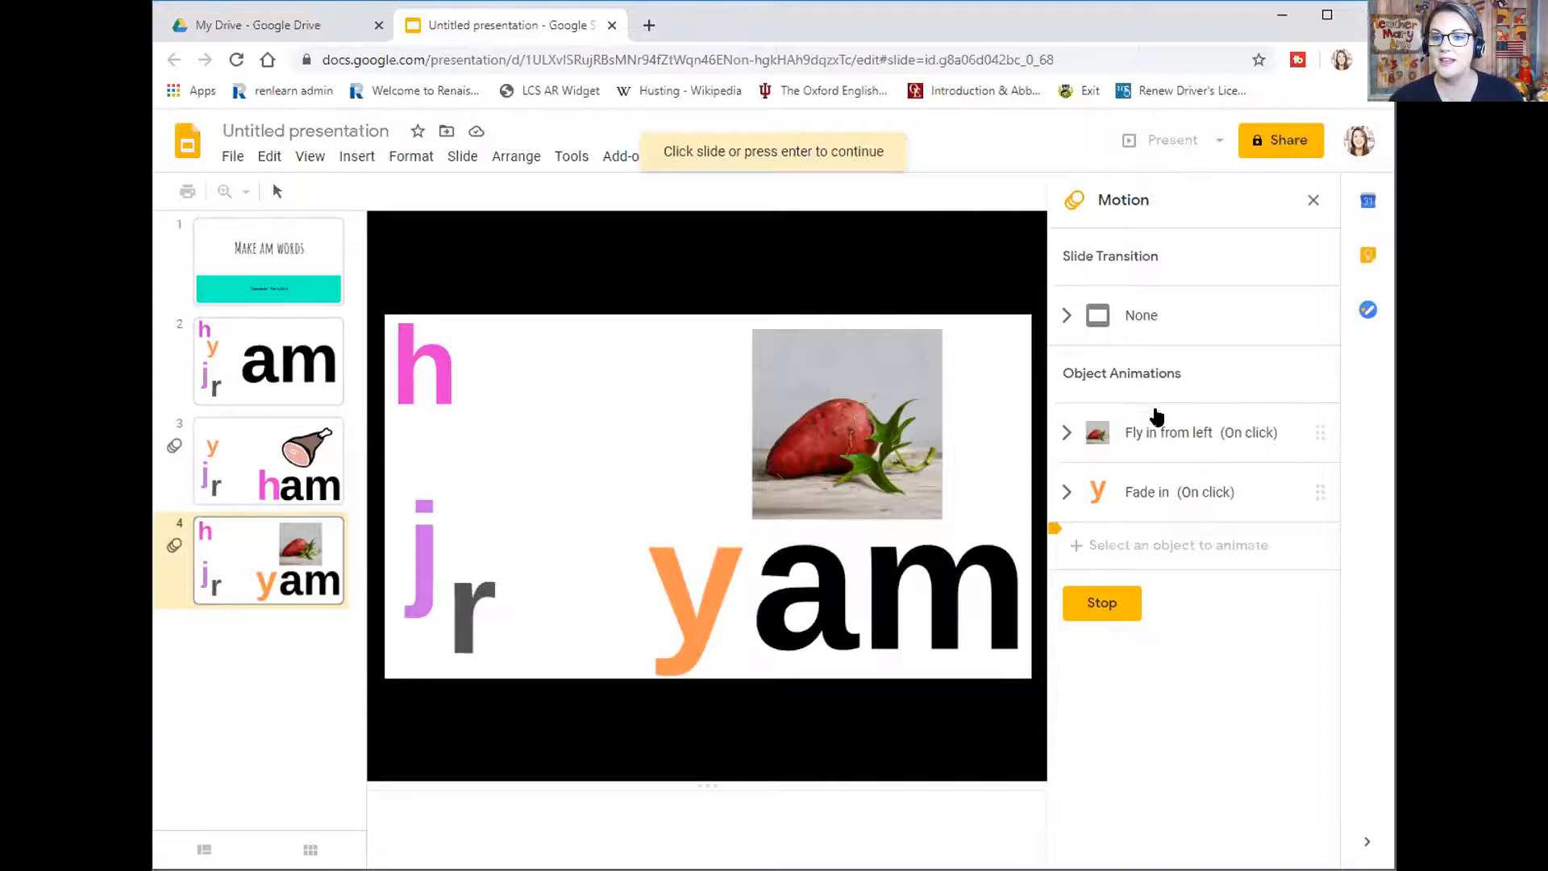
{"action": "mouse_move", "coordinate": [1136, 408]}
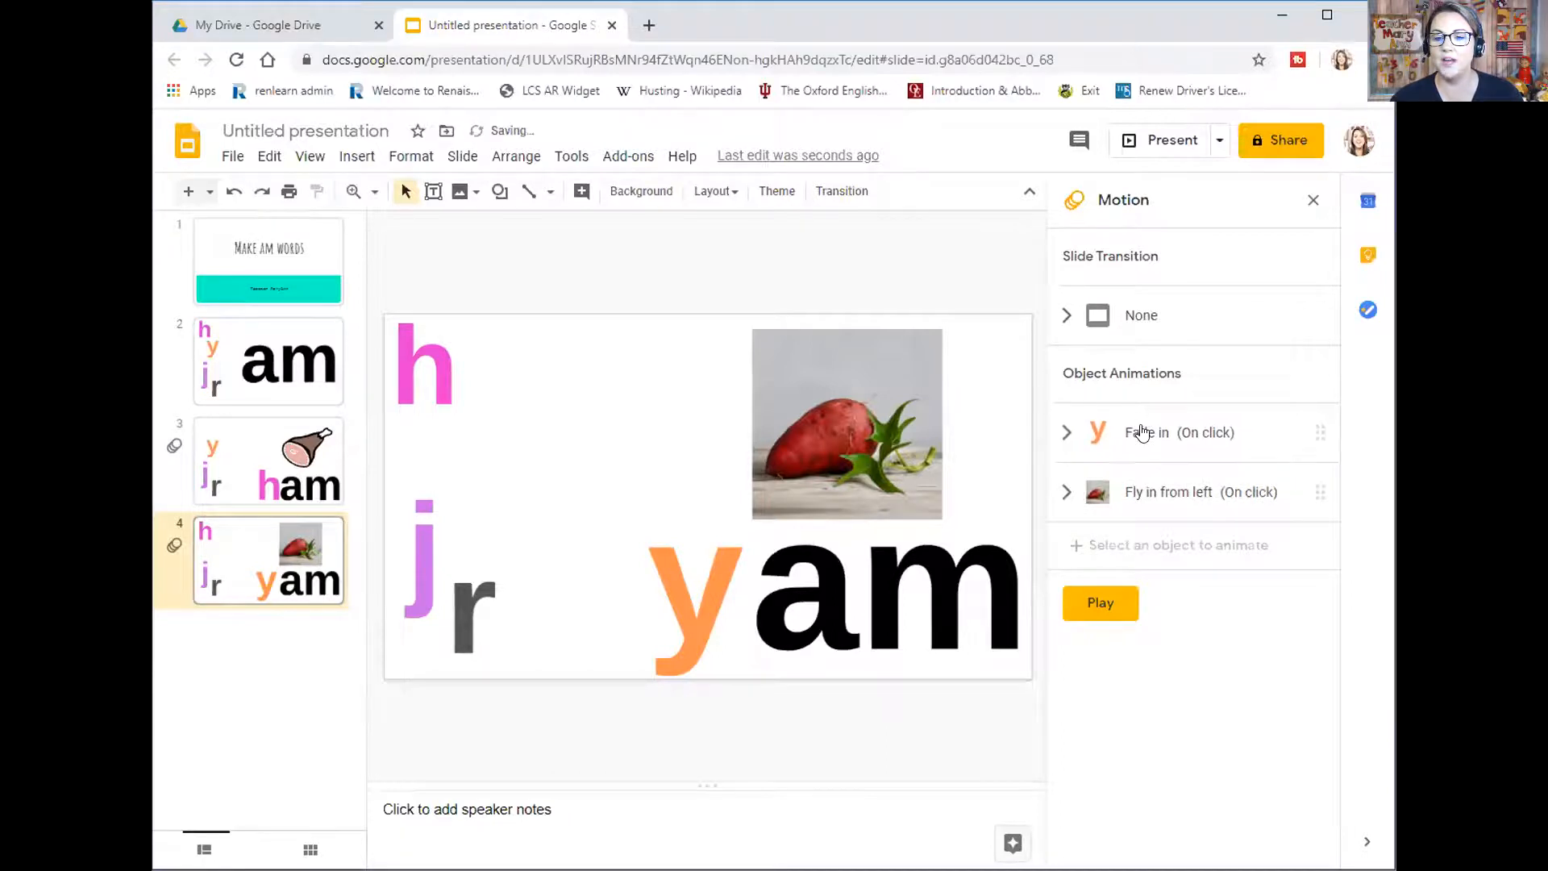
{"action": "left_click", "coordinate": [1098, 601]}
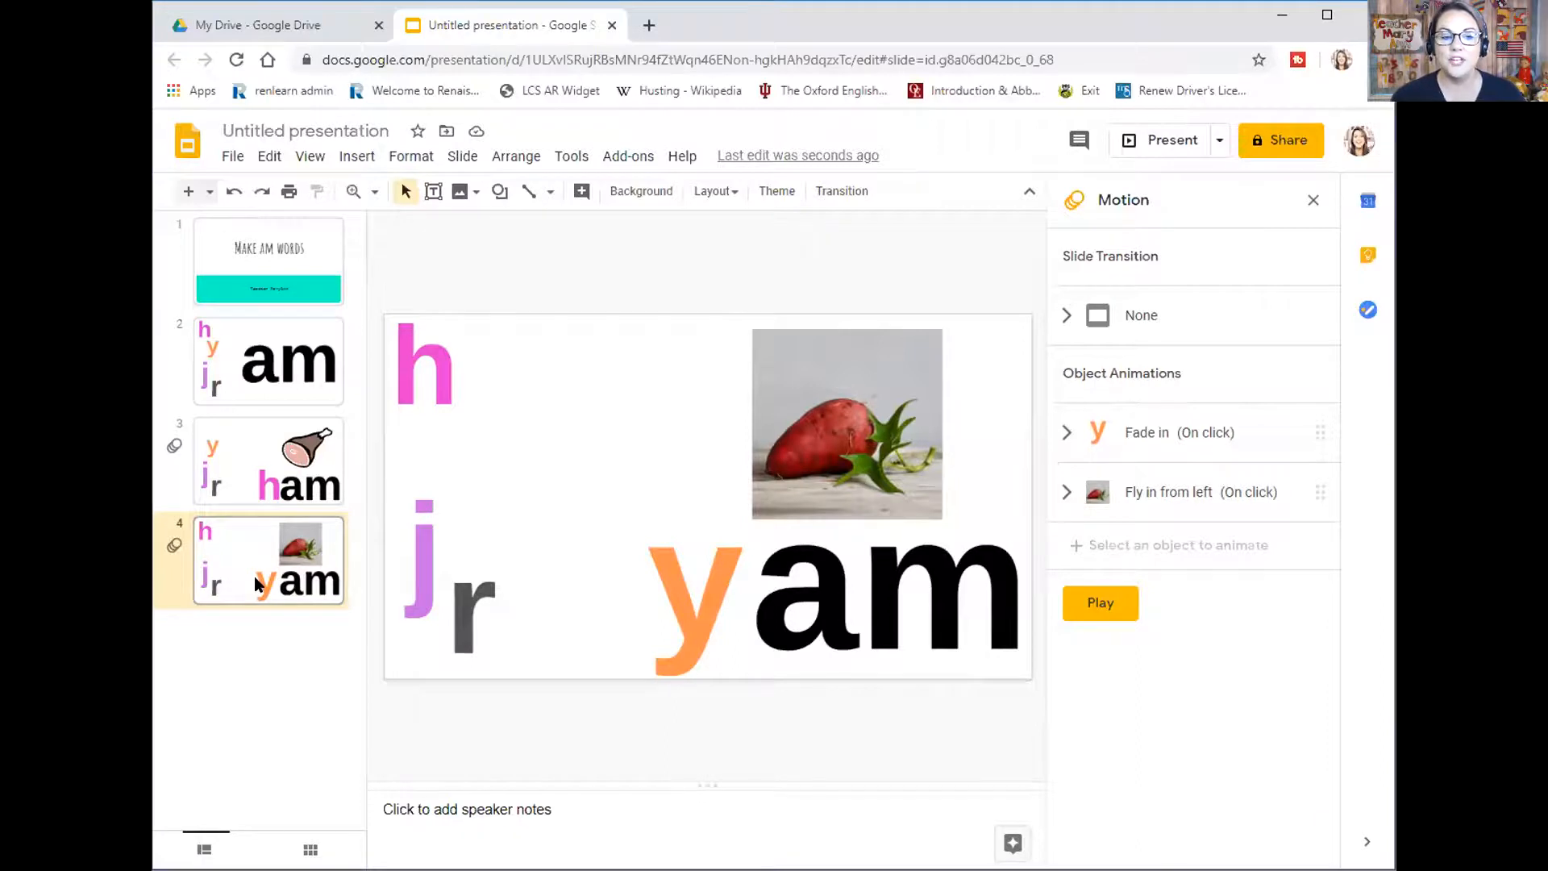
Copy the yam slide as slide 5, put the purple j before 'am', and move the fade-in from y to j
{"action": "right_click", "coordinate": [266, 582]}
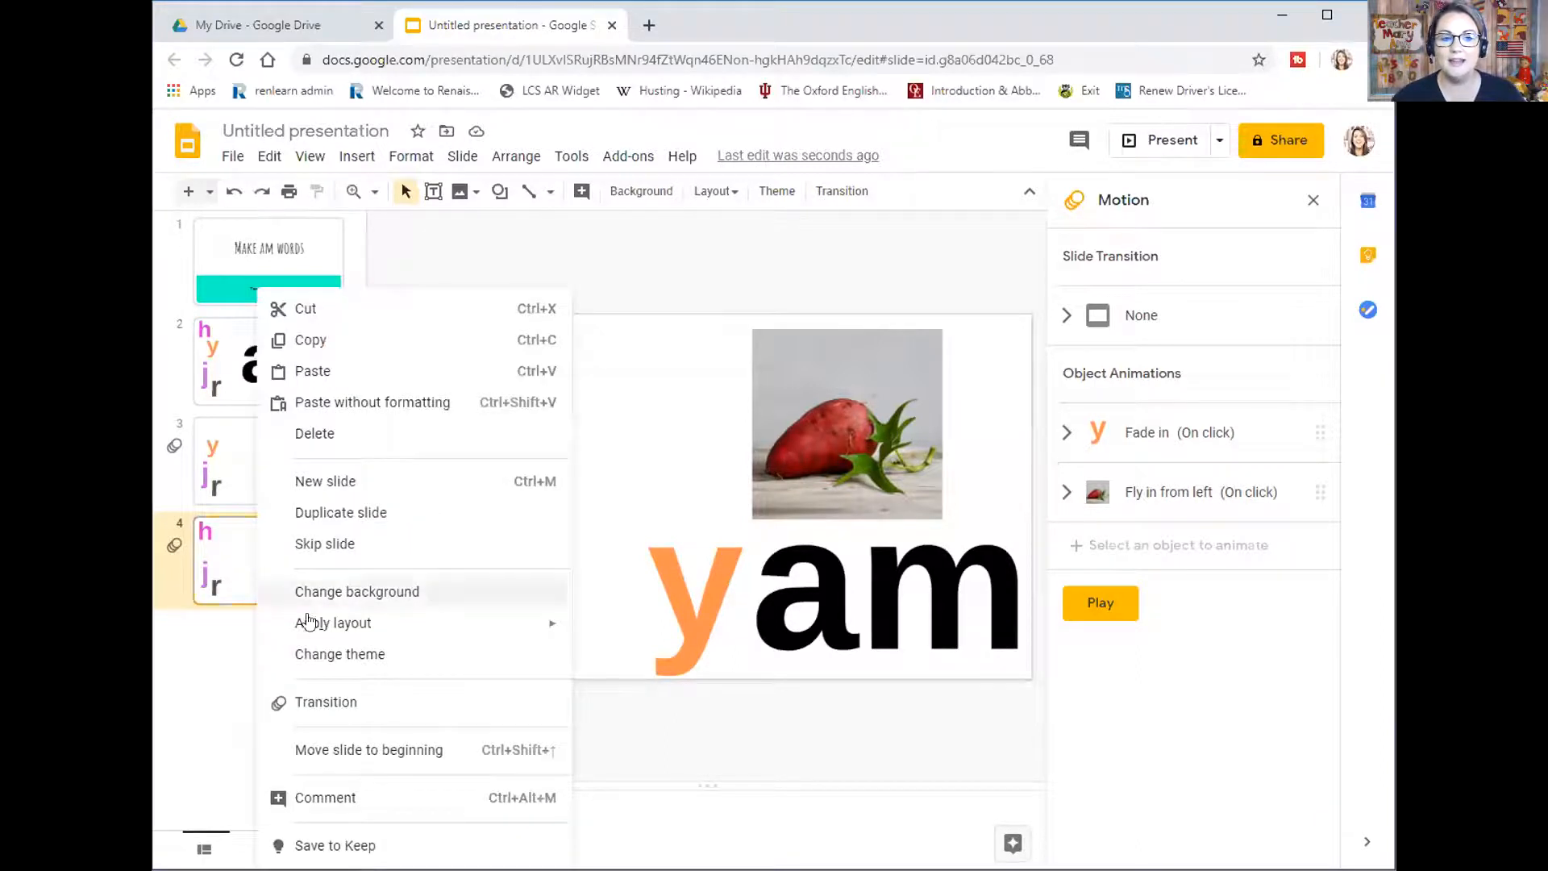
{"action": "left_click", "coordinate": [340, 511]}
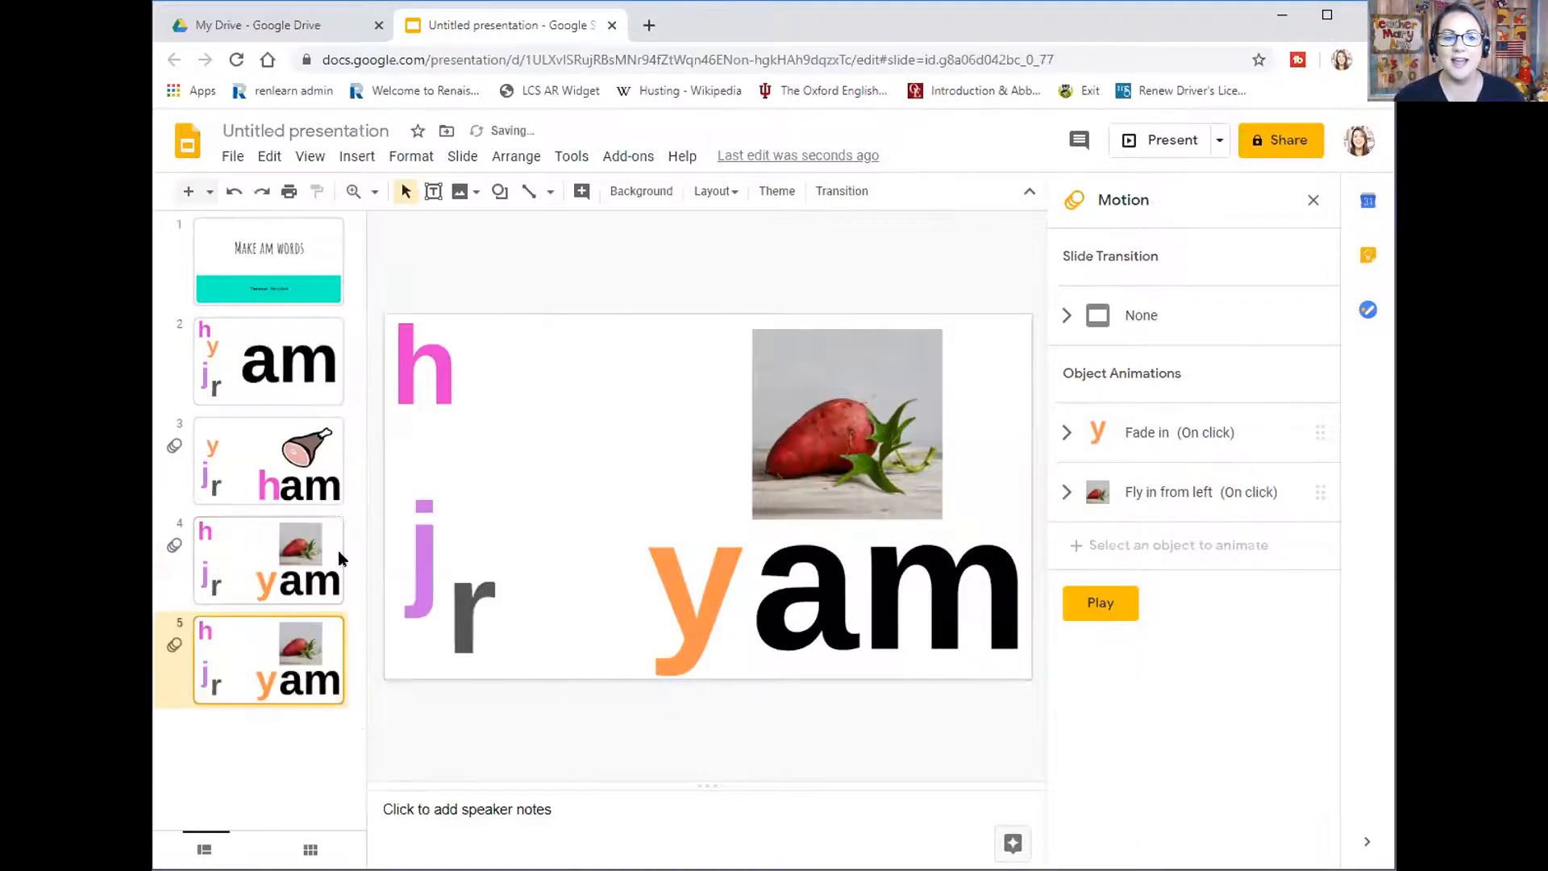
{"action": "left_click", "coordinate": [692, 602]}
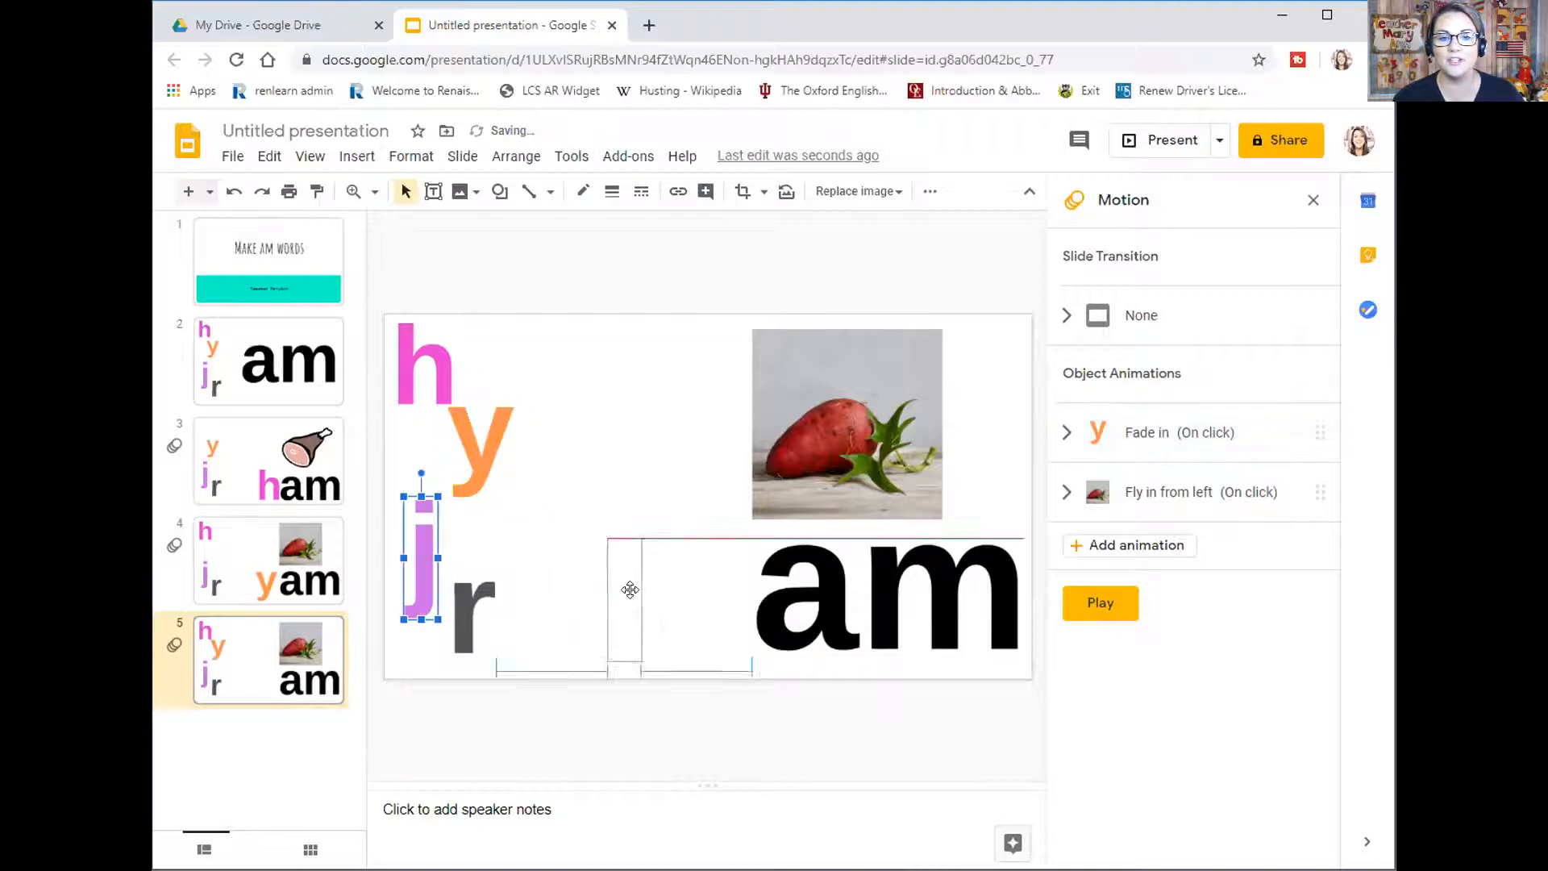
{"action": "left_click_drag", "start_coordinate": [419, 553], "coordinate": [707, 607]}
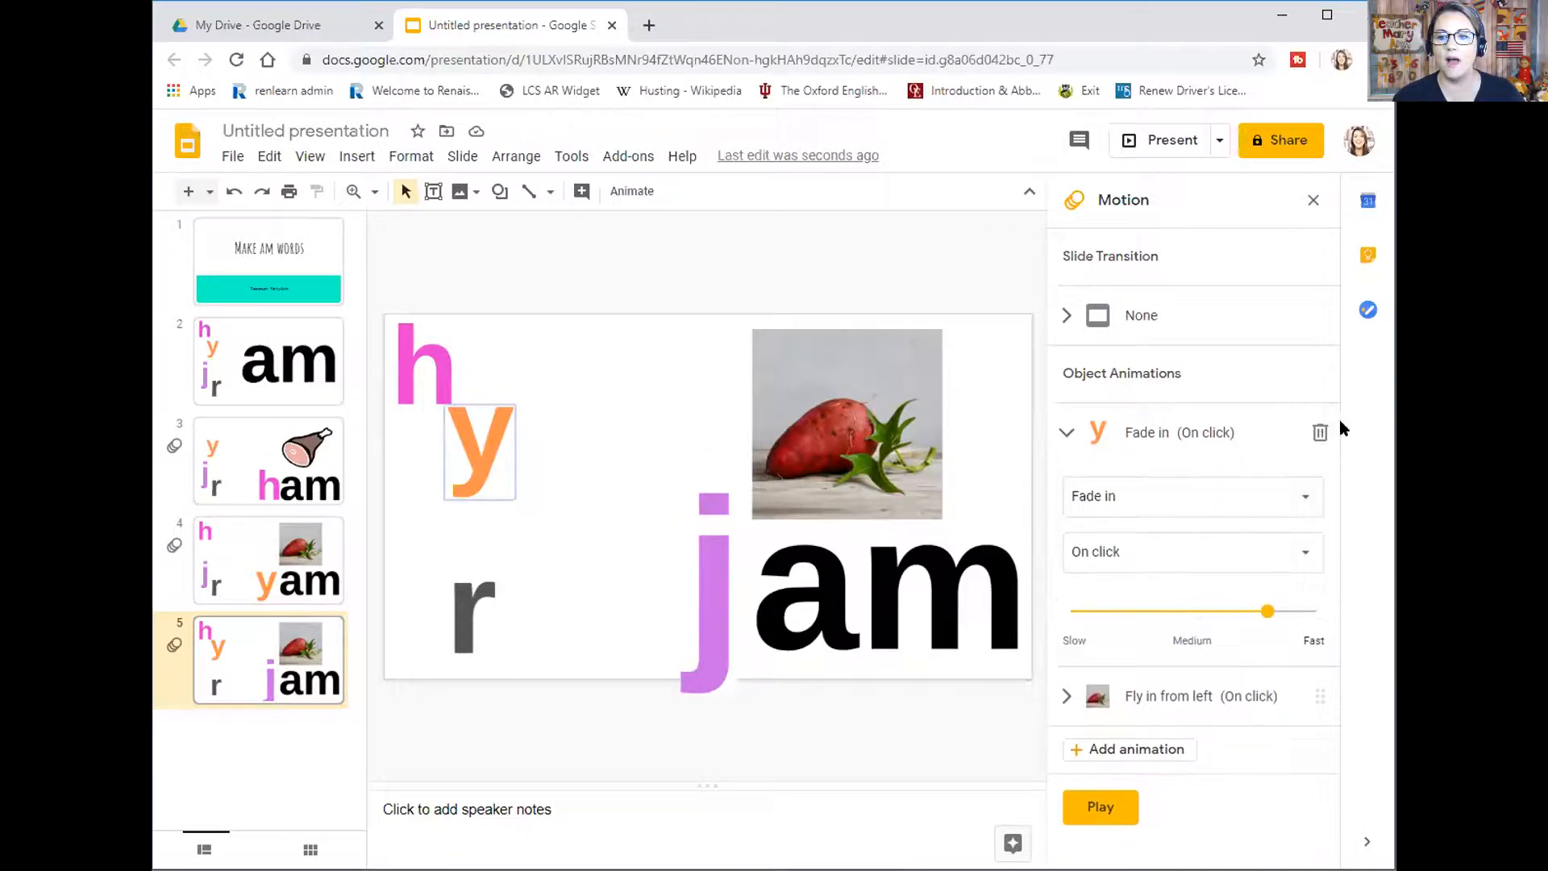
{"action": "left_click", "coordinate": [1321, 432]}
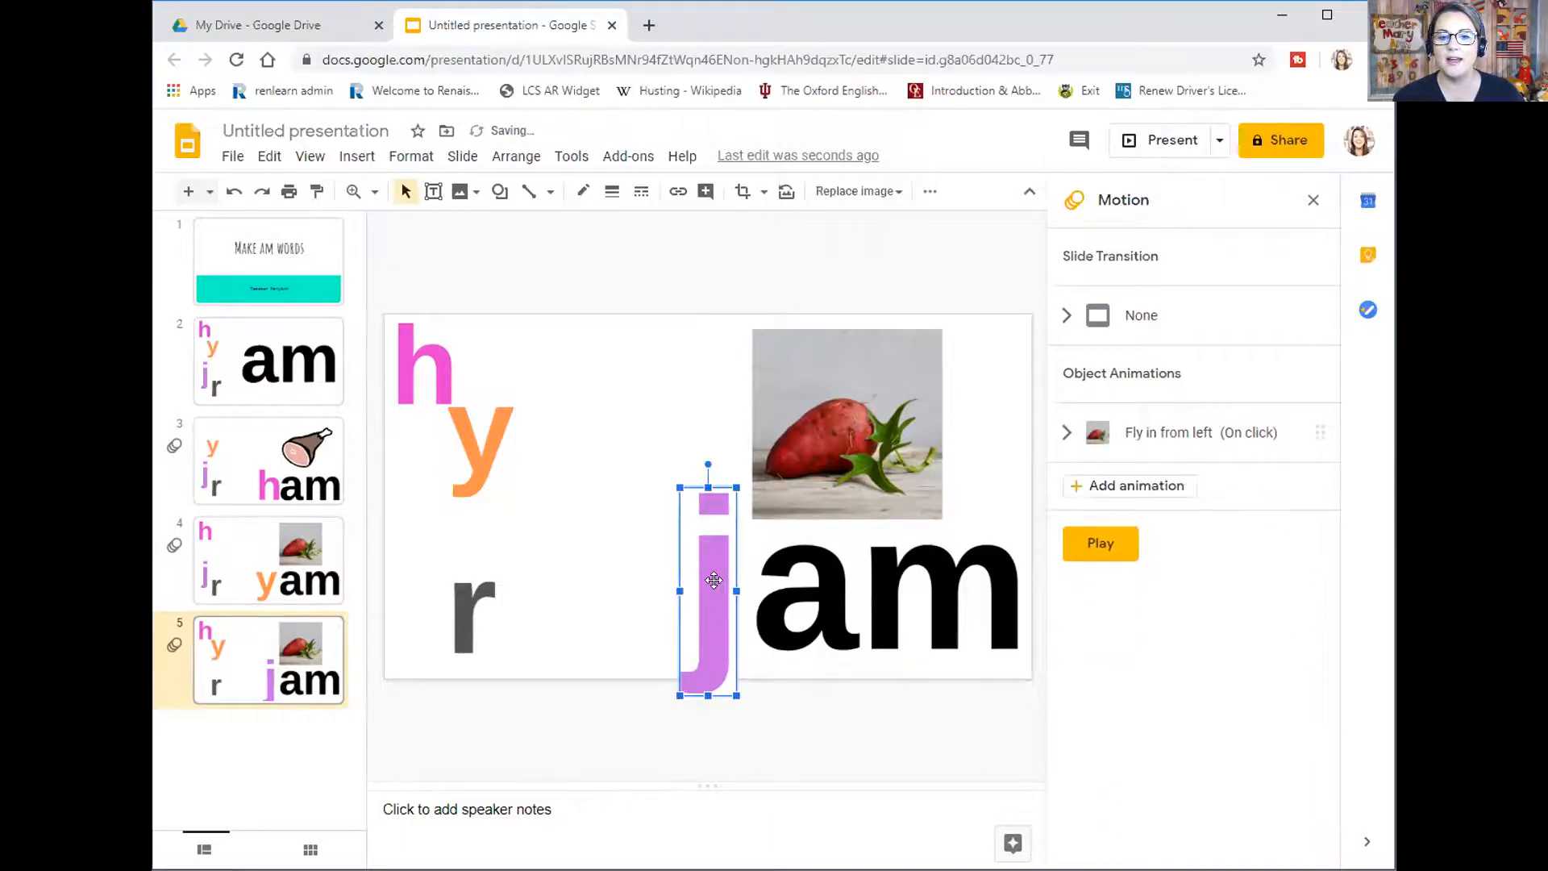
{"action": "left_click", "coordinate": [1129, 485]}
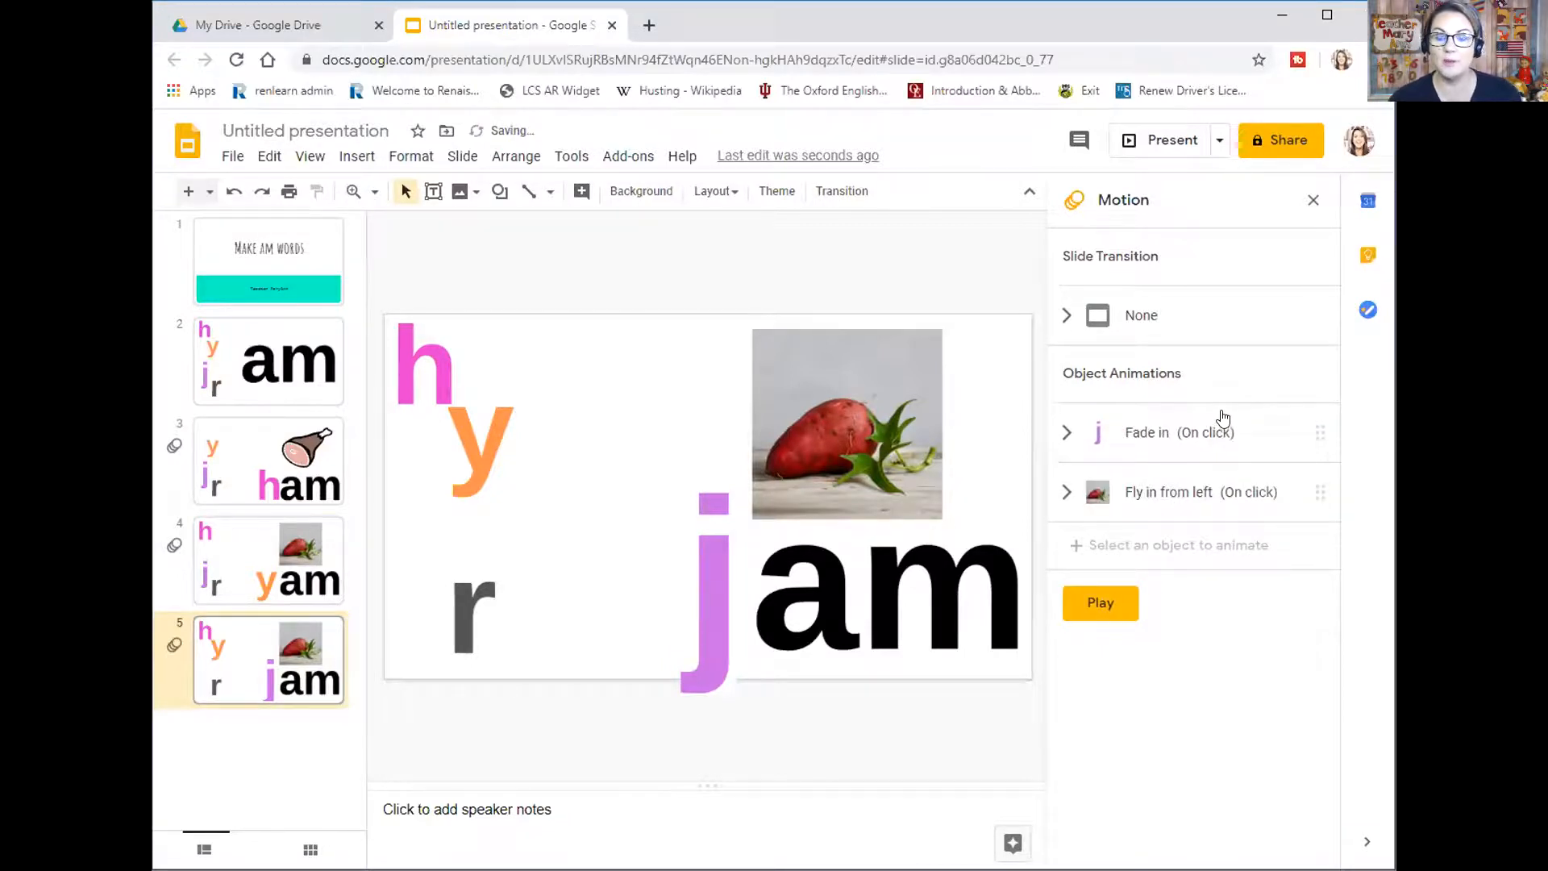
Swap in a jam jar photo, position it higher, then delete it from the jam slide
{"action": "left_click", "coordinate": [847, 423]}
{"action": "type", "text": "jam"}
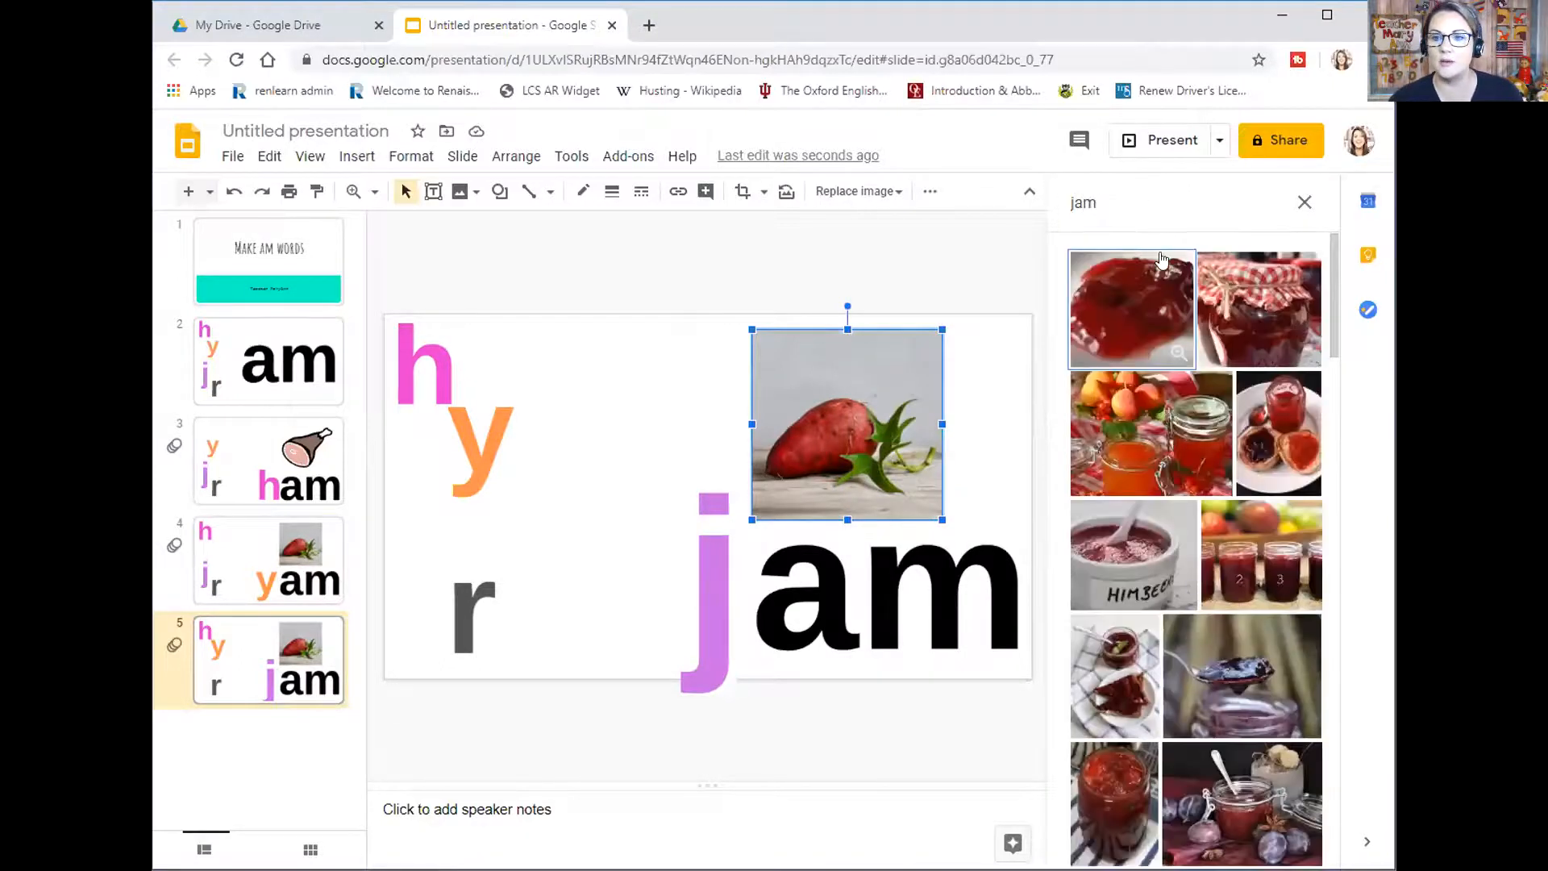
{"action": "scroll", "scroll_direction": "down", "scroll_amount": 3}
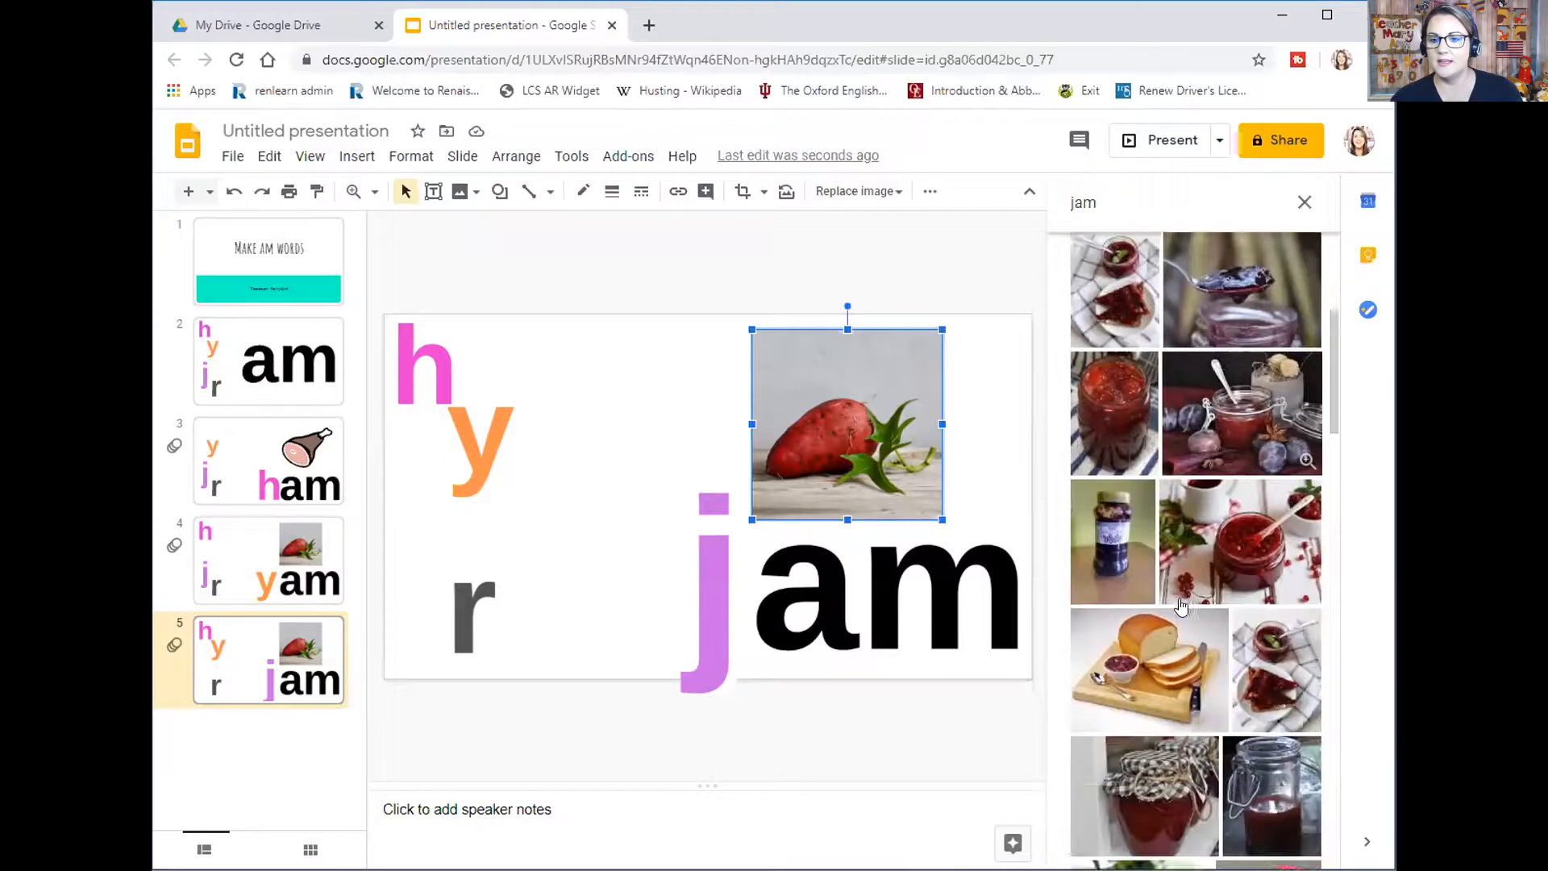
{"action": "scroll", "scroll_direction": "down", "scroll_amount": 3}
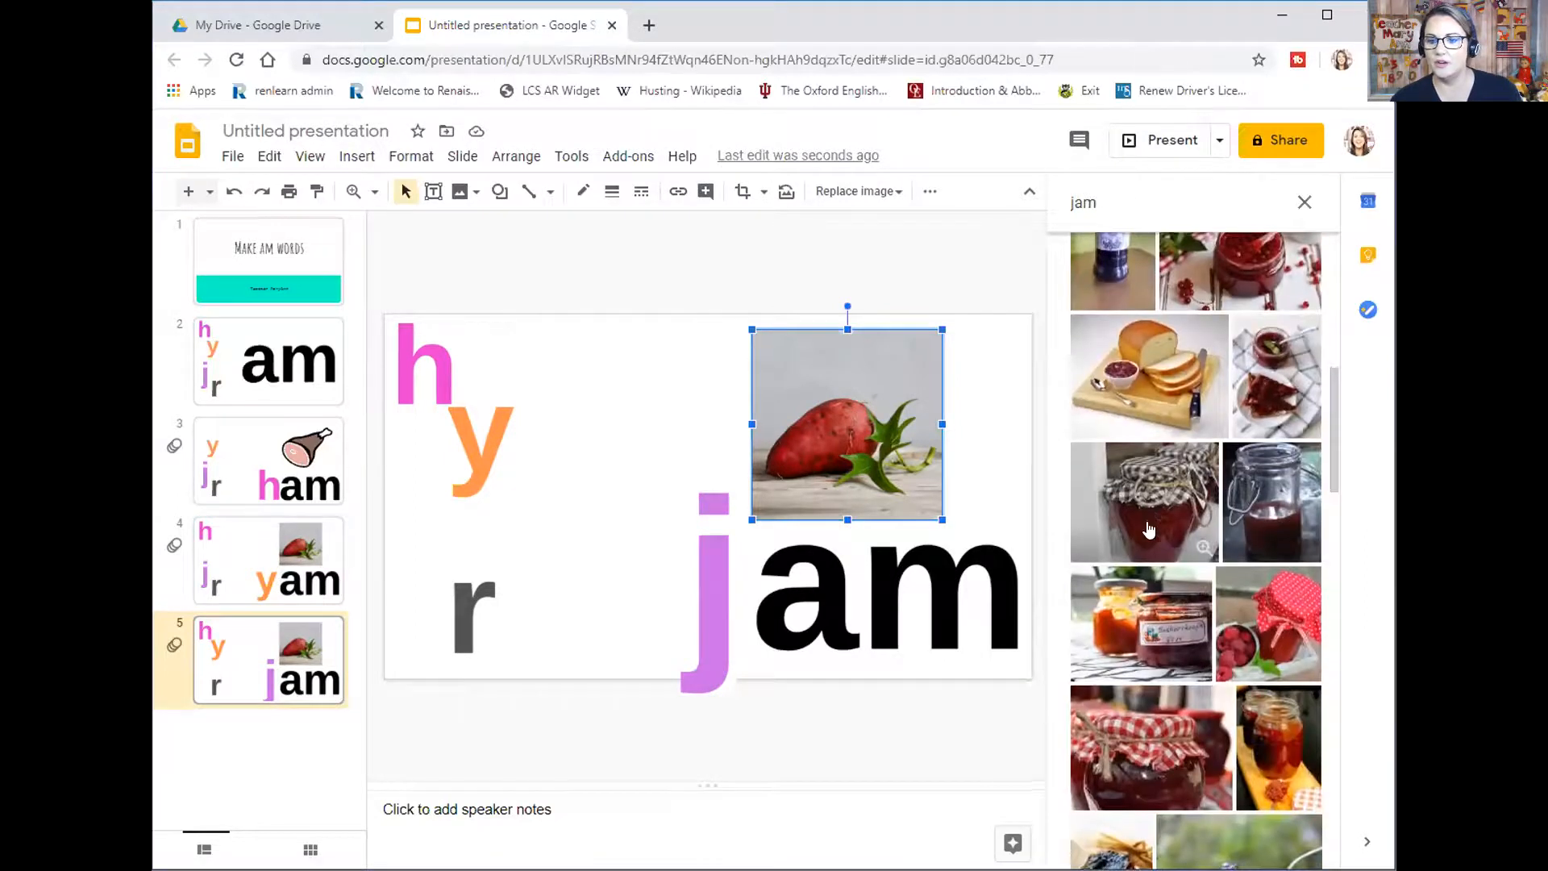
{"action": "scroll", "scroll_direction": "down", "scroll_amount": 3}
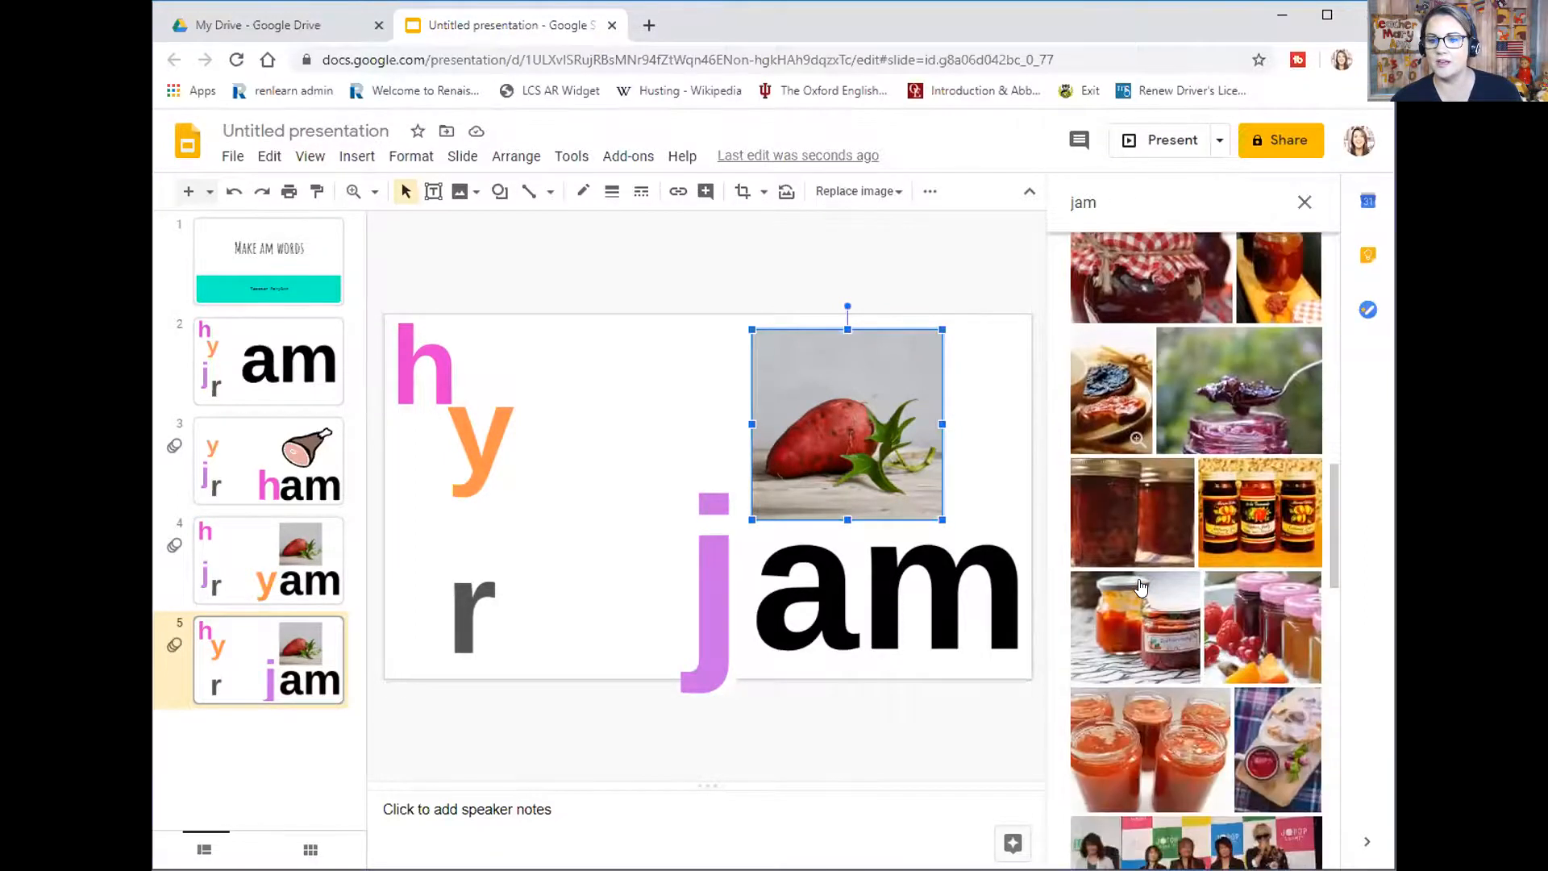
{"action": "scroll", "scroll_direction": "down", "scroll_amount": 3}
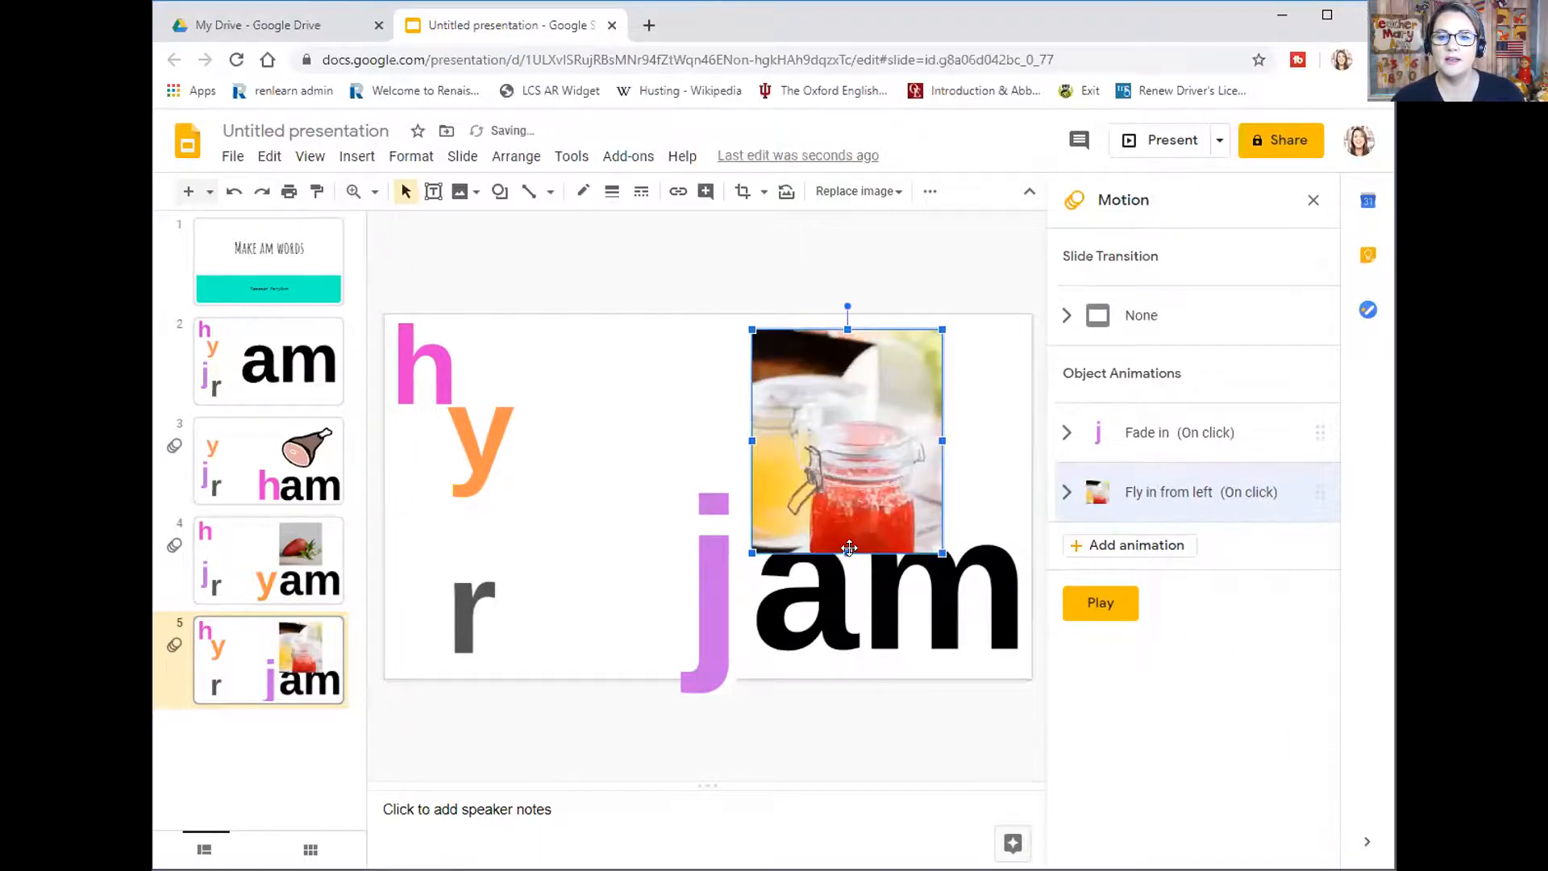
{"action": "left_click_drag", "start_coordinate": [846, 442], "coordinate": [841, 406]}
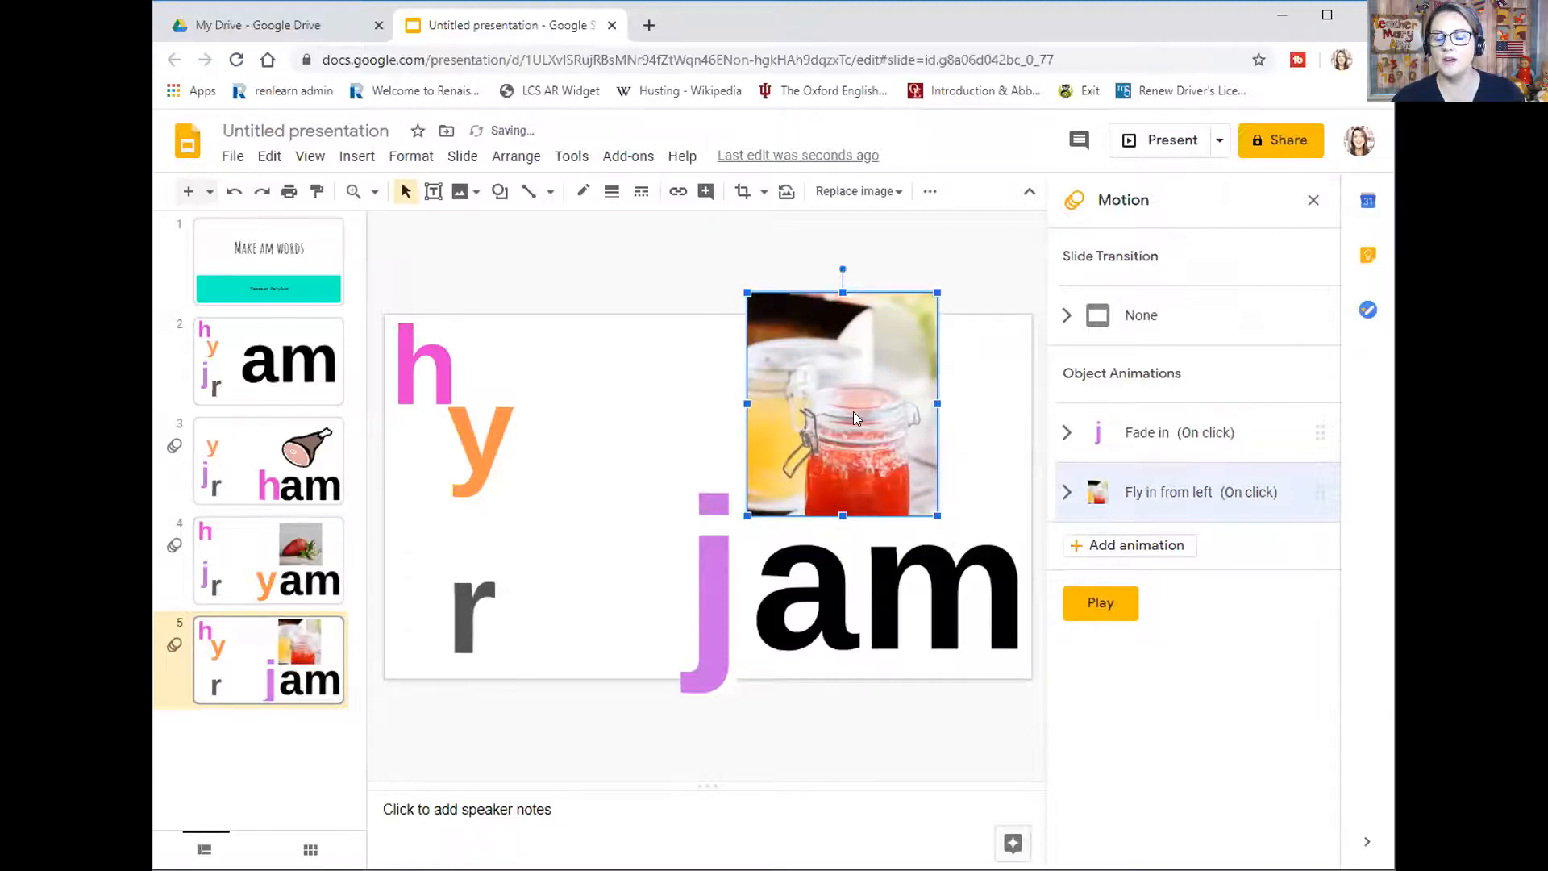
{"action": "right_click", "coordinate": [842, 414]}
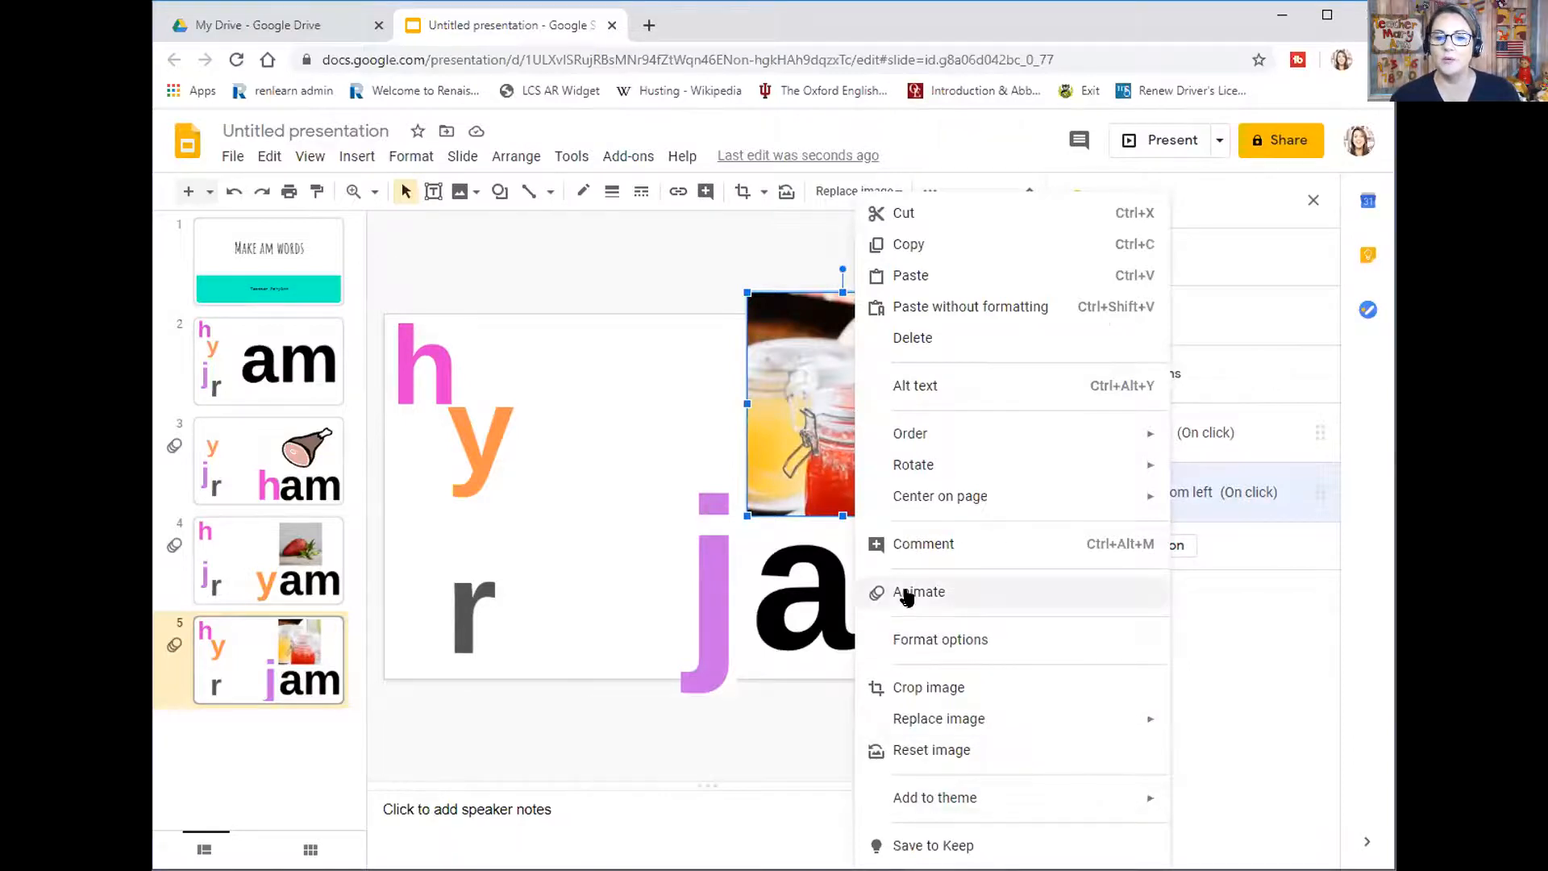
{"action": "left_click", "coordinate": [918, 592]}
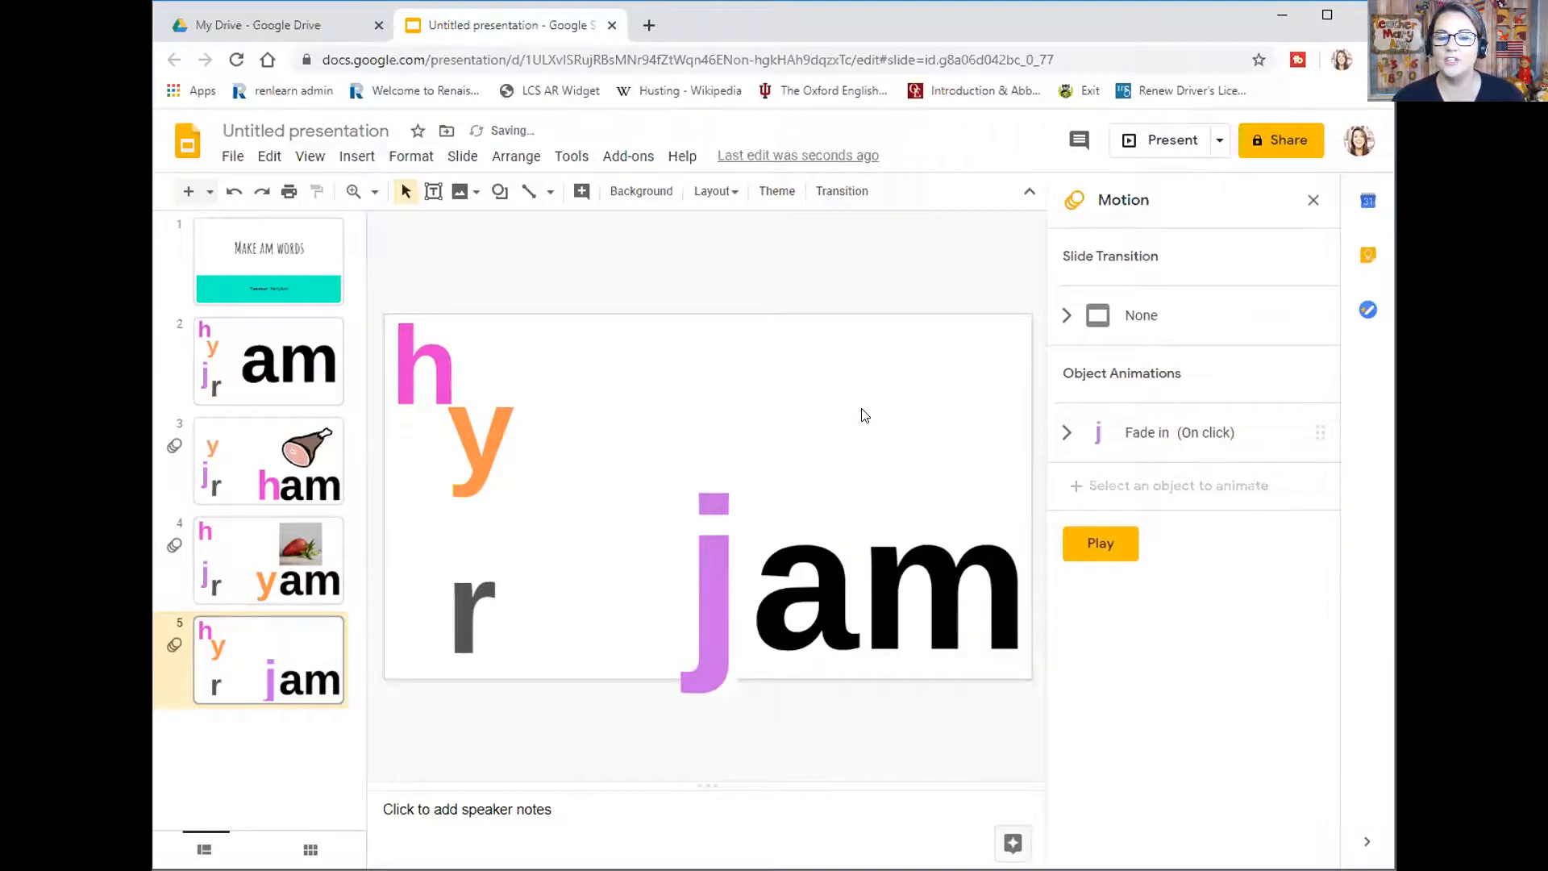
Insert a web-searched jam jar image above 'jam' on the jam slide
{"action": "left_click", "coordinate": [460, 190]}
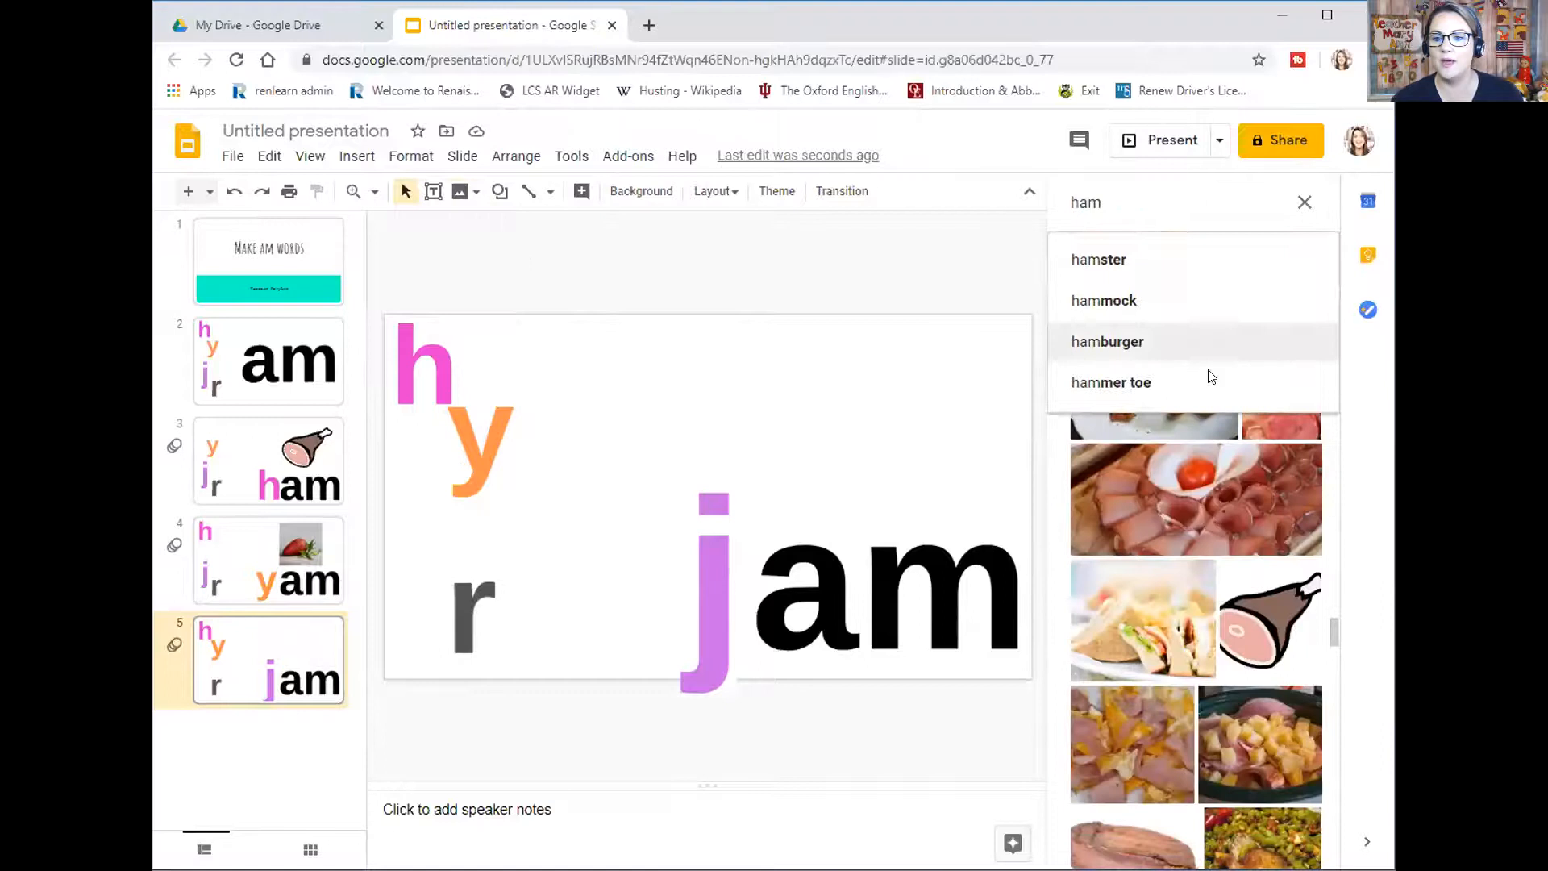
{"action": "type", "text": "jam"}
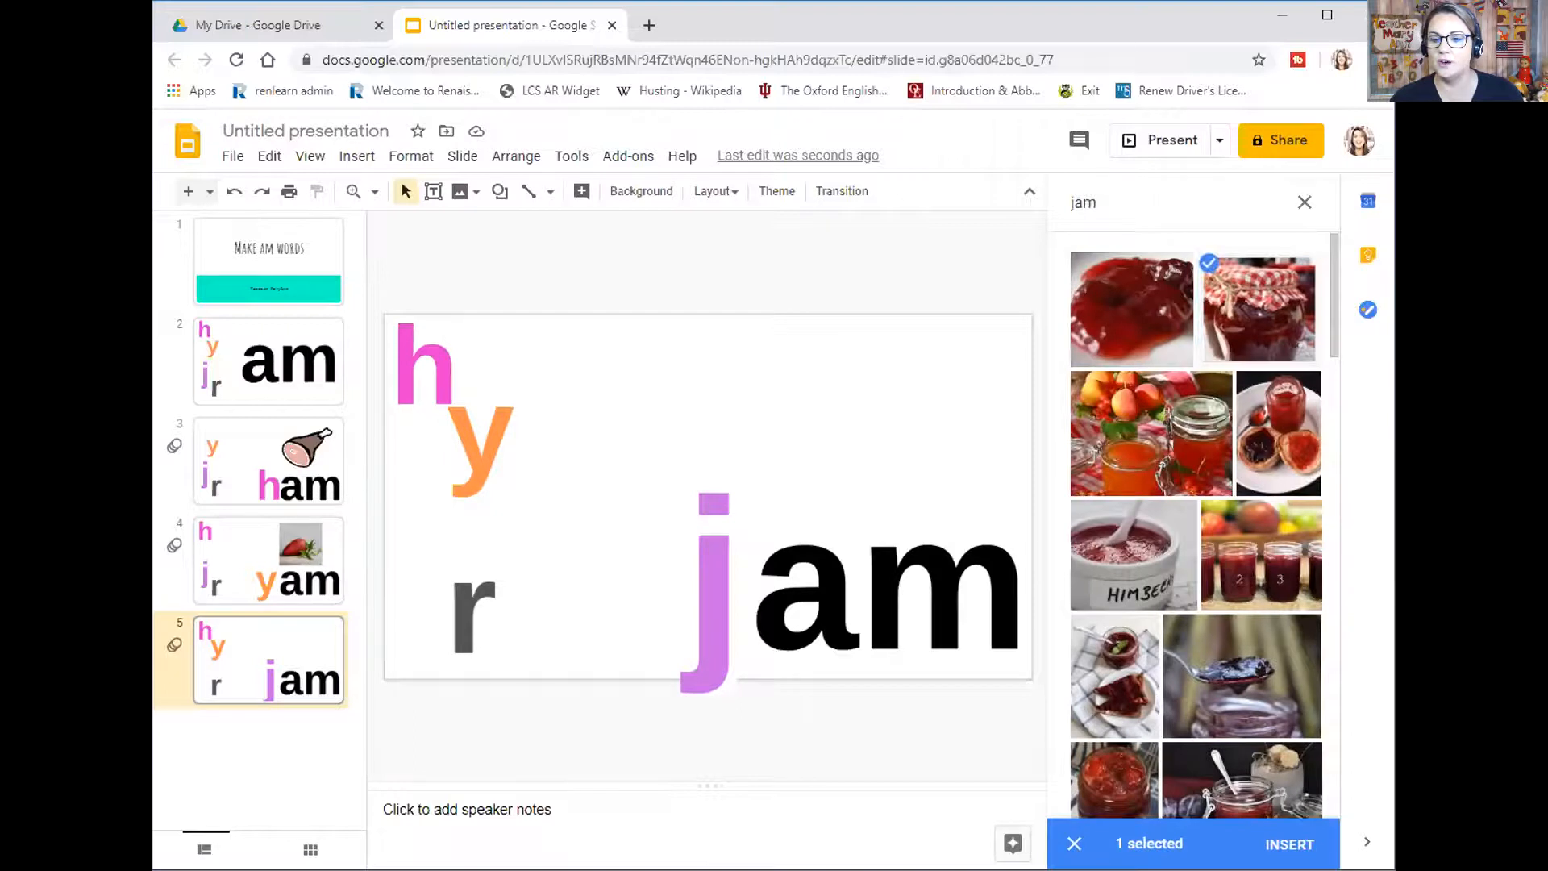
{"action": "left_click", "coordinate": [1289, 844]}
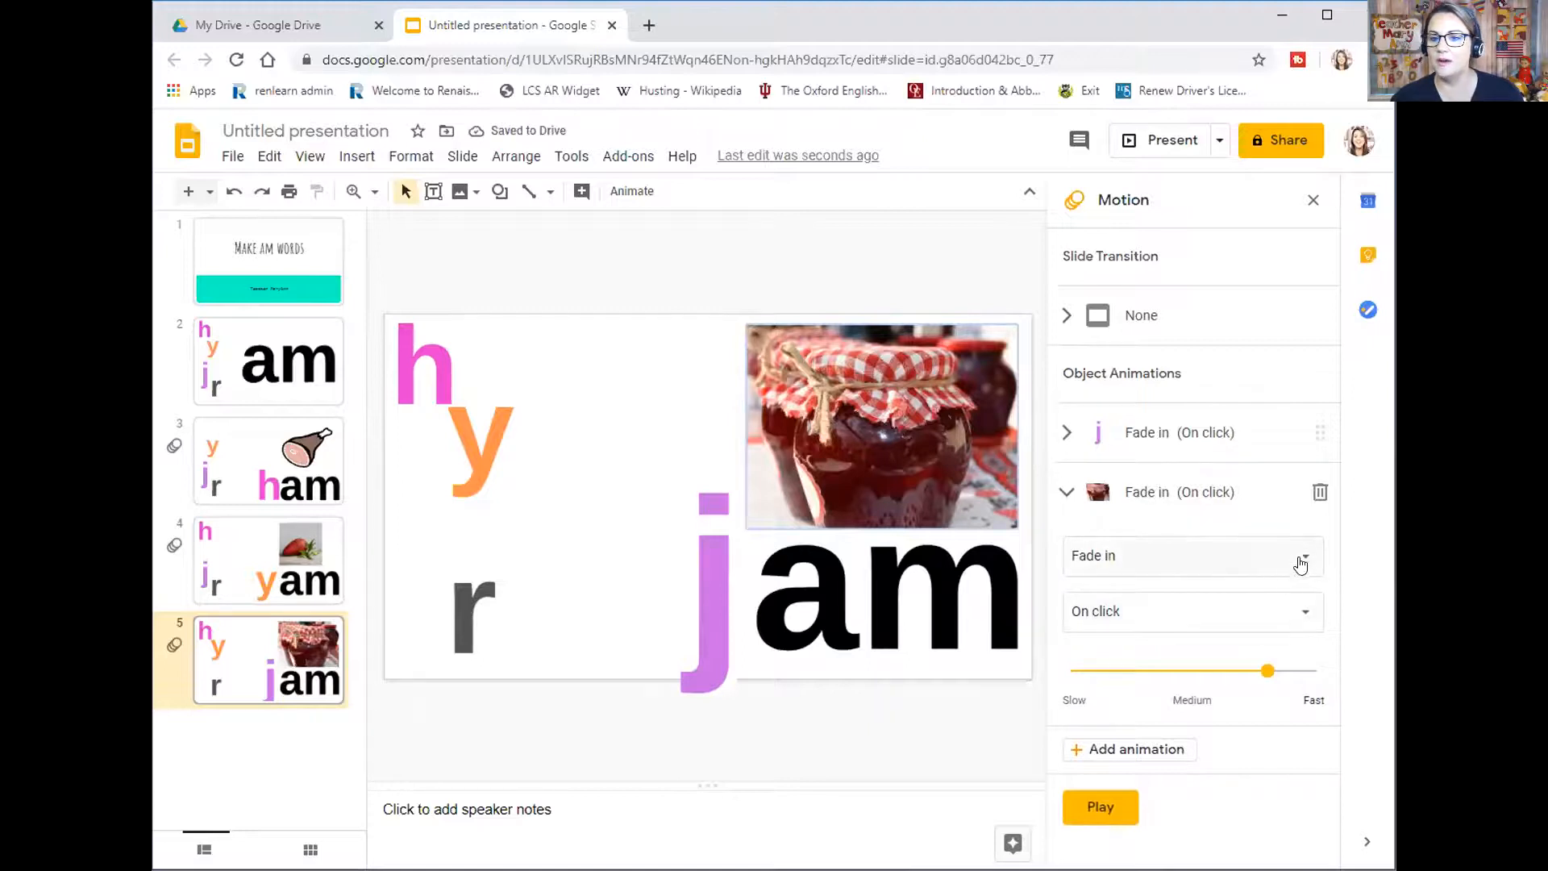
Set the jam picture to Fly in from left and preview the slide's animations
{"action": "left_click", "coordinate": [1192, 555]}
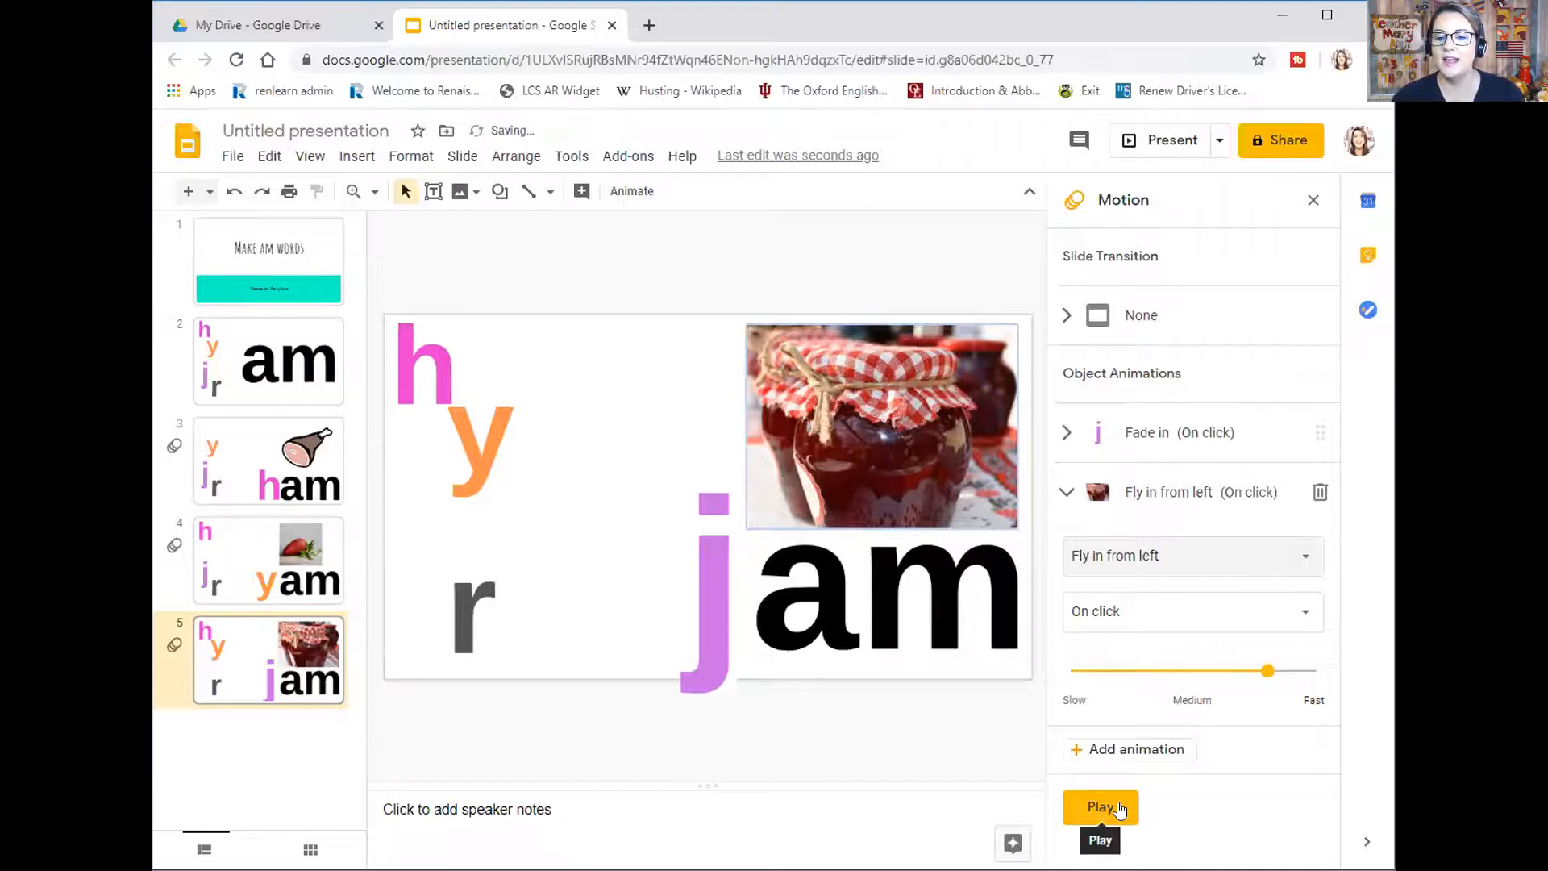
{"action": "left_click", "coordinate": [1100, 806]}
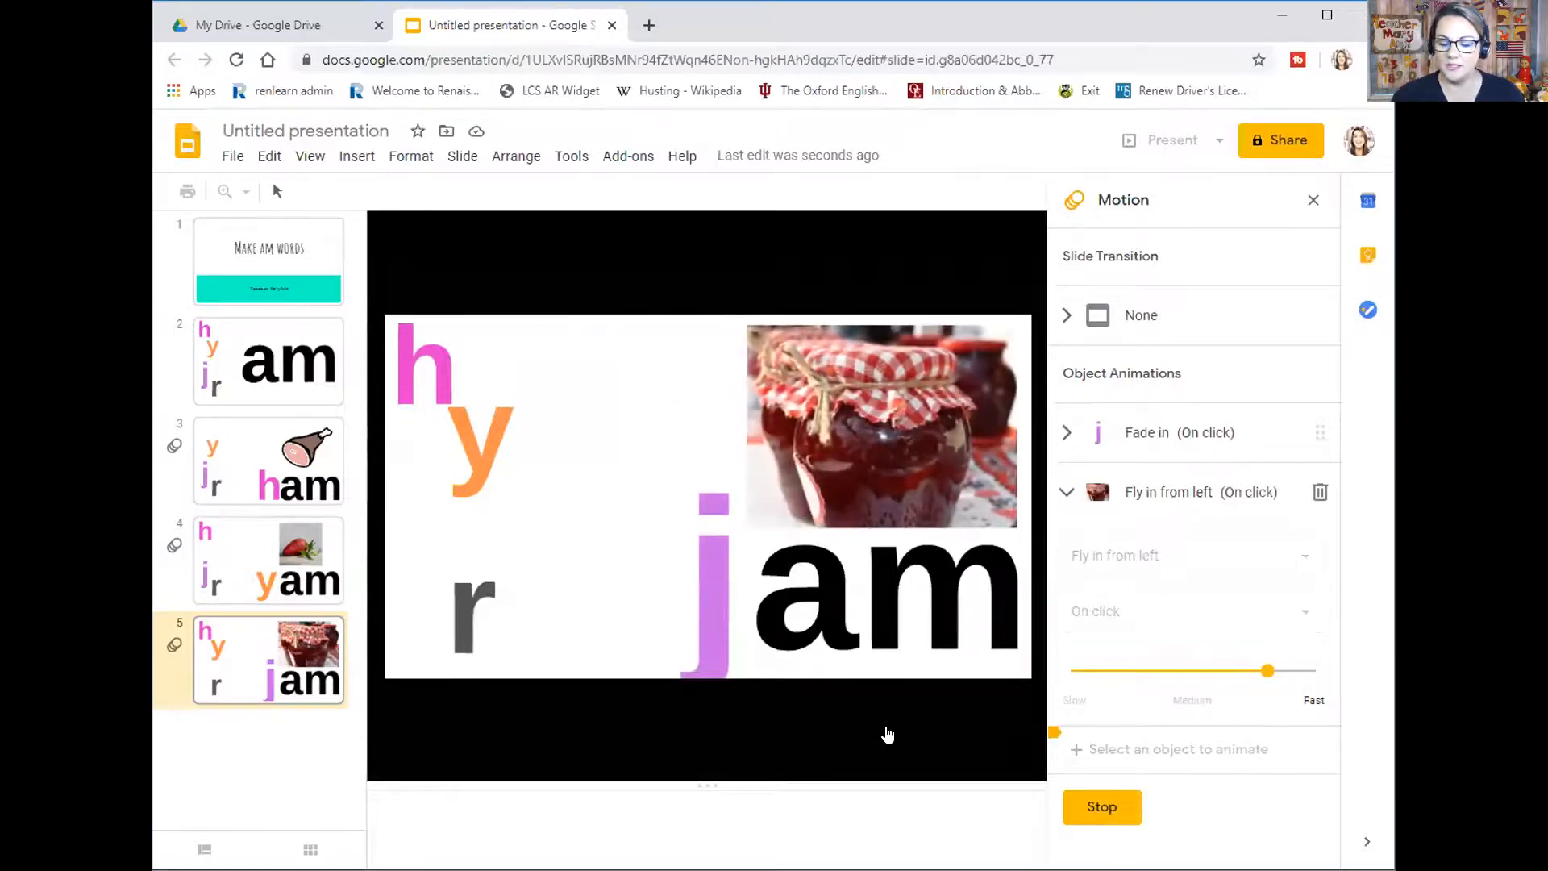
{"action": "left_click", "coordinate": [1101, 807]}
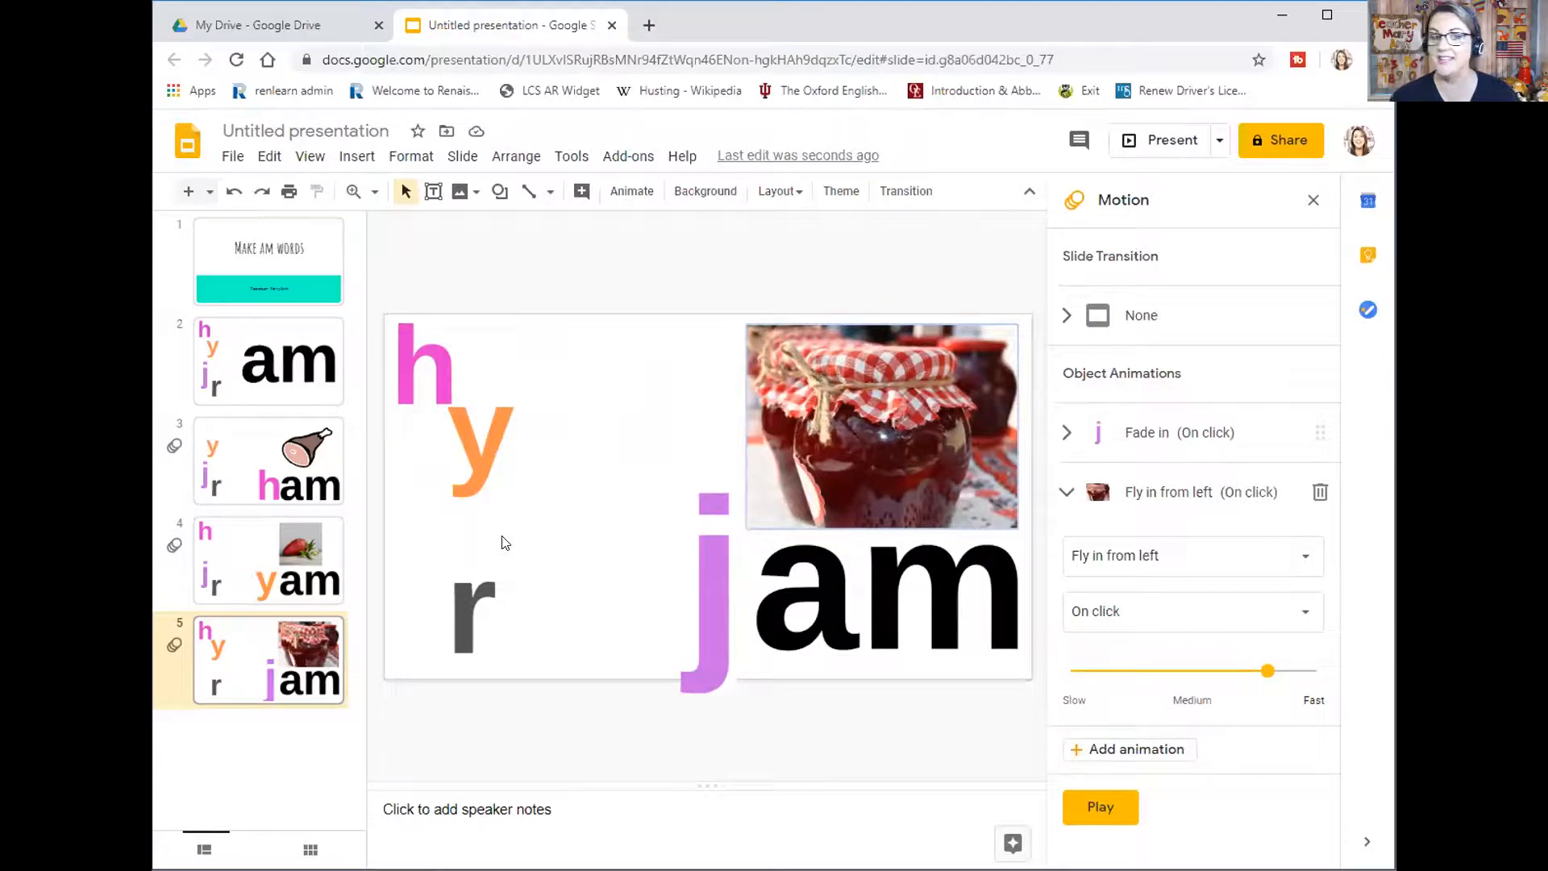
{"action": "mouse_move", "coordinate": [441, 386]}
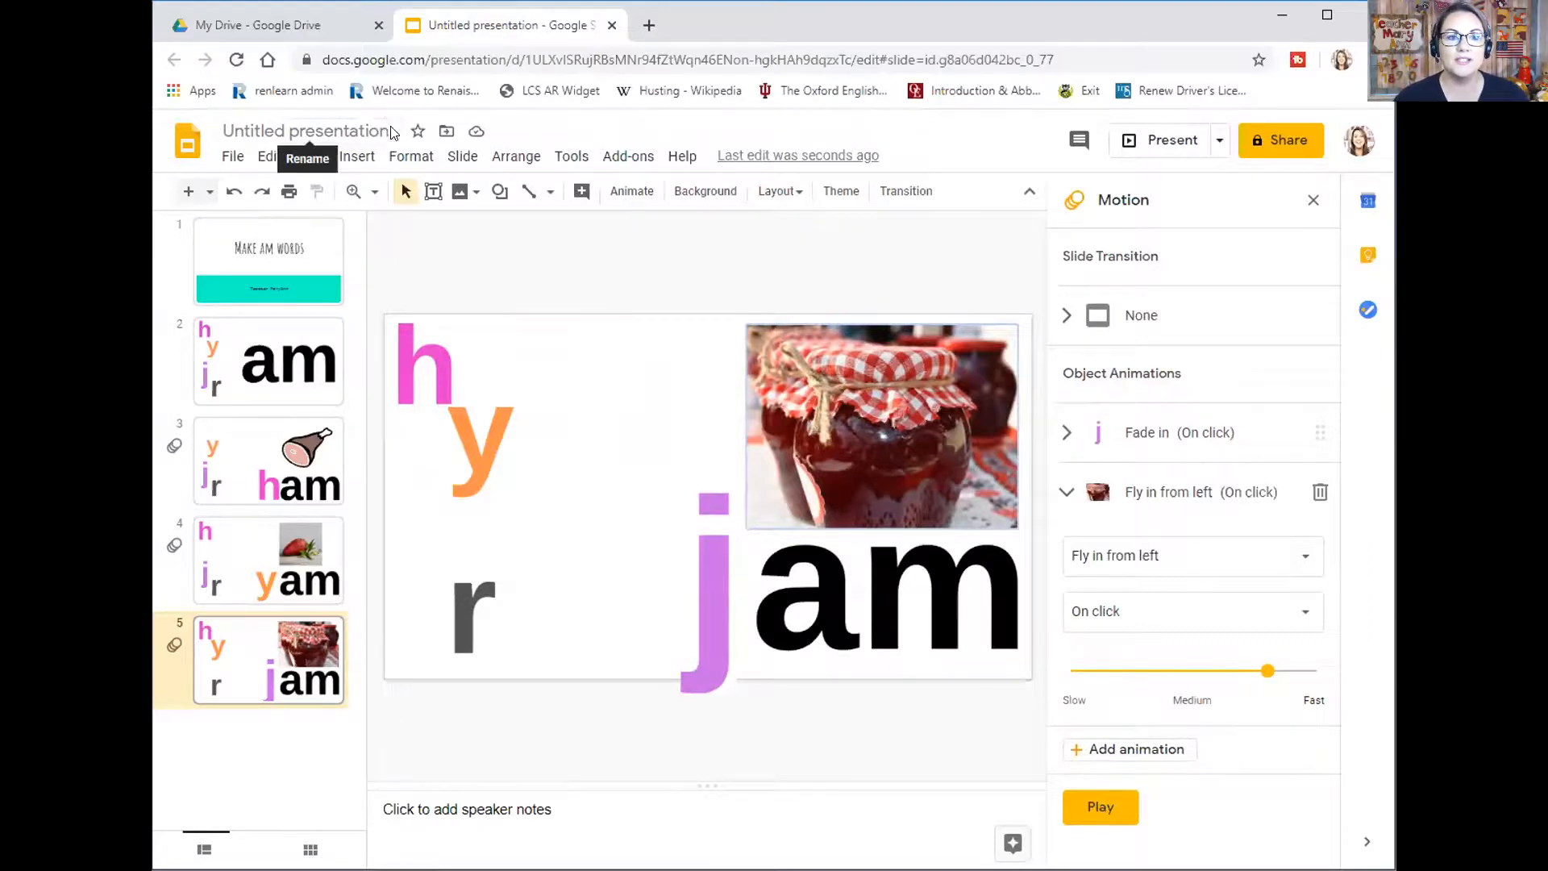
Rename the presentation to 'YouTube am words'
{"action": "left_click", "coordinate": [308, 129]}
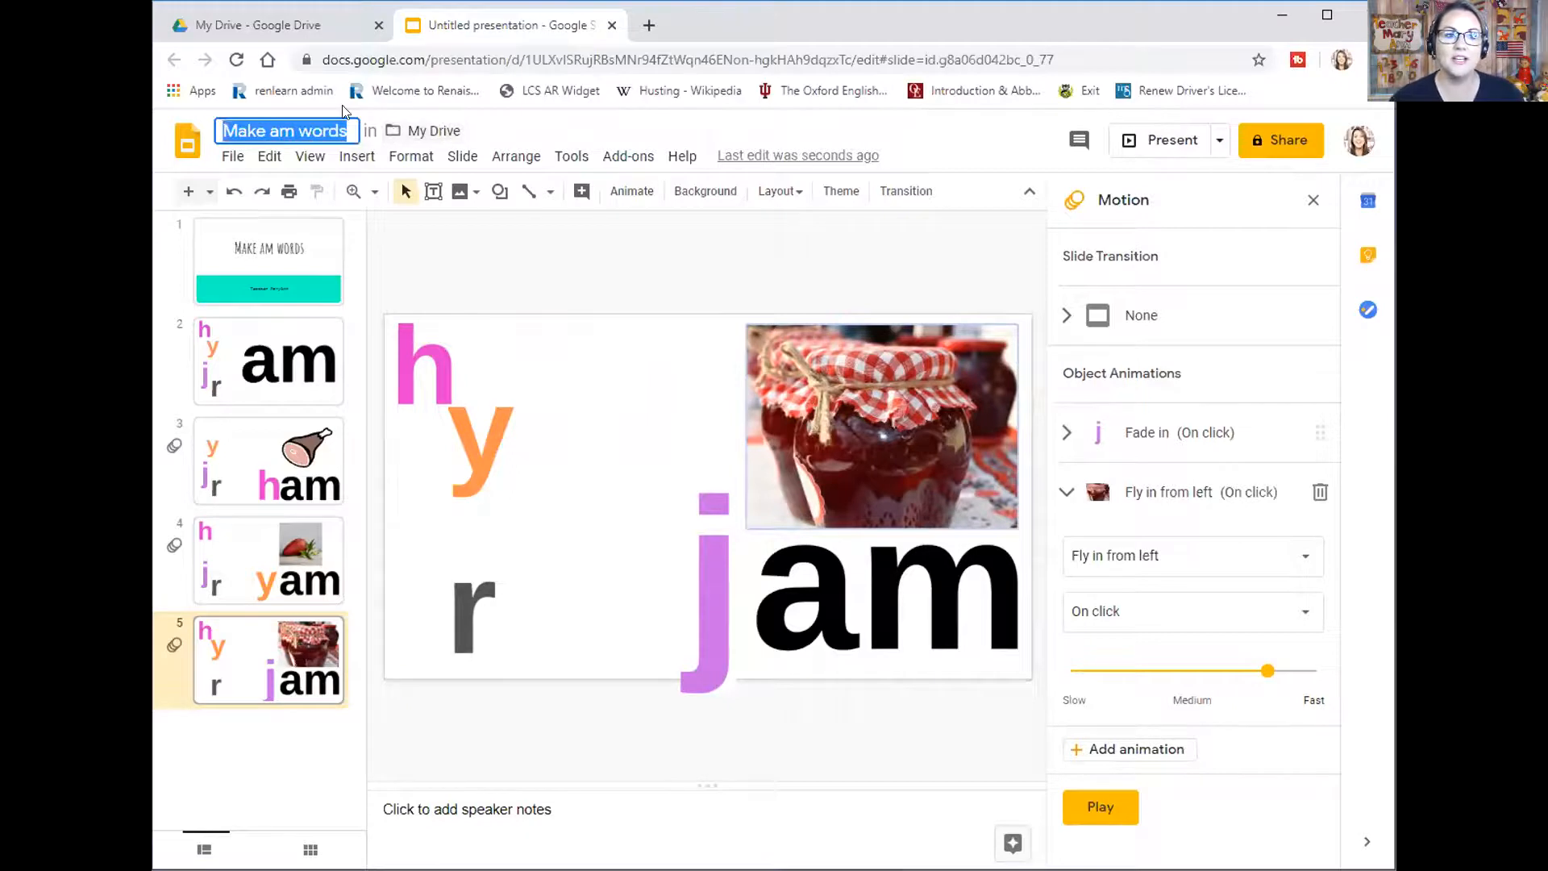
{"action": "type", "text": "pra"}
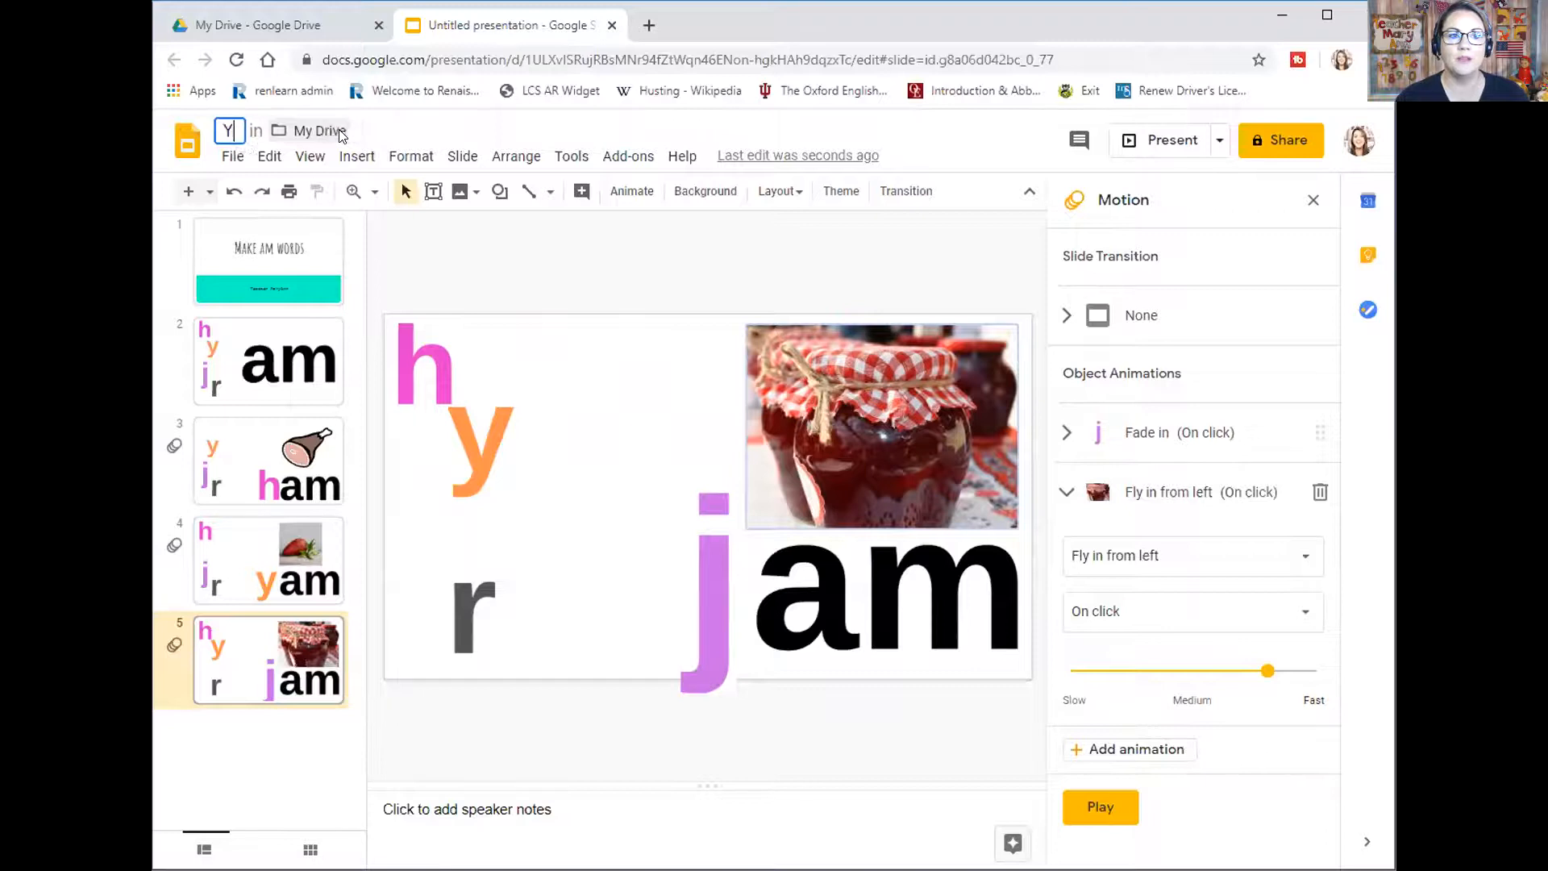
{"action": "type", "text": "YouTube am words"}
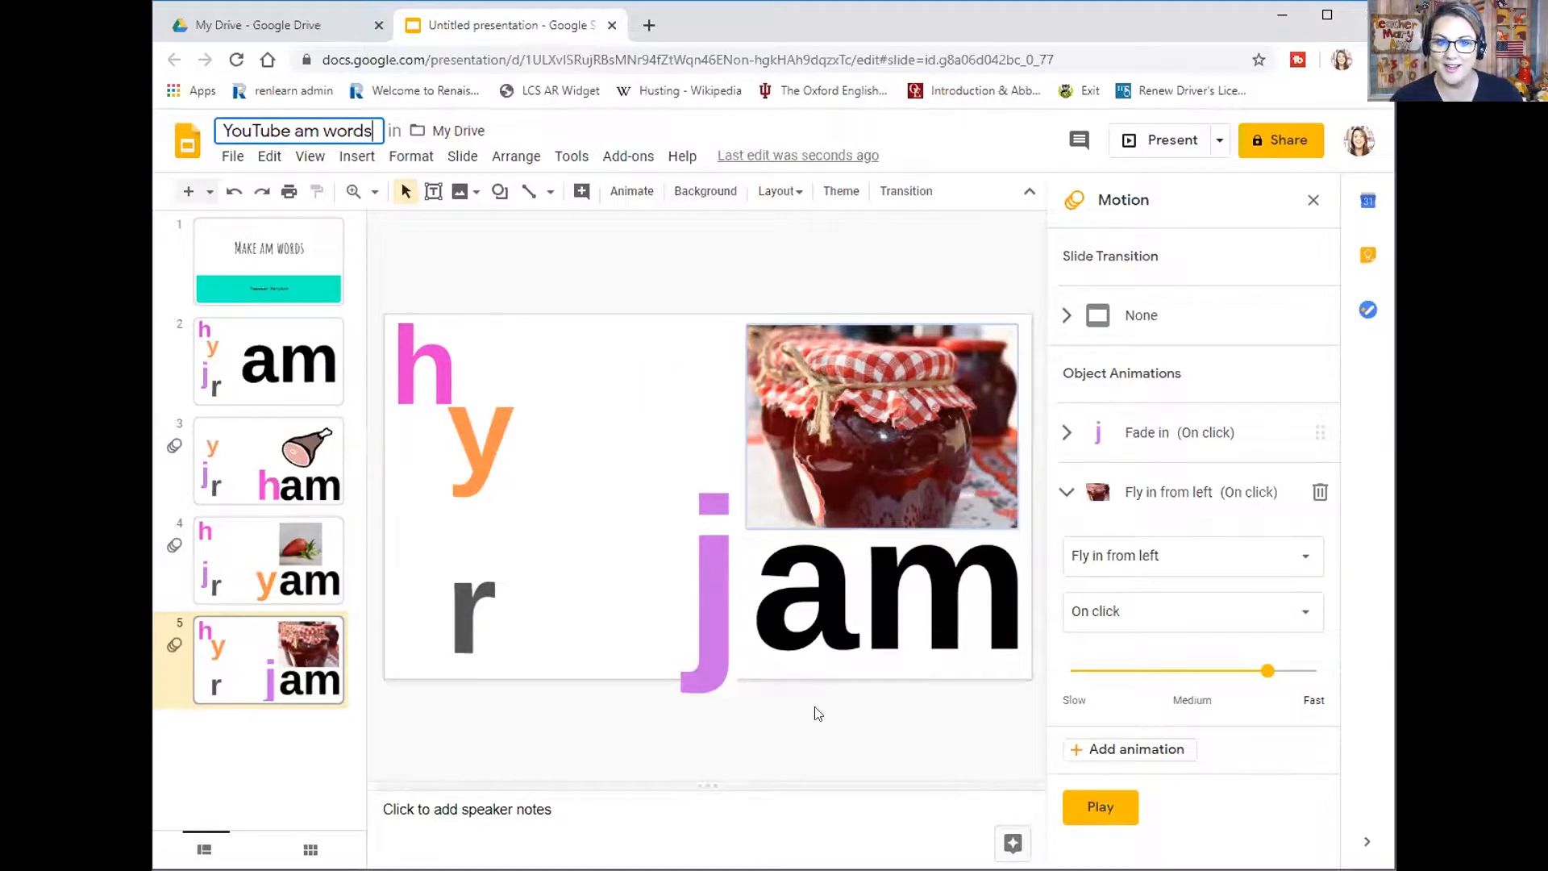
{"action": "left_click", "coordinate": [511, 279]}
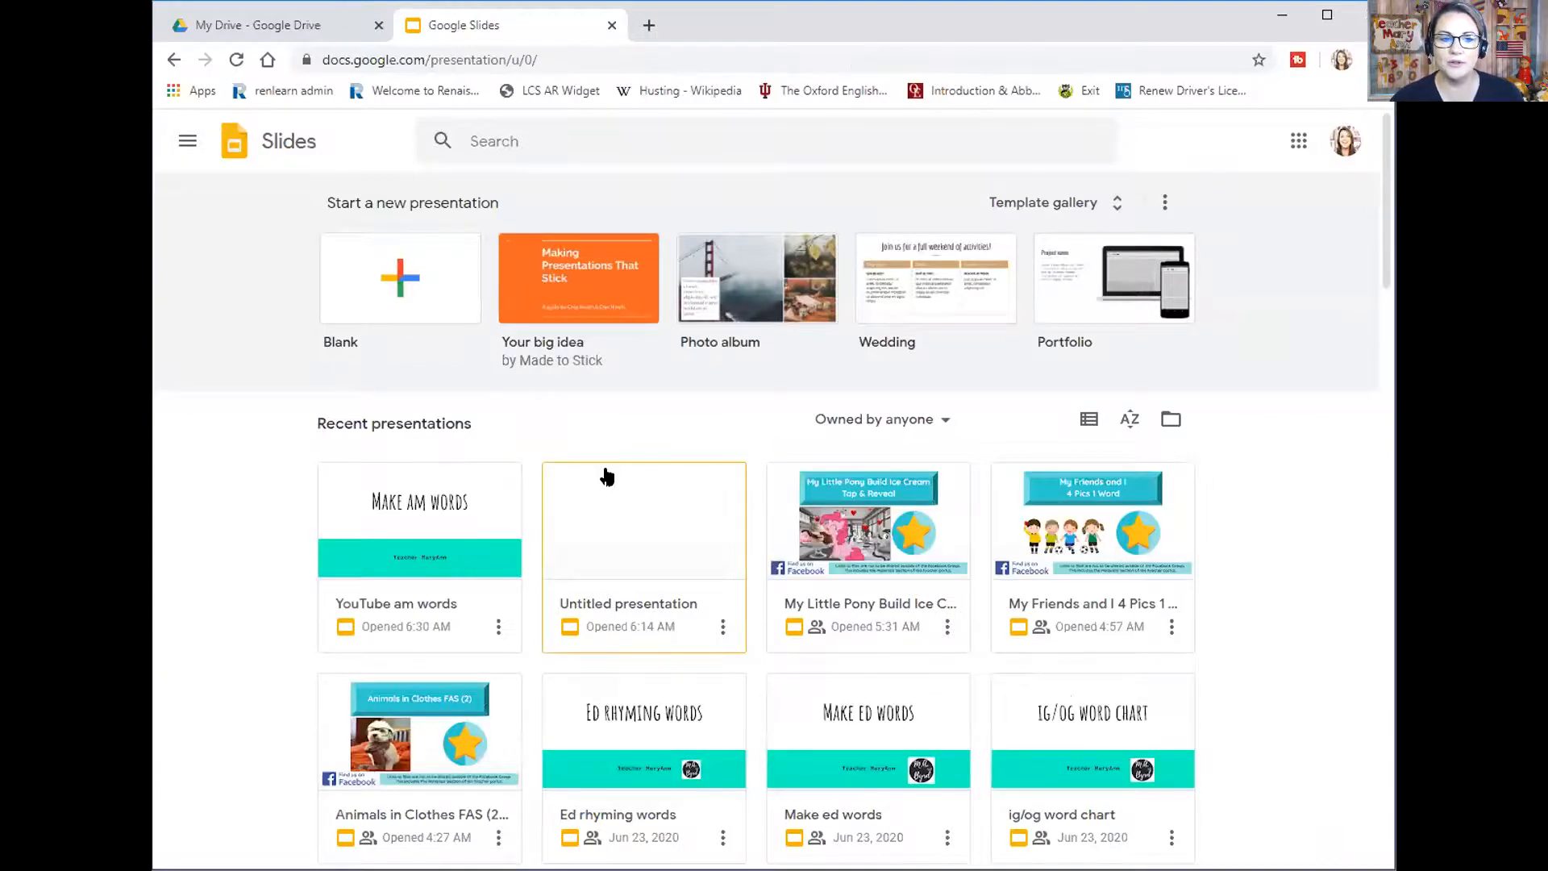
Open the 'Ed rhyming words' presentation from the recent list
{"action": "scroll", "scroll_direction": "down", "scroll_amount": 3}
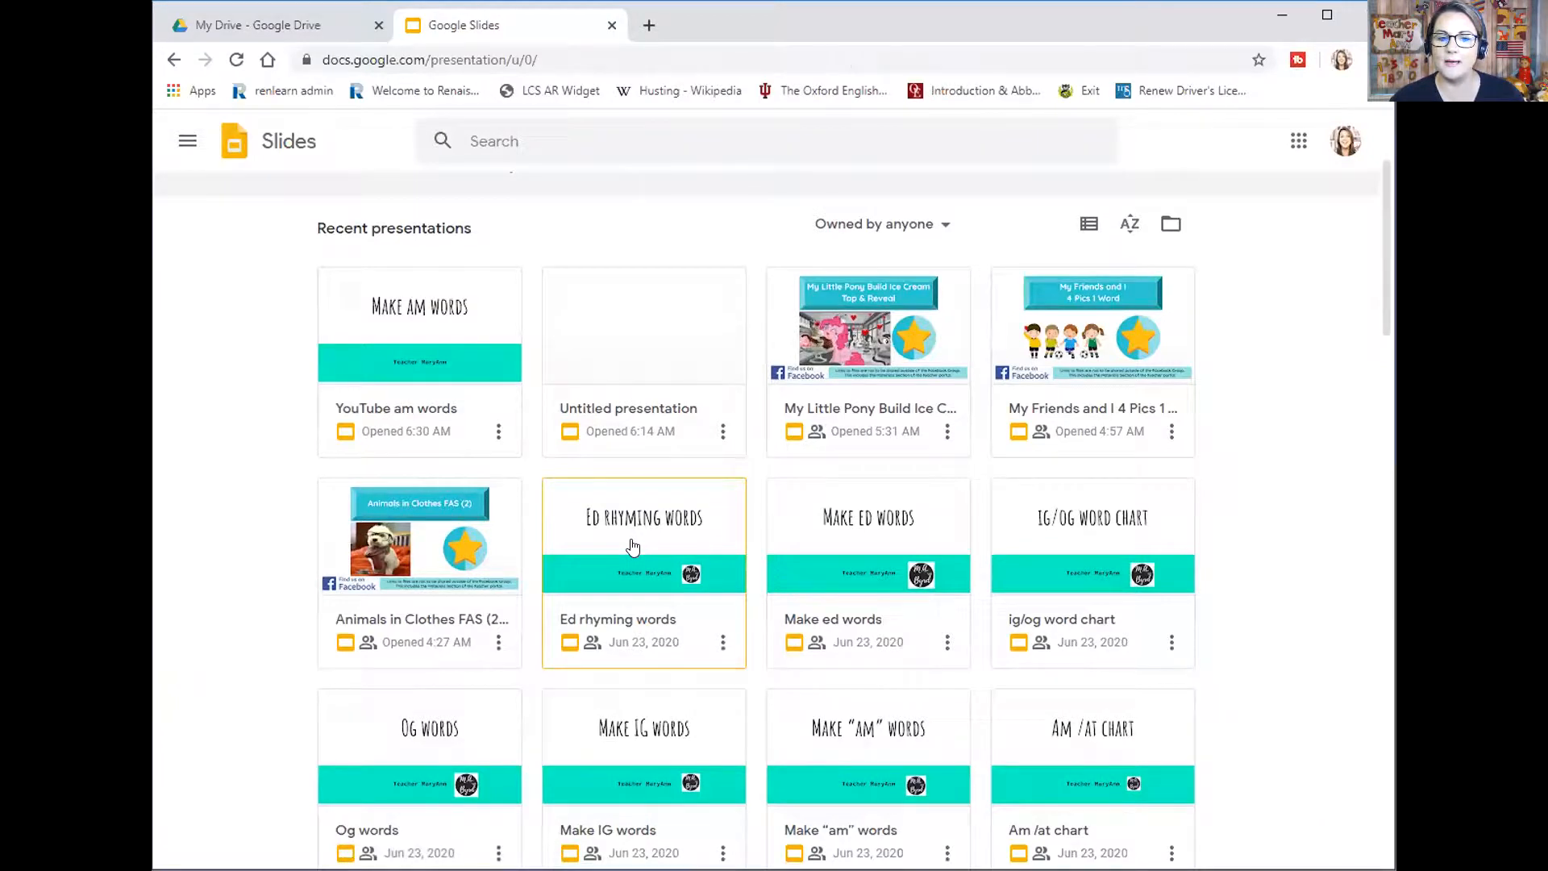
{"action": "double_click", "coordinate": [643, 533]}
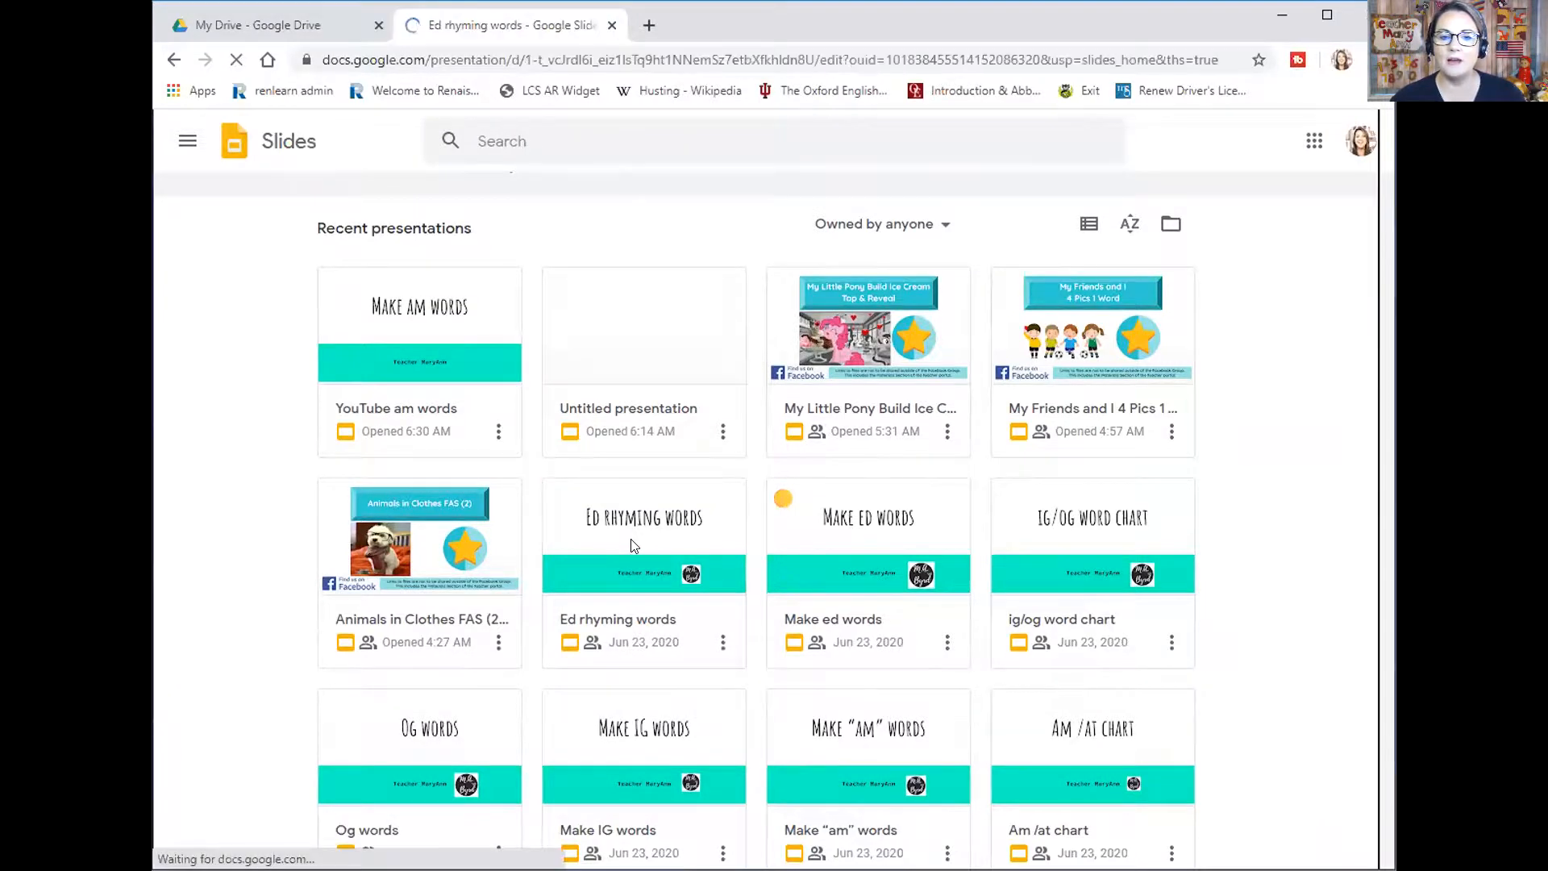
{"action": "left_click", "coordinate": [643, 516]}
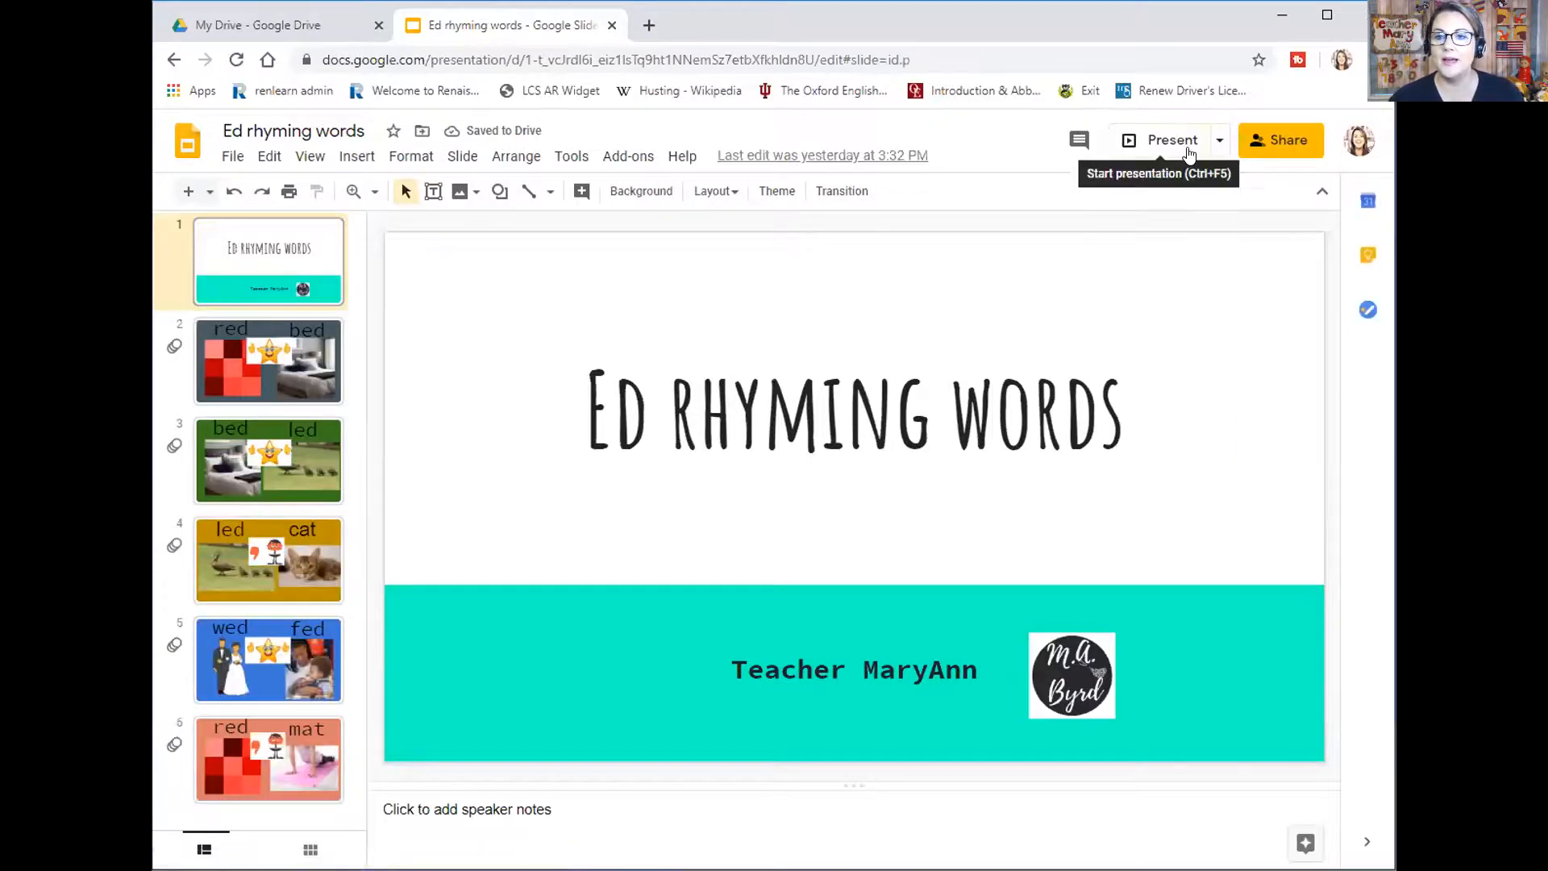
Present the Ed rhyming words slideshow, advance through it, then exit
{"action": "left_click", "coordinate": [1171, 139]}
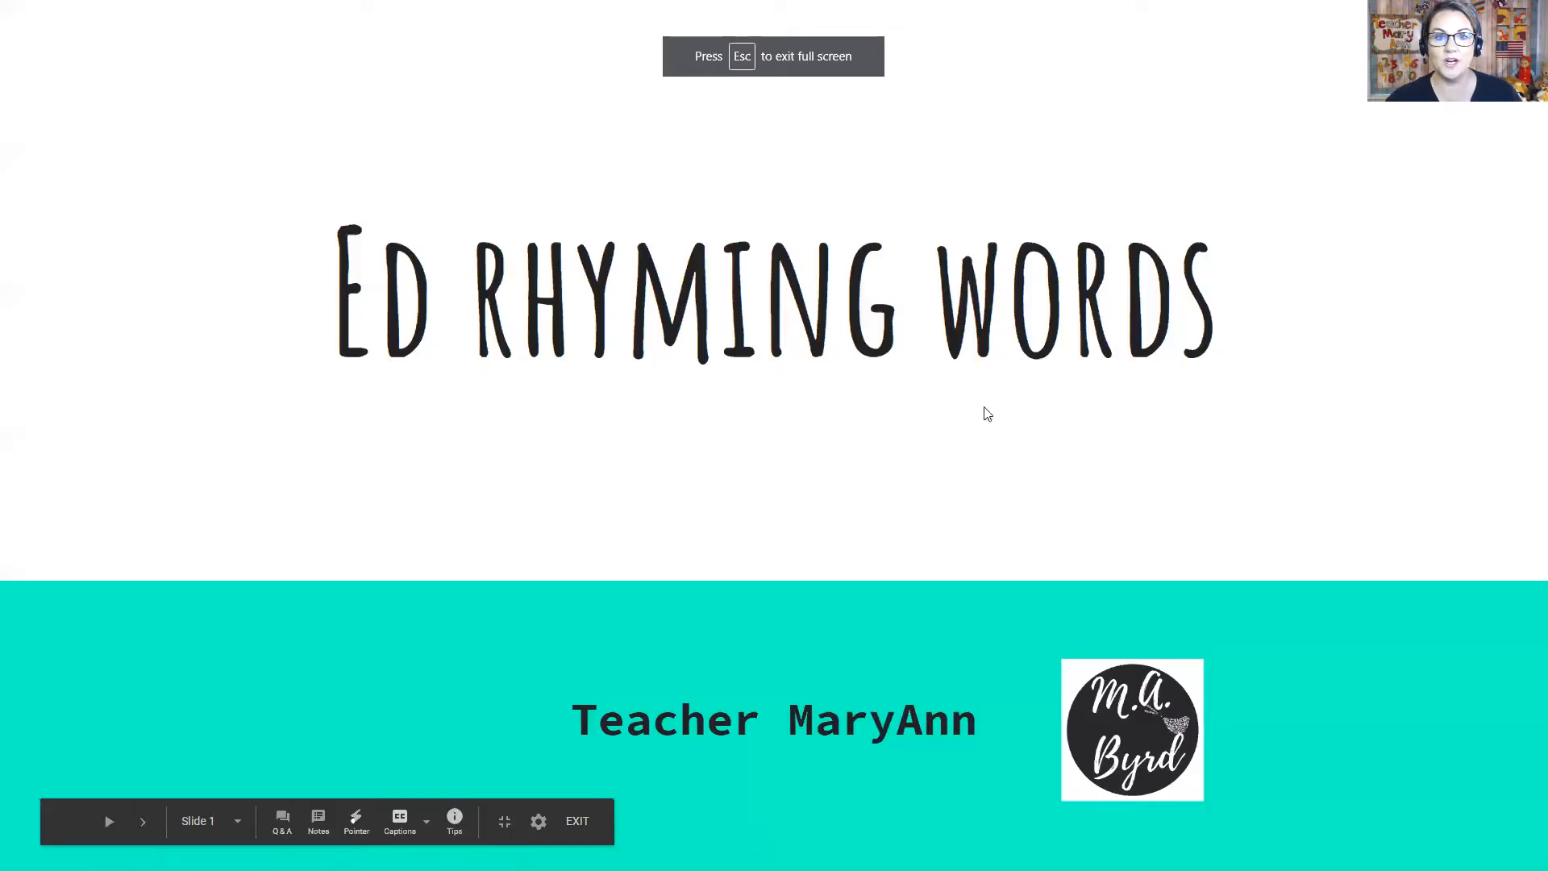
{"action": "left_click", "coordinate": [142, 821]}
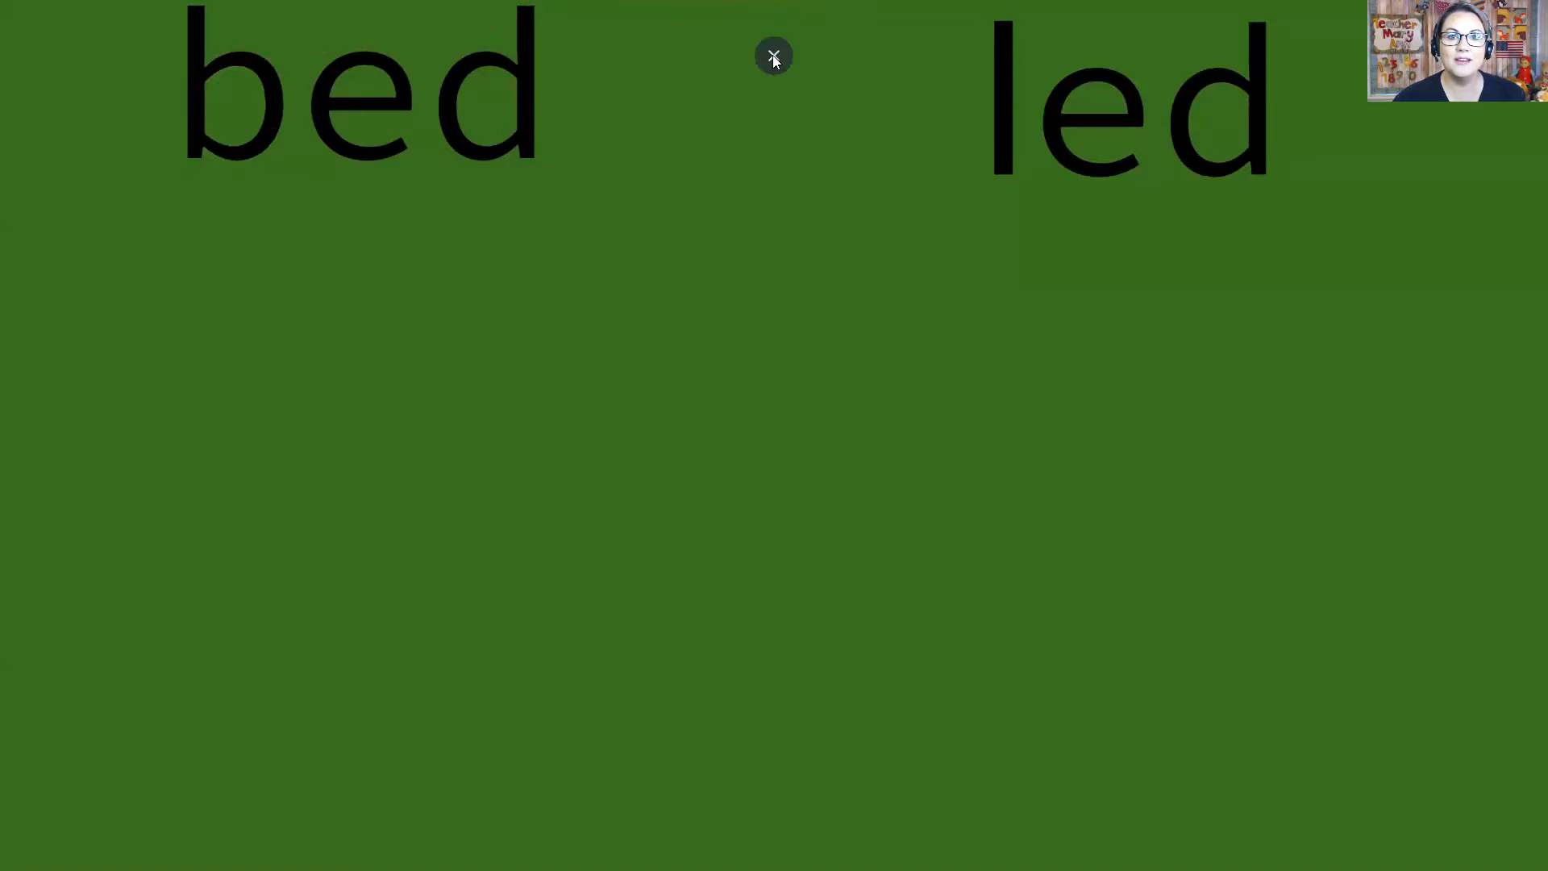
{"action": "left_click", "coordinate": [774, 56]}
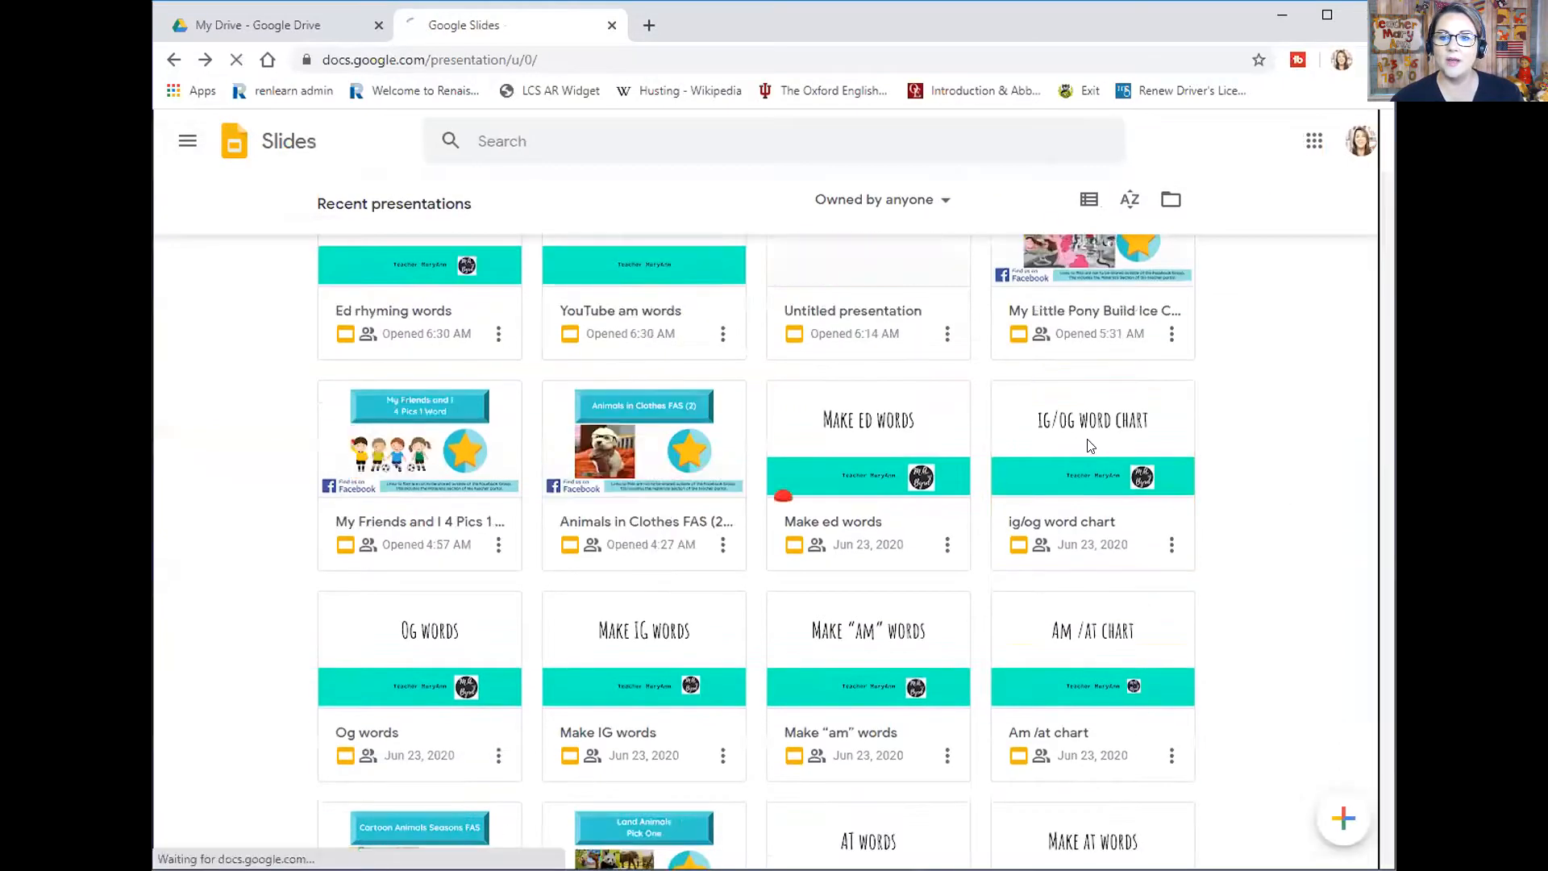
Open the 'ig/og word chart' deck, start its slideshow and exit to the chart slide
{"action": "double_click", "coordinate": [1092, 439]}
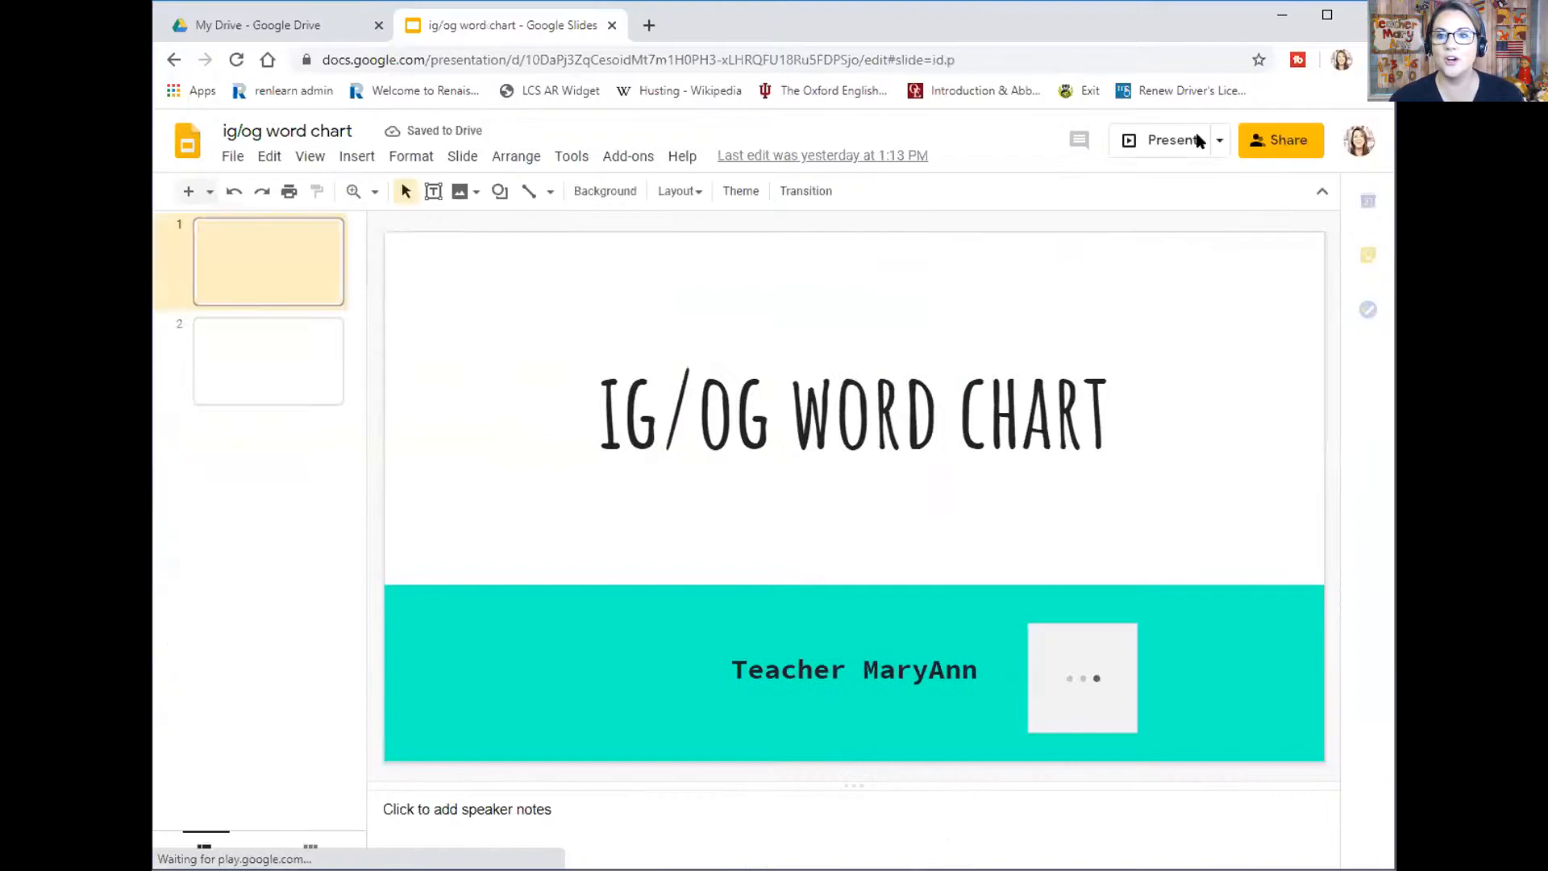
{"action": "left_click", "coordinate": [1171, 140]}
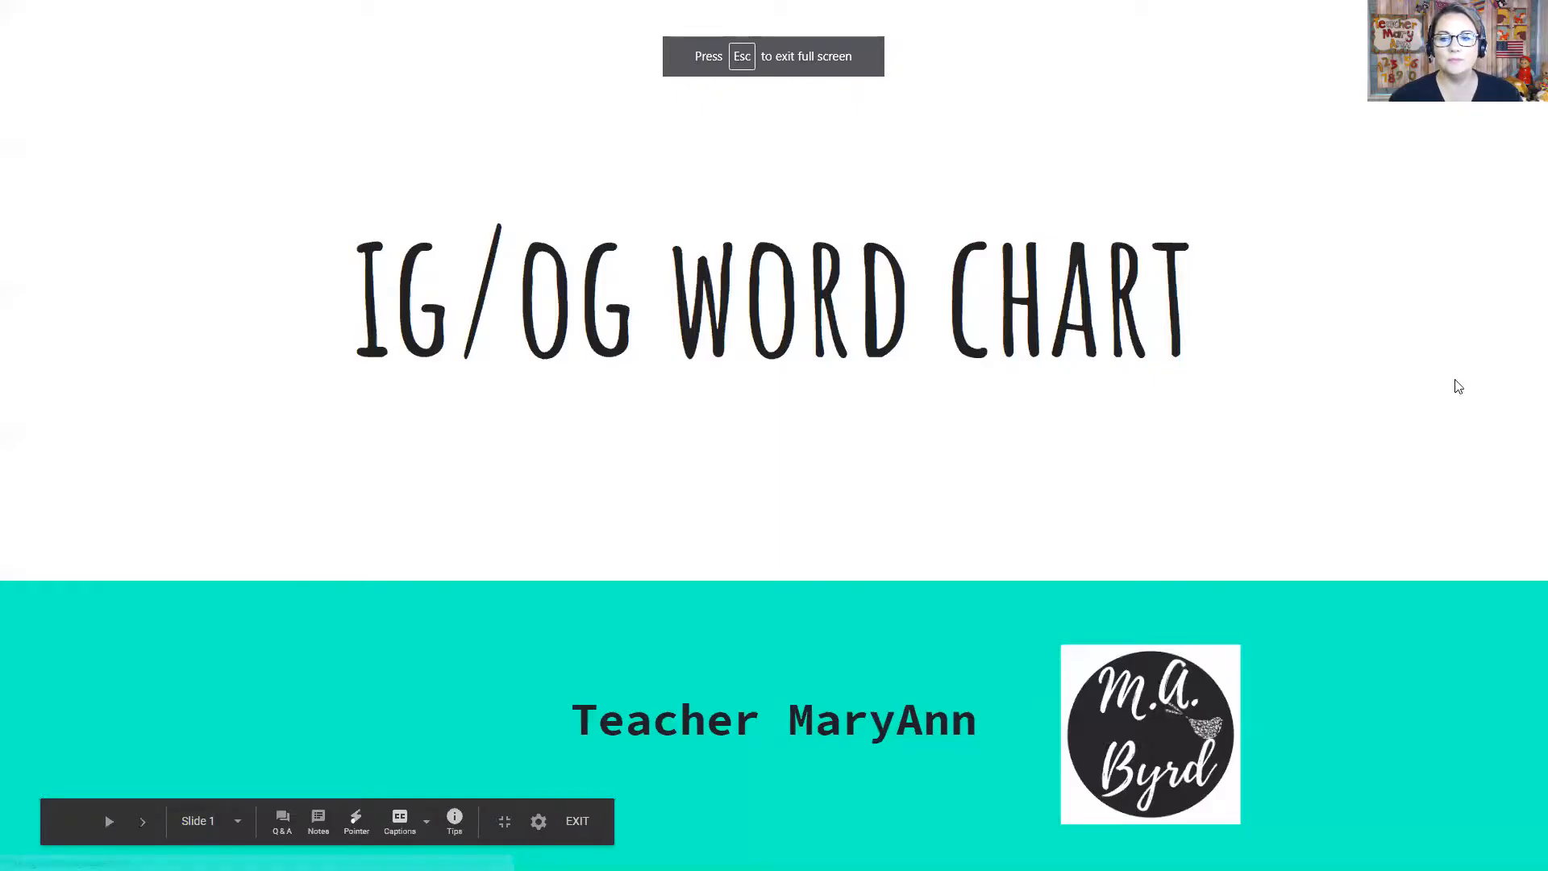
{"action": "left_click", "coordinate": [142, 821]}
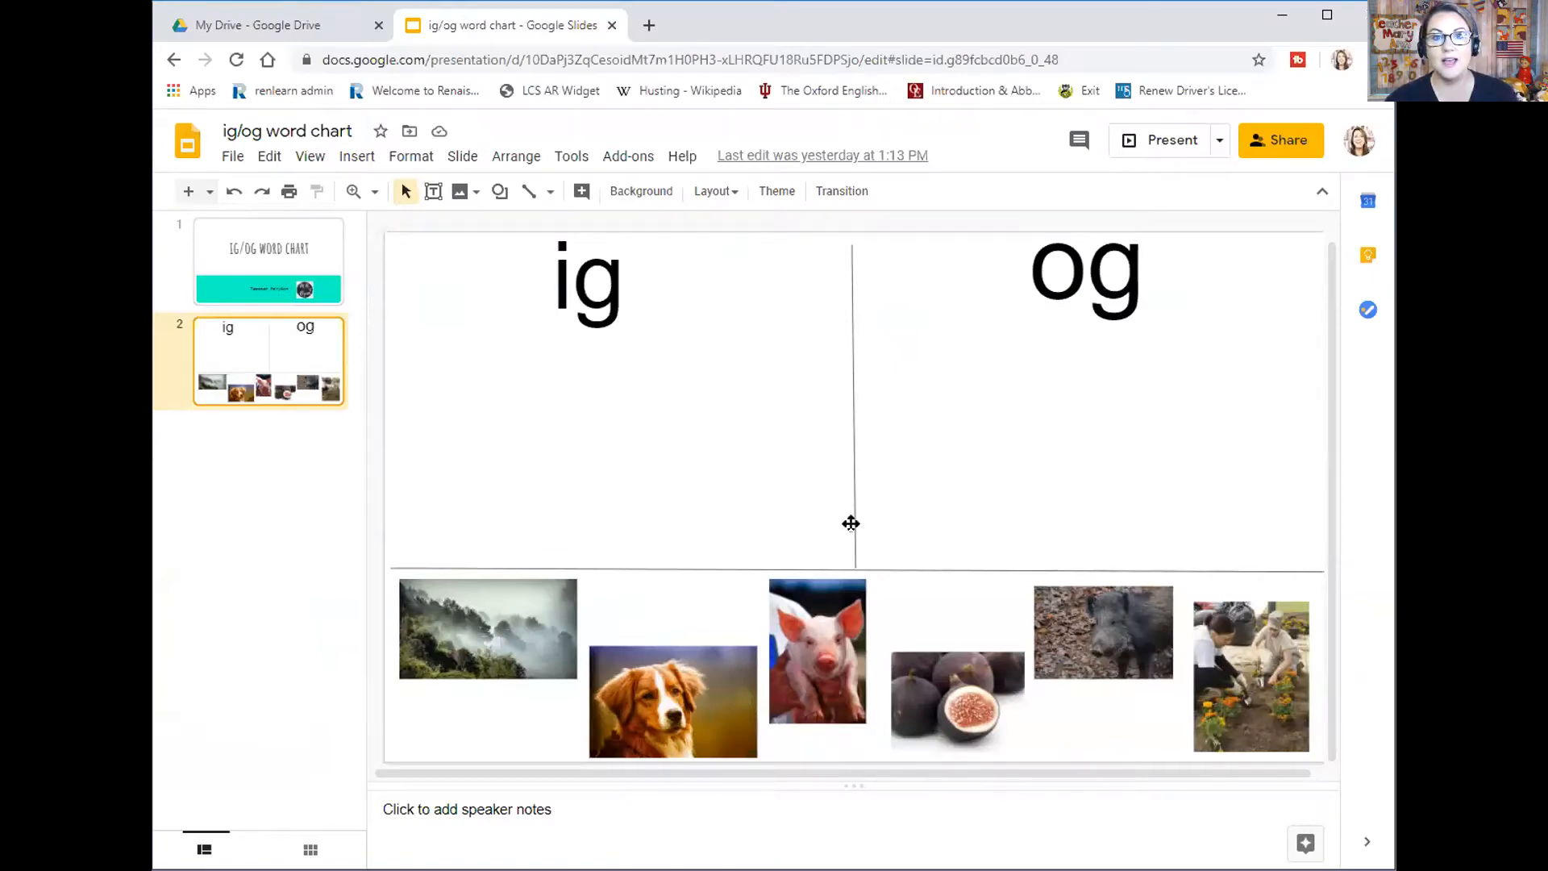
{"action": "mouse_move", "coordinate": [702, 703]}
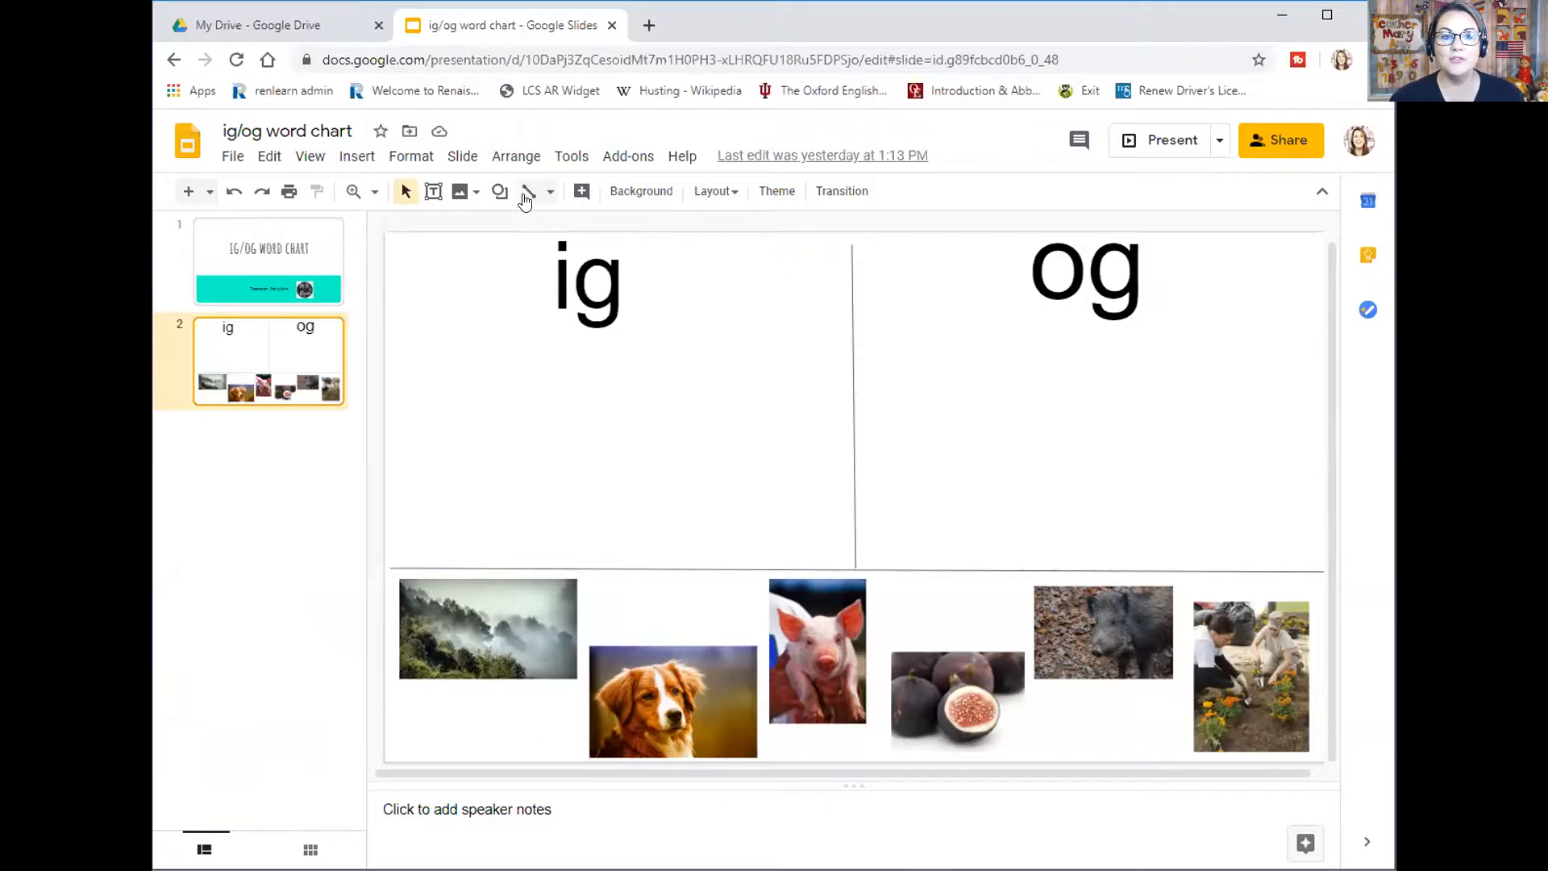
{"action": "mouse_move", "coordinate": [526, 192]}
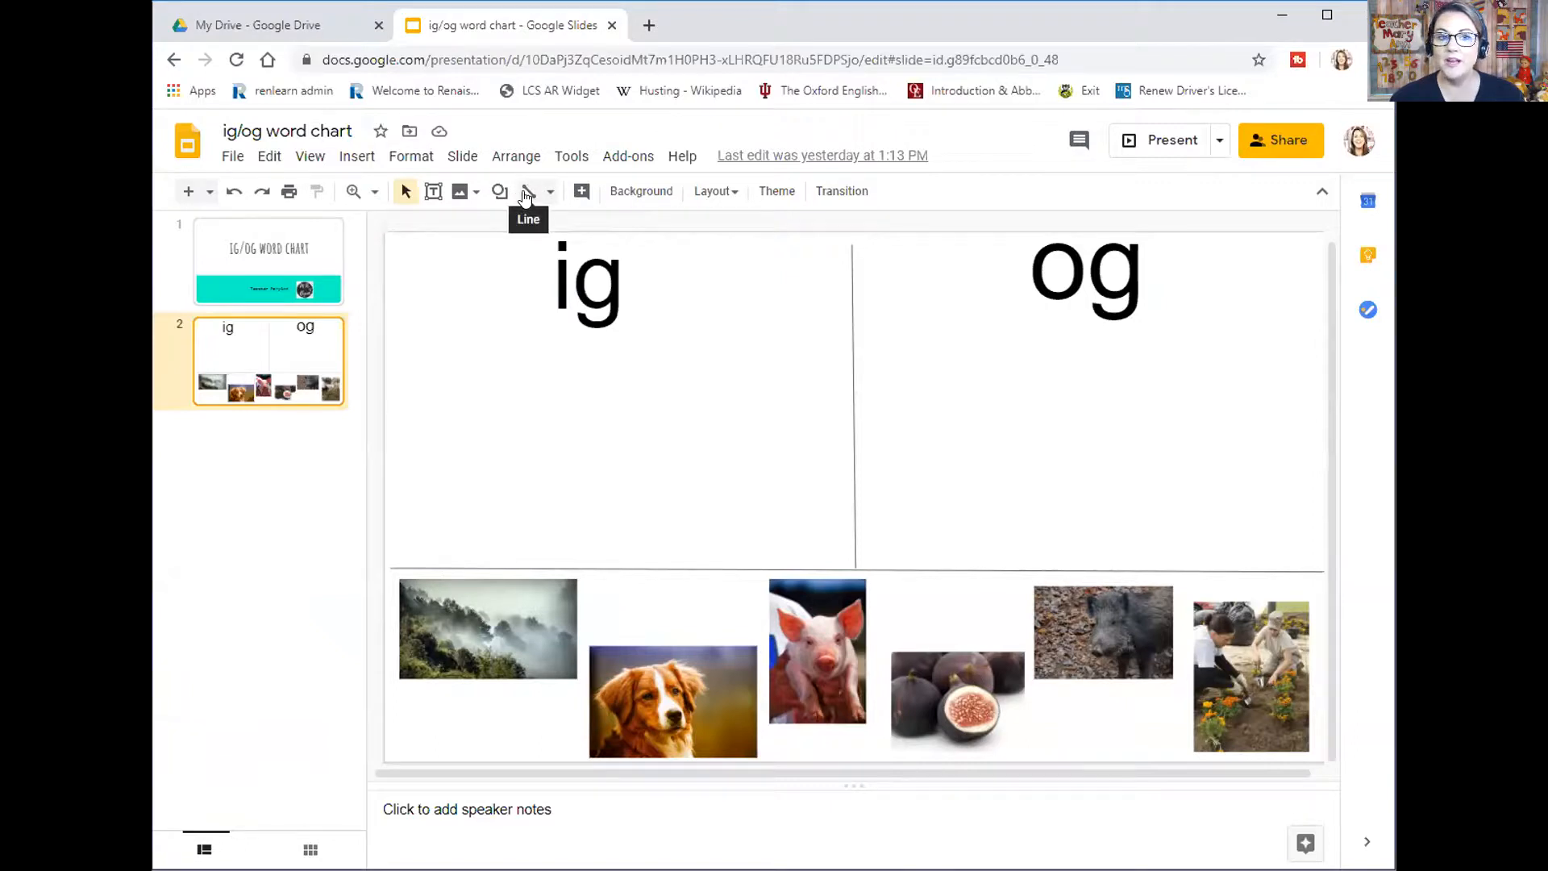
Draw a straight line on the chart slide, then delete it
{"action": "left_click", "coordinate": [529, 191]}
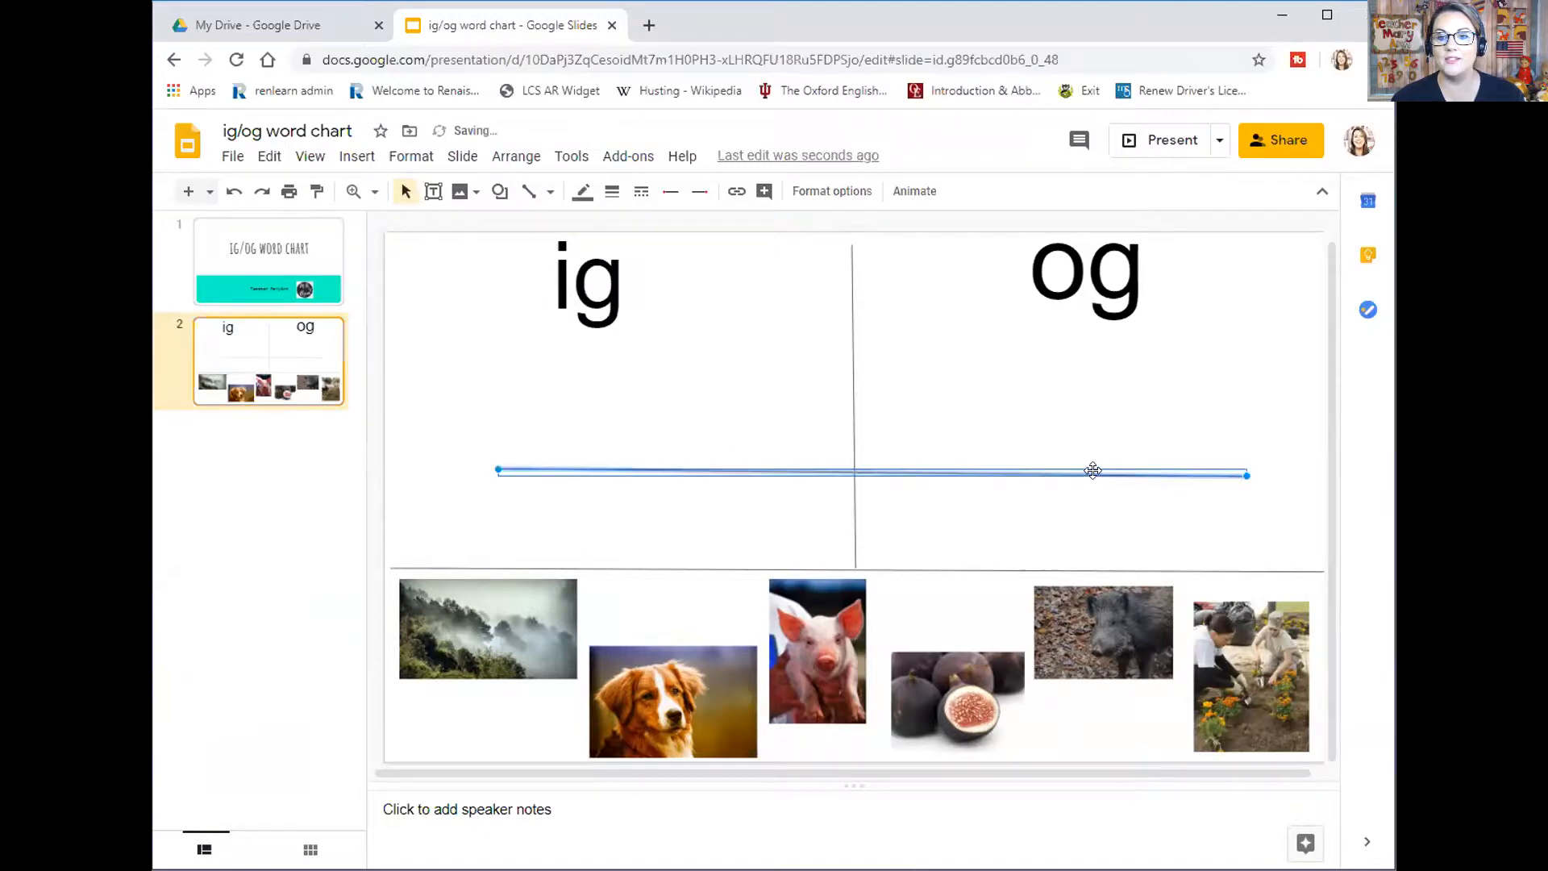
{"action": "right_click", "coordinate": [1094, 471]}
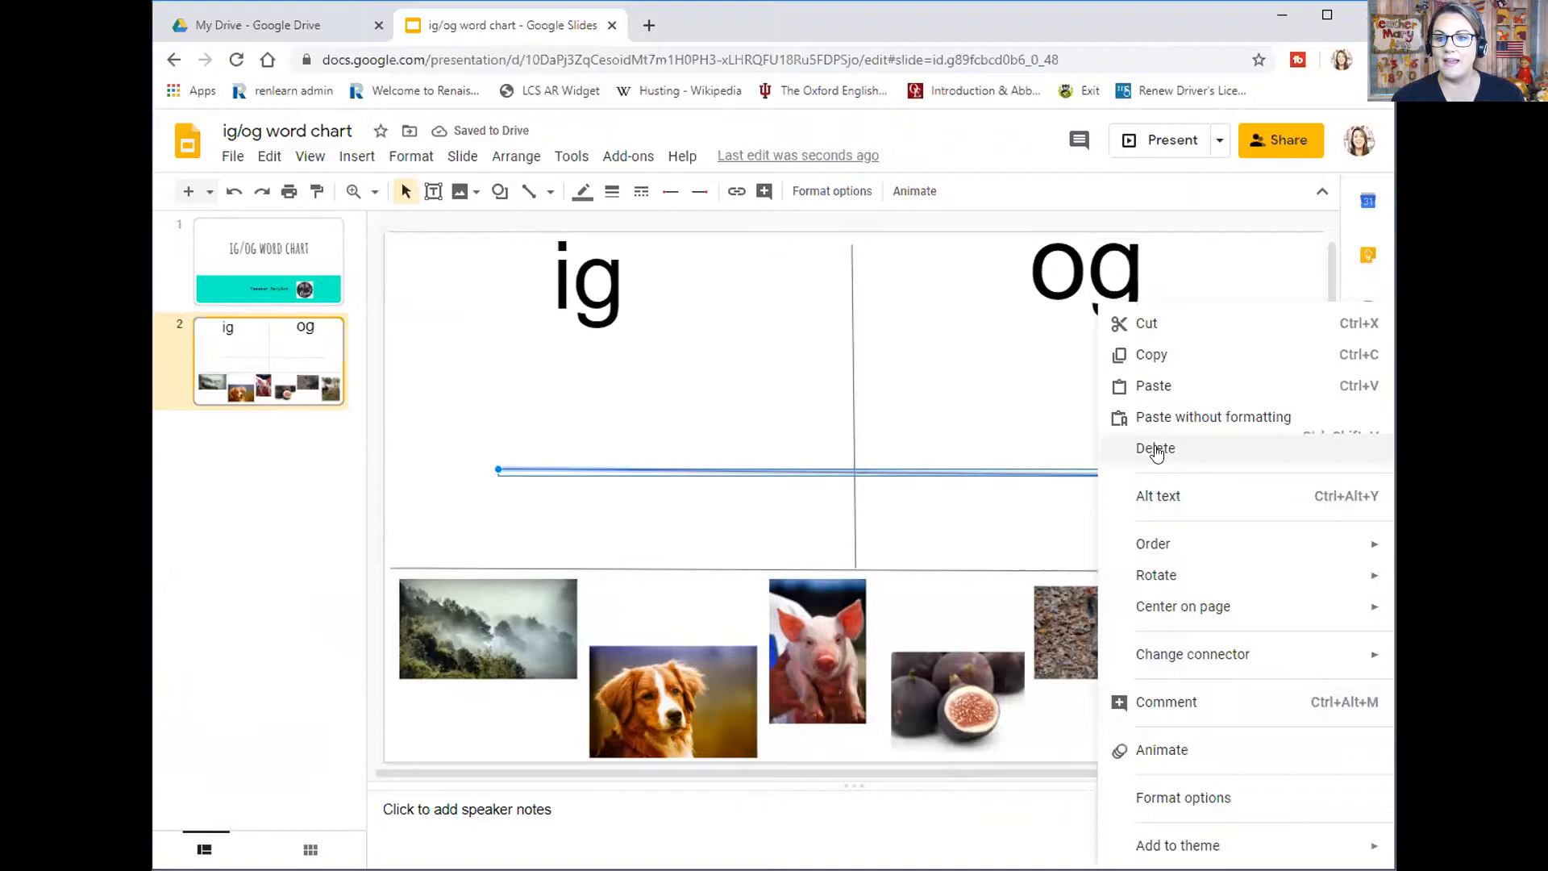
{"action": "left_click", "coordinate": [1155, 448]}
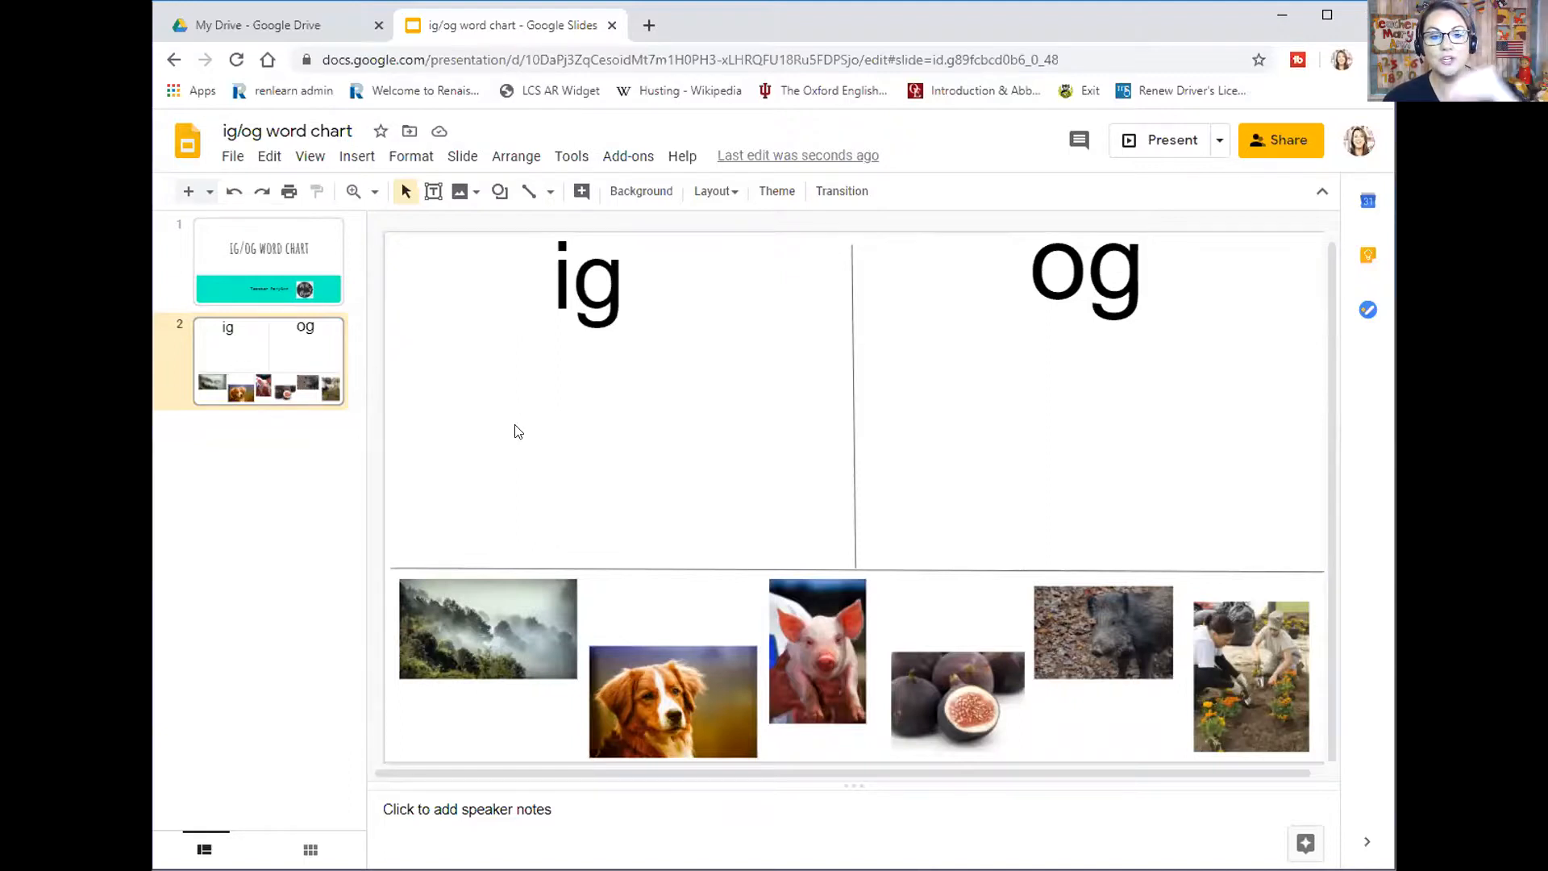
Drag the misty mountain photo under ig, then og, then back to the bottom row
{"action": "left_click", "coordinate": [487, 627]}
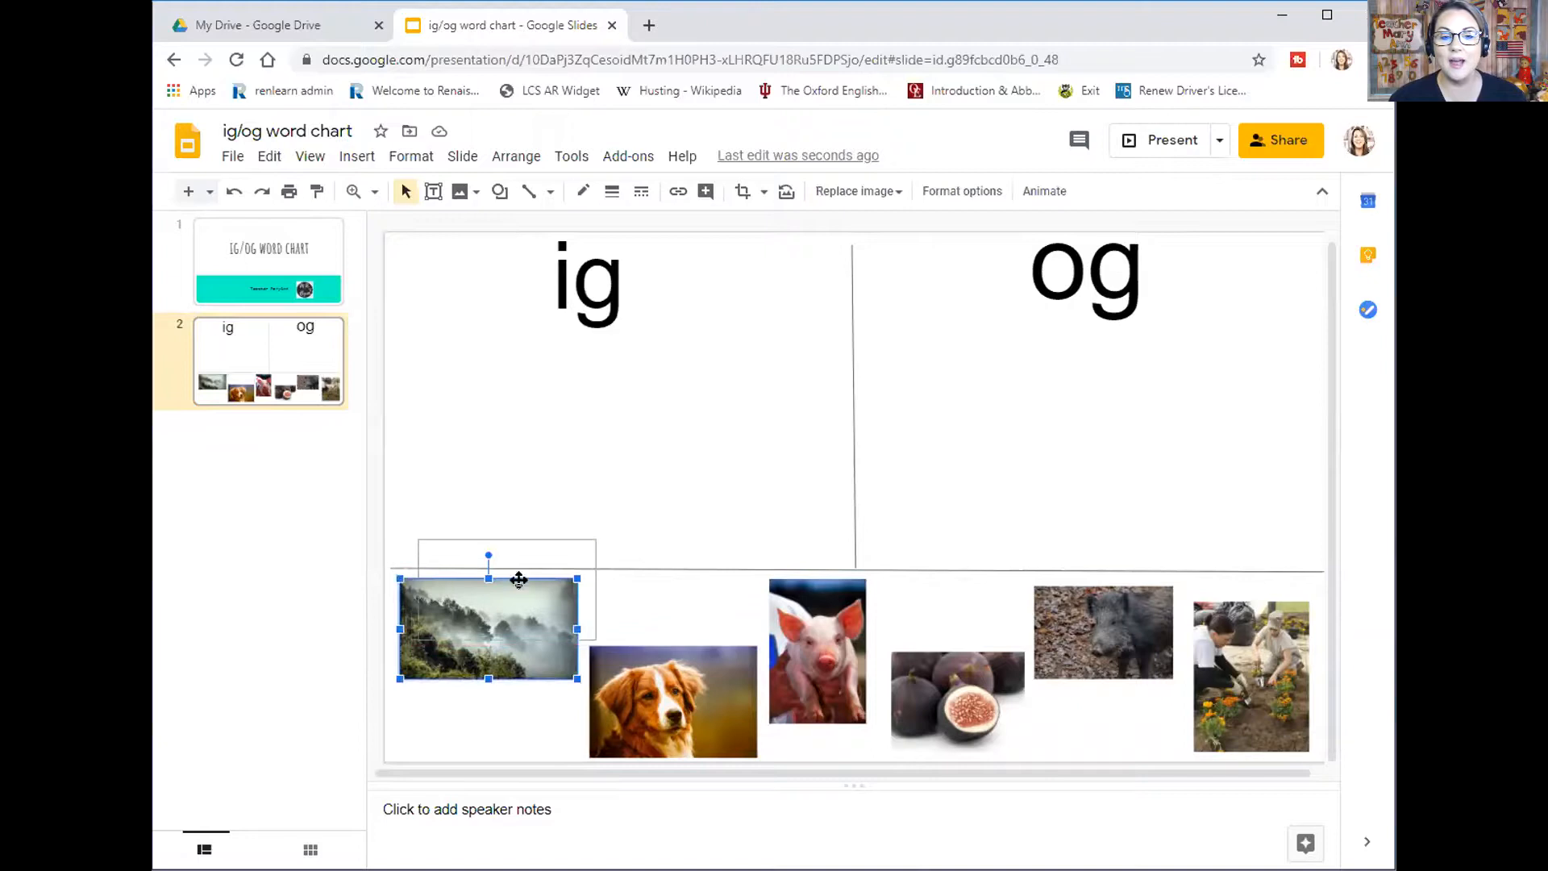
{"action": "left_click_drag", "start_coordinate": [487, 629], "coordinate": [837, 388]}
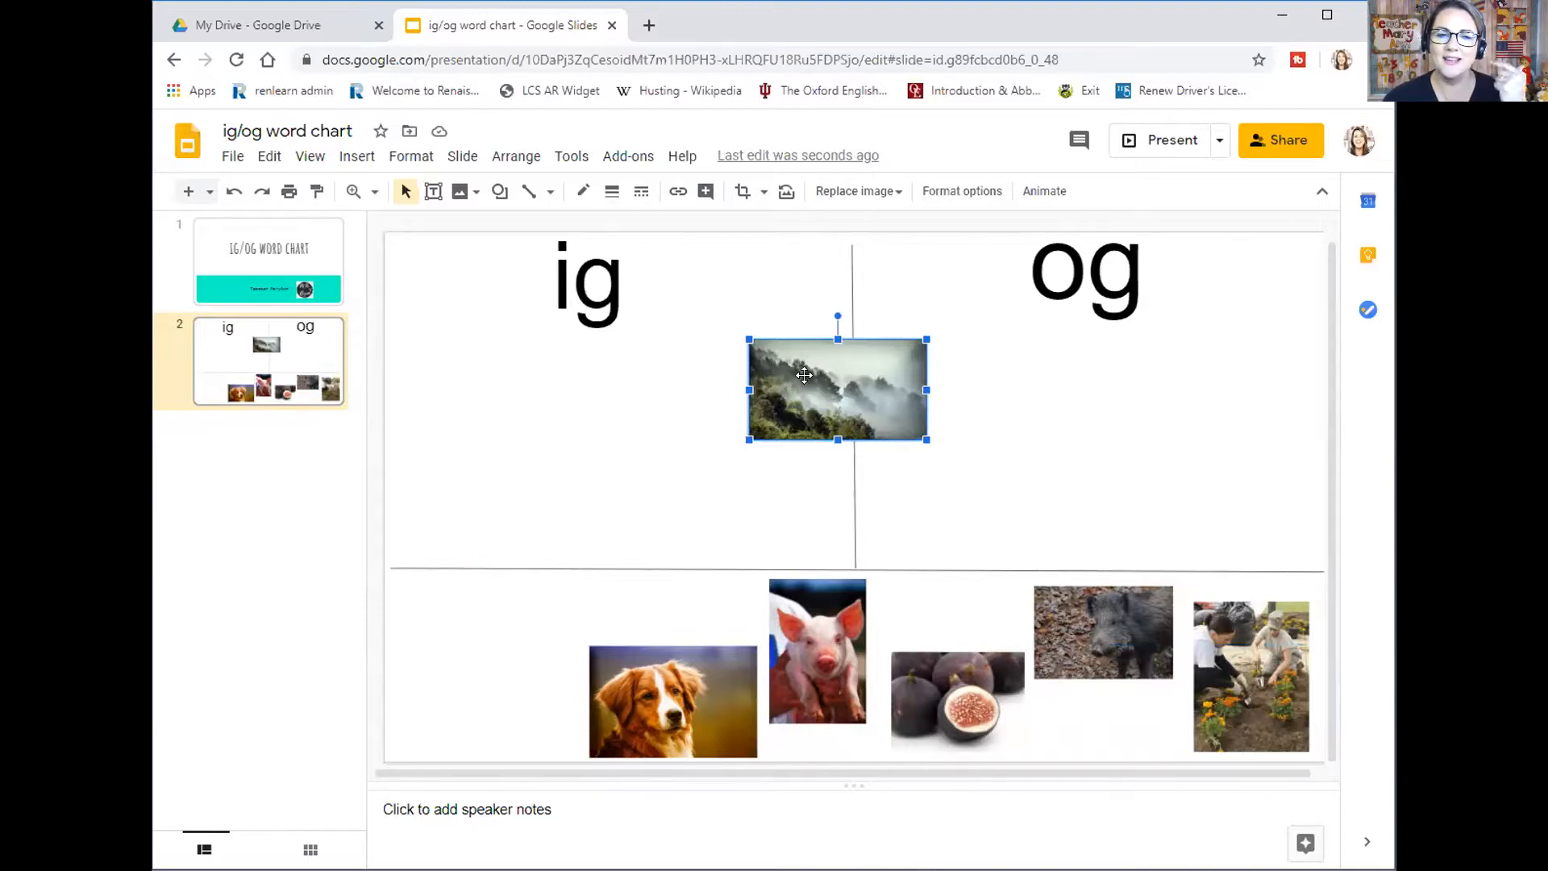
{"action": "mouse_move", "coordinate": [847, 415]}
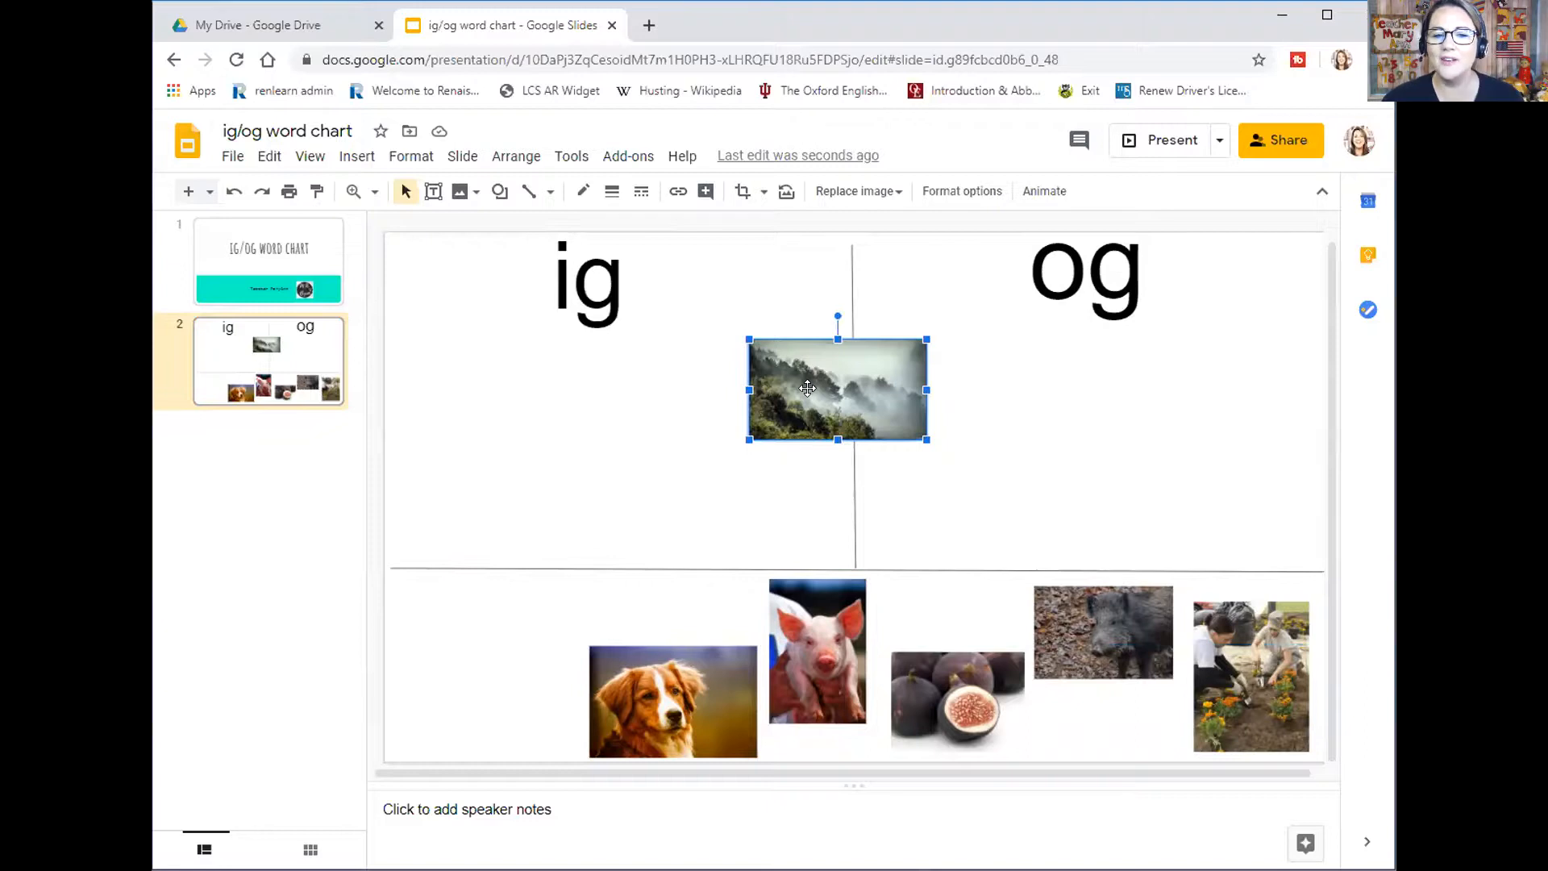
{"action": "left_click_drag", "start_coordinate": [837, 389], "coordinate": [956, 371]}
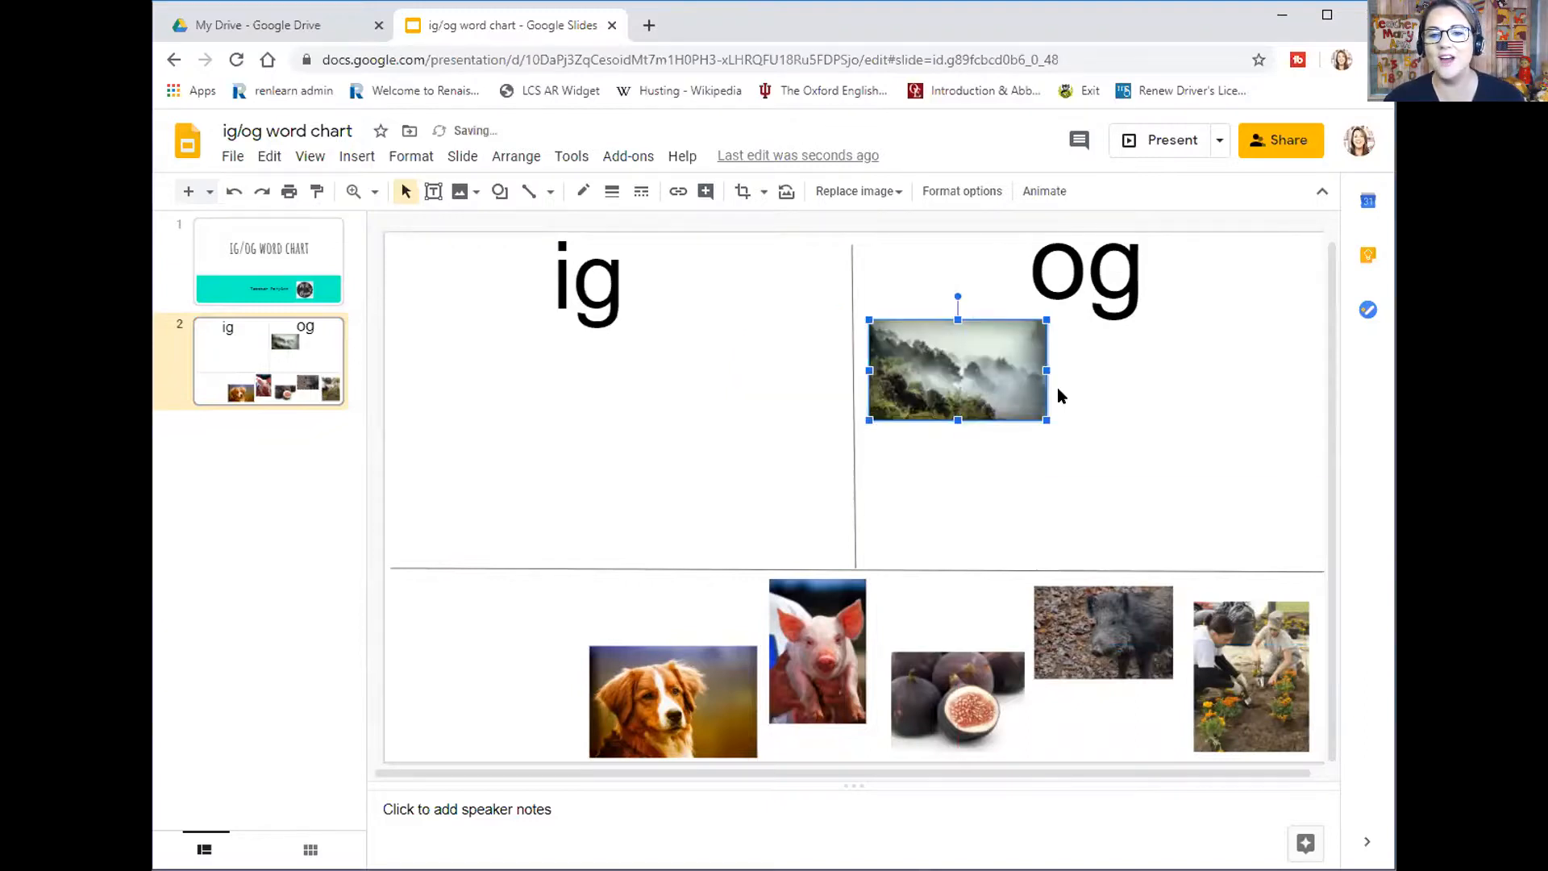
{"action": "mouse_move", "coordinate": [1080, 405]}
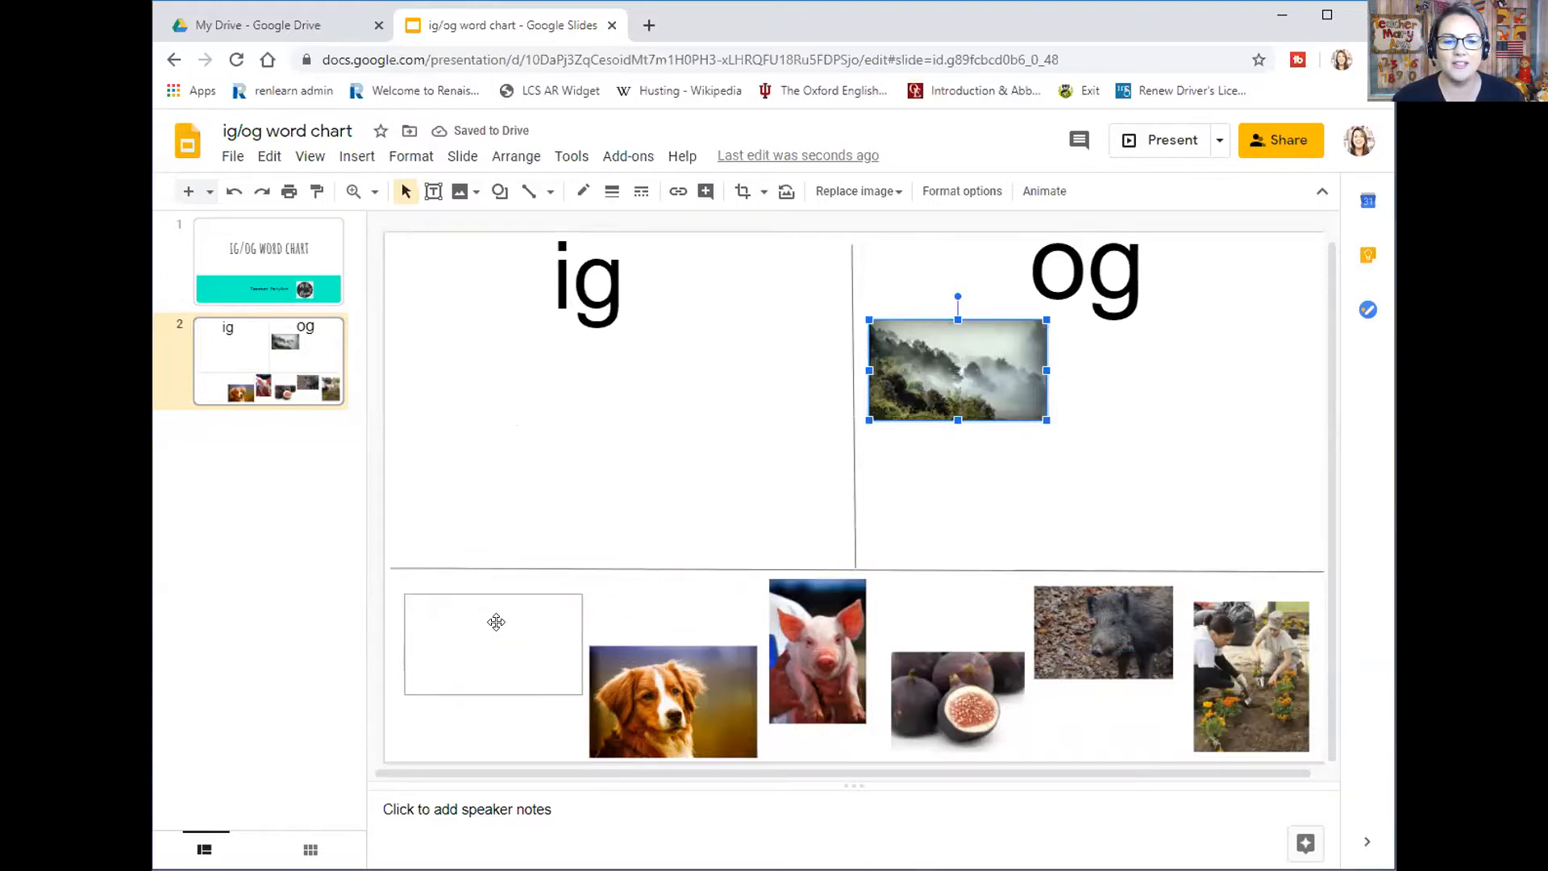
{"action": "left_click_drag", "start_coordinate": [956, 371], "coordinate": [493, 644]}
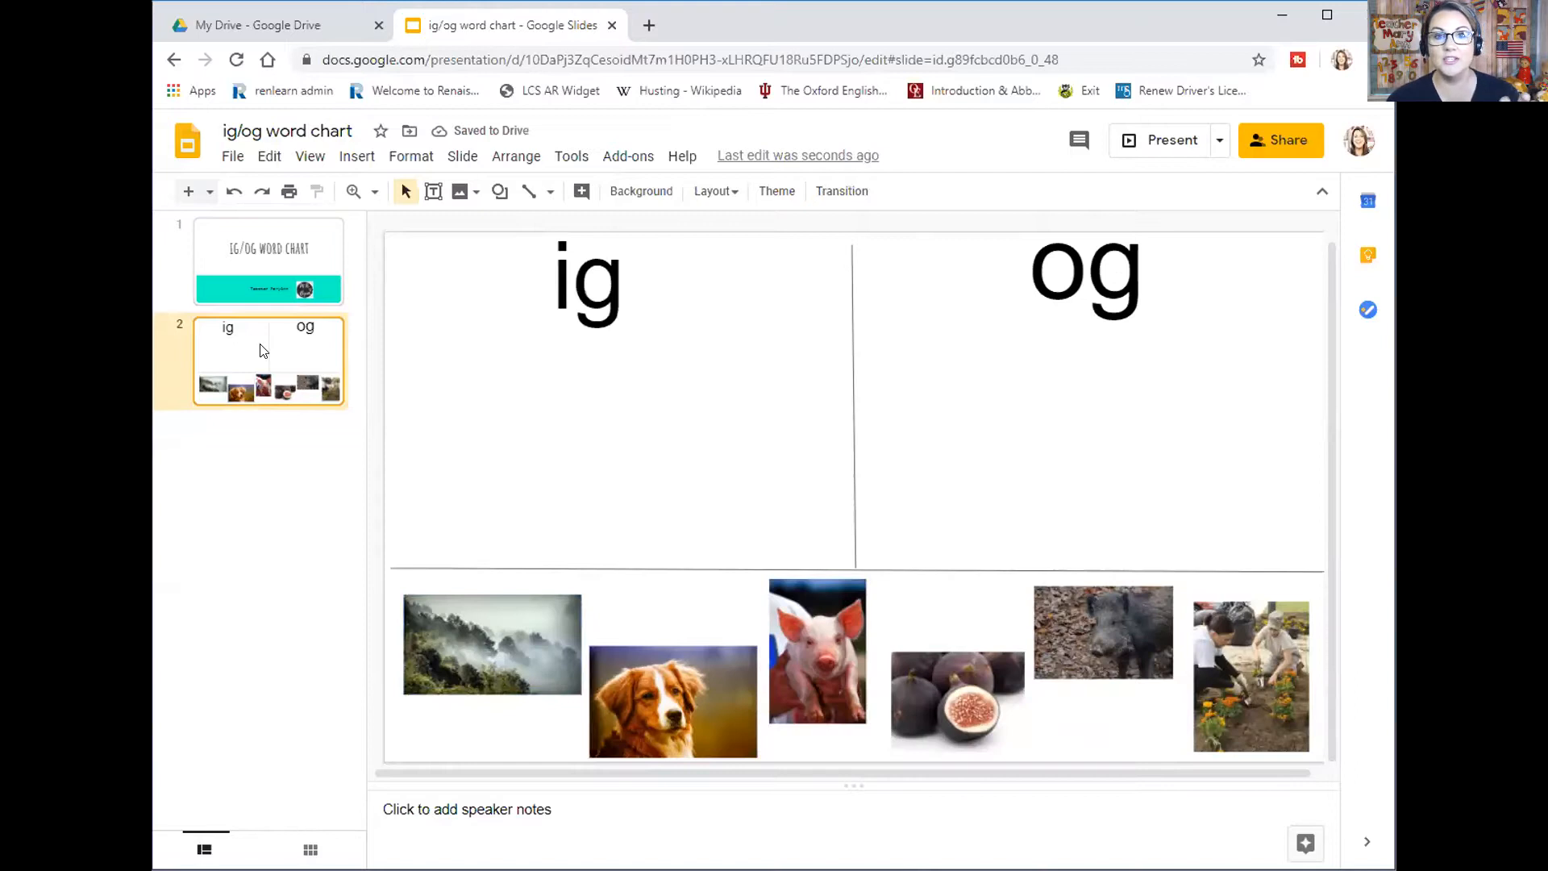
Switch between the title and chart slides, ending on the title slide
{"action": "left_click", "coordinate": [268, 259]}
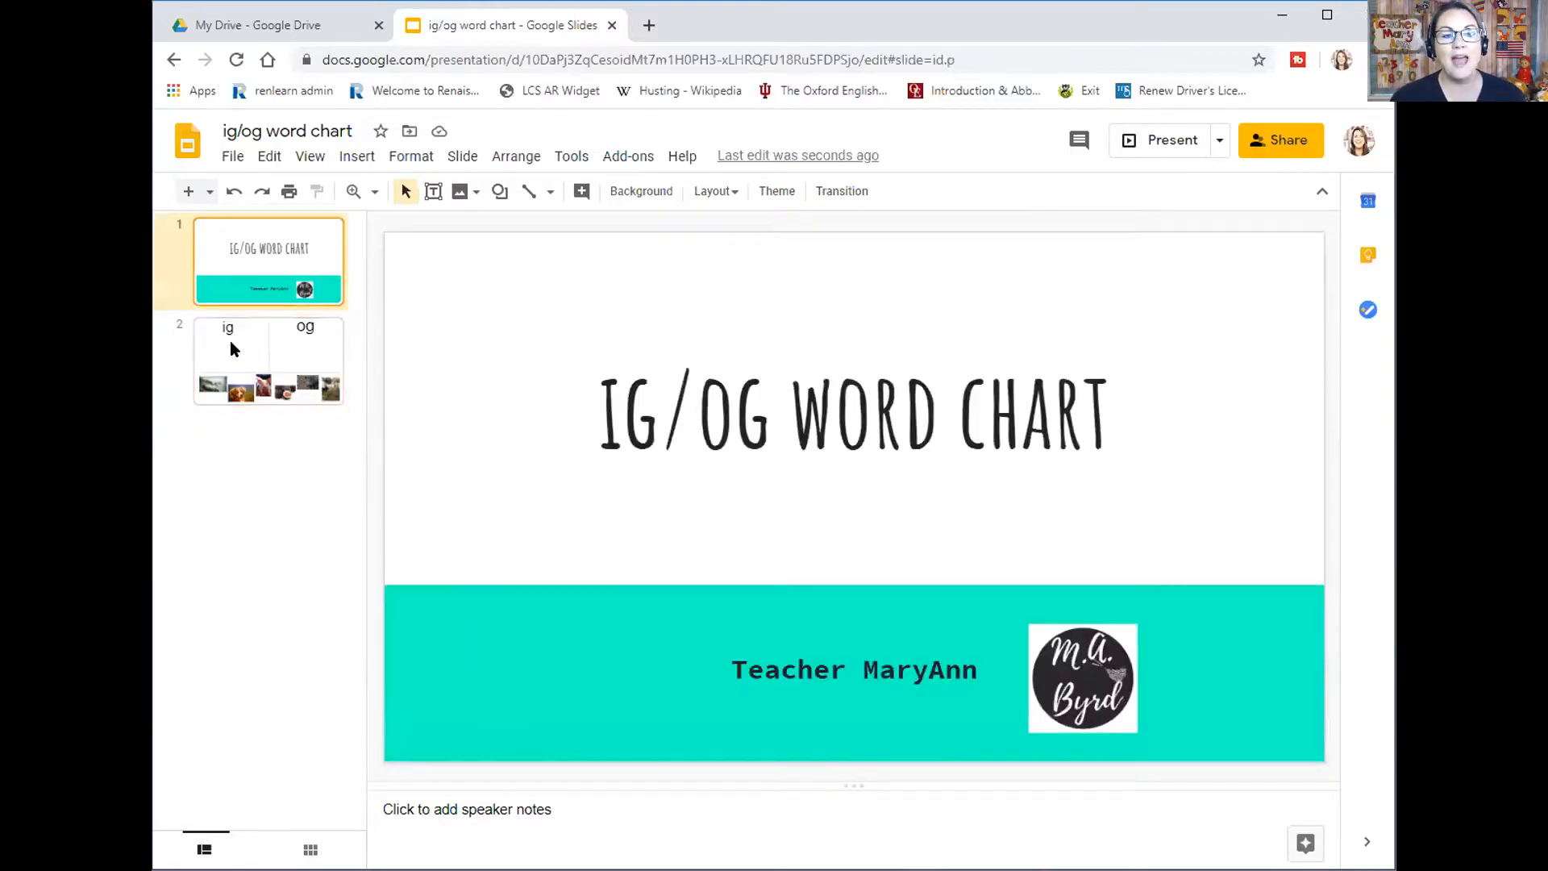
{"action": "left_click", "coordinate": [268, 360]}
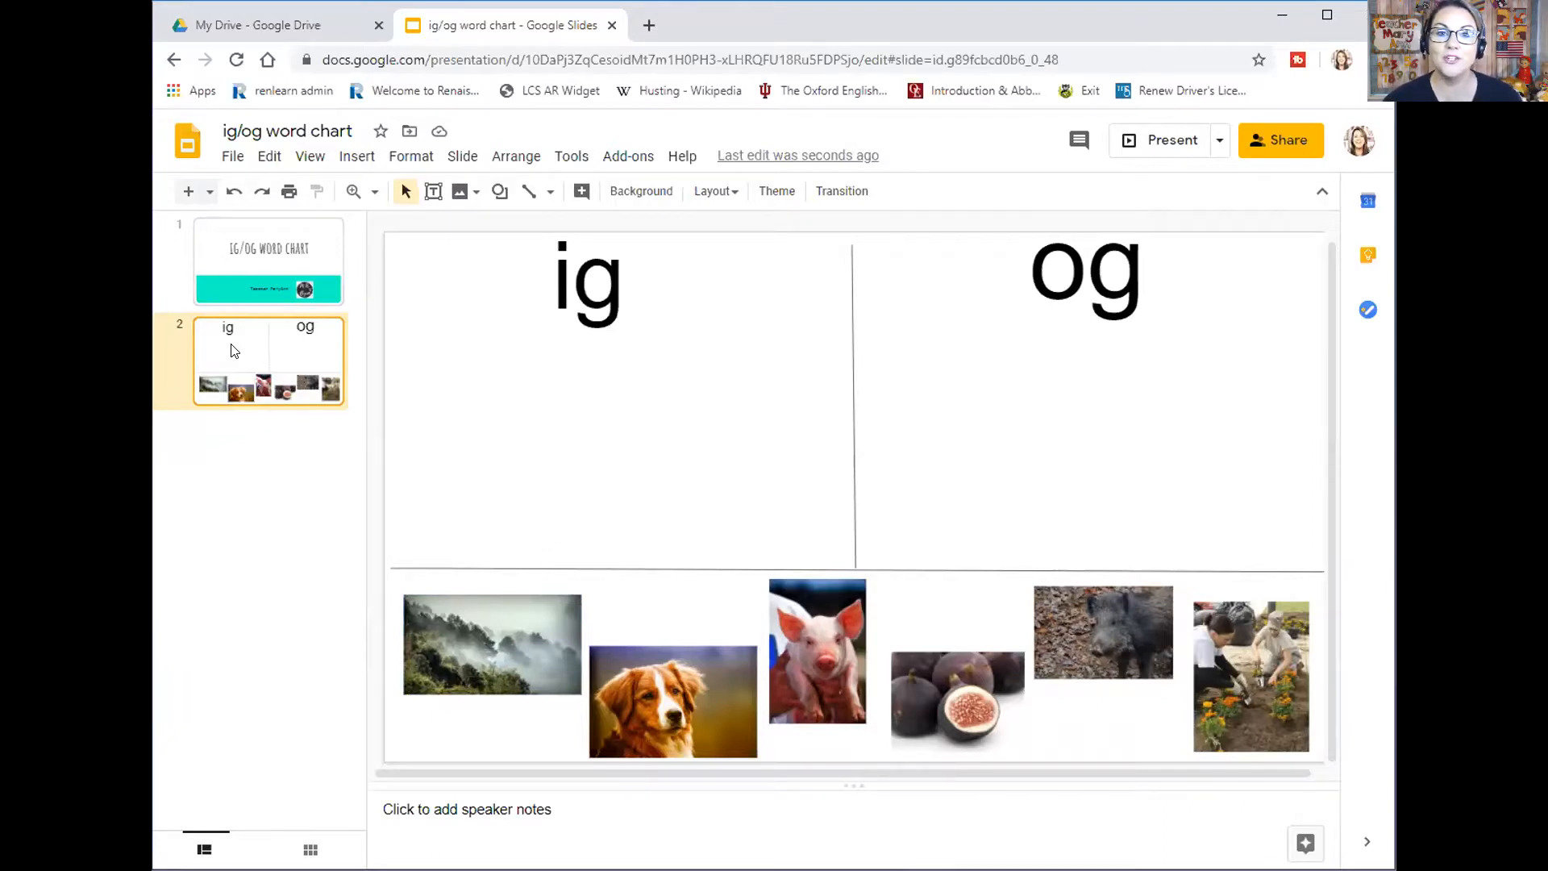
{"action": "left_click", "coordinate": [268, 261]}
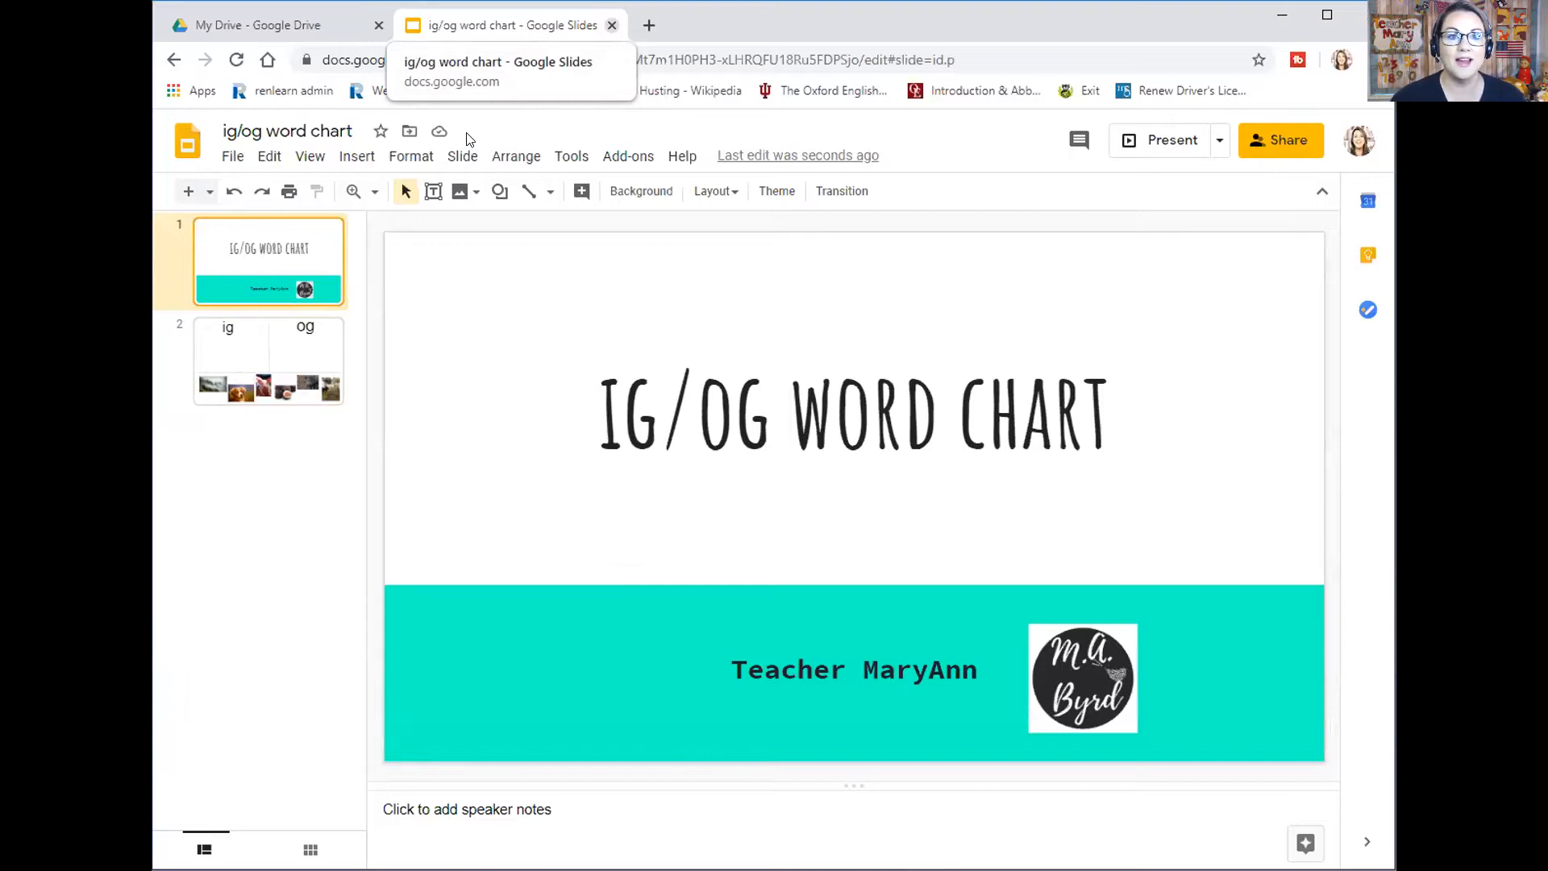
{"action": "mouse_move", "coordinate": [467, 139]}
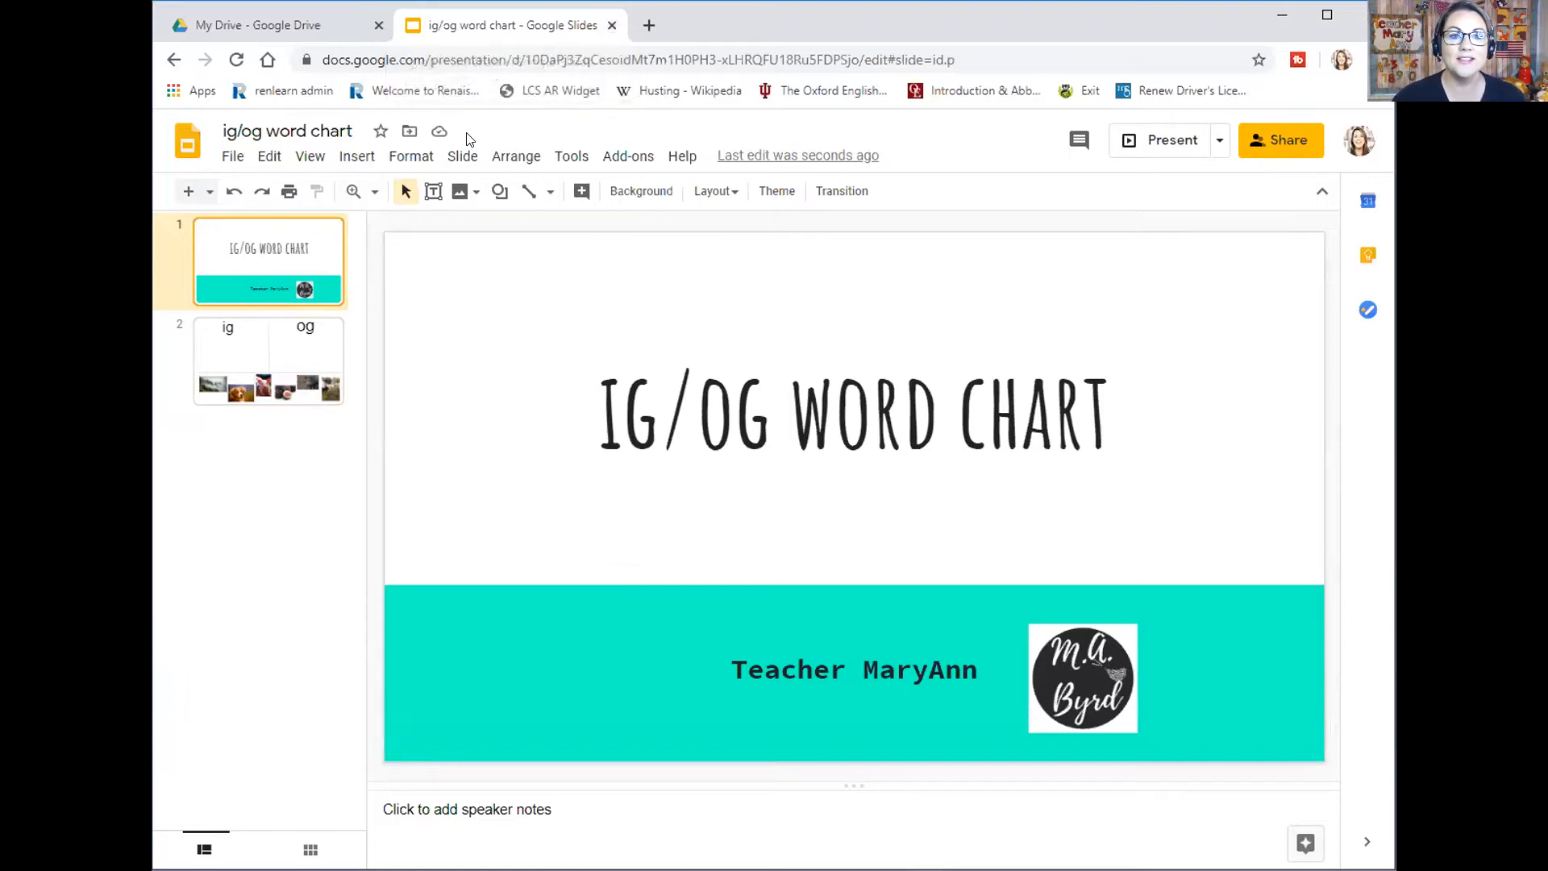